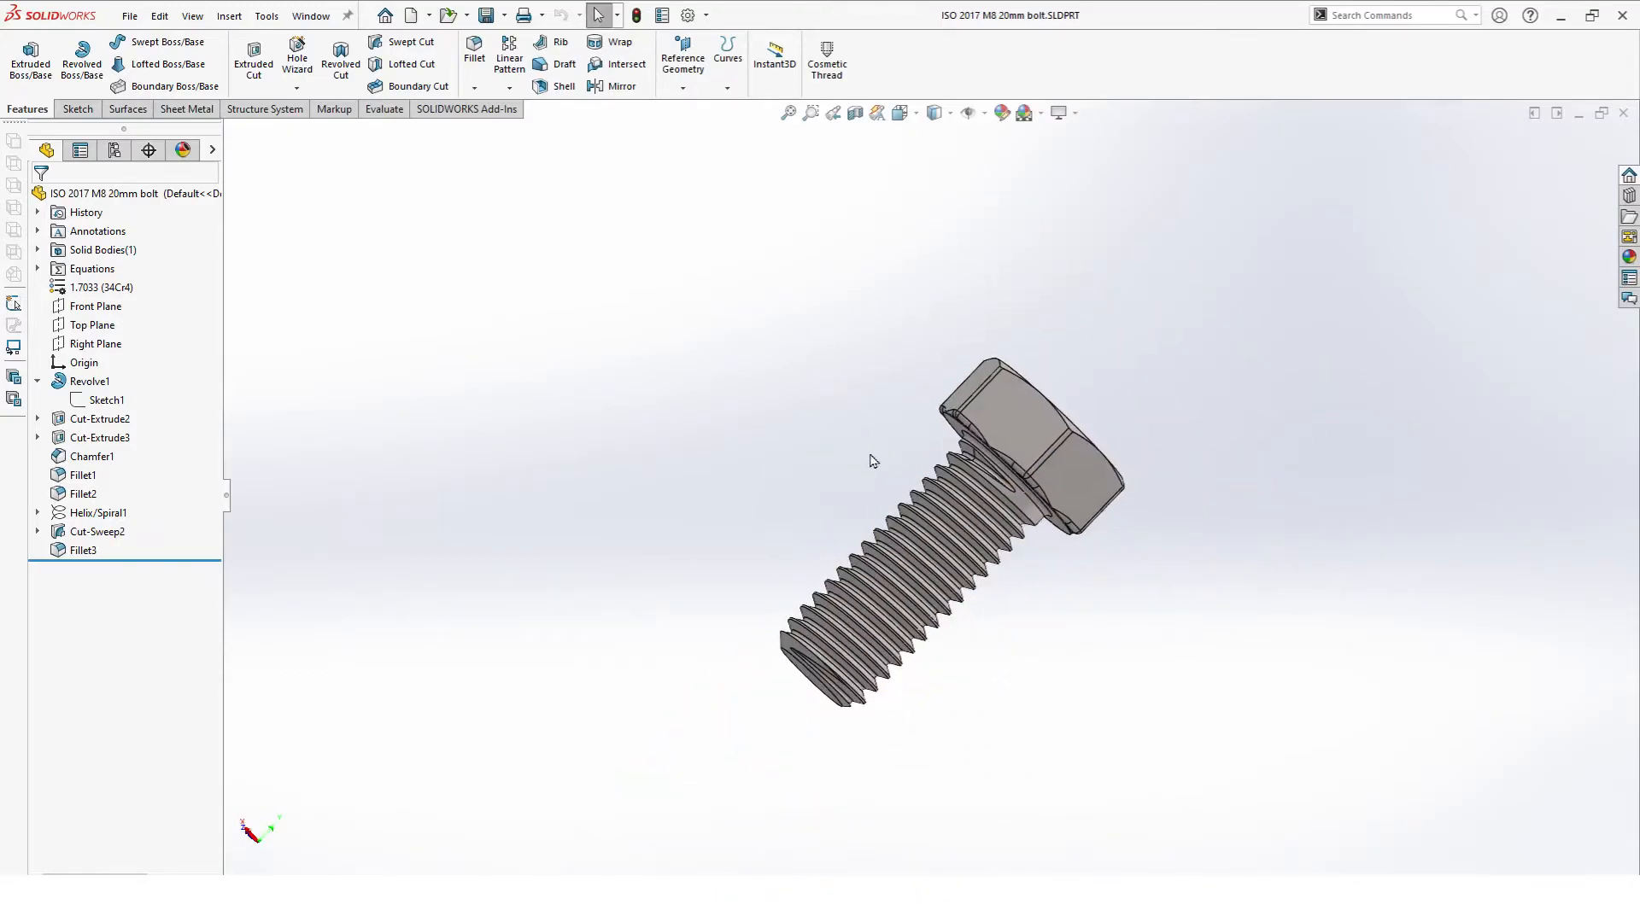
Step: Leave the finished ISO bolt model and bring up the blank part Hex bolt M8 20mm
{"action": "left_click_drag", "start_coordinate": [873, 462], "coordinate": [862, 460]}
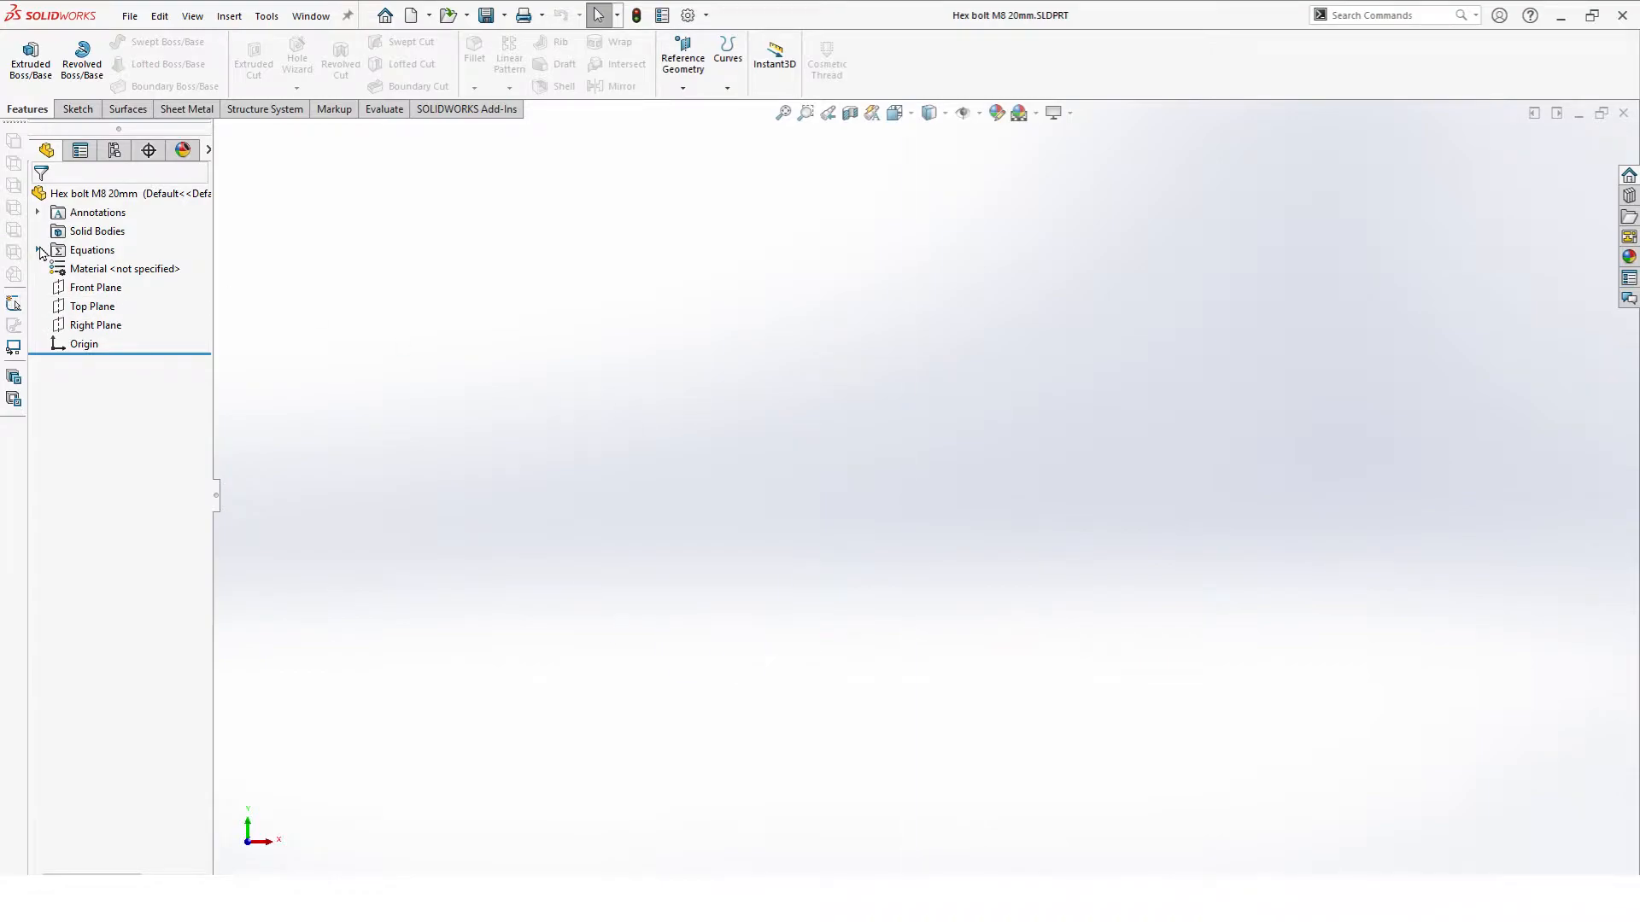
Step: Review the bolt's global variables, such as Dmaj=8, L=20, P=1.25 and K=5.3
{"action": "double_click", "coordinate": [92, 249]}
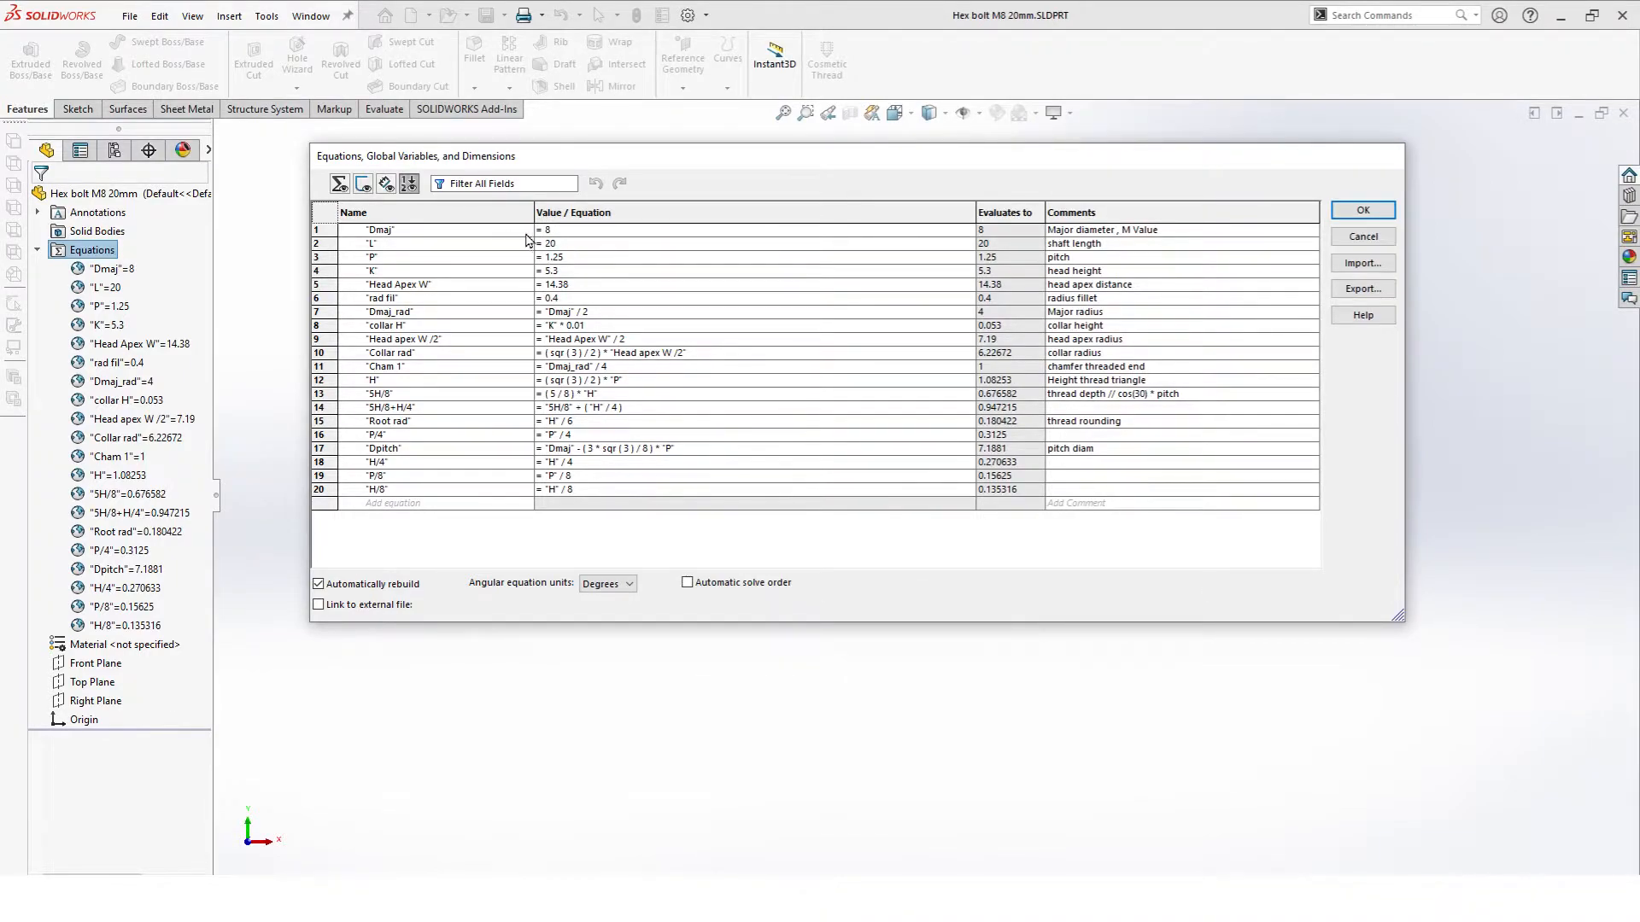
{"action": "mouse_move", "coordinate": [568, 241]}
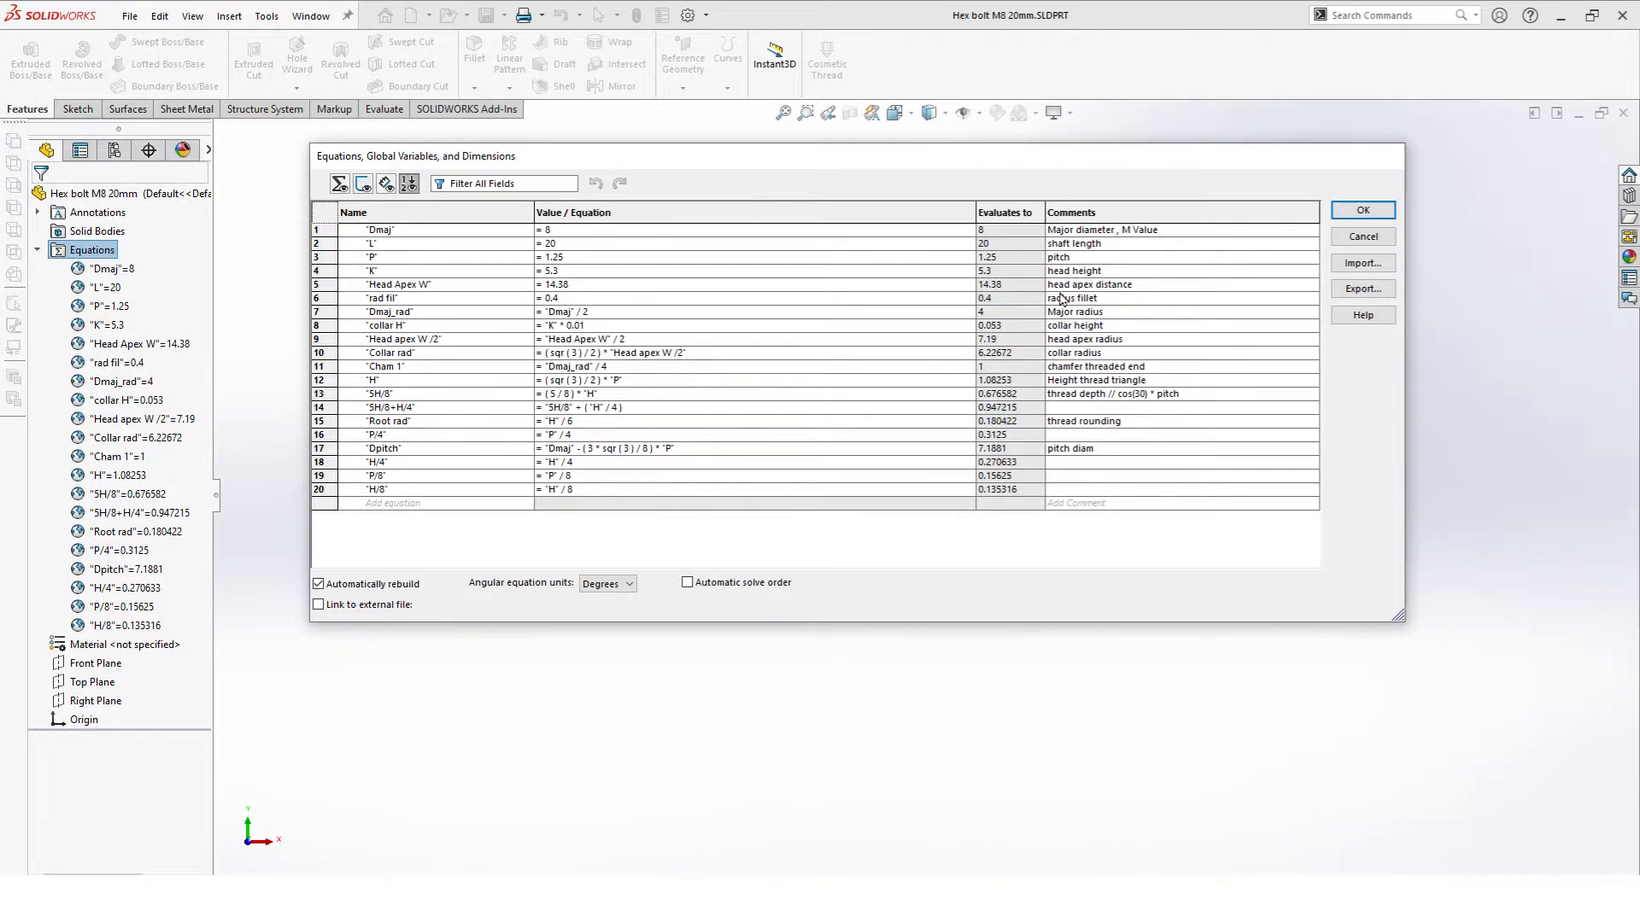
{"action": "mouse_move", "coordinate": [1100, 315]}
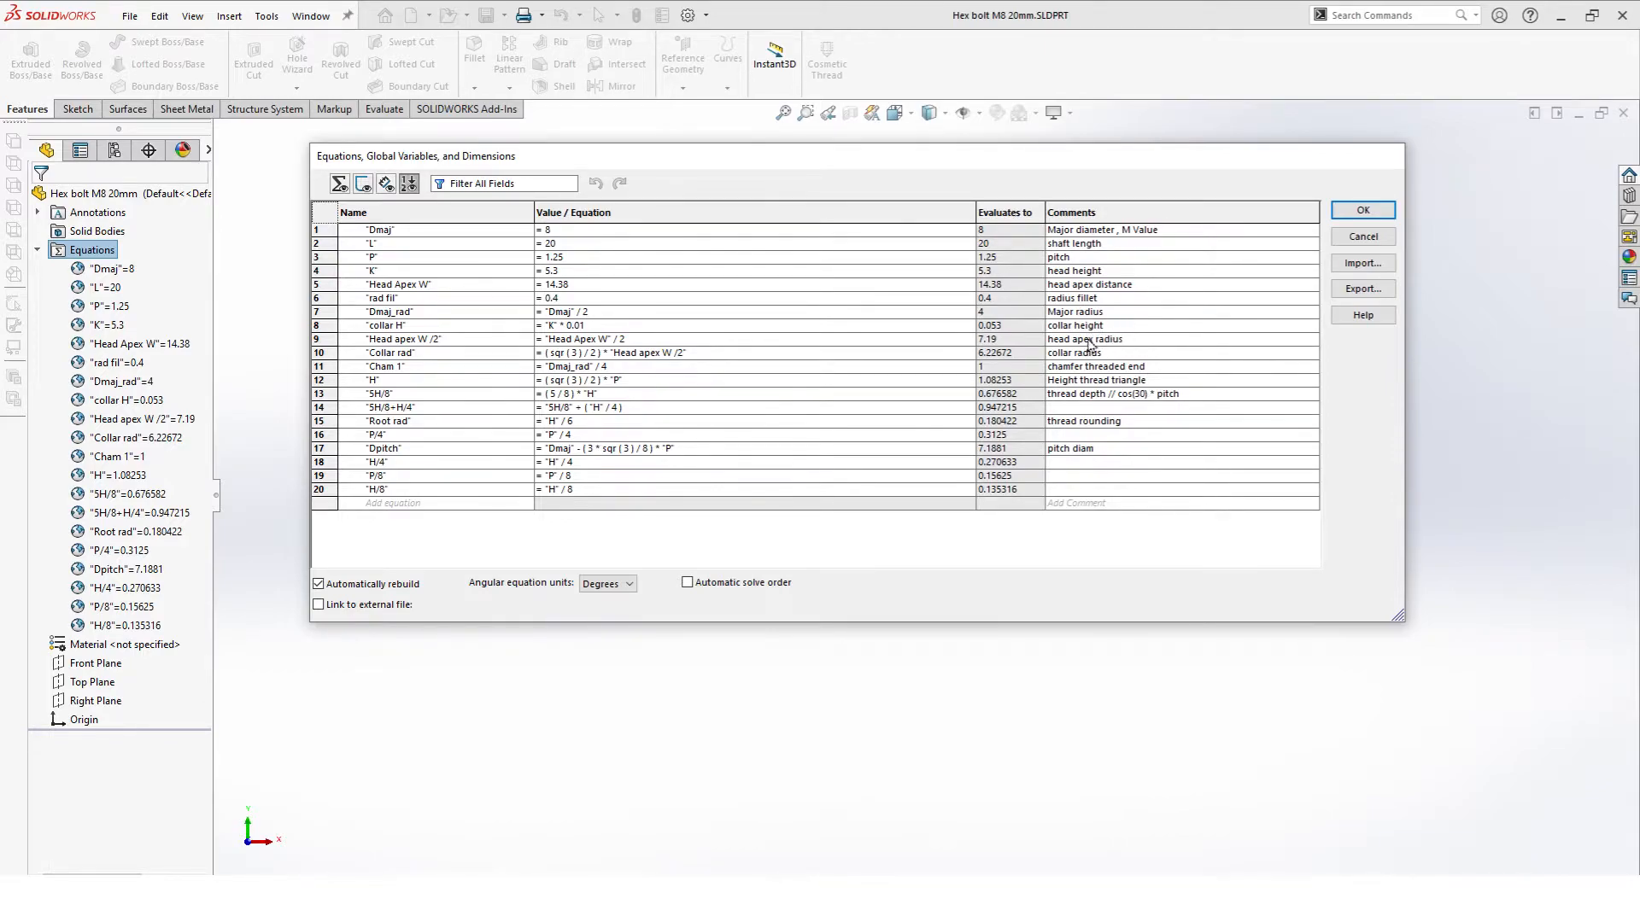
{"action": "mouse_move", "coordinate": [1192, 339]}
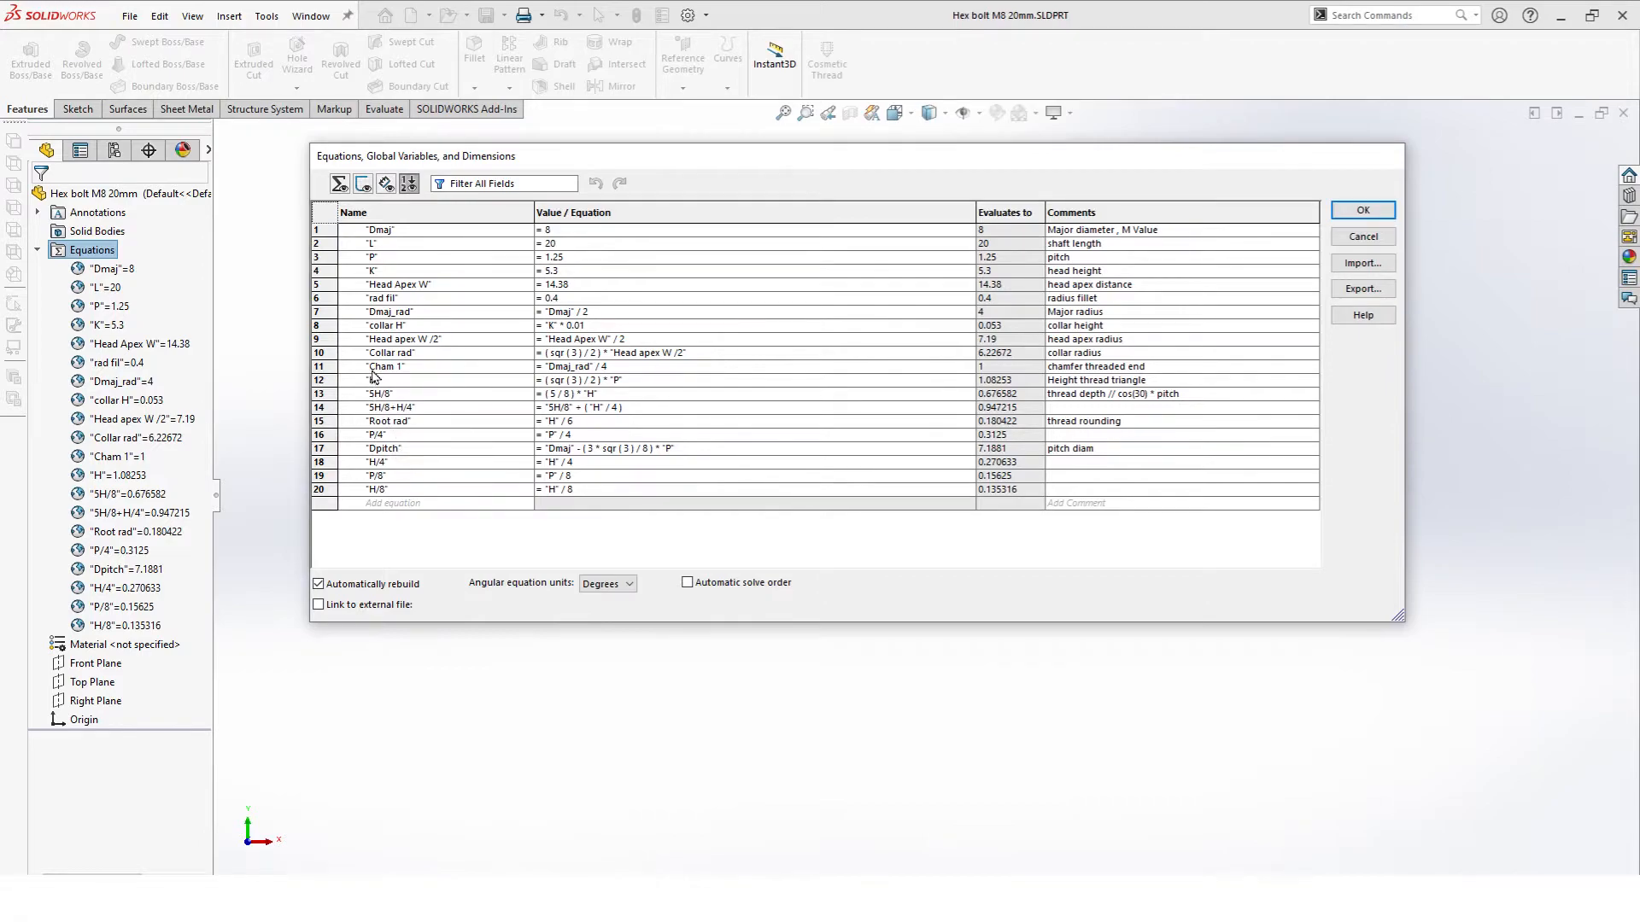
{"action": "mouse_move", "coordinate": [425, 416]}
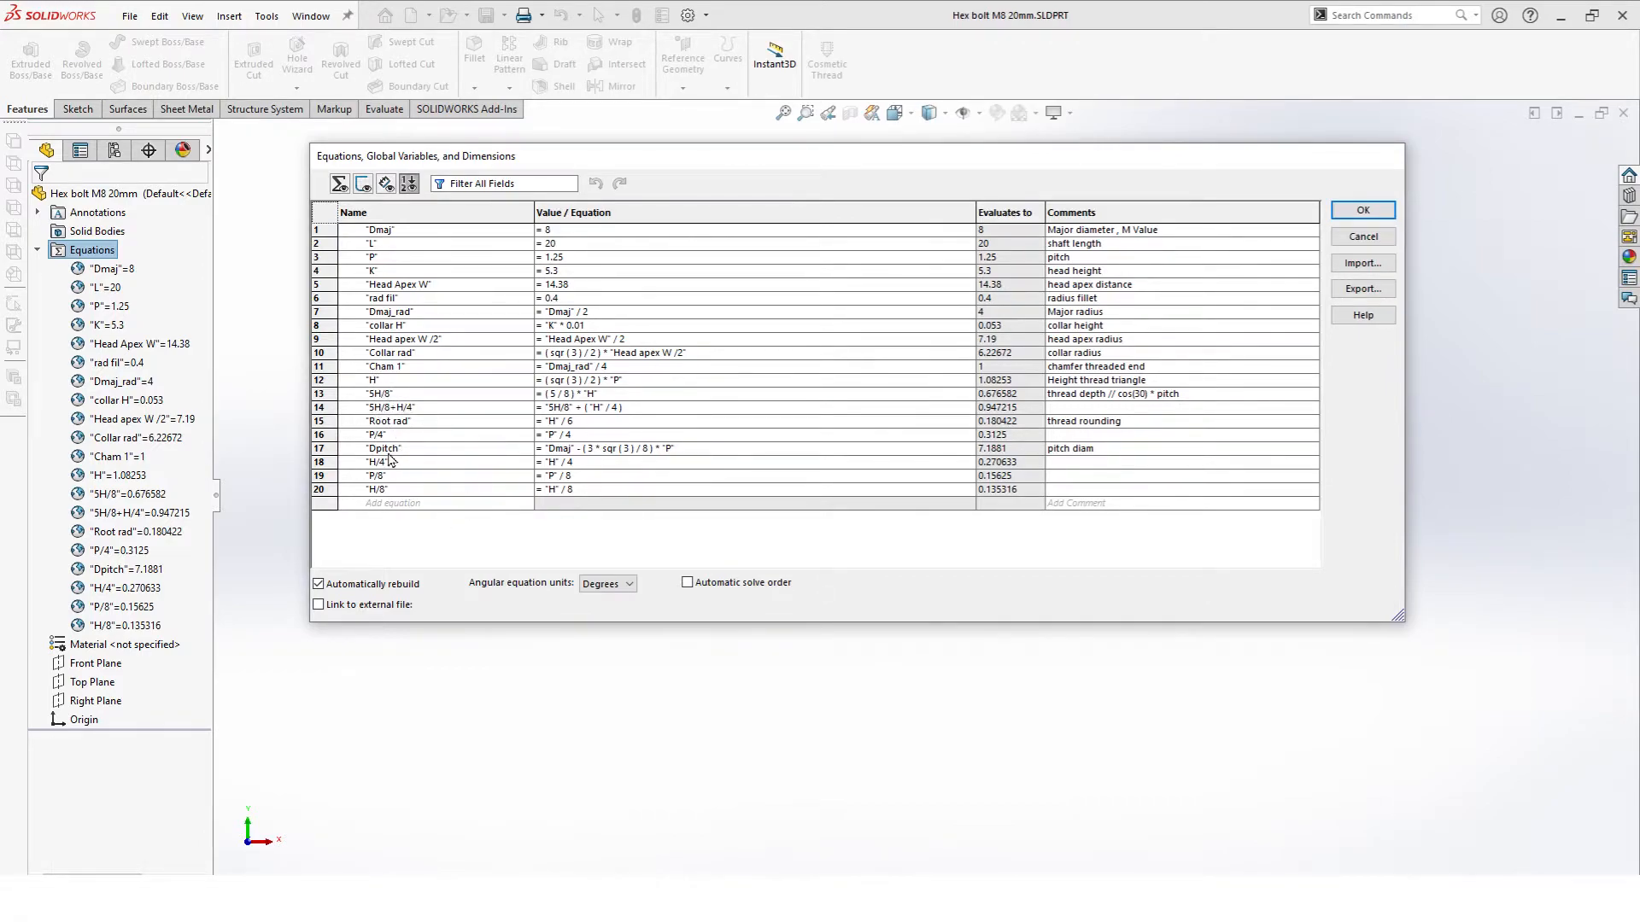
{"action": "mouse_move", "coordinate": [390, 453]}
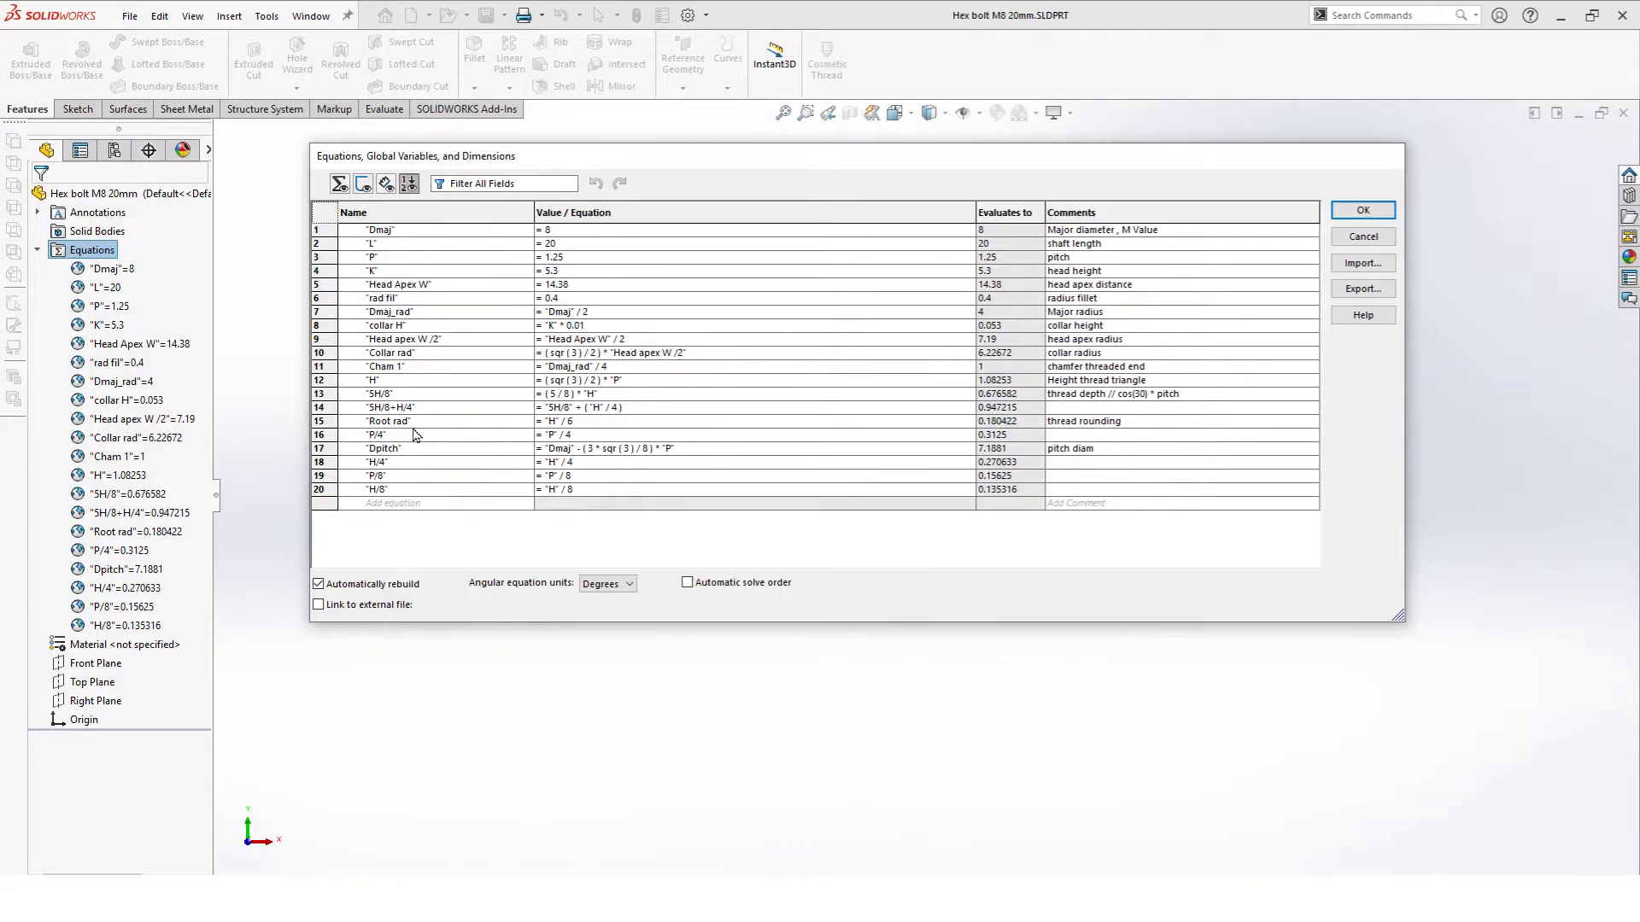
{"action": "mouse_move", "coordinate": [1181, 210]}
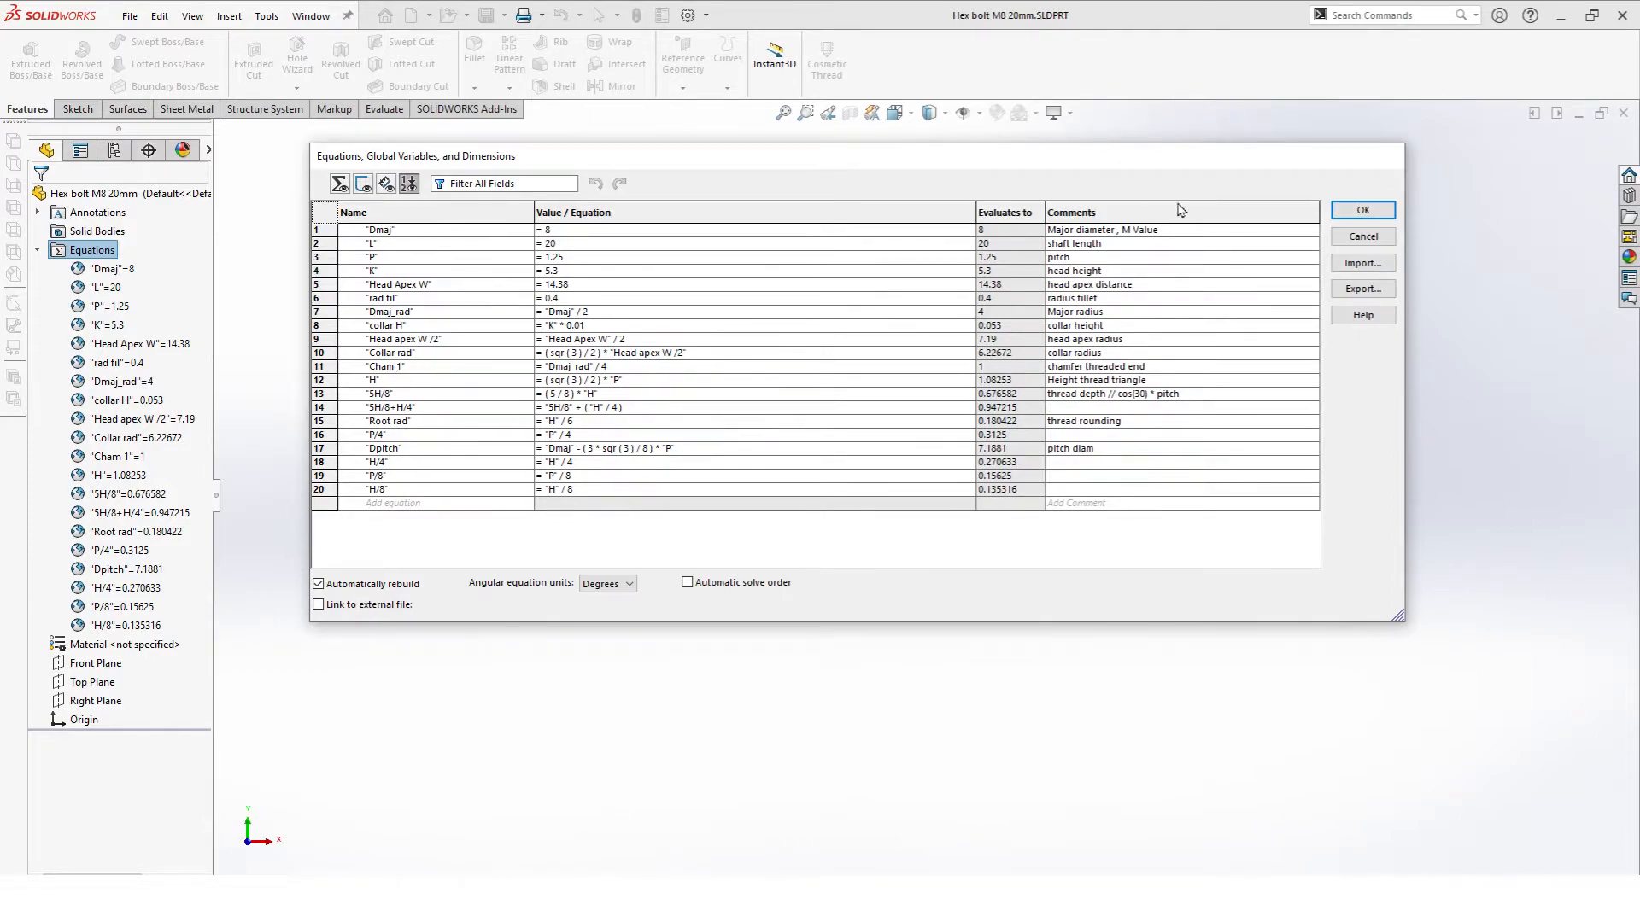
{"action": "left_click", "coordinate": [1362, 211]}
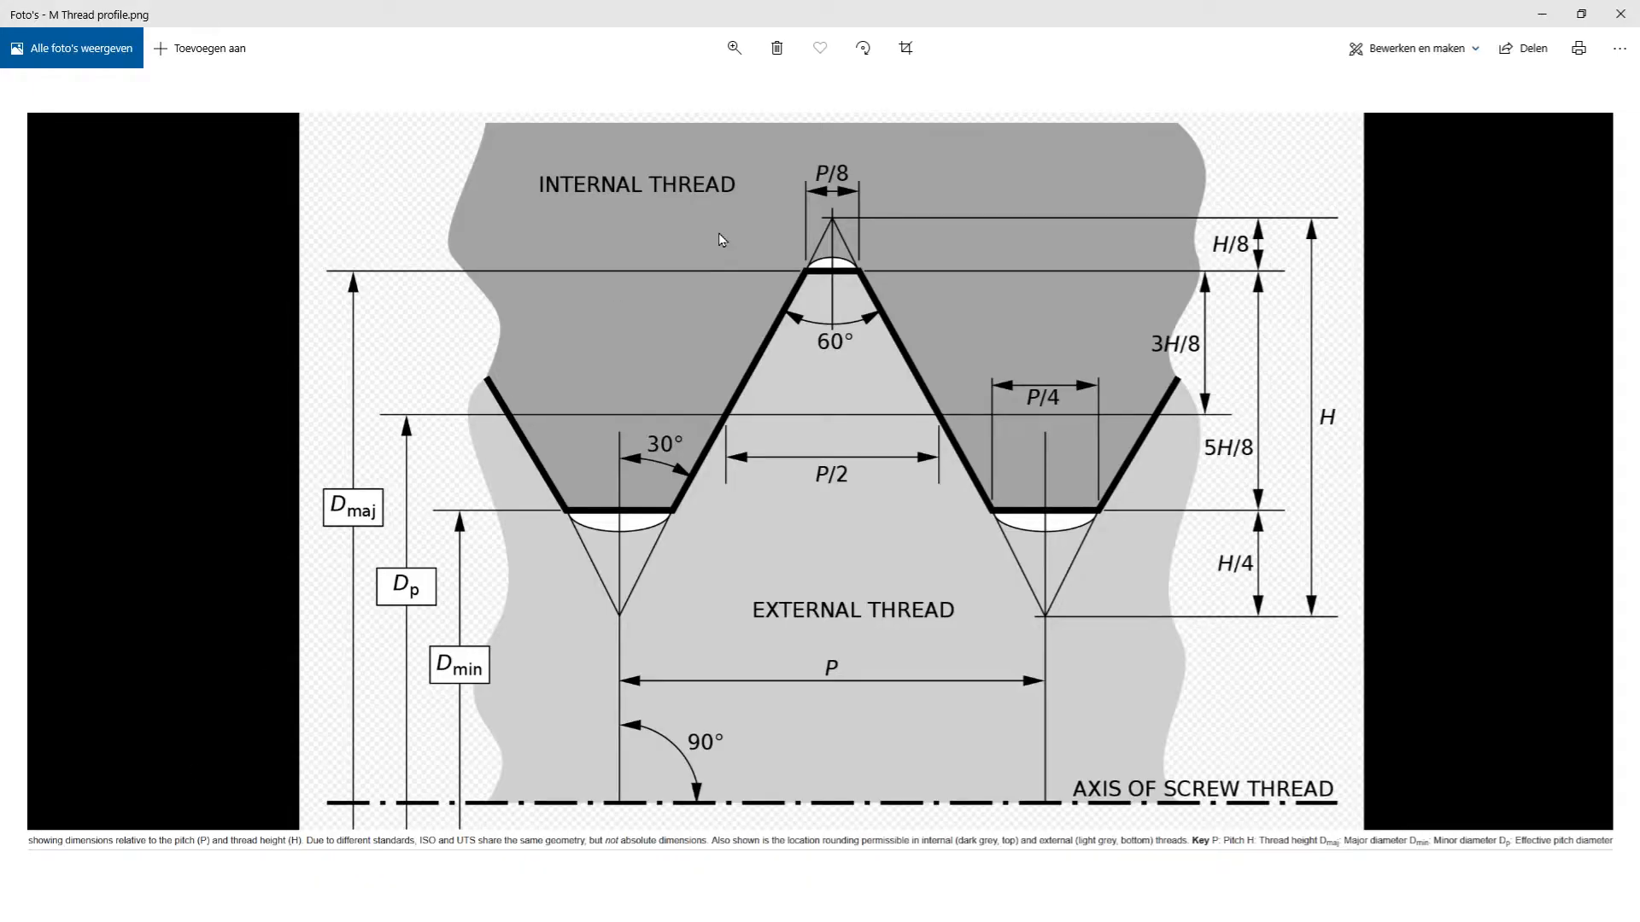
{"action": "mouse_move", "coordinate": [881, 385]}
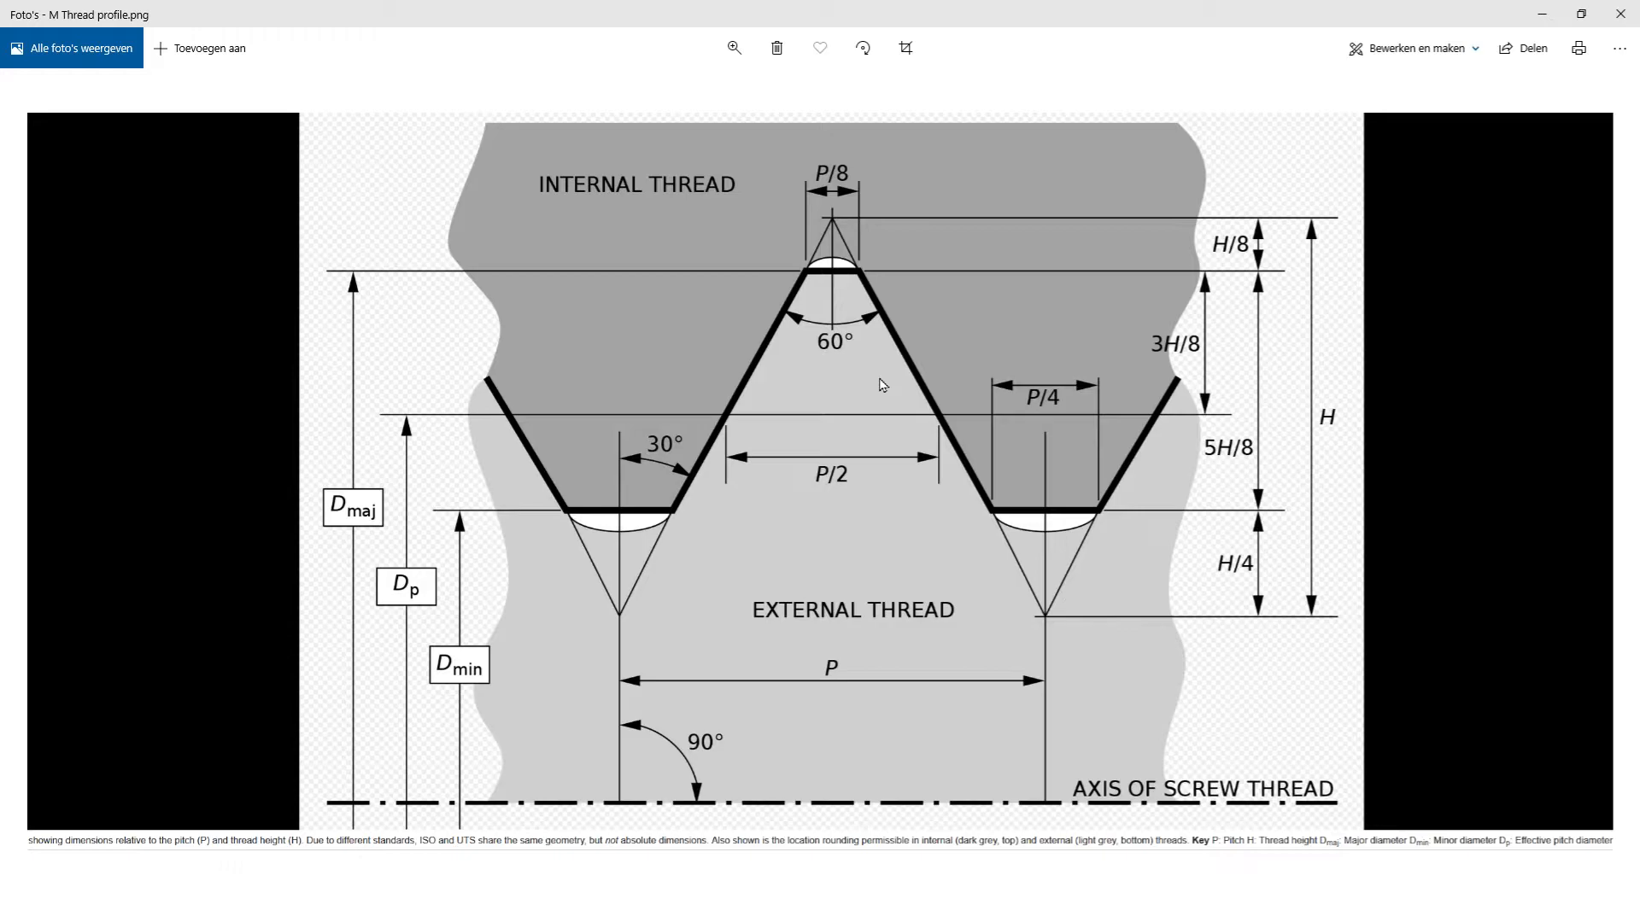
{"action": "mouse_move", "coordinate": [1228, 290]}
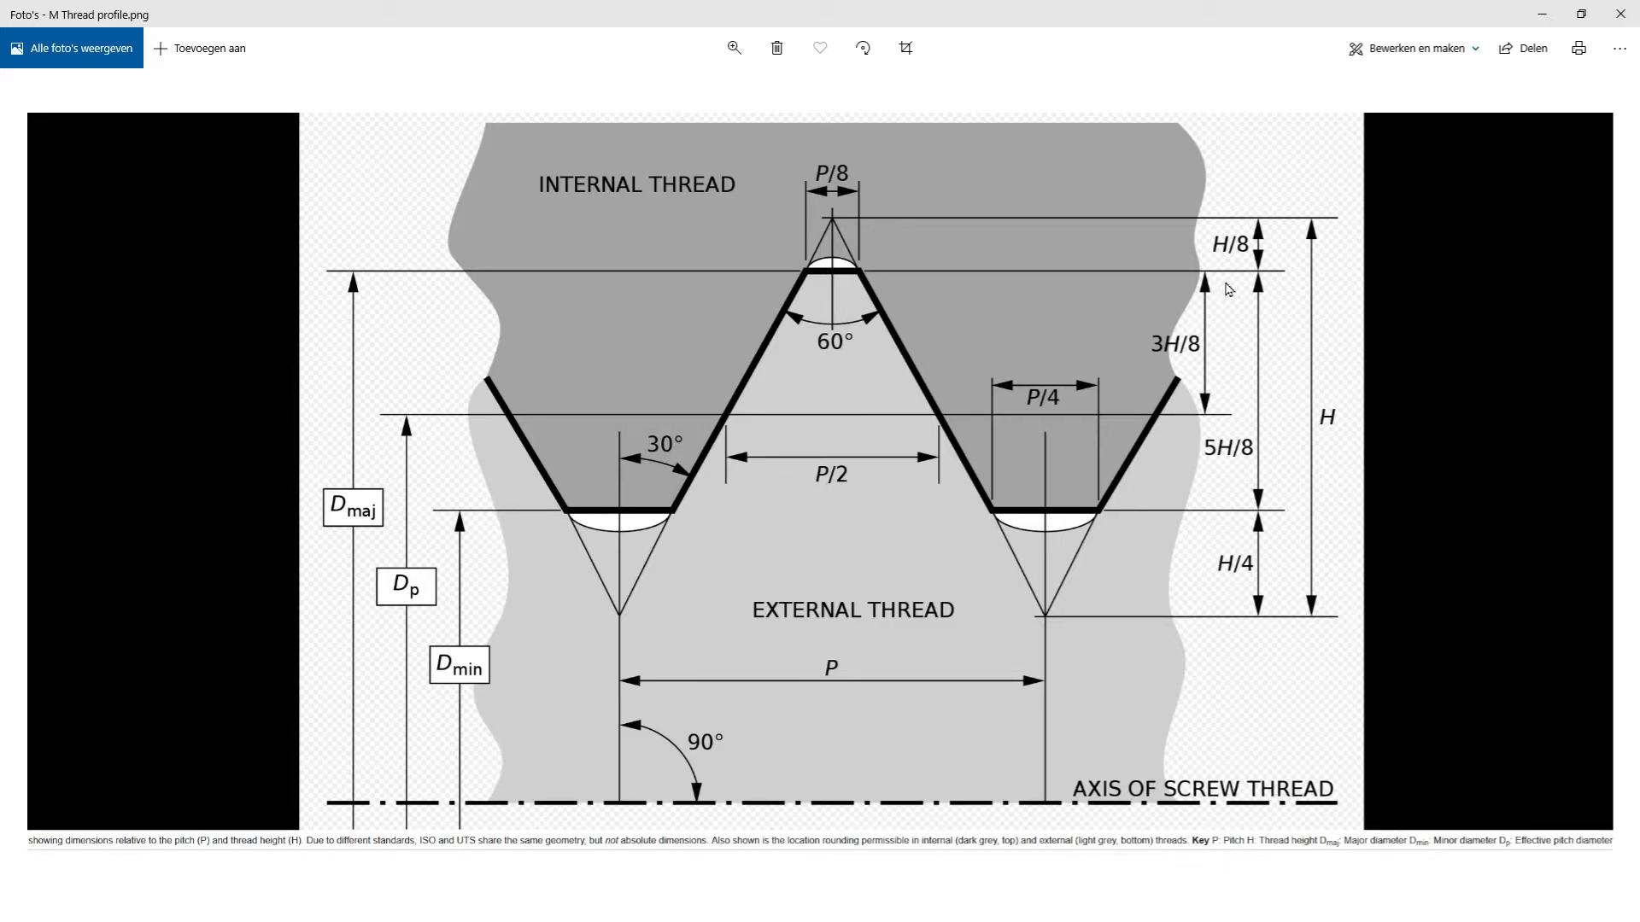
{"action": "mouse_move", "coordinate": [1323, 315]}
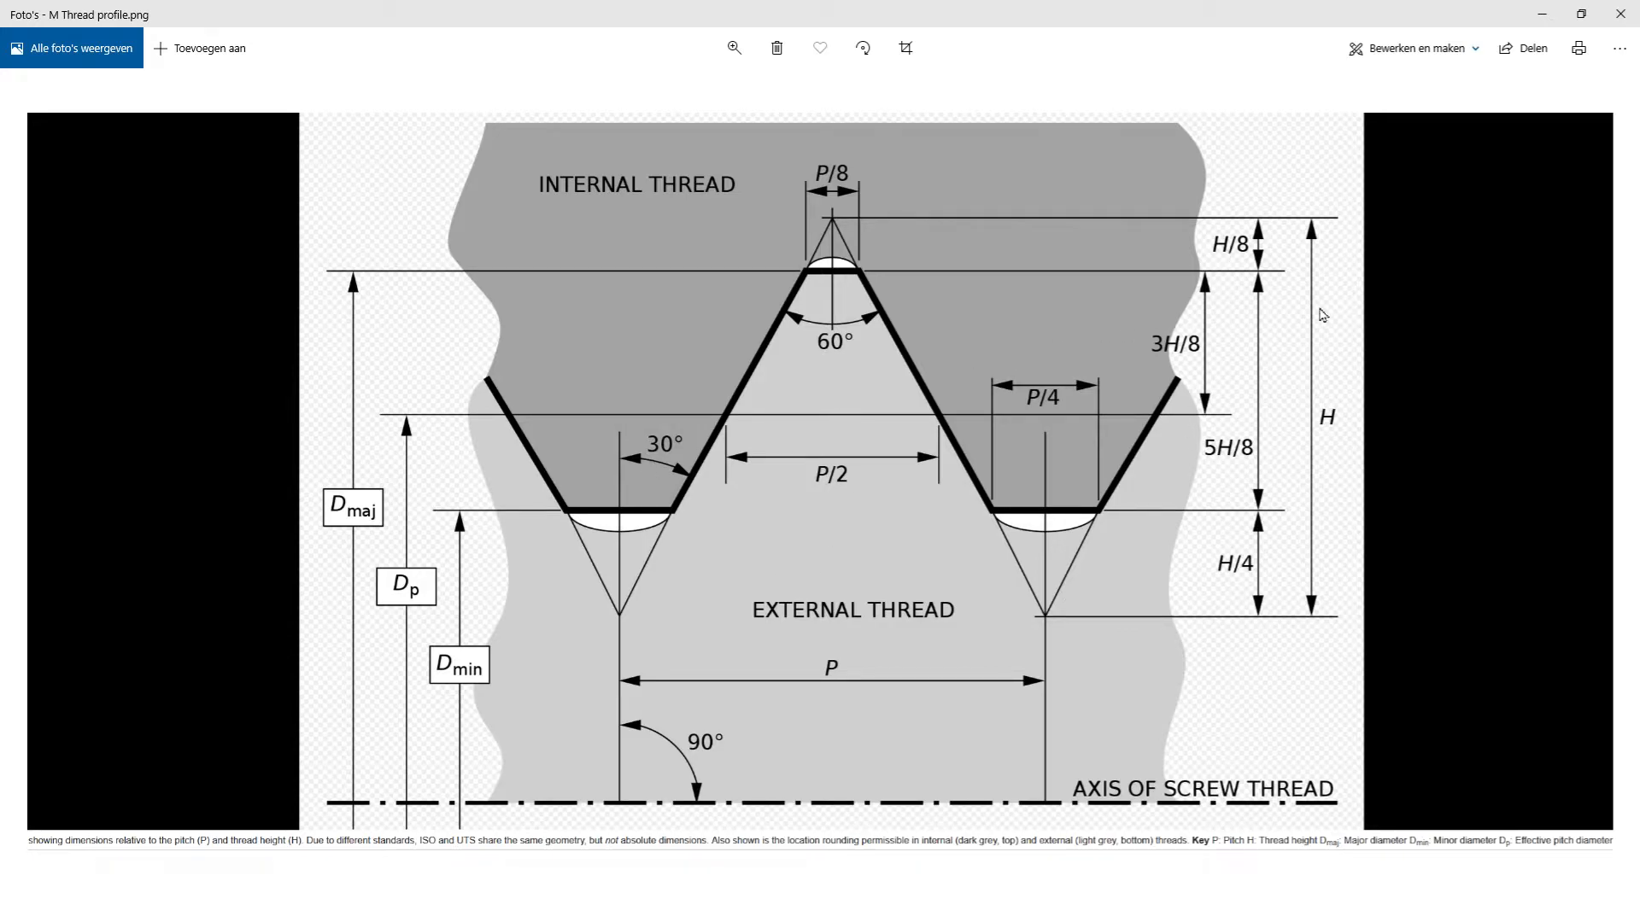
{"action": "mouse_move", "coordinate": [1164, 457]}
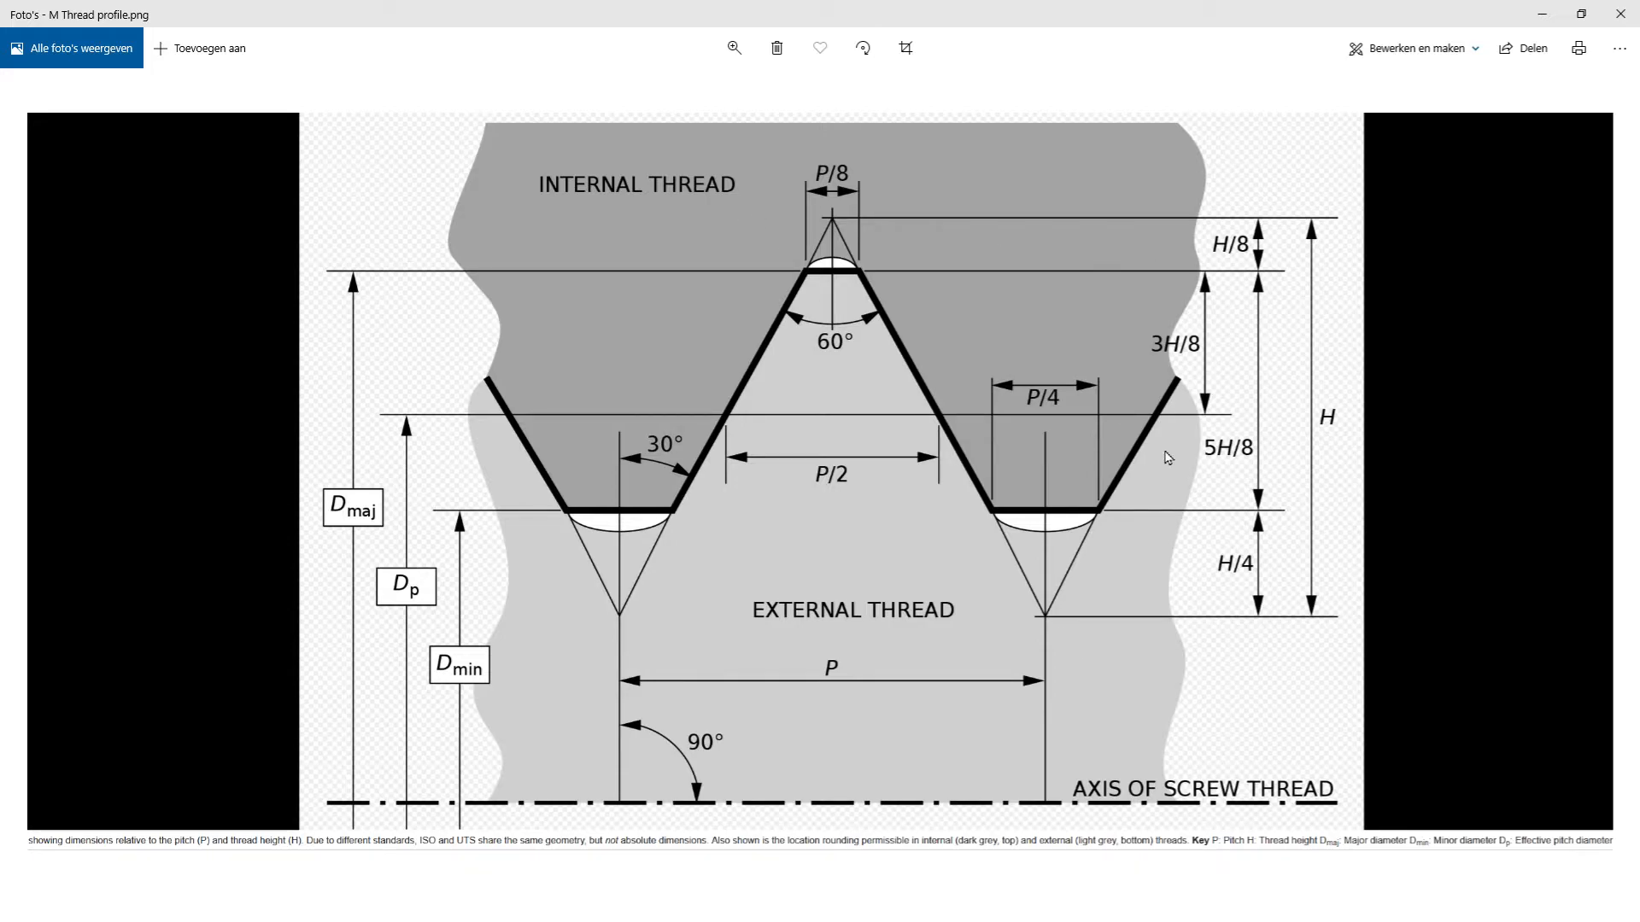
{"action": "mouse_move", "coordinate": [366, 284]}
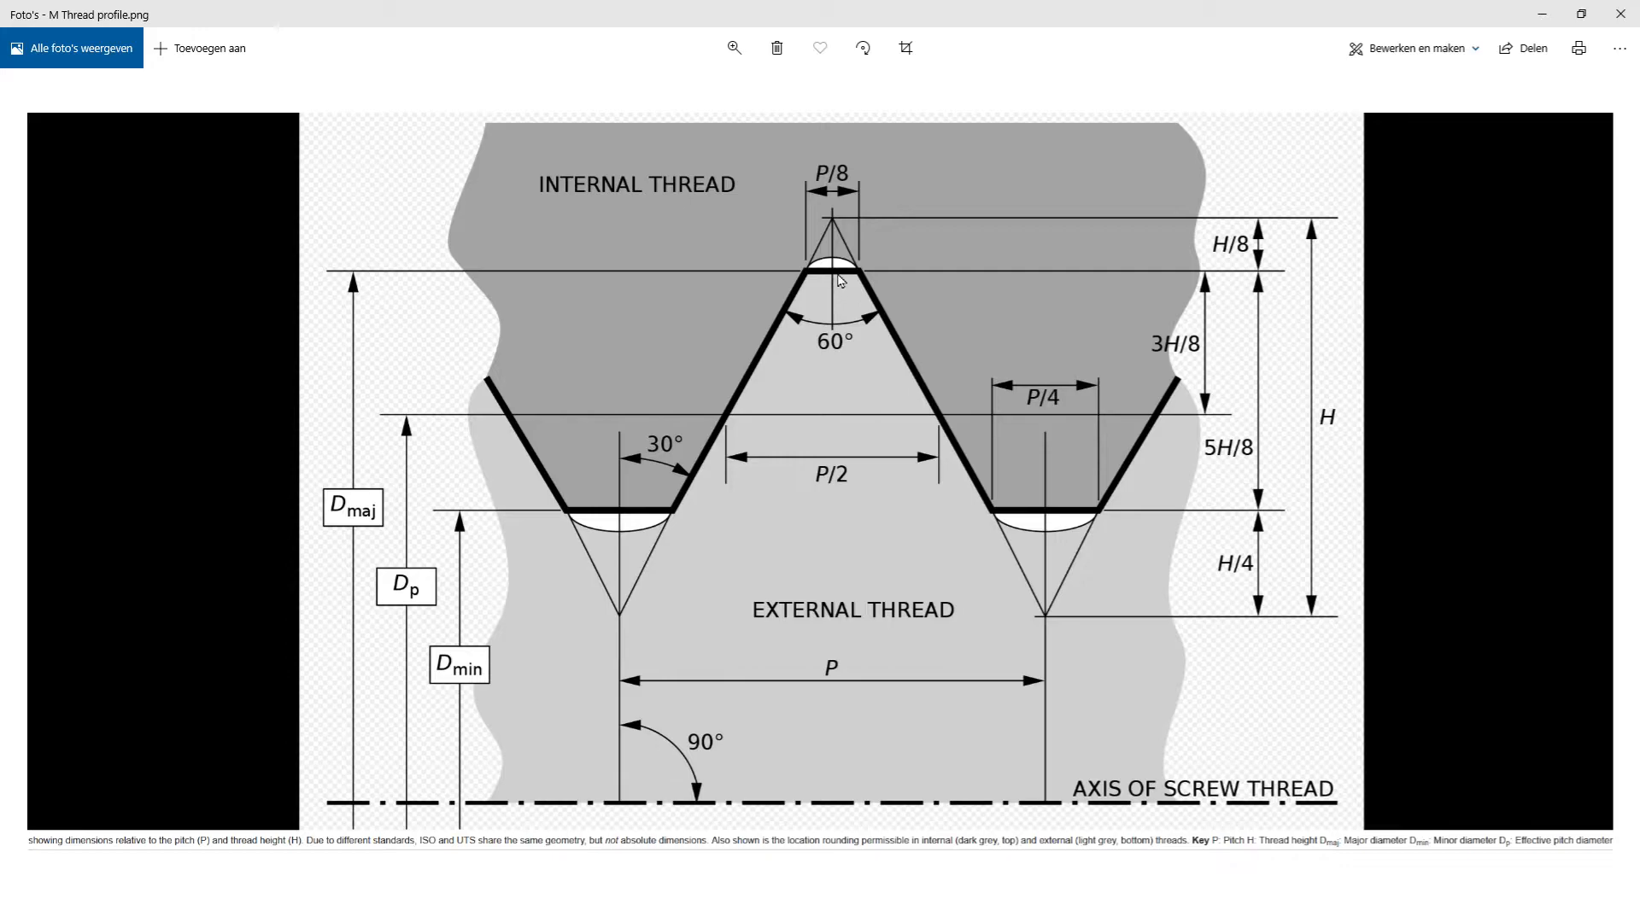
{"action": "mouse_move", "coordinate": [1053, 528]}
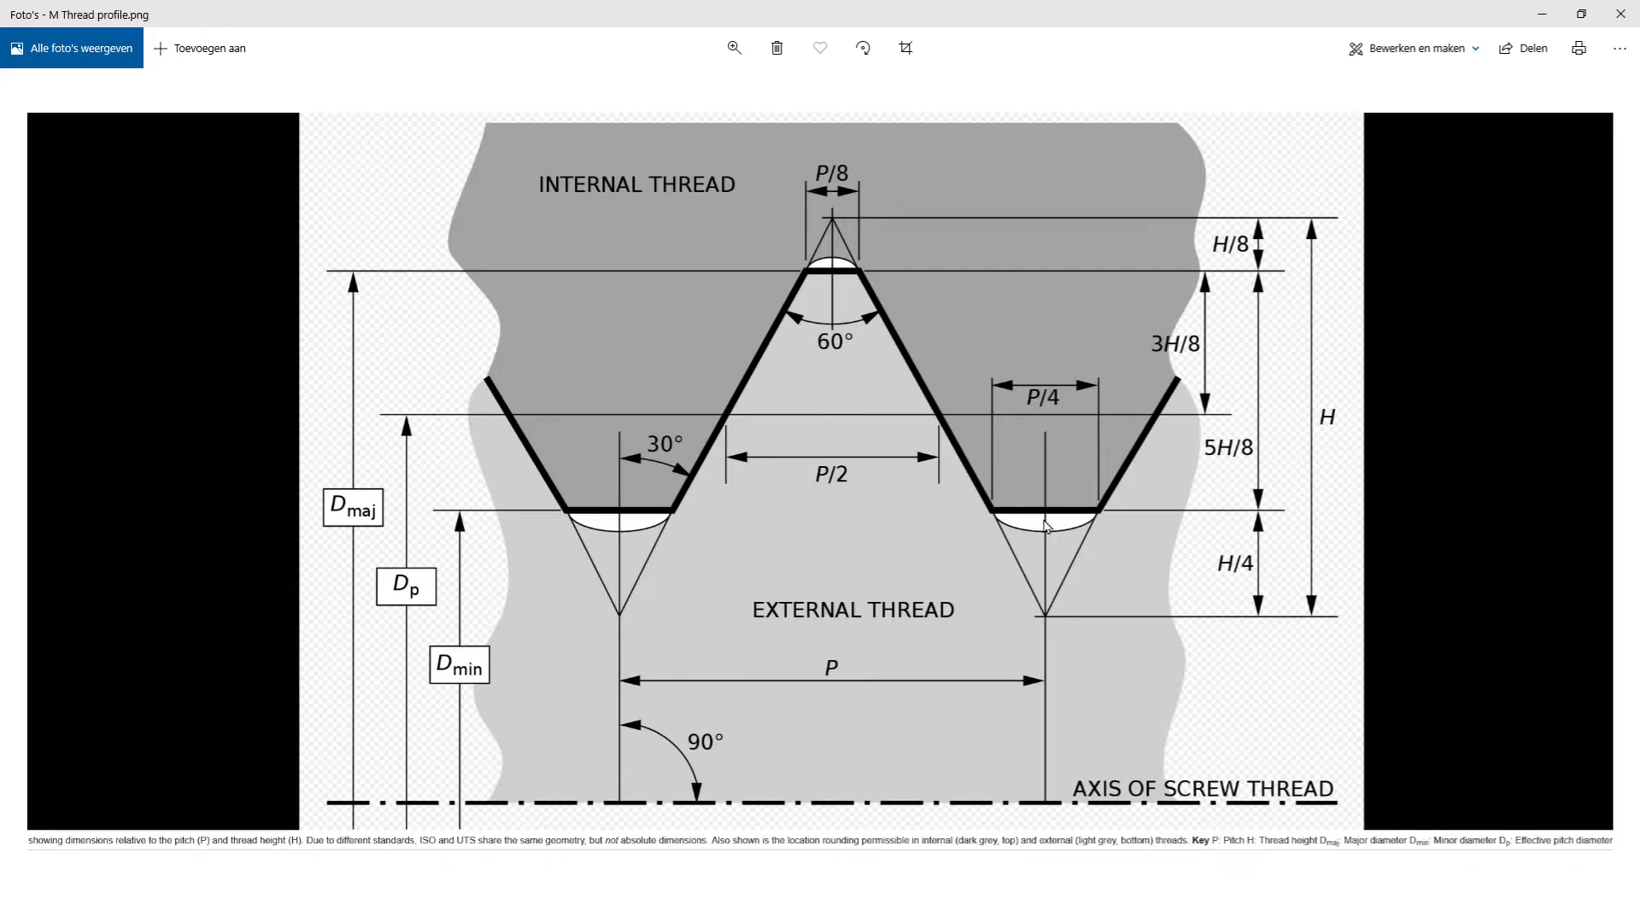
{"action": "mouse_move", "coordinate": [1187, 574]}
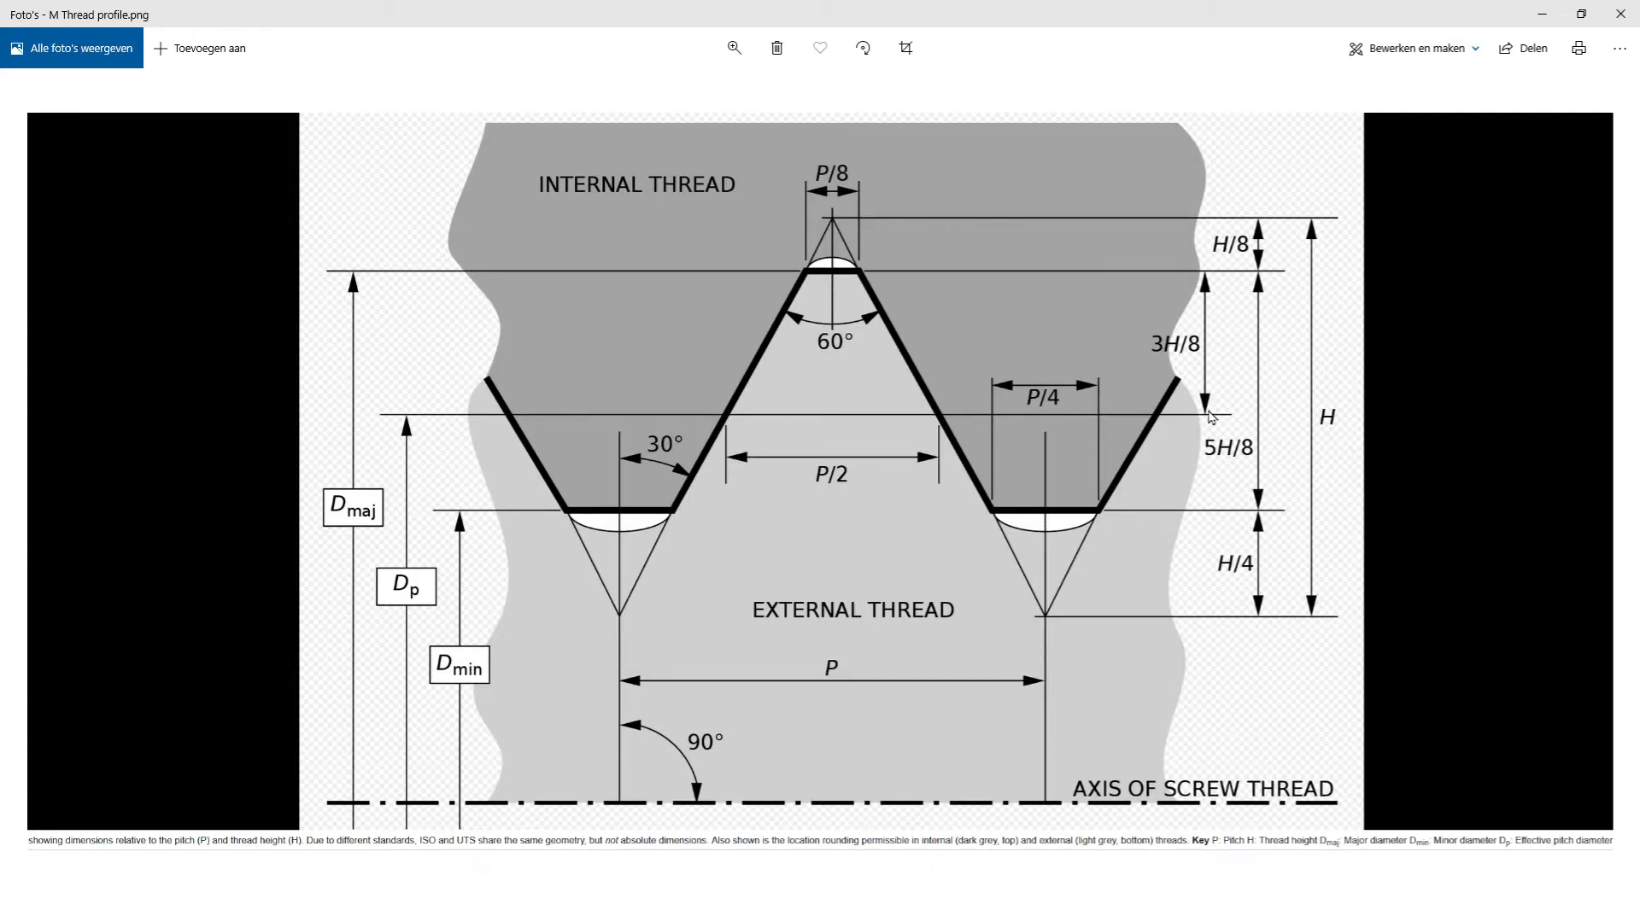
{"action": "mouse_move", "coordinate": [852, 272]}
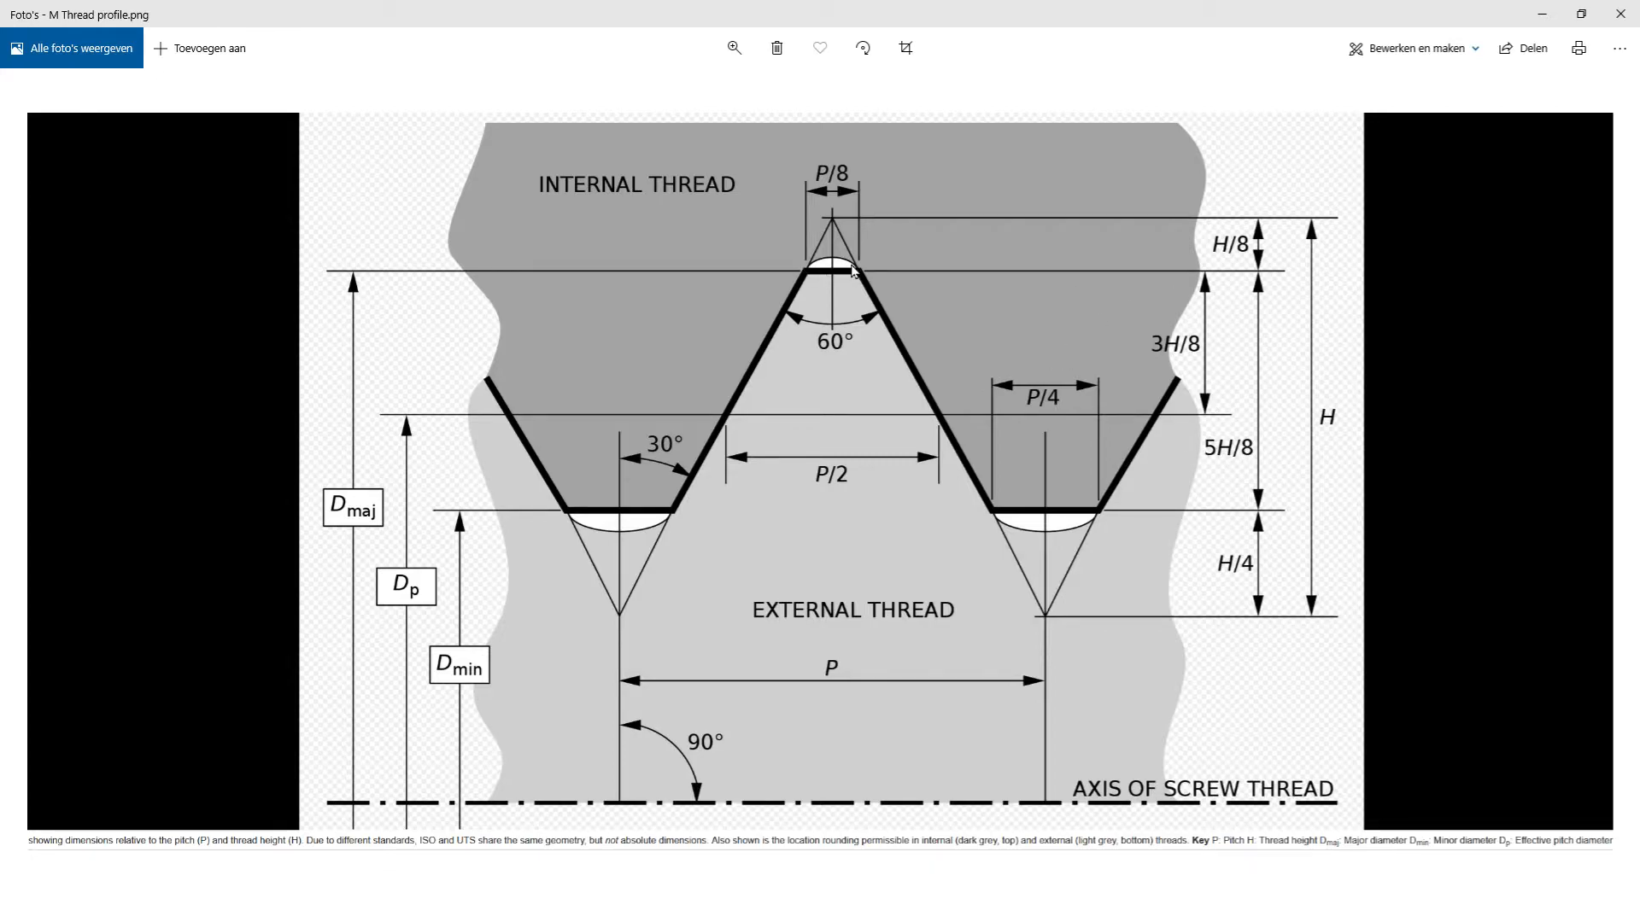
{"action": "mouse_move", "coordinate": [1243, 459]}
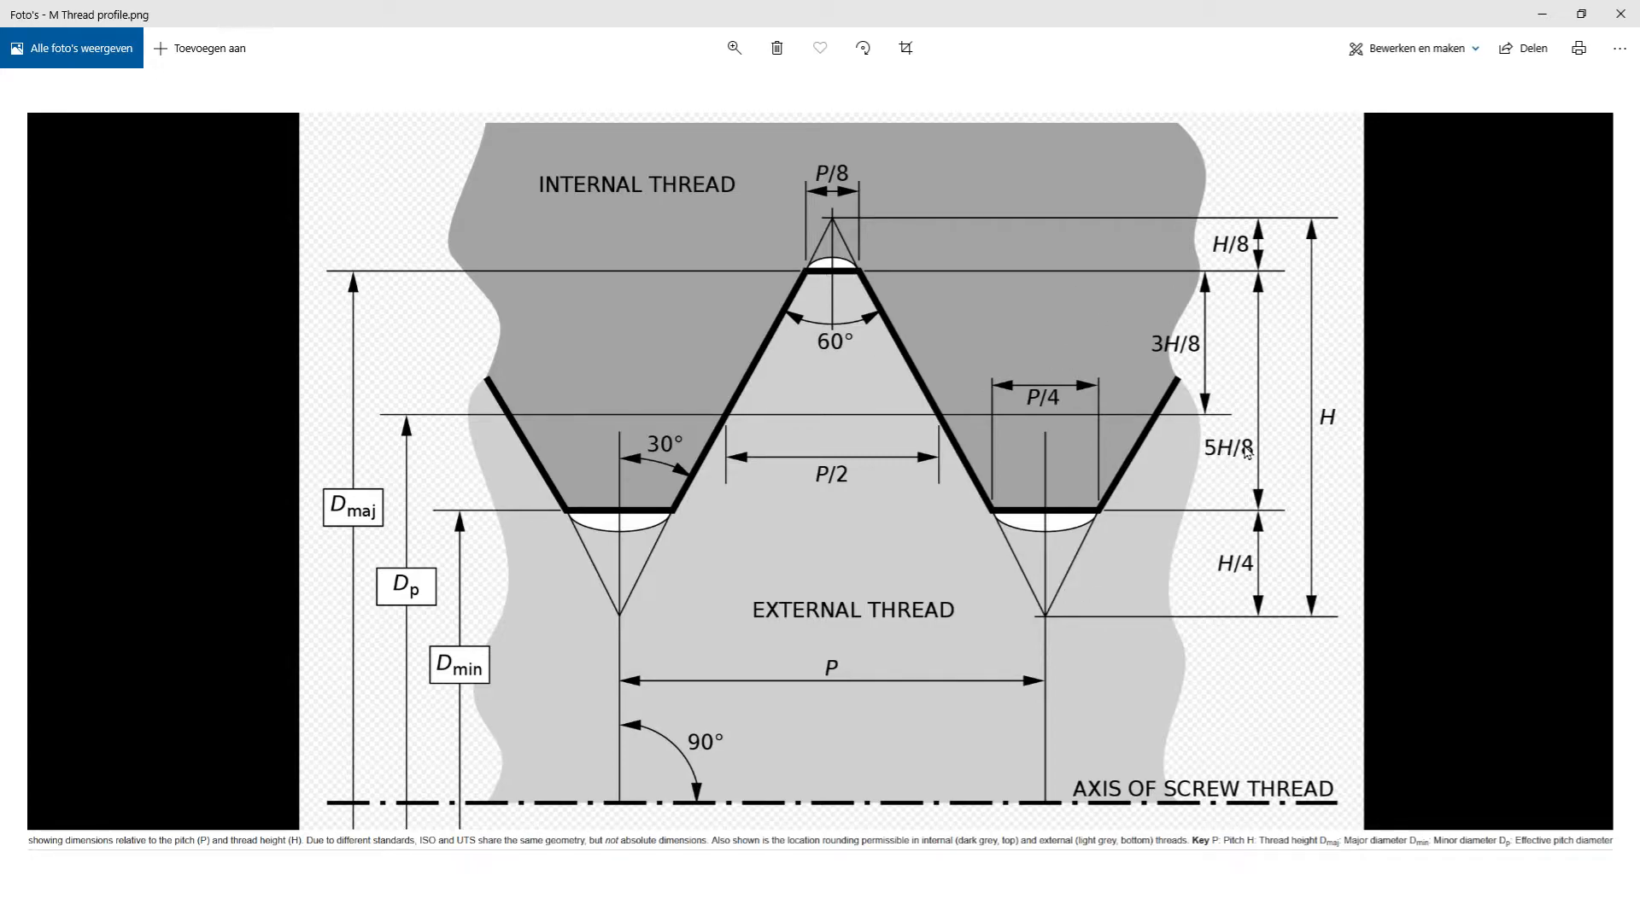
{"action": "mouse_move", "coordinate": [1216, 602]}
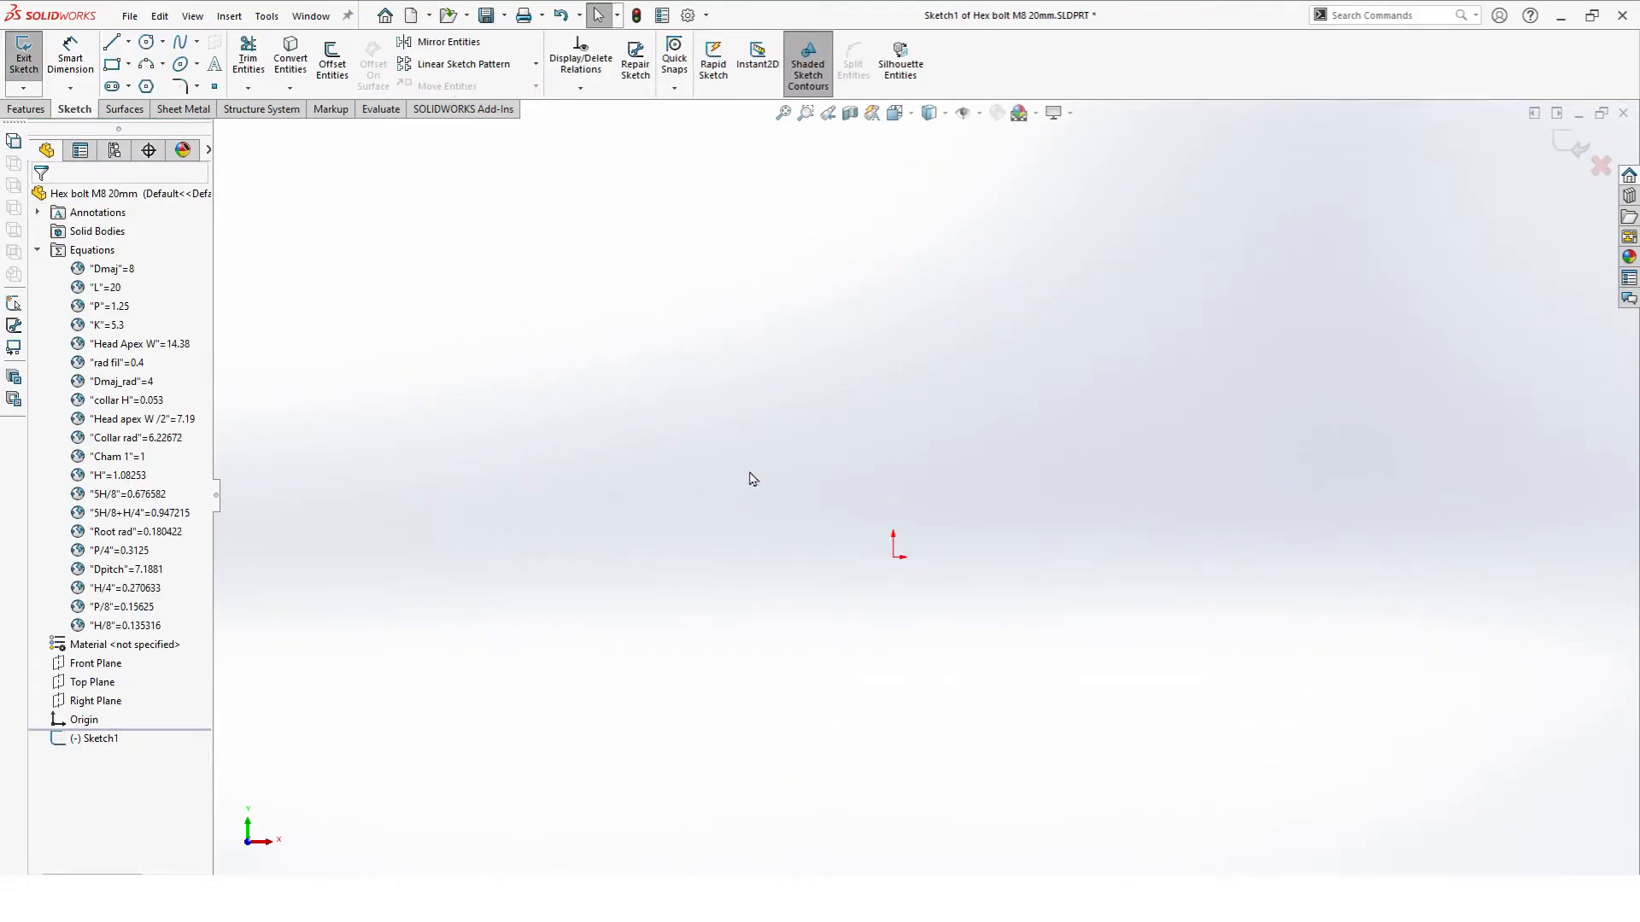
Step: Pick the centerline tool from the Line dropdown for the vertical bolt axis
{"action": "left_click", "coordinate": [126, 41]}
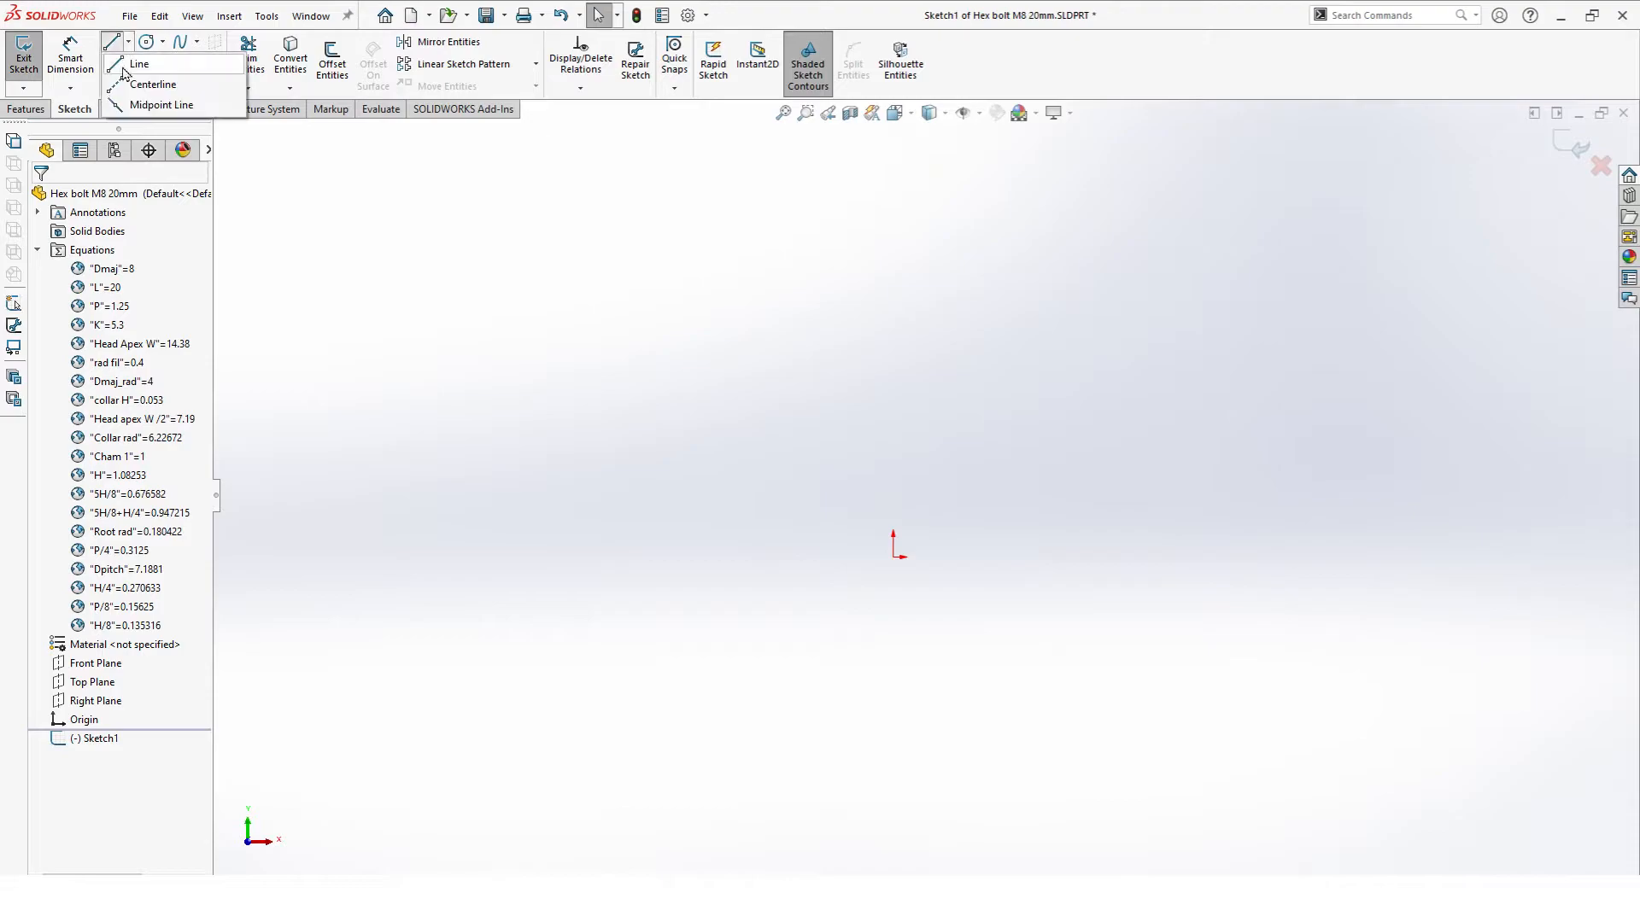
{"action": "left_click", "coordinate": [152, 84]}
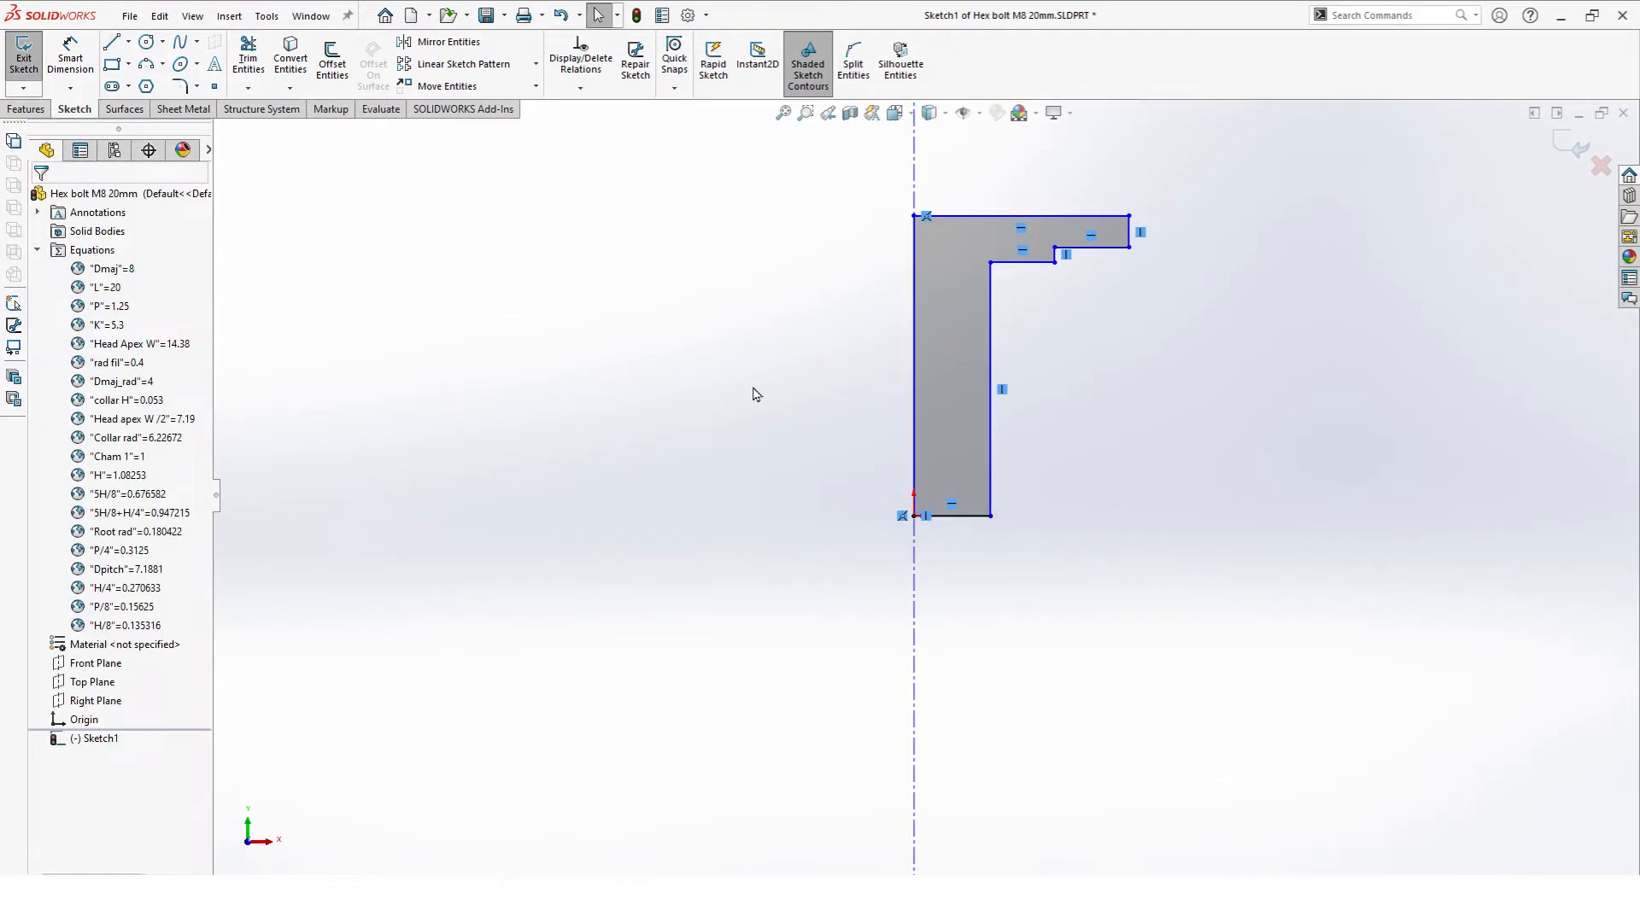
{"action": "mouse_move", "coordinate": [777, 506]}
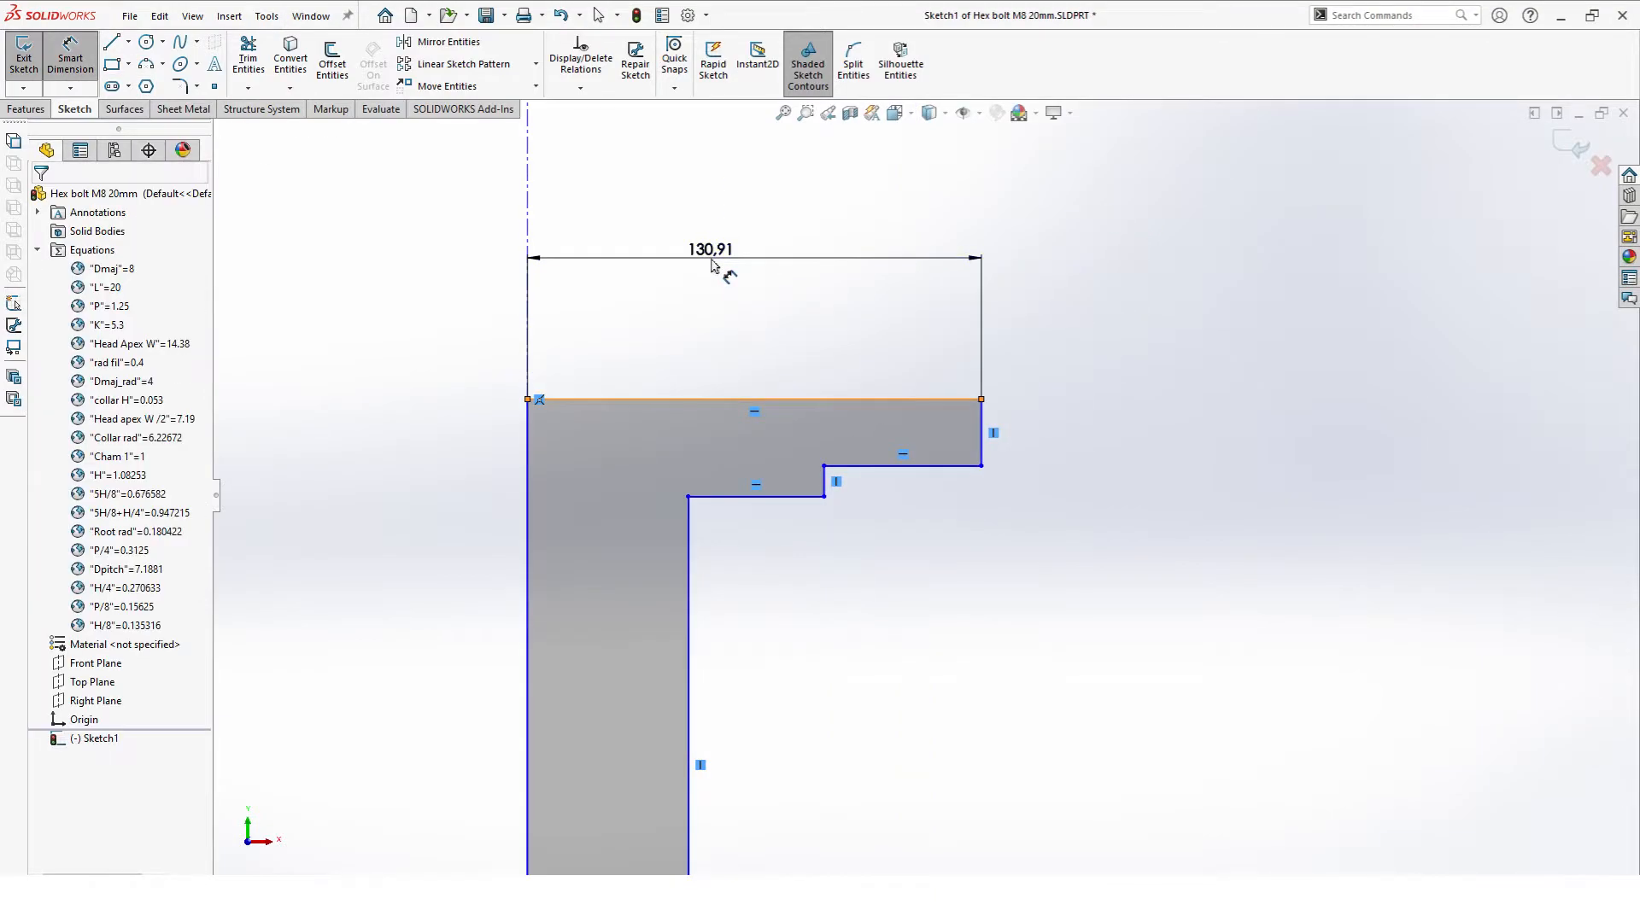
Step: Link the head width to Head apex W /2 and the collar width to Collar rad
{"action": "double_click", "coordinate": [709, 250]}
{"action": "type", "text": "="}
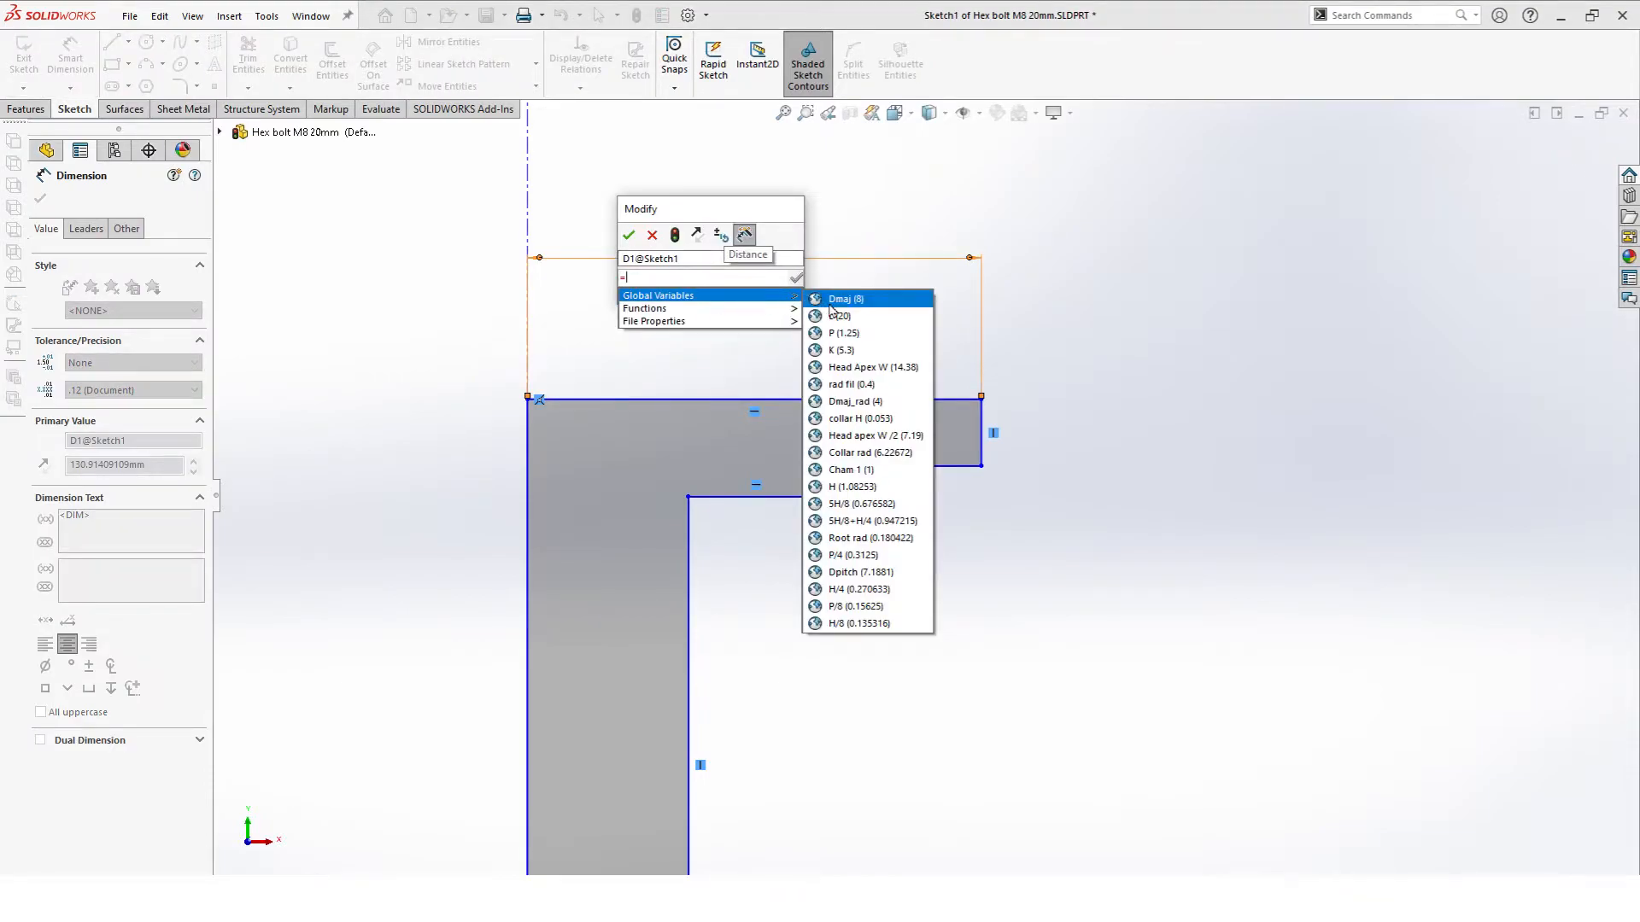
{"action": "left_click", "coordinate": [875, 436]}
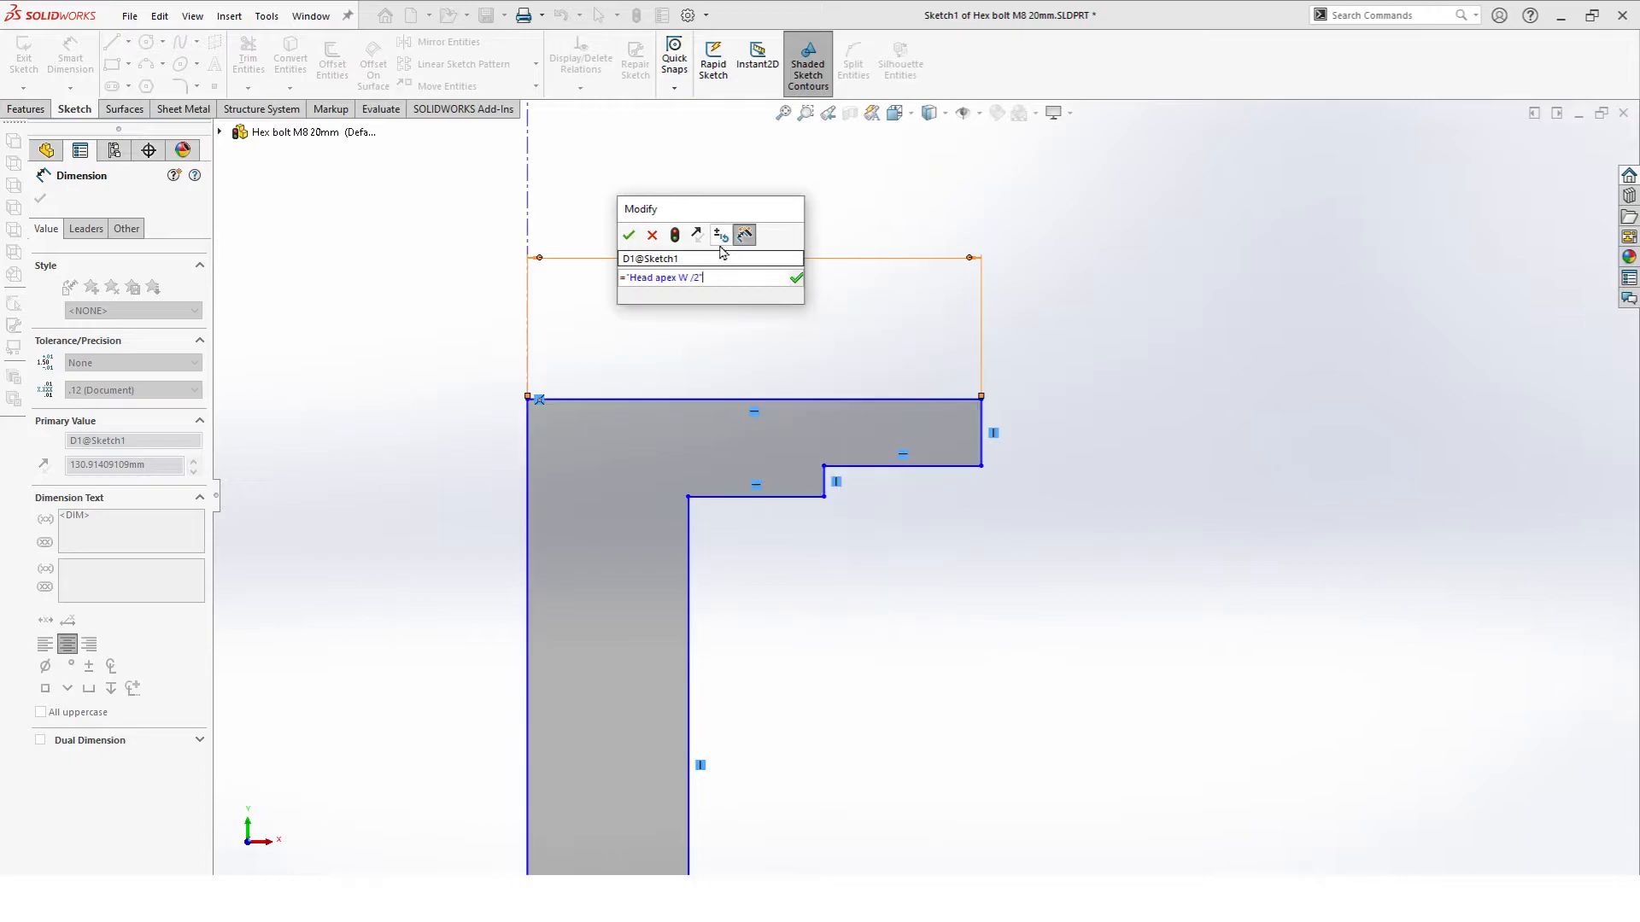
{"action": "left_click", "coordinate": [627, 235]}
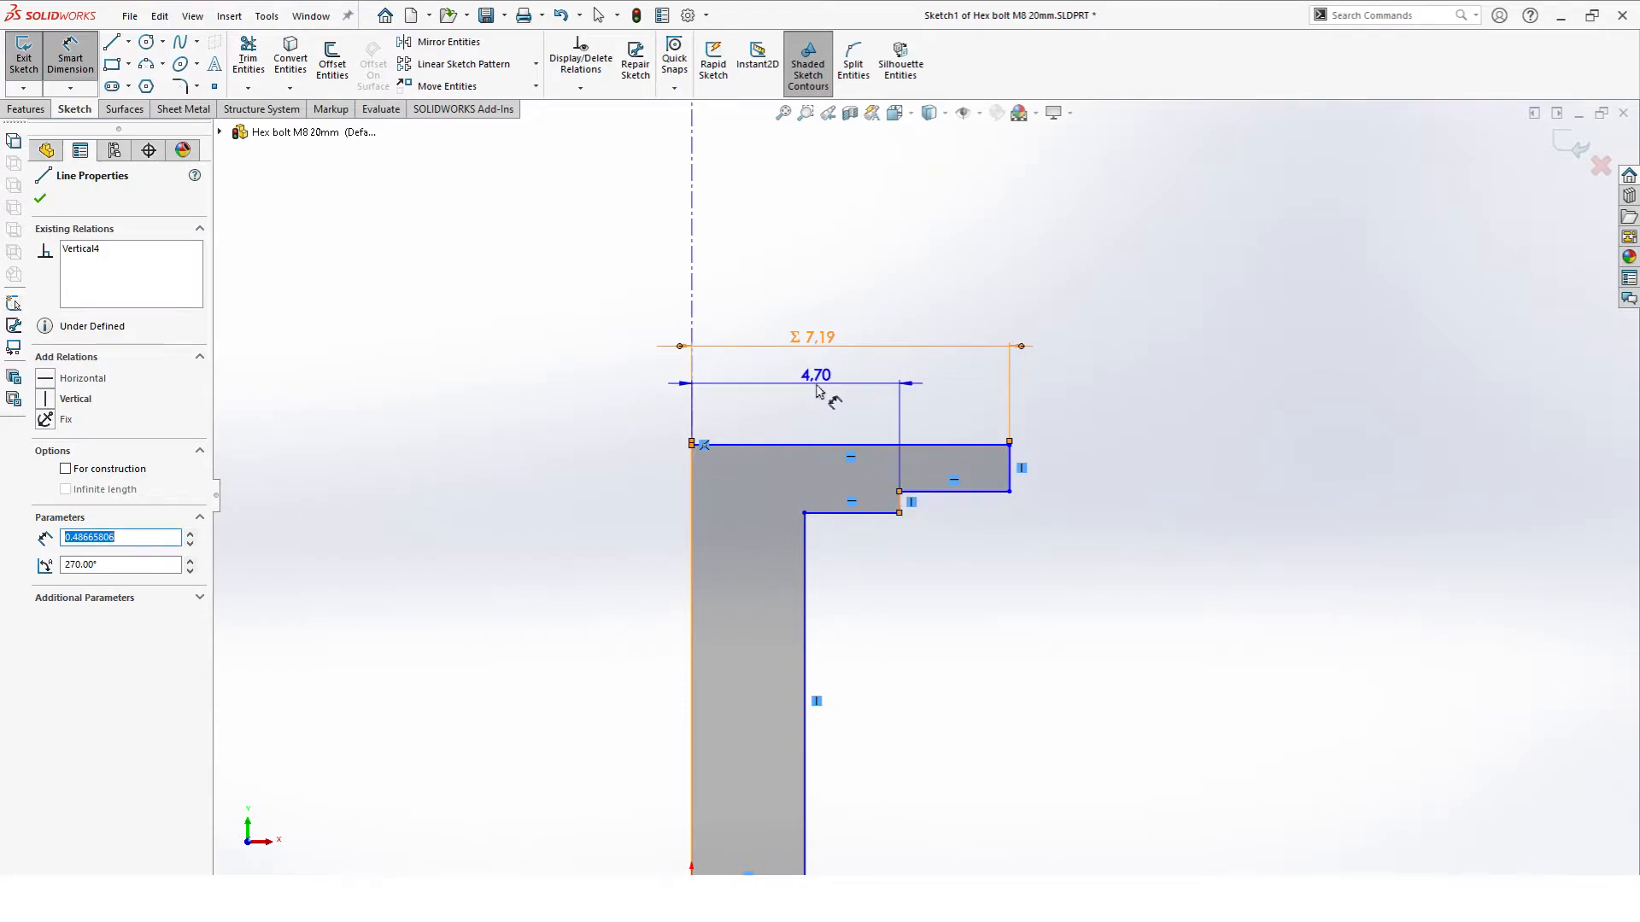
{"action": "double_click", "coordinate": [816, 374]}
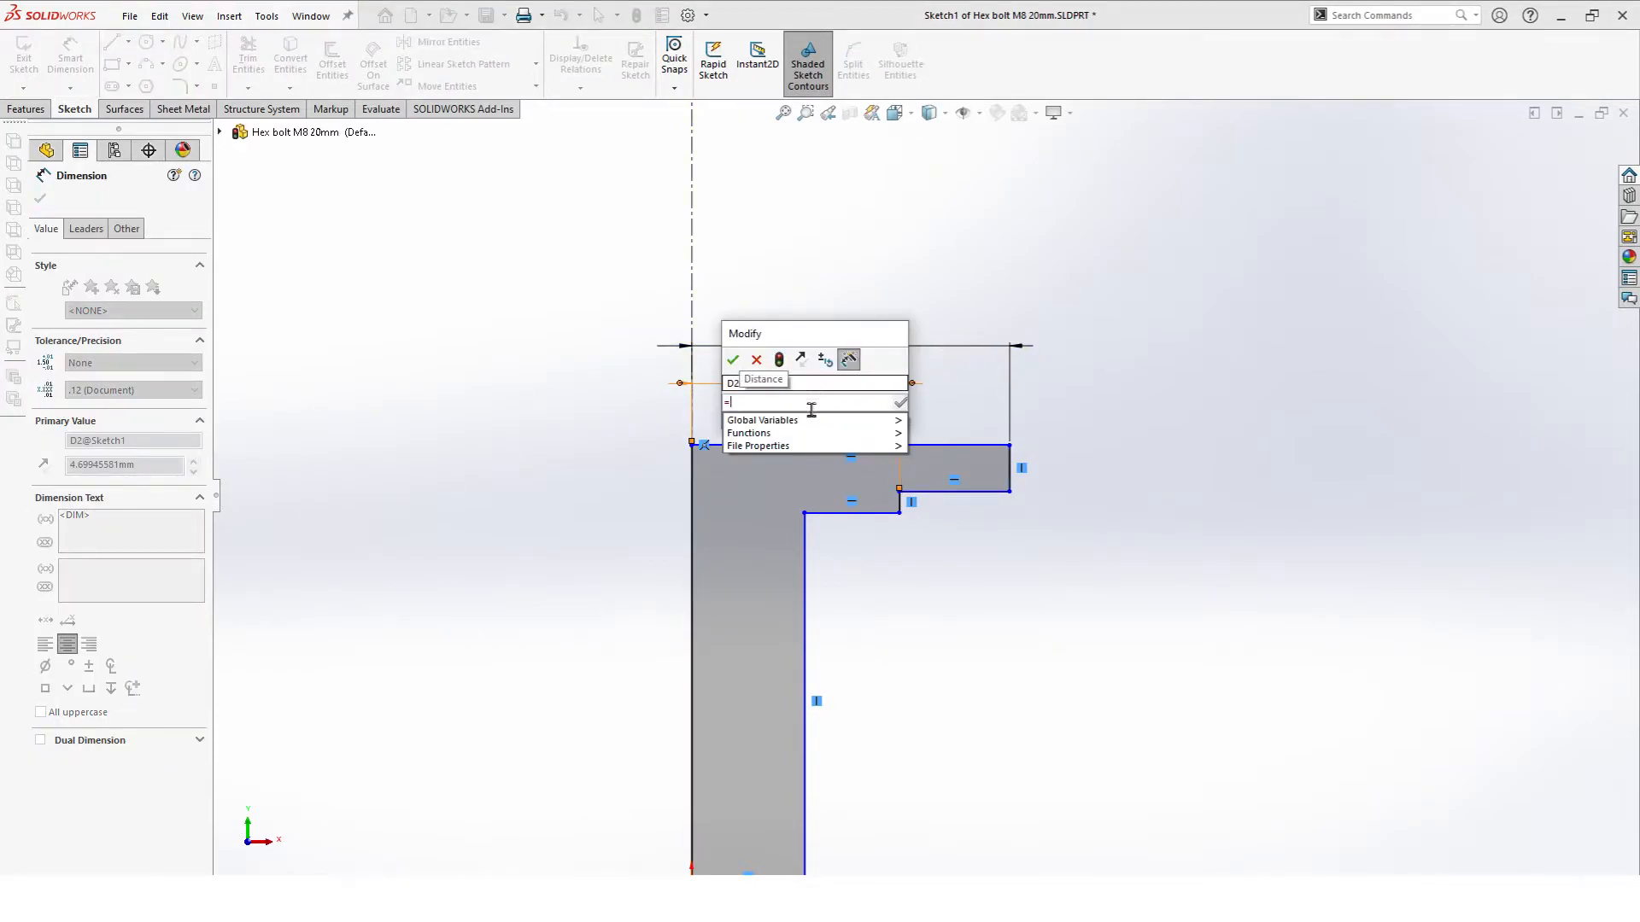
{"action": "left_click", "coordinate": [762, 419]}
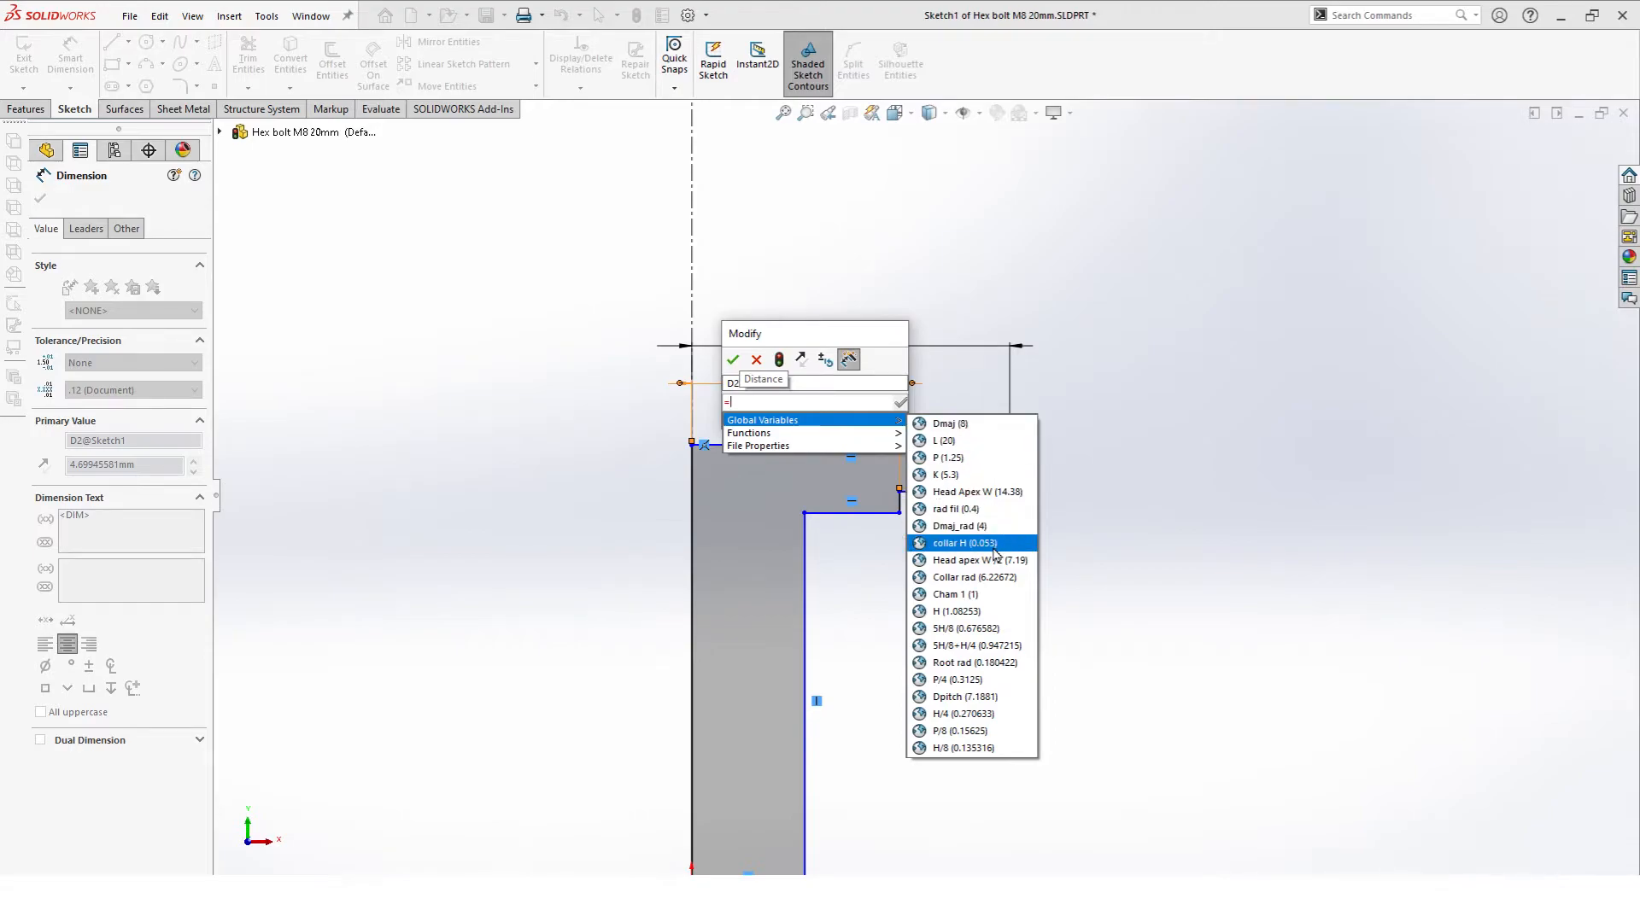
{"action": "left_click", "coordinate": [974, 578]}
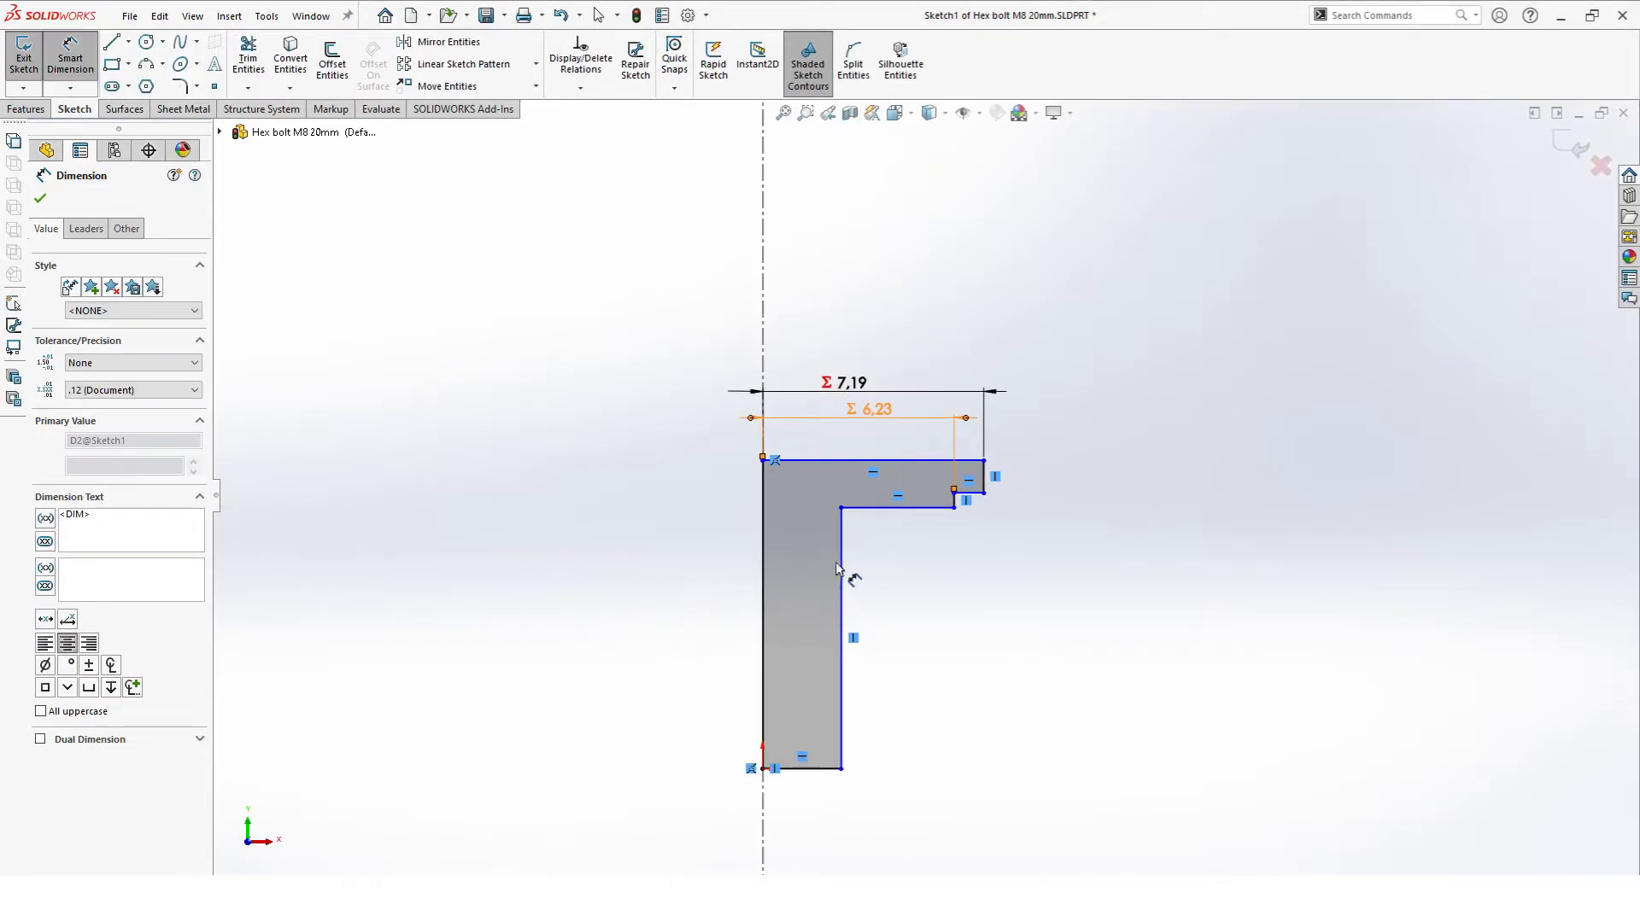
Step: Add a shank width dimension below the profile, linked to Dmaj_rad
{"action": "left_click", "coordinate": [761, 616]}
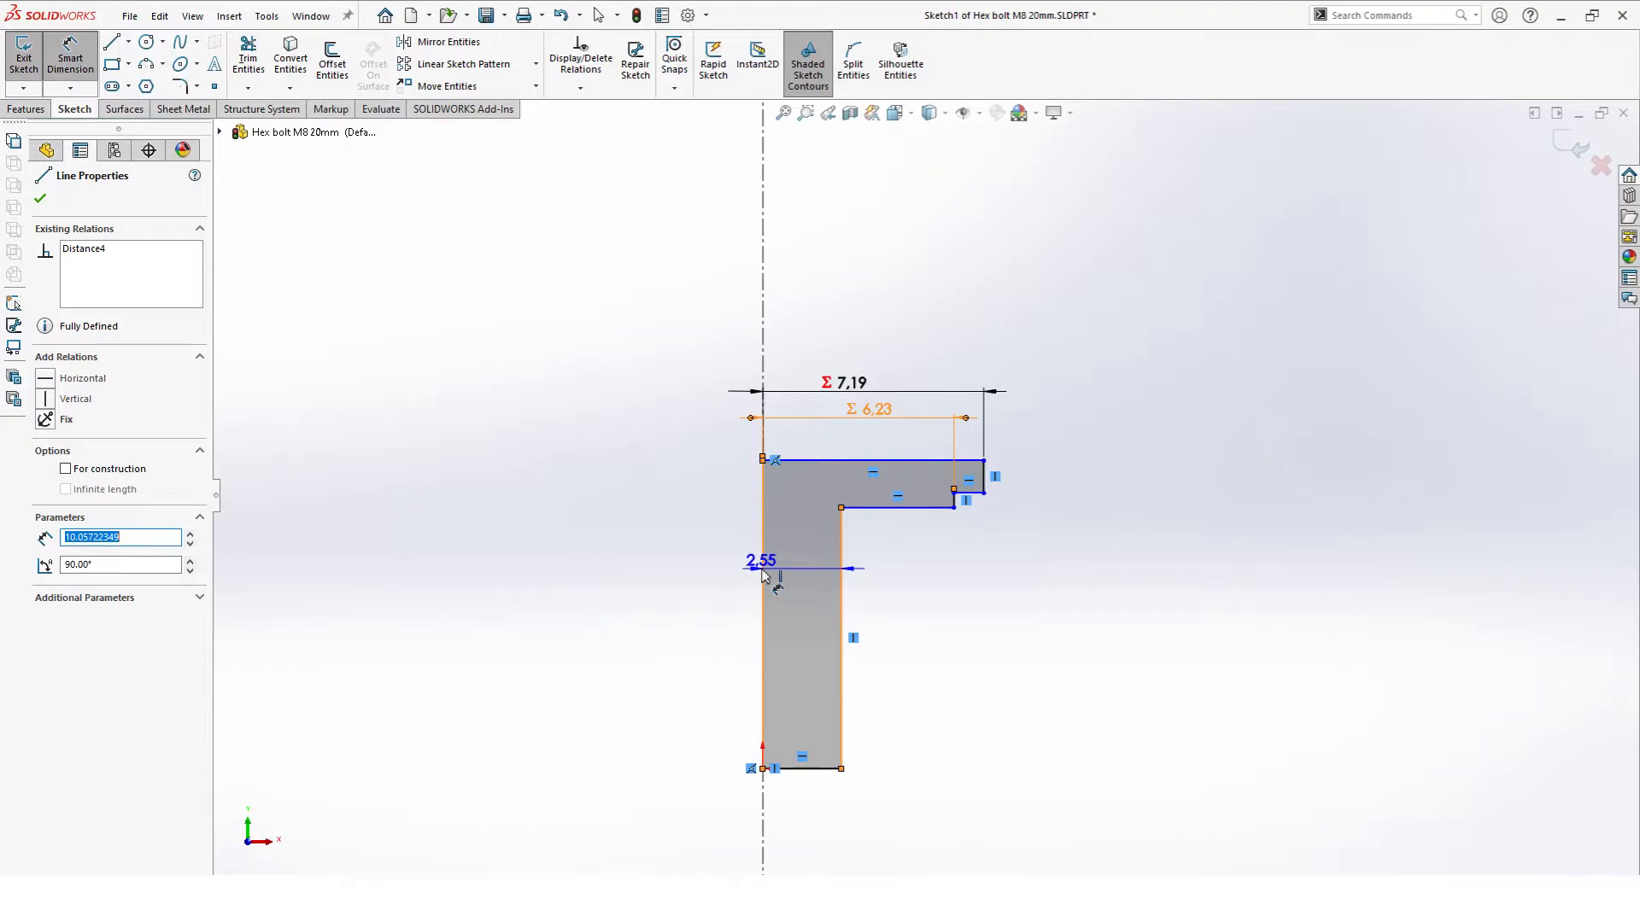
{"action": "left_click_drag", "start_coordinate": [801, 564], "coordinate": [800, 779]}
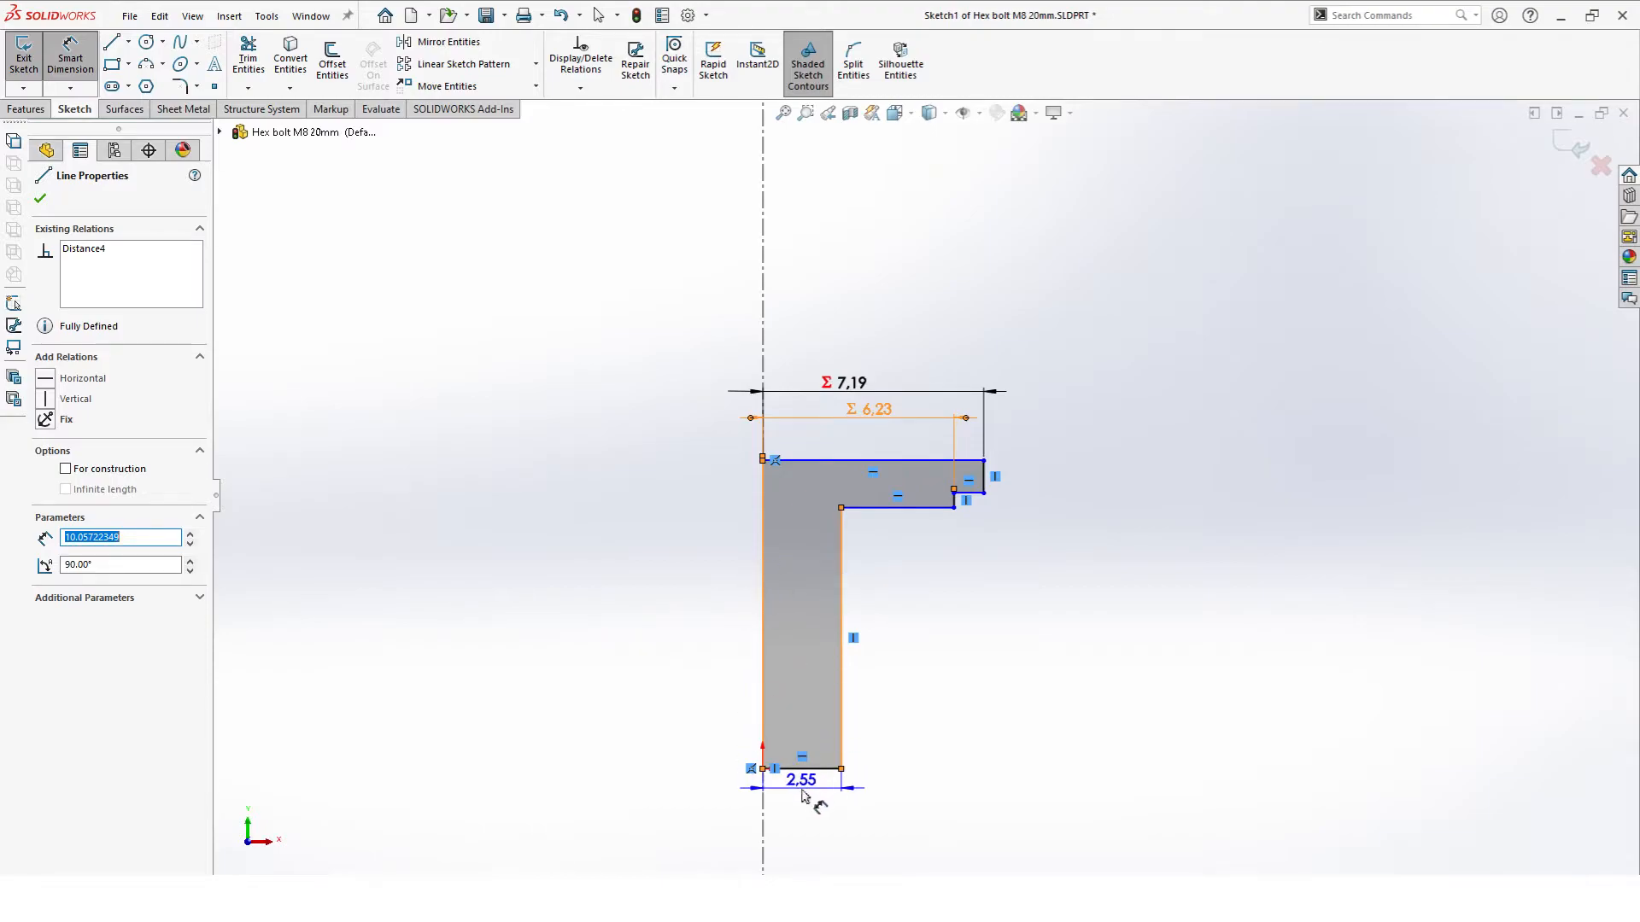
{"action": "double_click", "coordinate": [802, 777]}
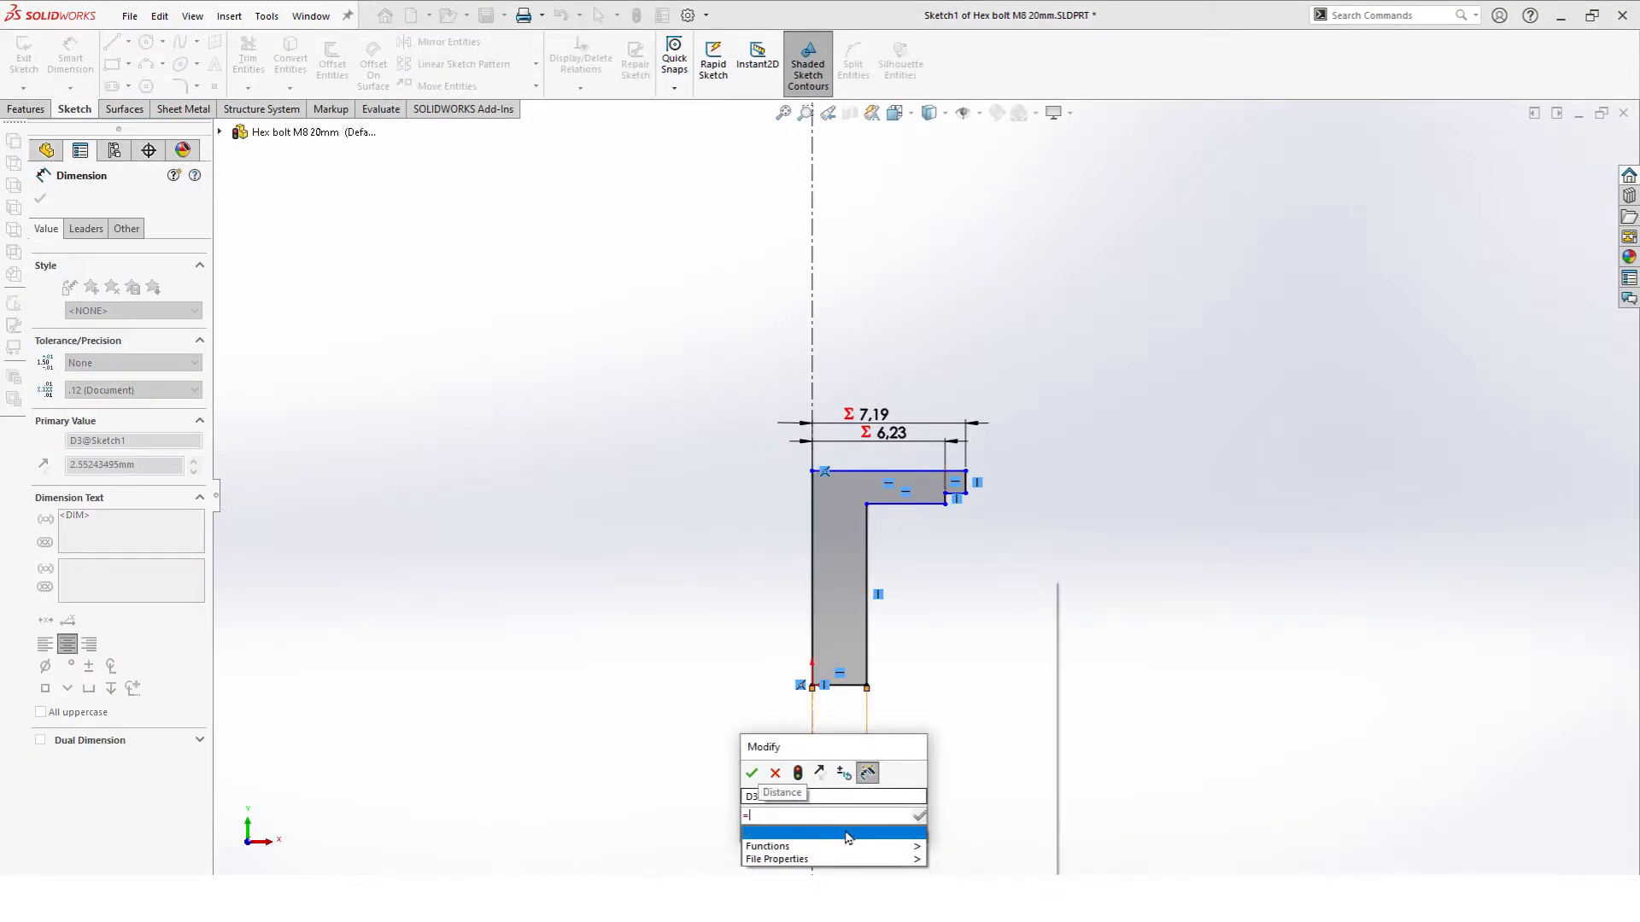
{"action": "left_click", "coordinate": [793, 833]}
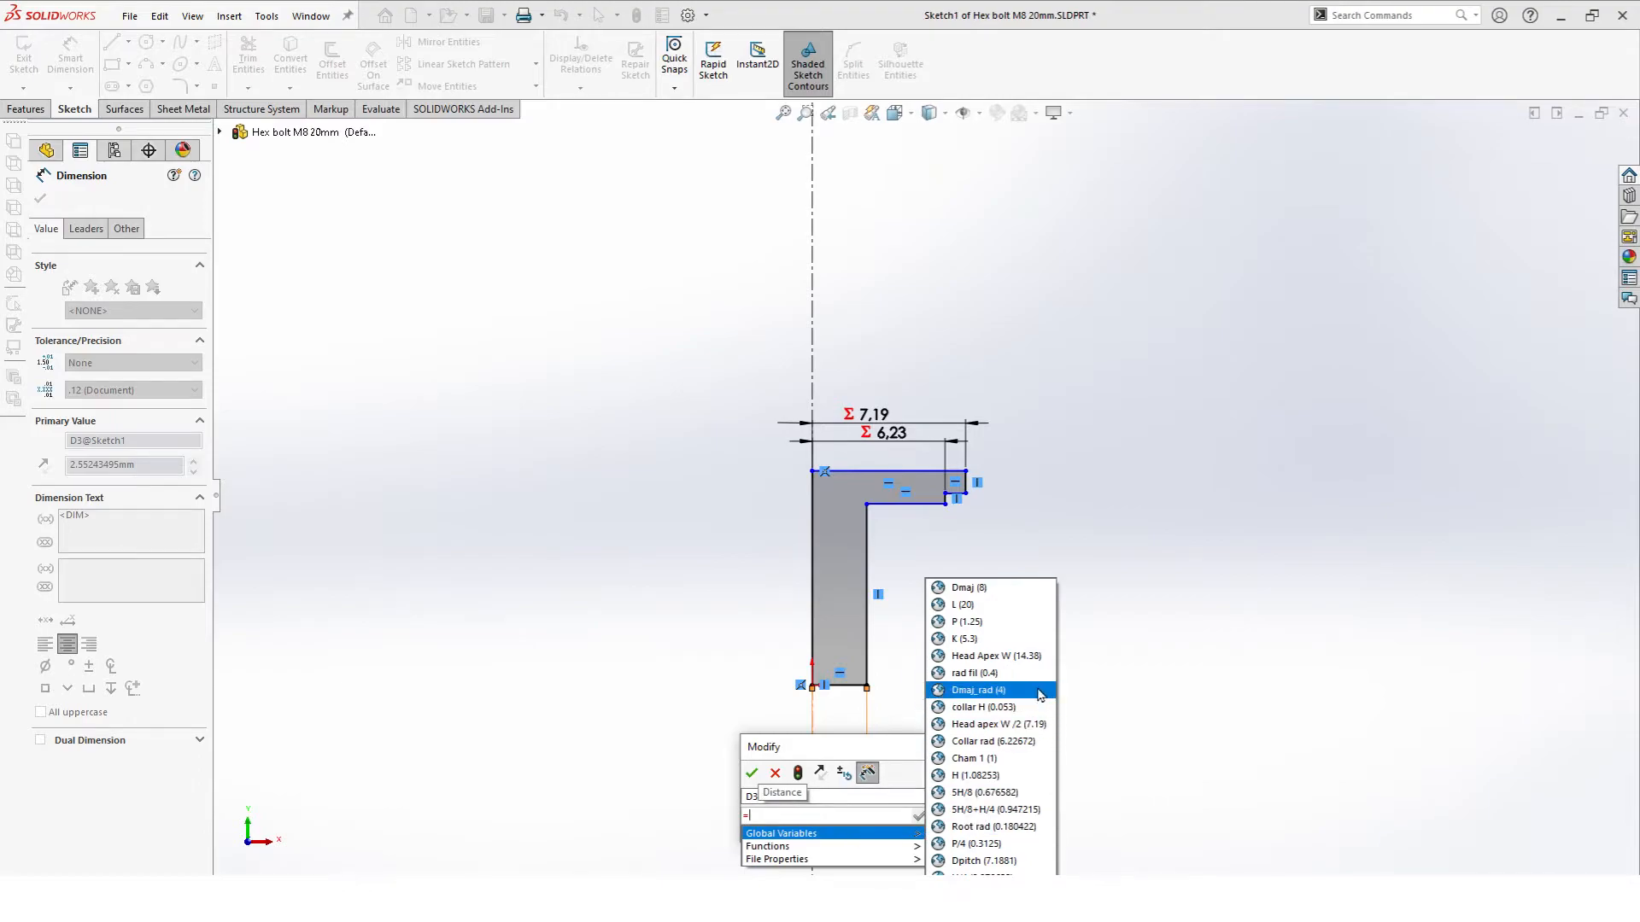
{"action": "left_click", "coordinate": [991, 690]}
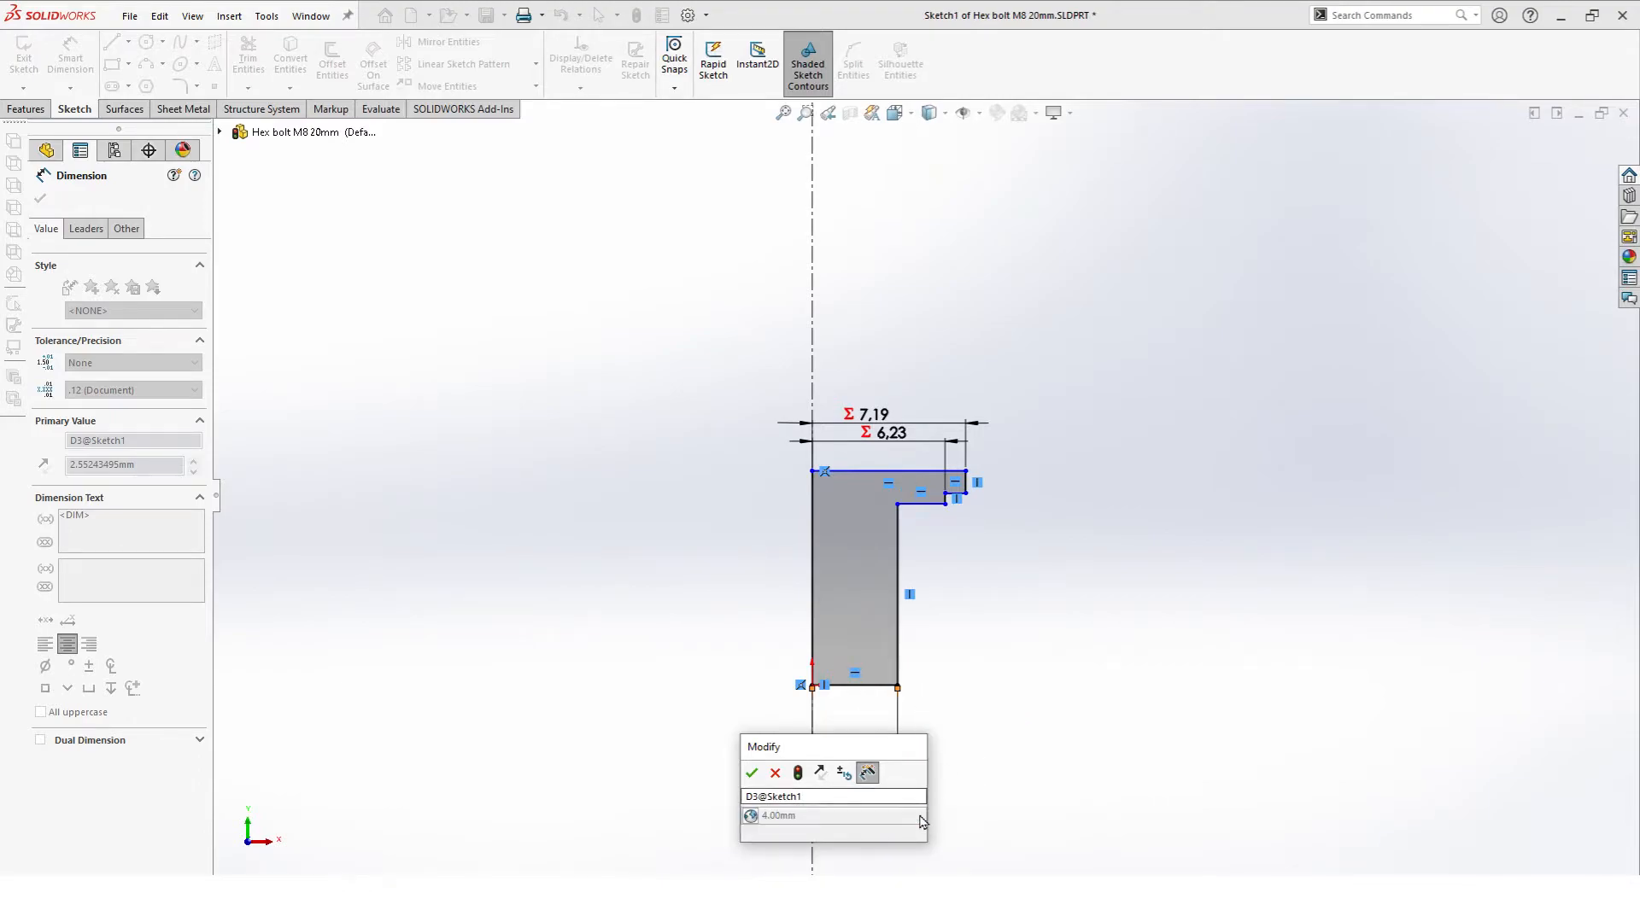
{"action": "left_click", "coordinate": [752, 774]}
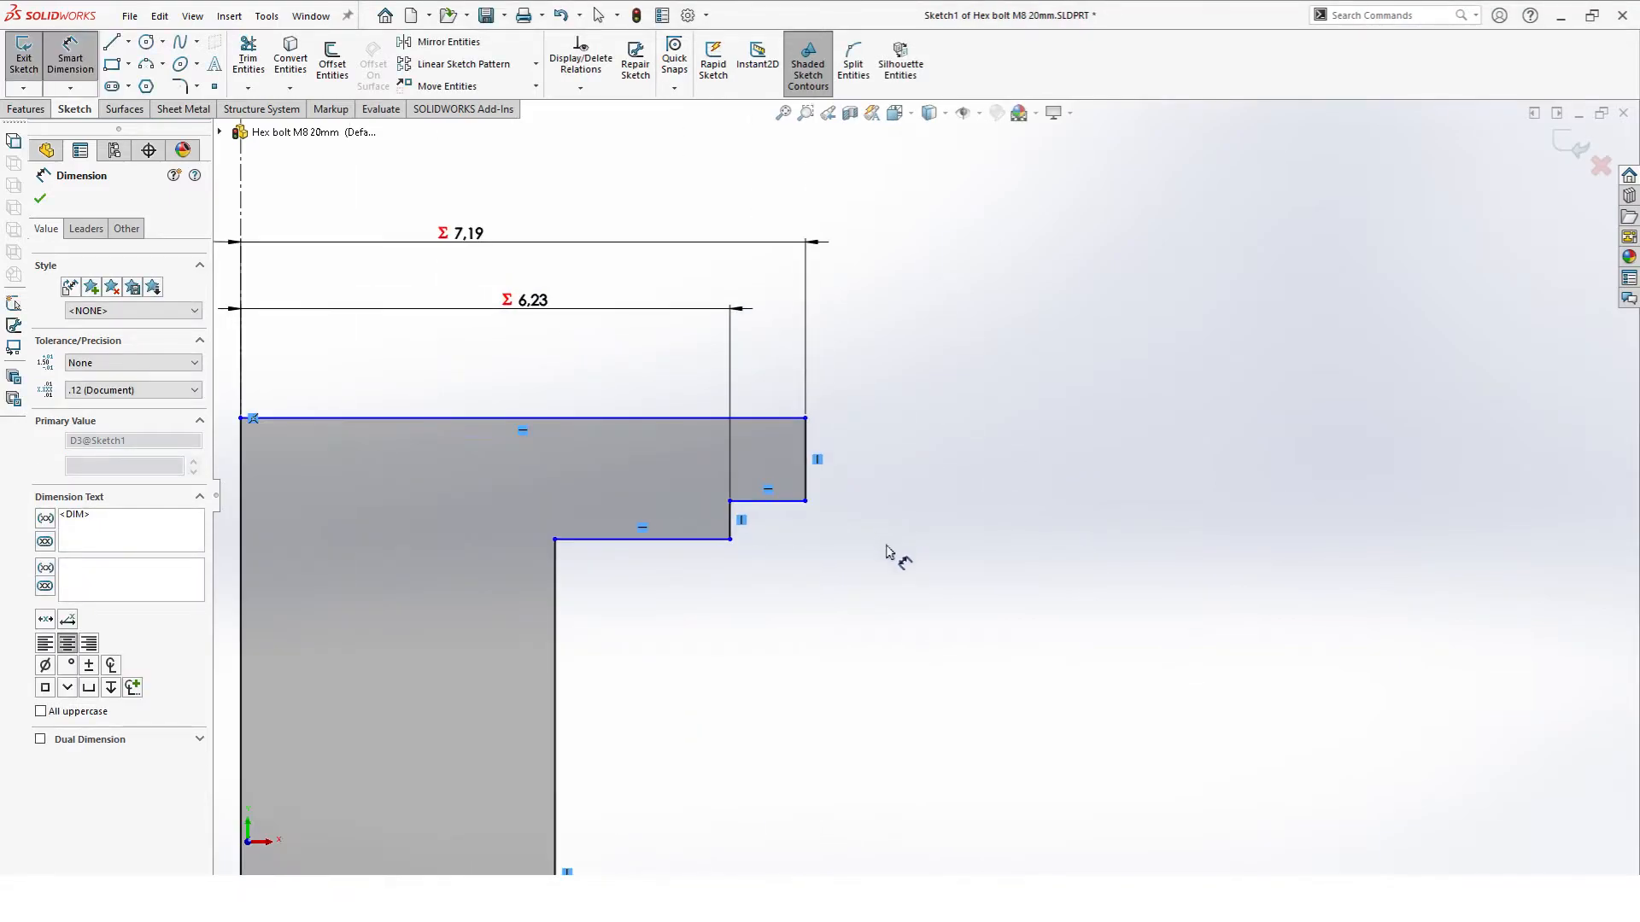
Step: Dimension the head height as K and the collar height as collar H
{"action": "left_click", "coordinate": [766, 492]}
{"action": "type", "text": "="}
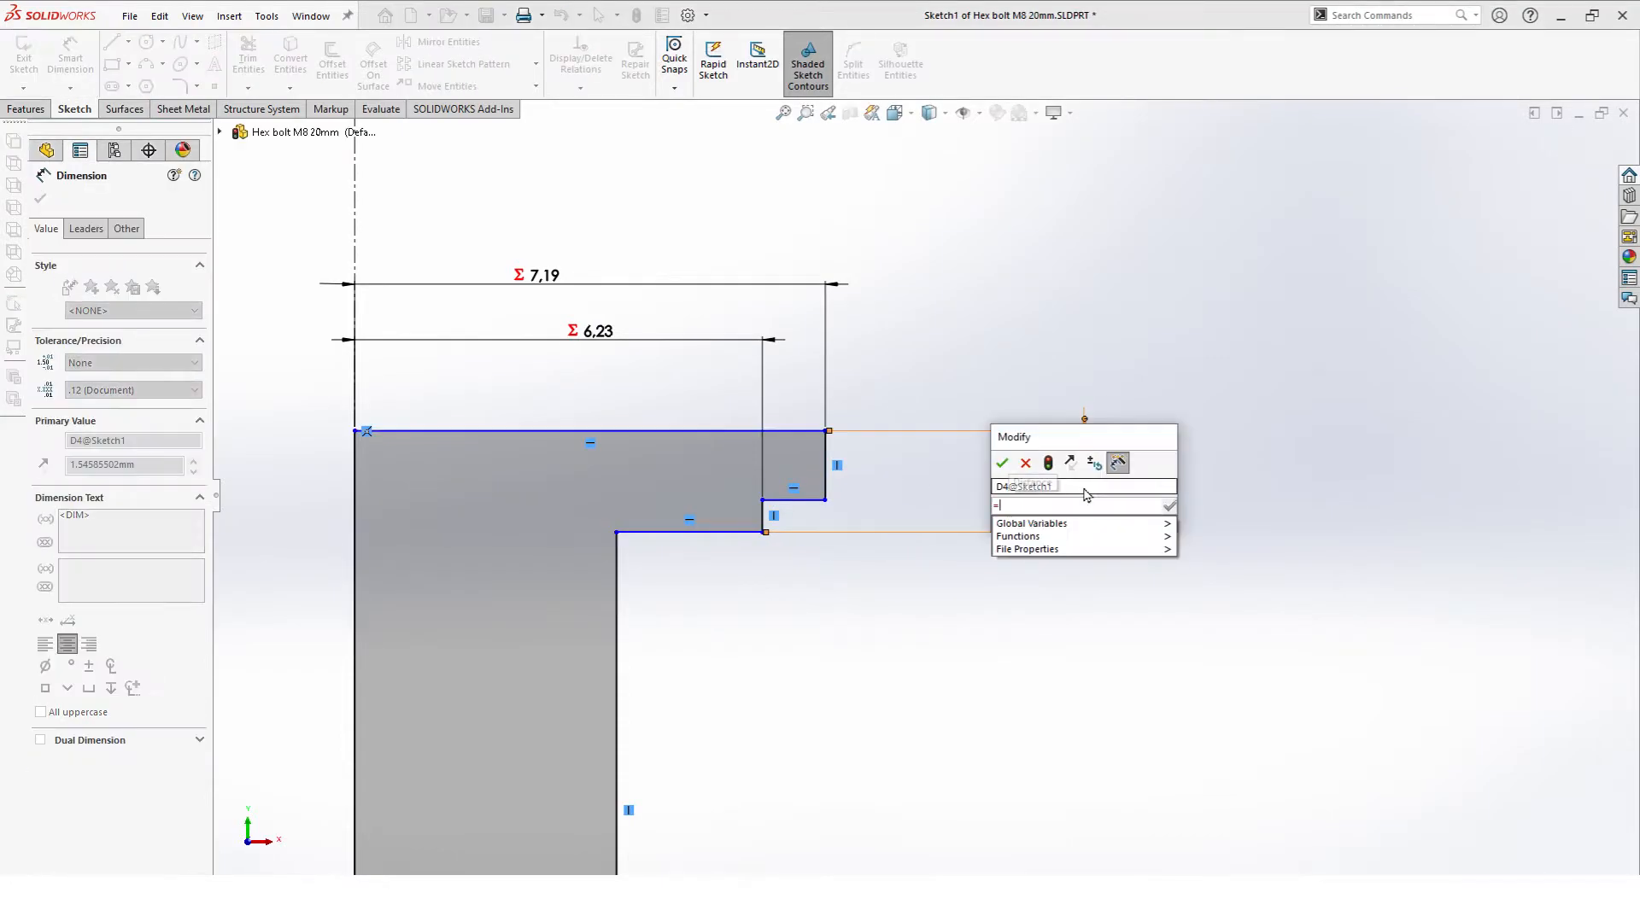
{"action": "type", "text": "K"}
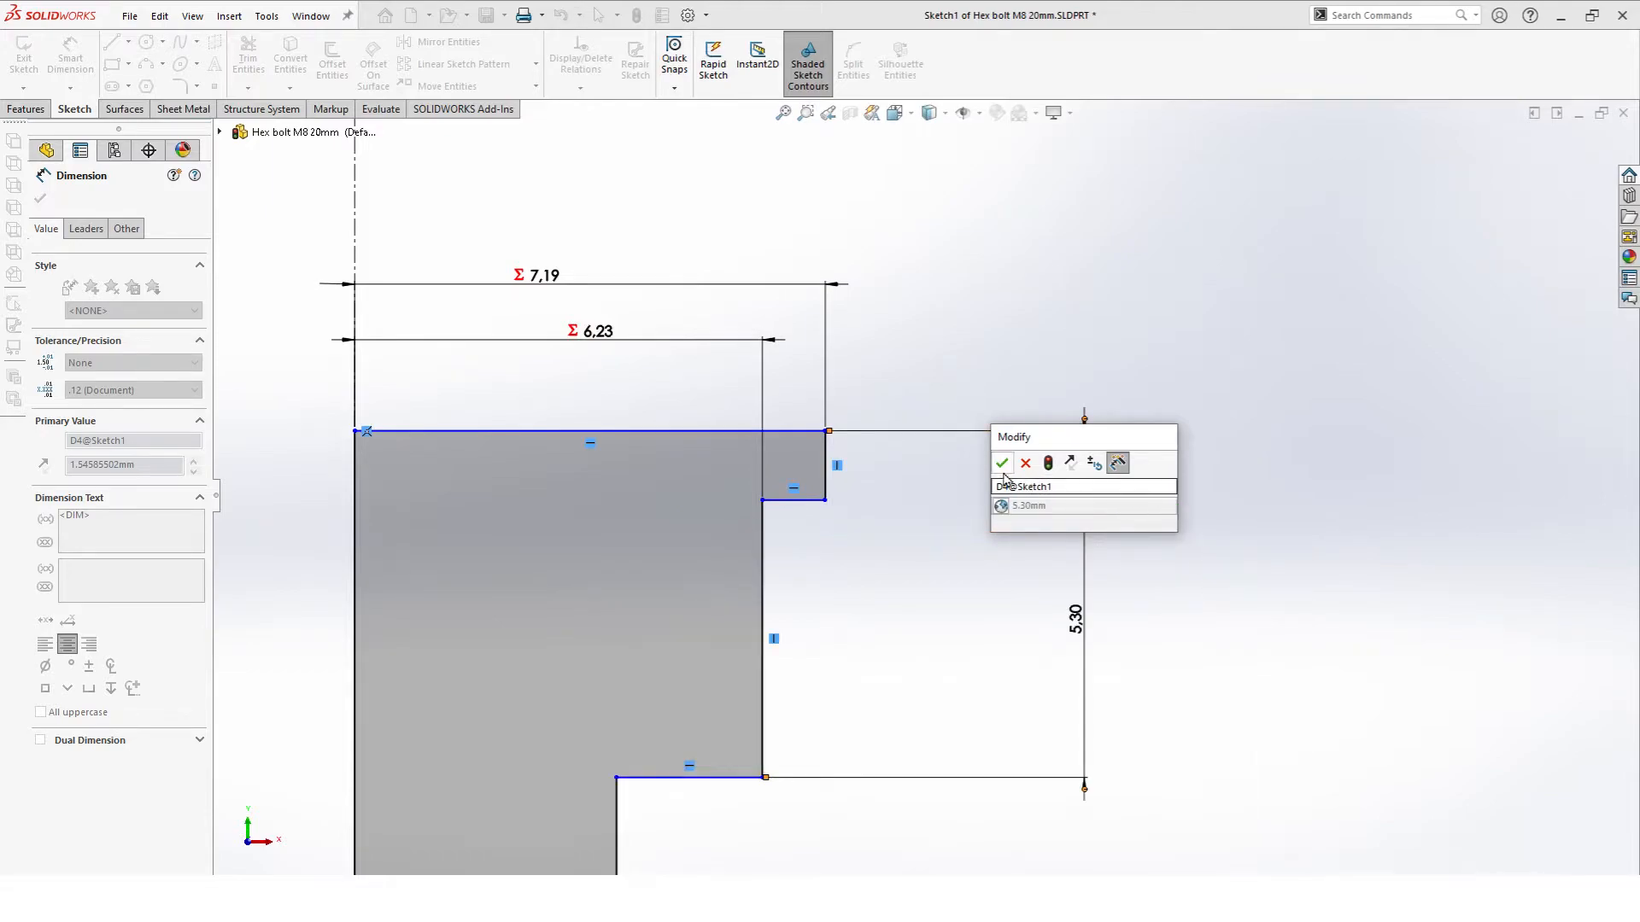
{"action": "left_click", "coordinate": [1002, 462]}
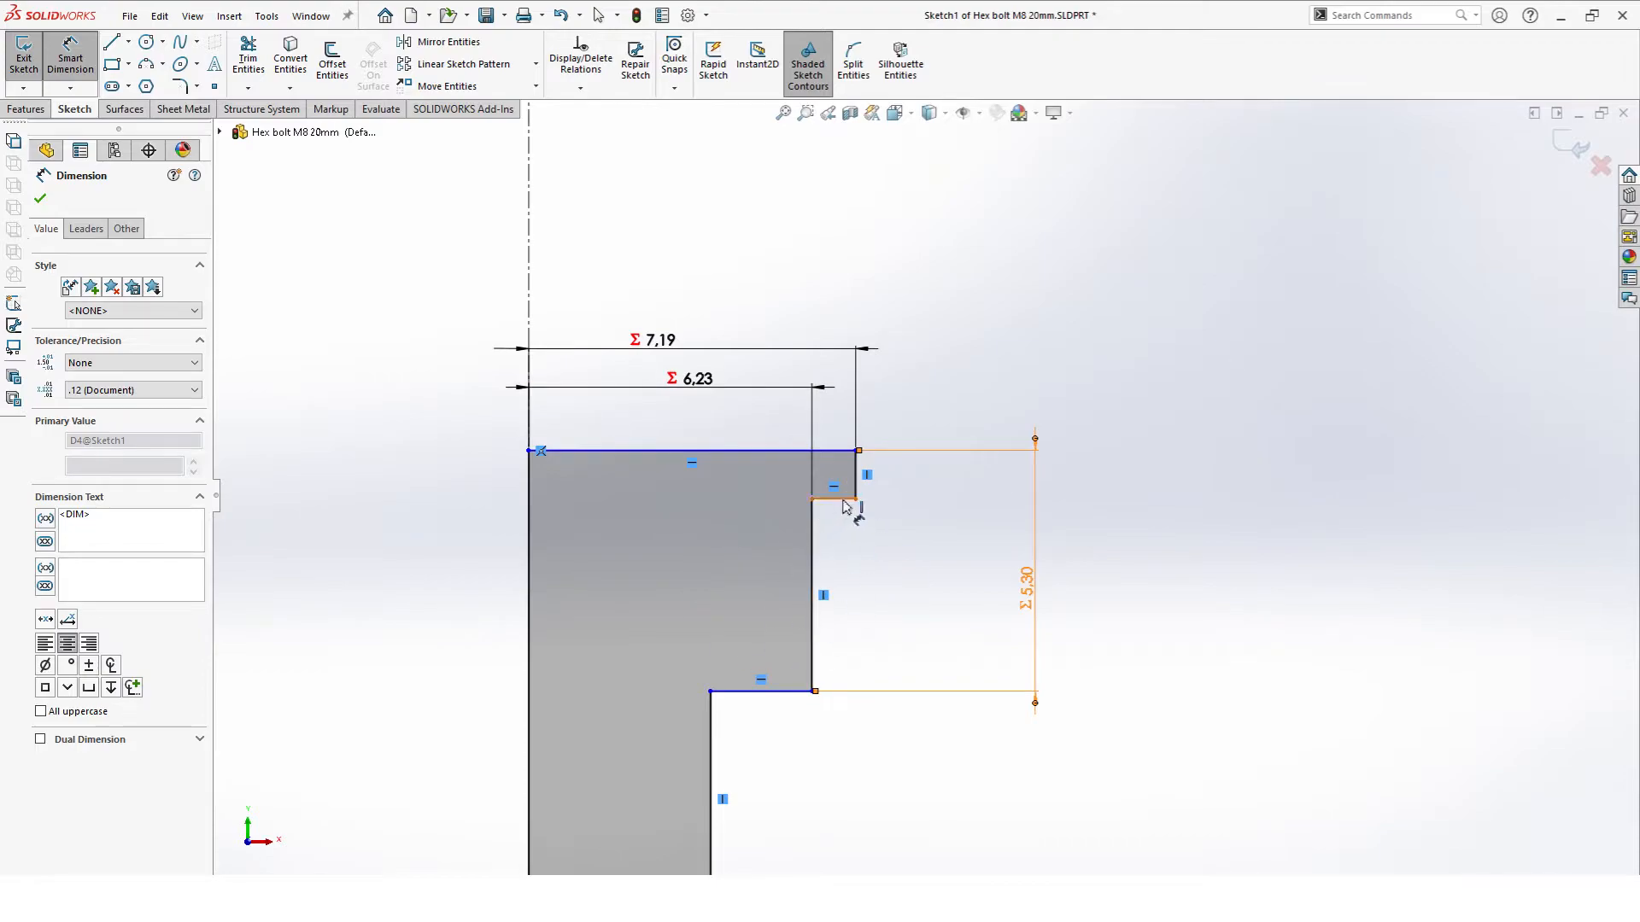
{"action": "left_click", "coordinate": [759, 691]}
{"action": "type", "text": "="}
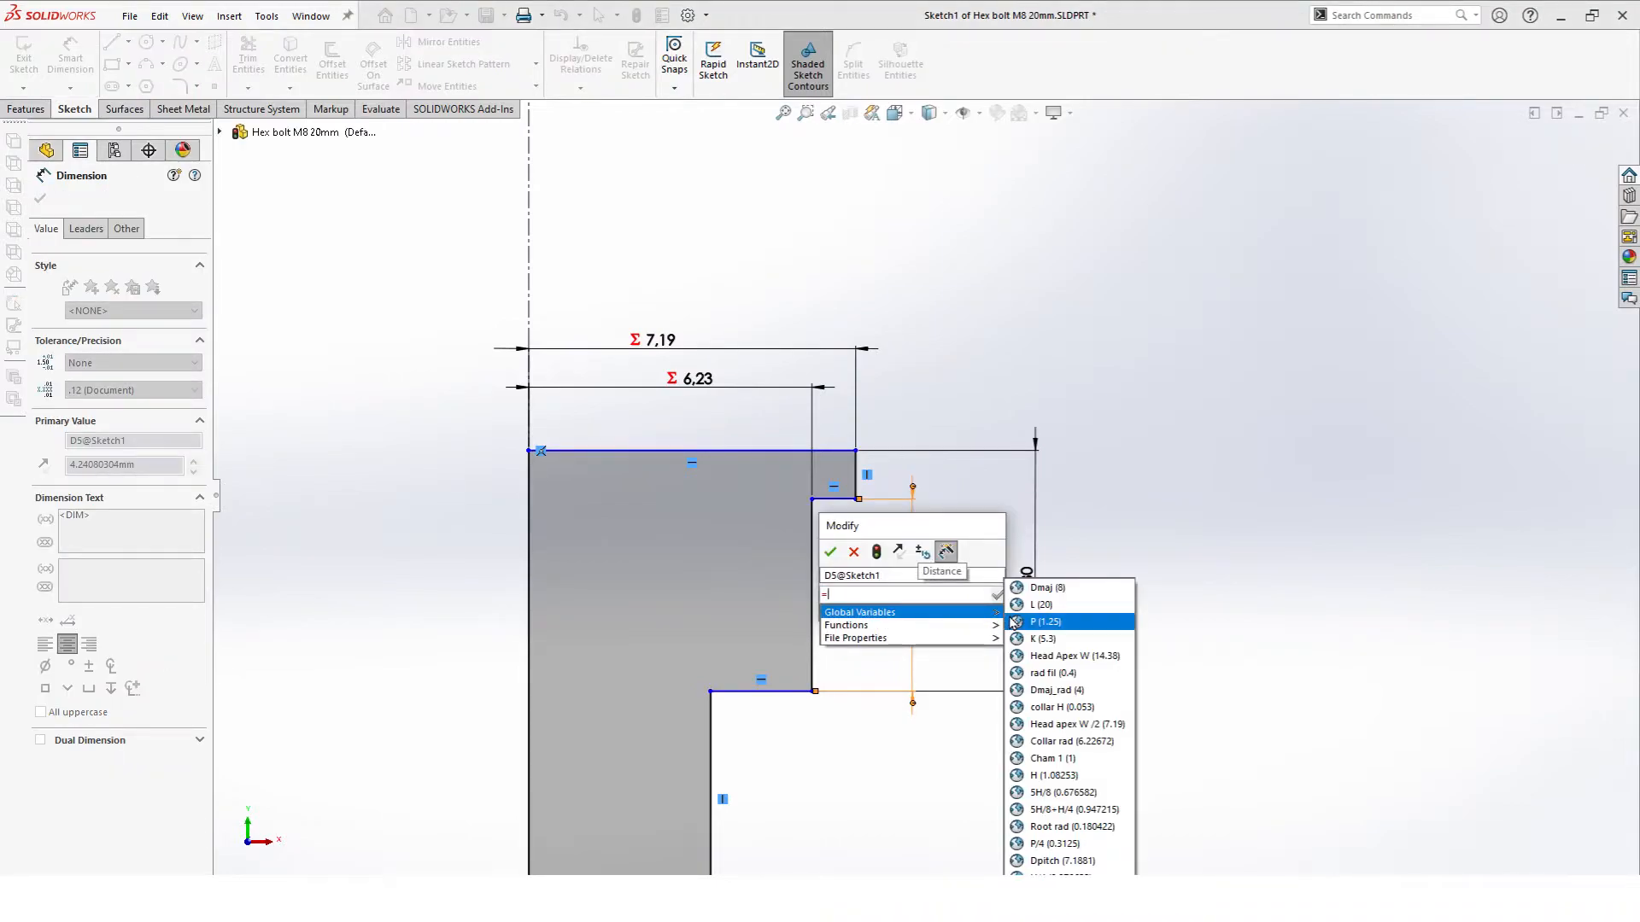
{"action": "left_click", "coordinate": [1058, 707]}
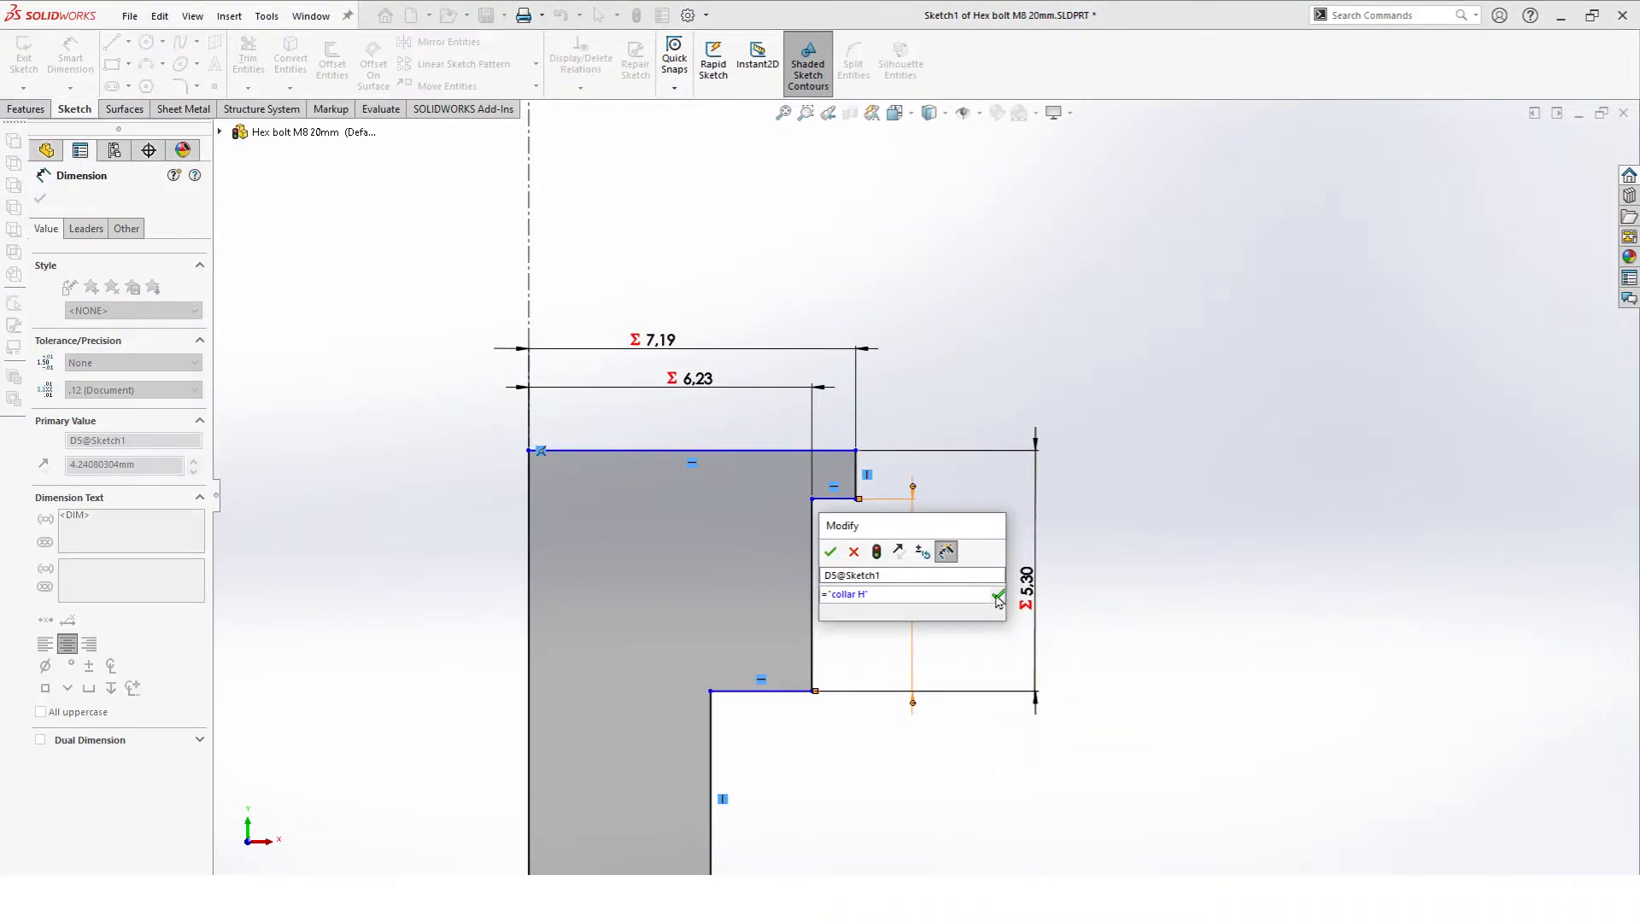
{"action": "left_click", "coordinate": [998, 595]}
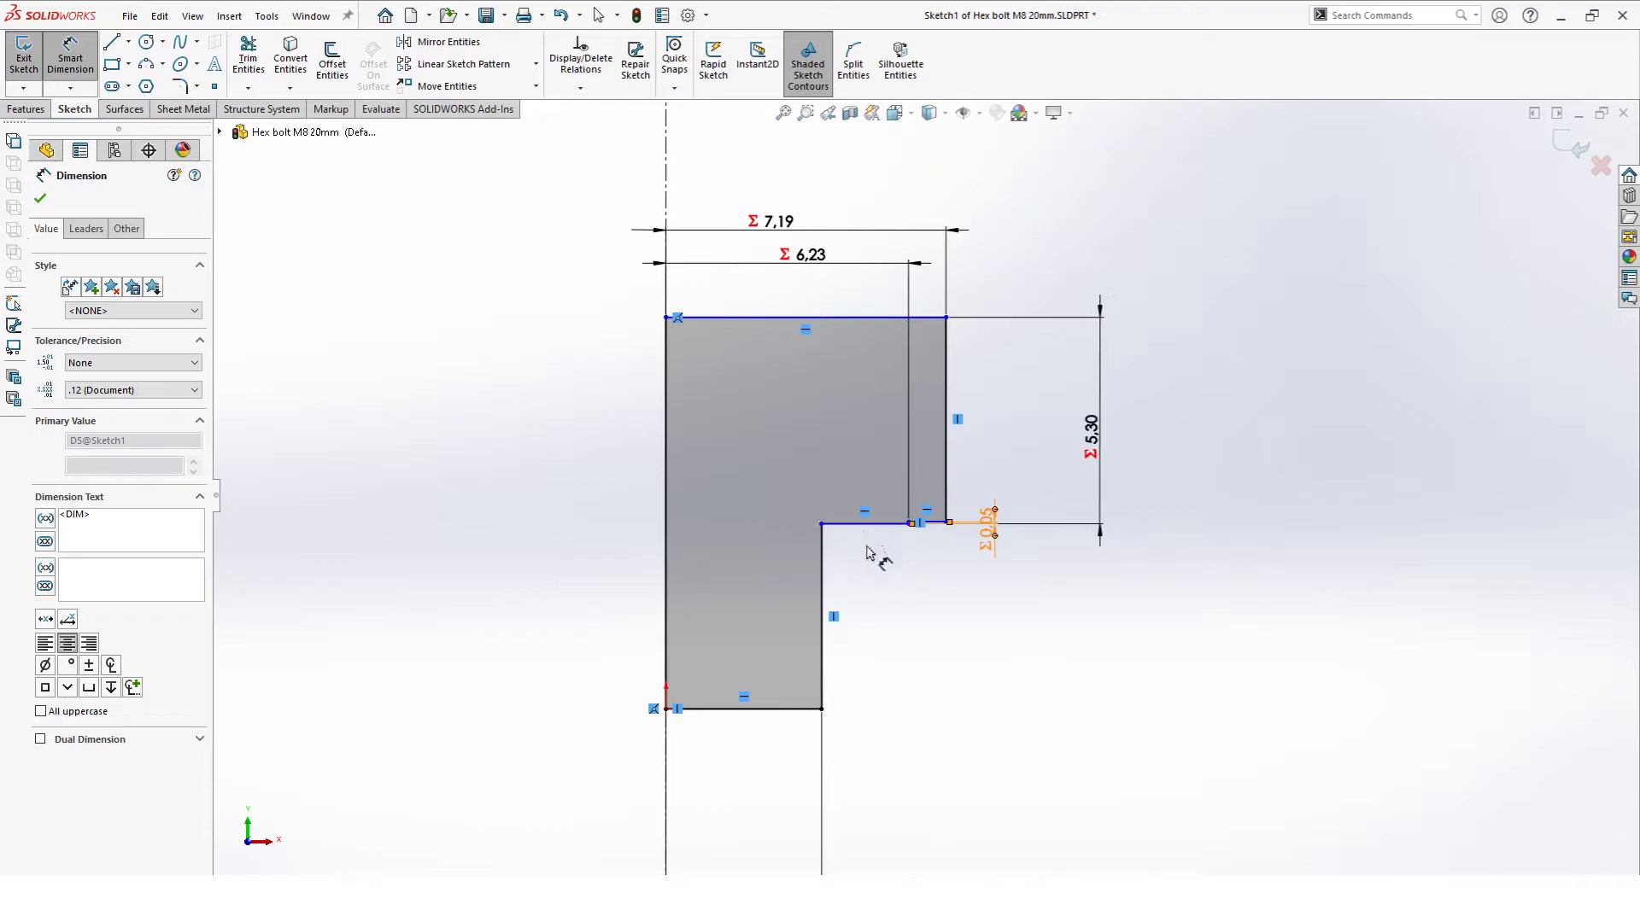
{"action": "mouse_move", "coordinate": [1119, 618]}
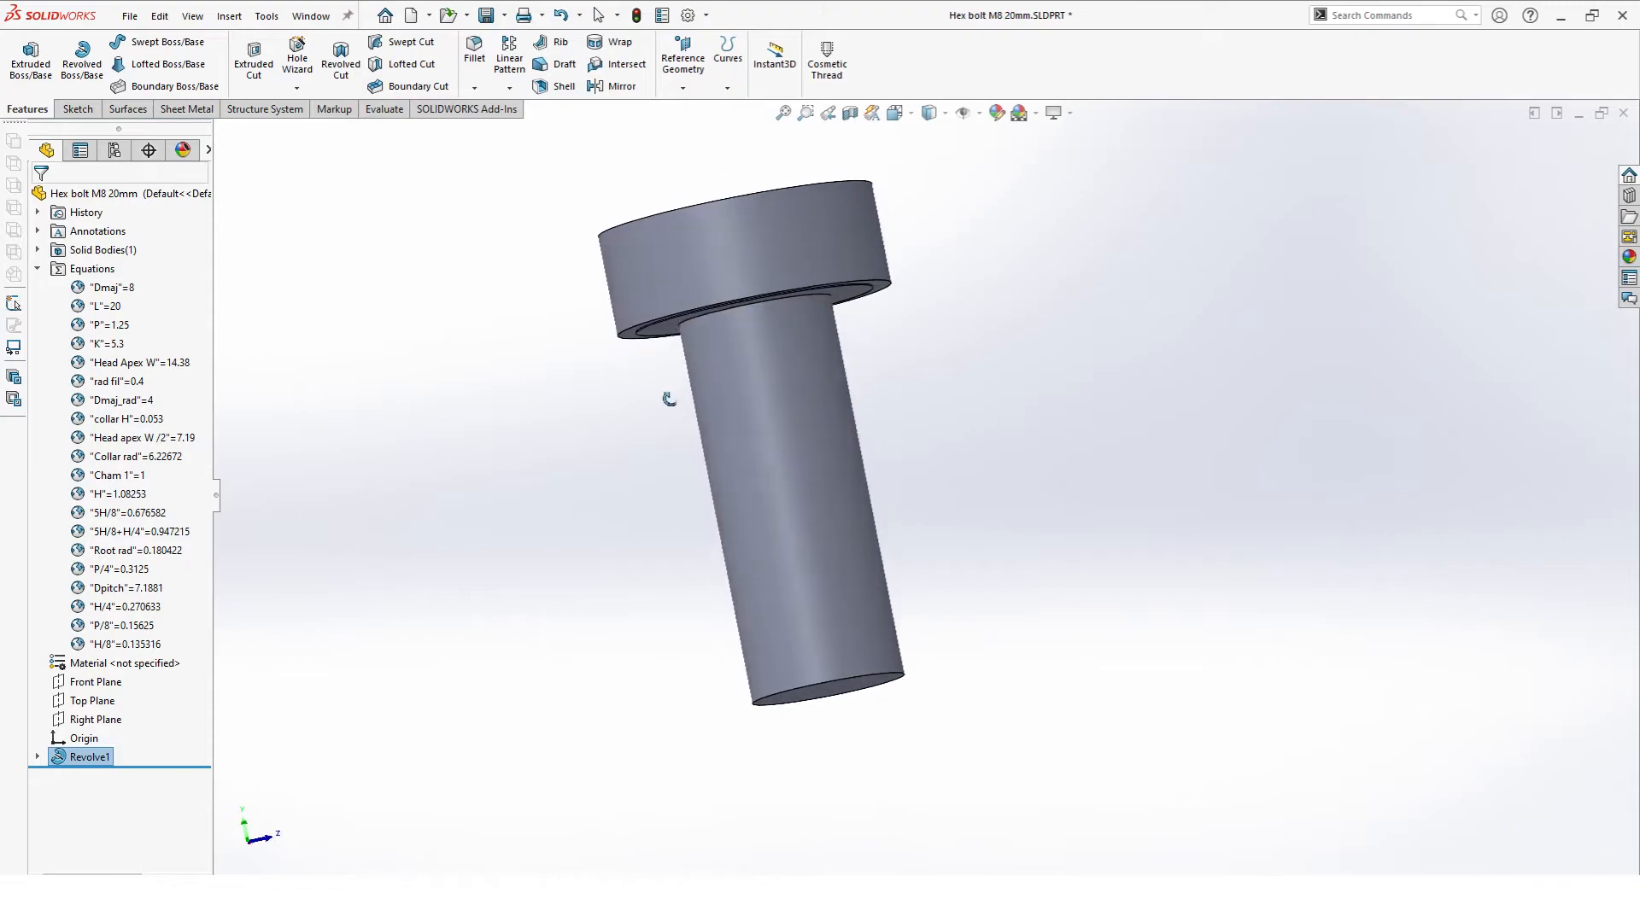
Step: Sketch a hexagon on the head top with a horizontal top edge, fitted to the head outline
{"action": "left_click_drag", "start_coordinate": [669, 399], "coordinate": [996, 416]}
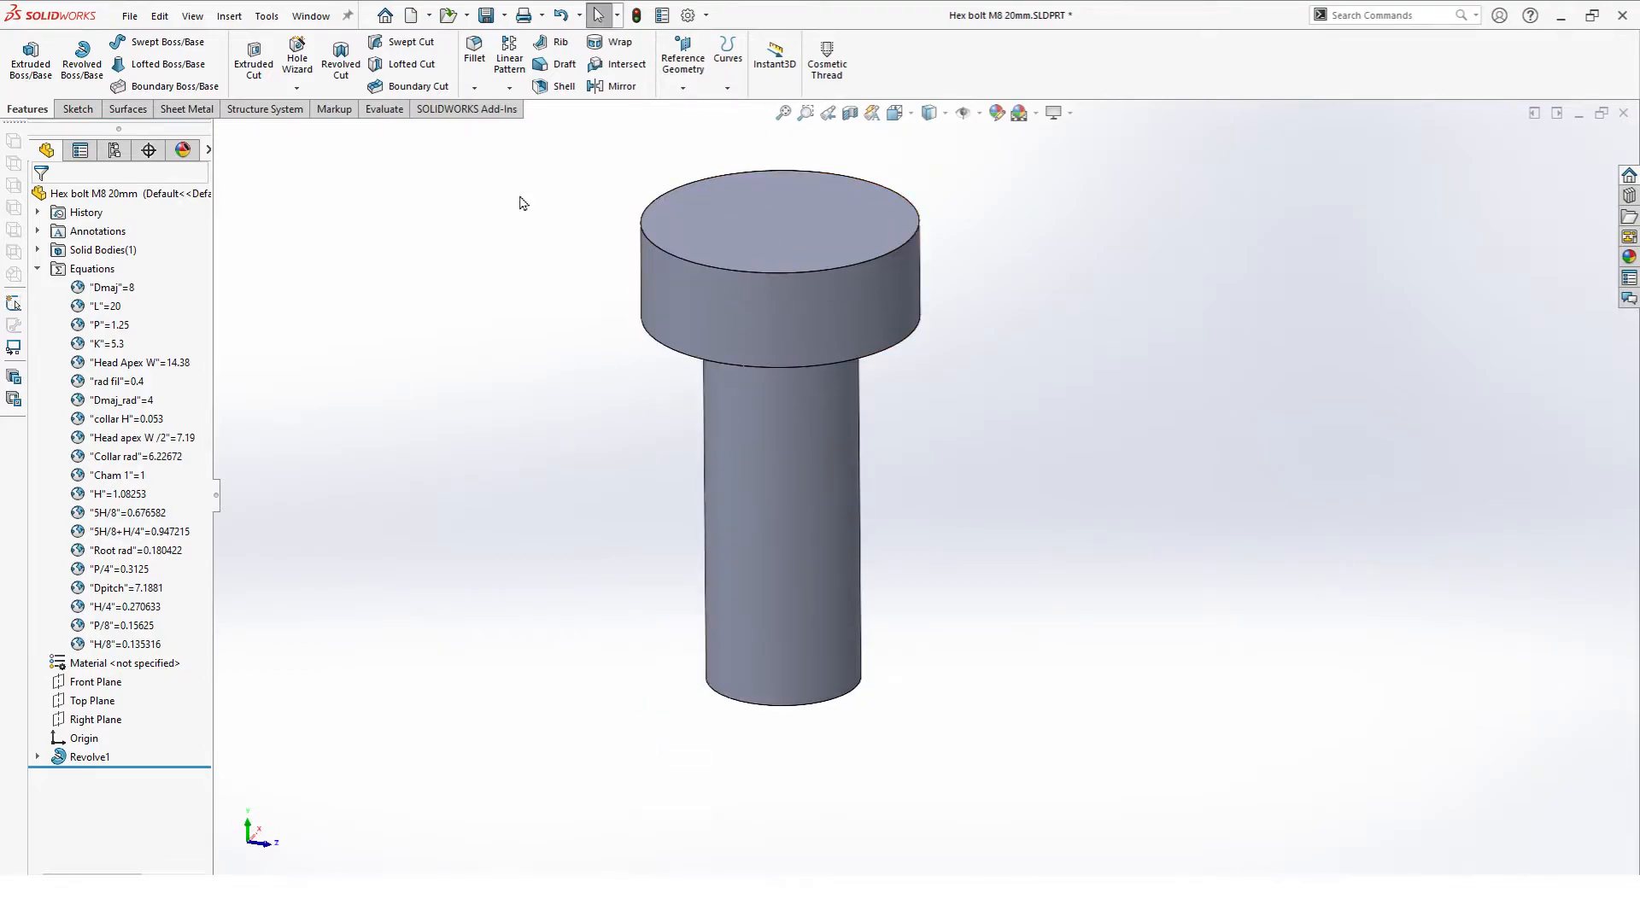
{"action": "left_click", "coordinate": [23, 54]}
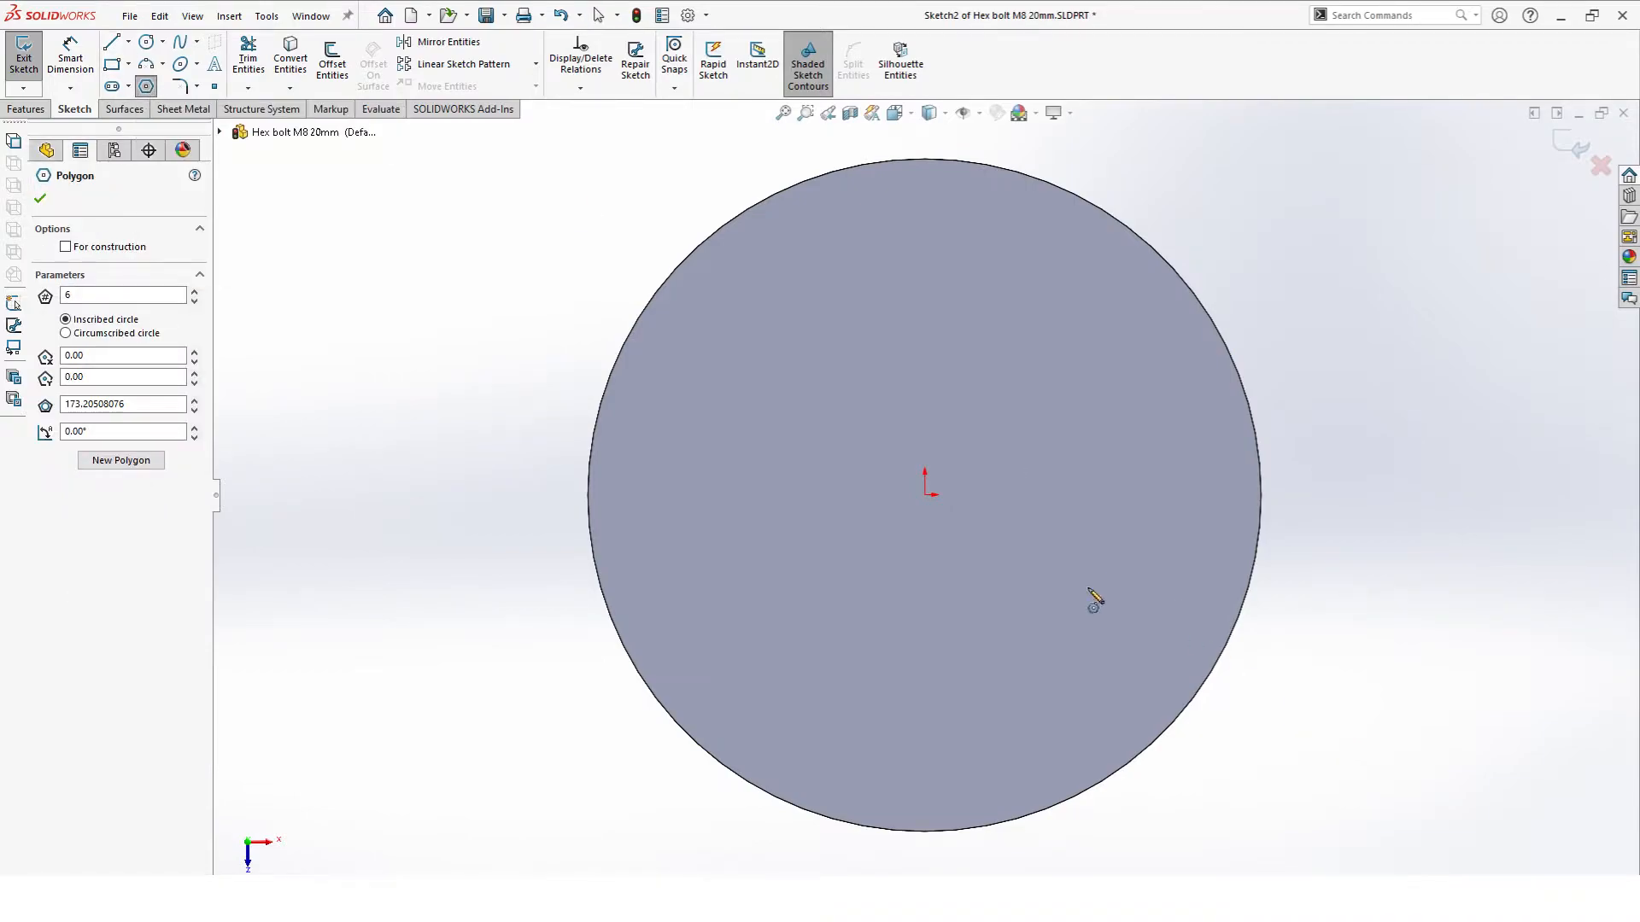
{"action": "left_click_drag", "start_coordinate": [929, 483], "coordinate": [1001, 358]}
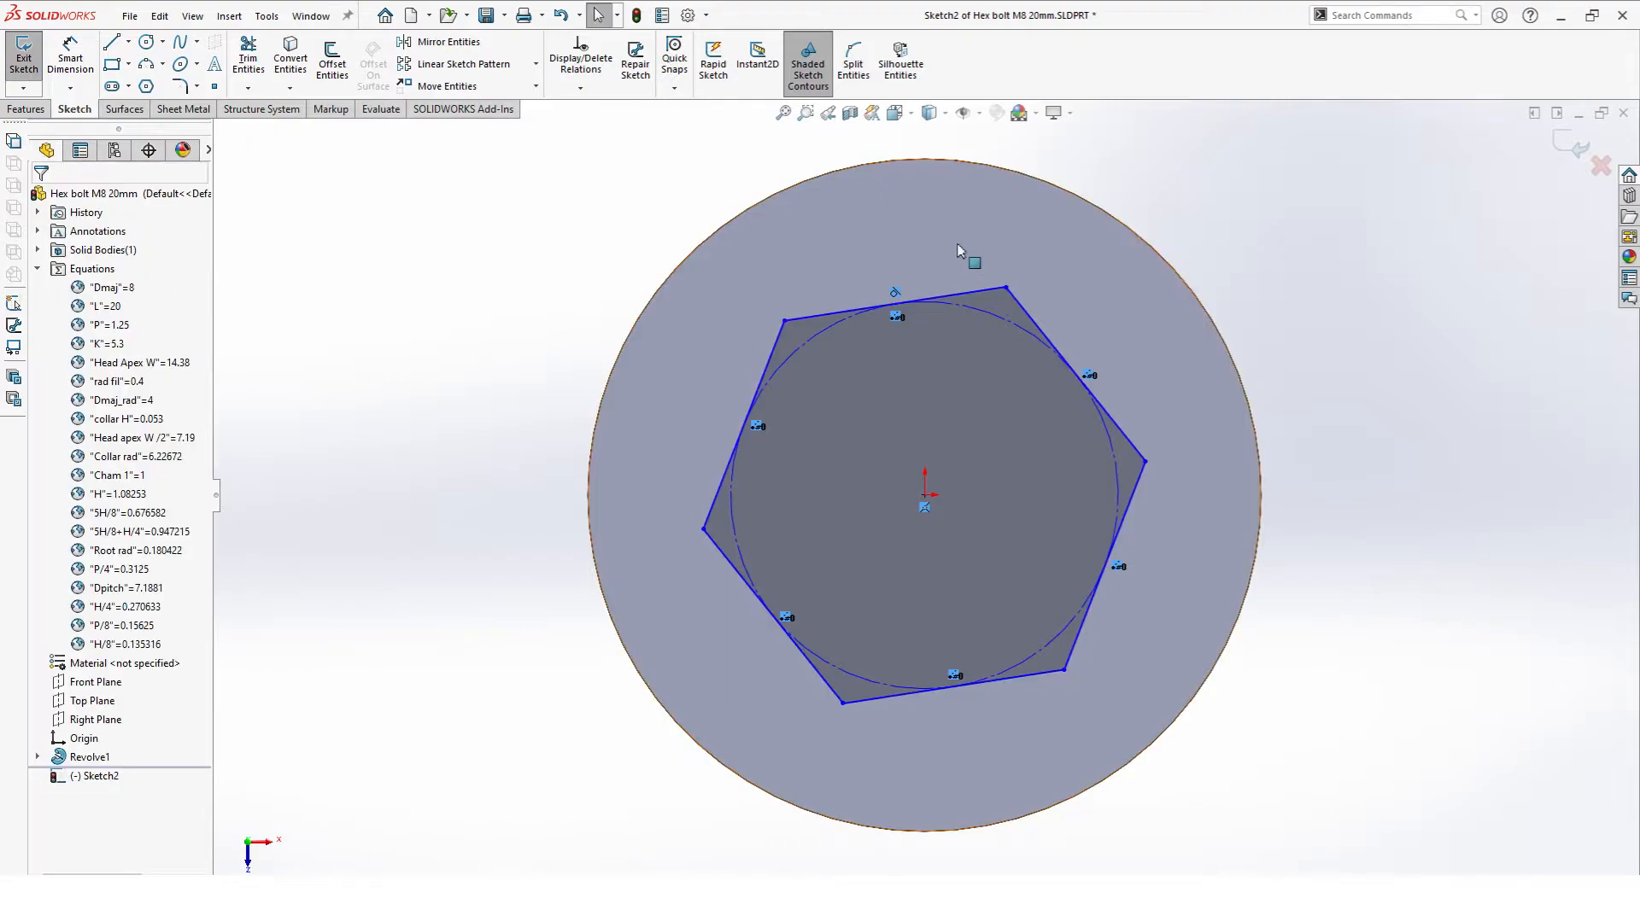
{"action": "left_click", "coordinate": [893, 303]}
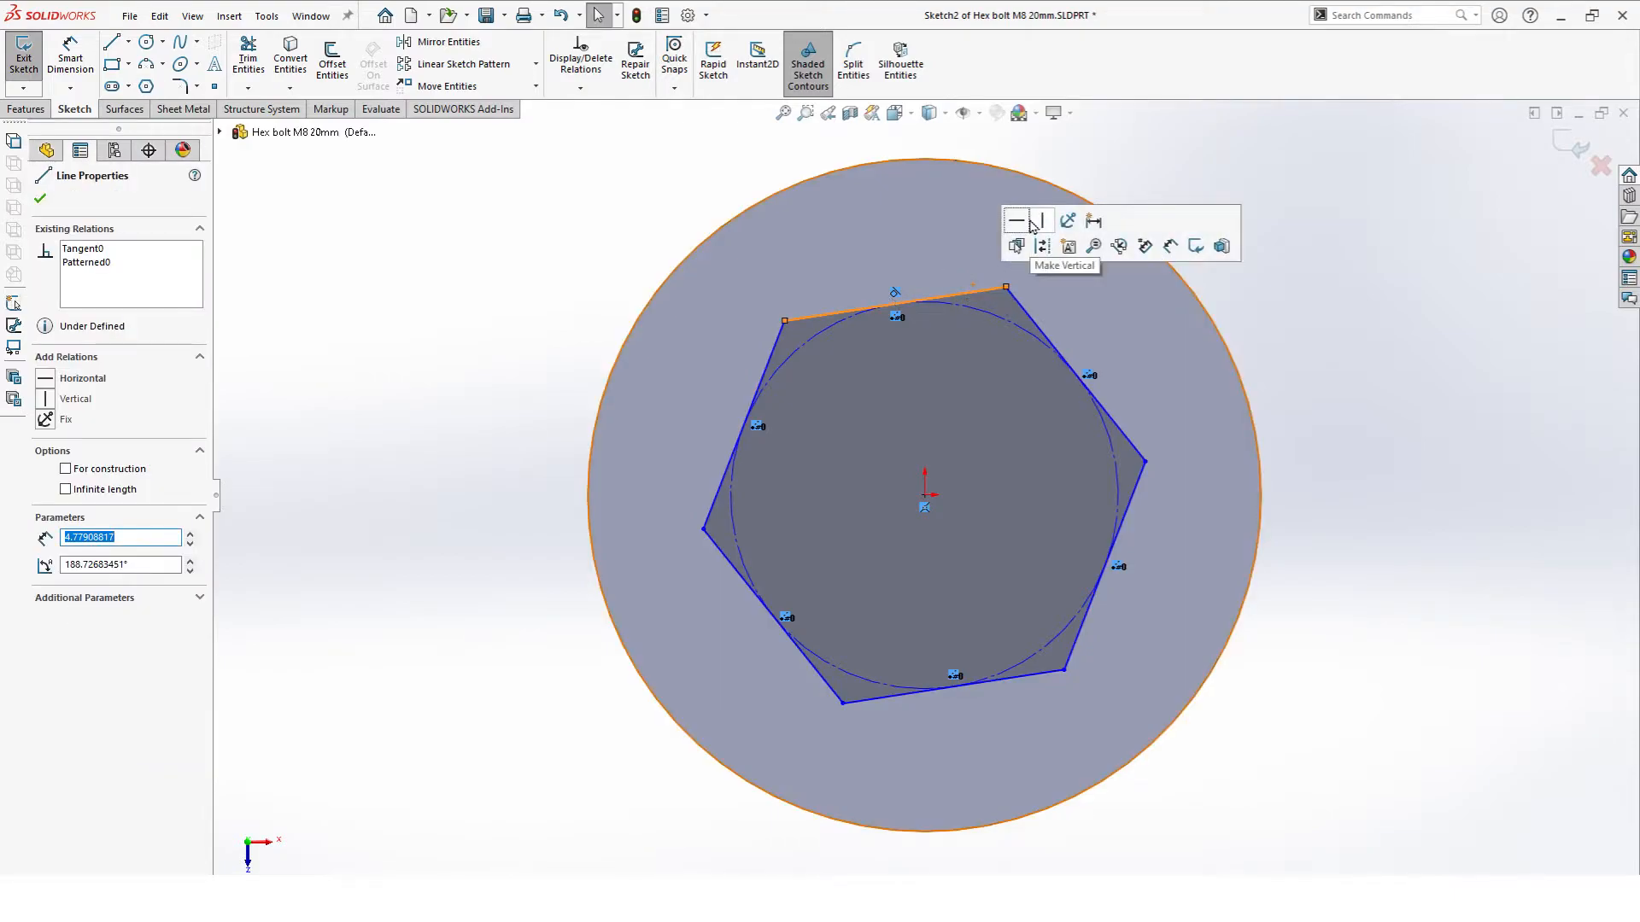
{"action": "left_click", "coordinate": [1019, 220]}
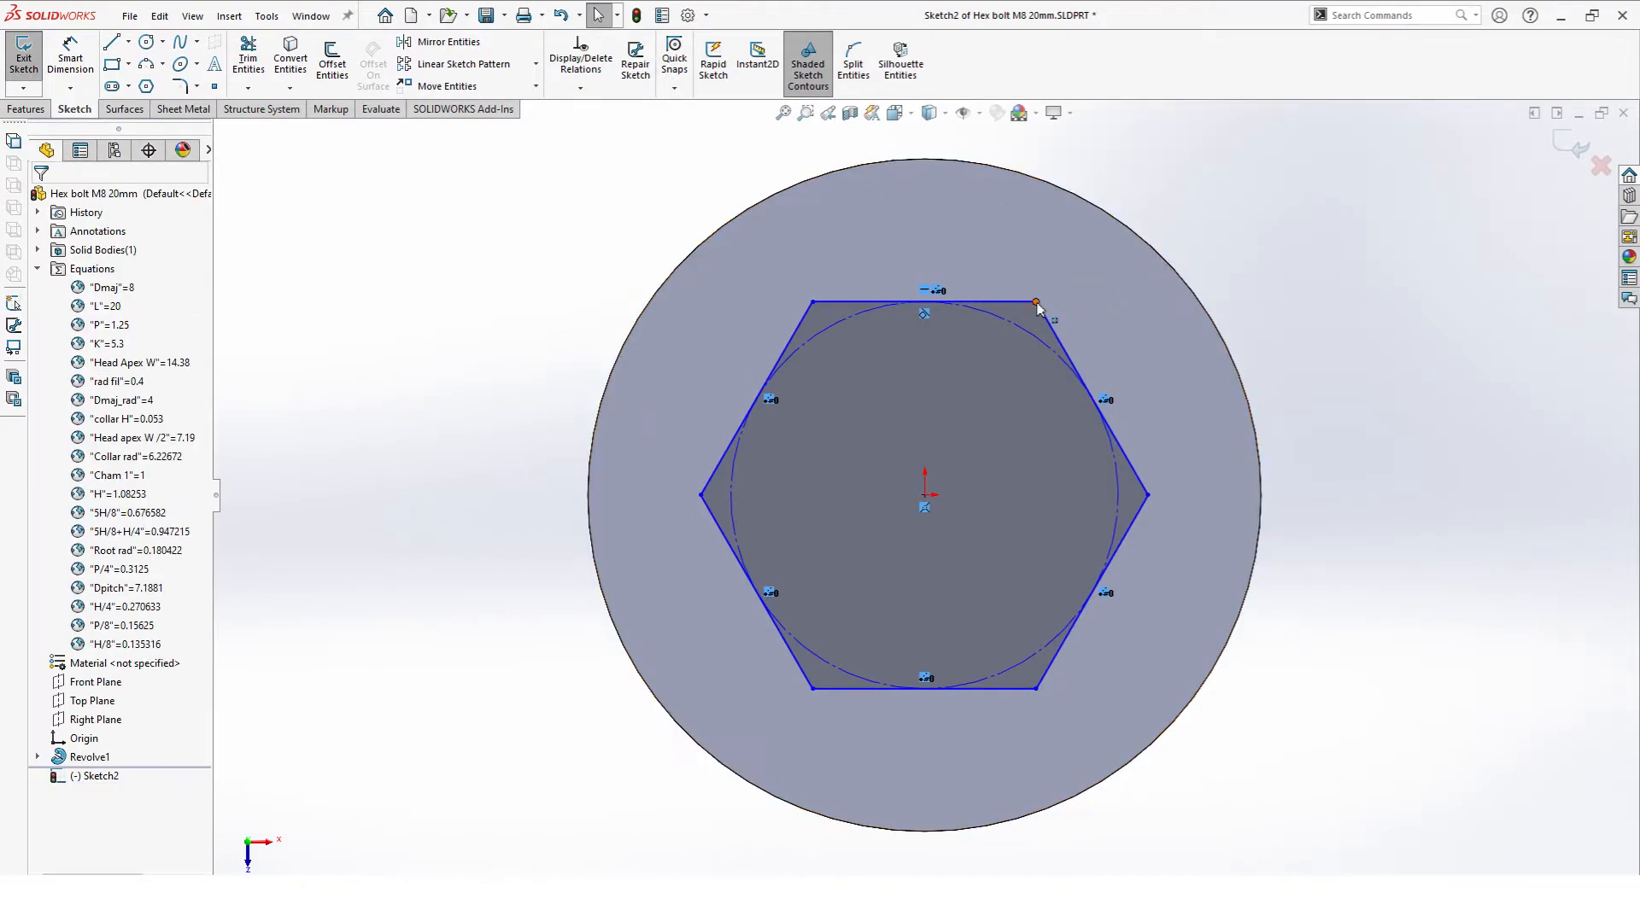
{"action": "left_click", "coordinate": [1035, 302]}
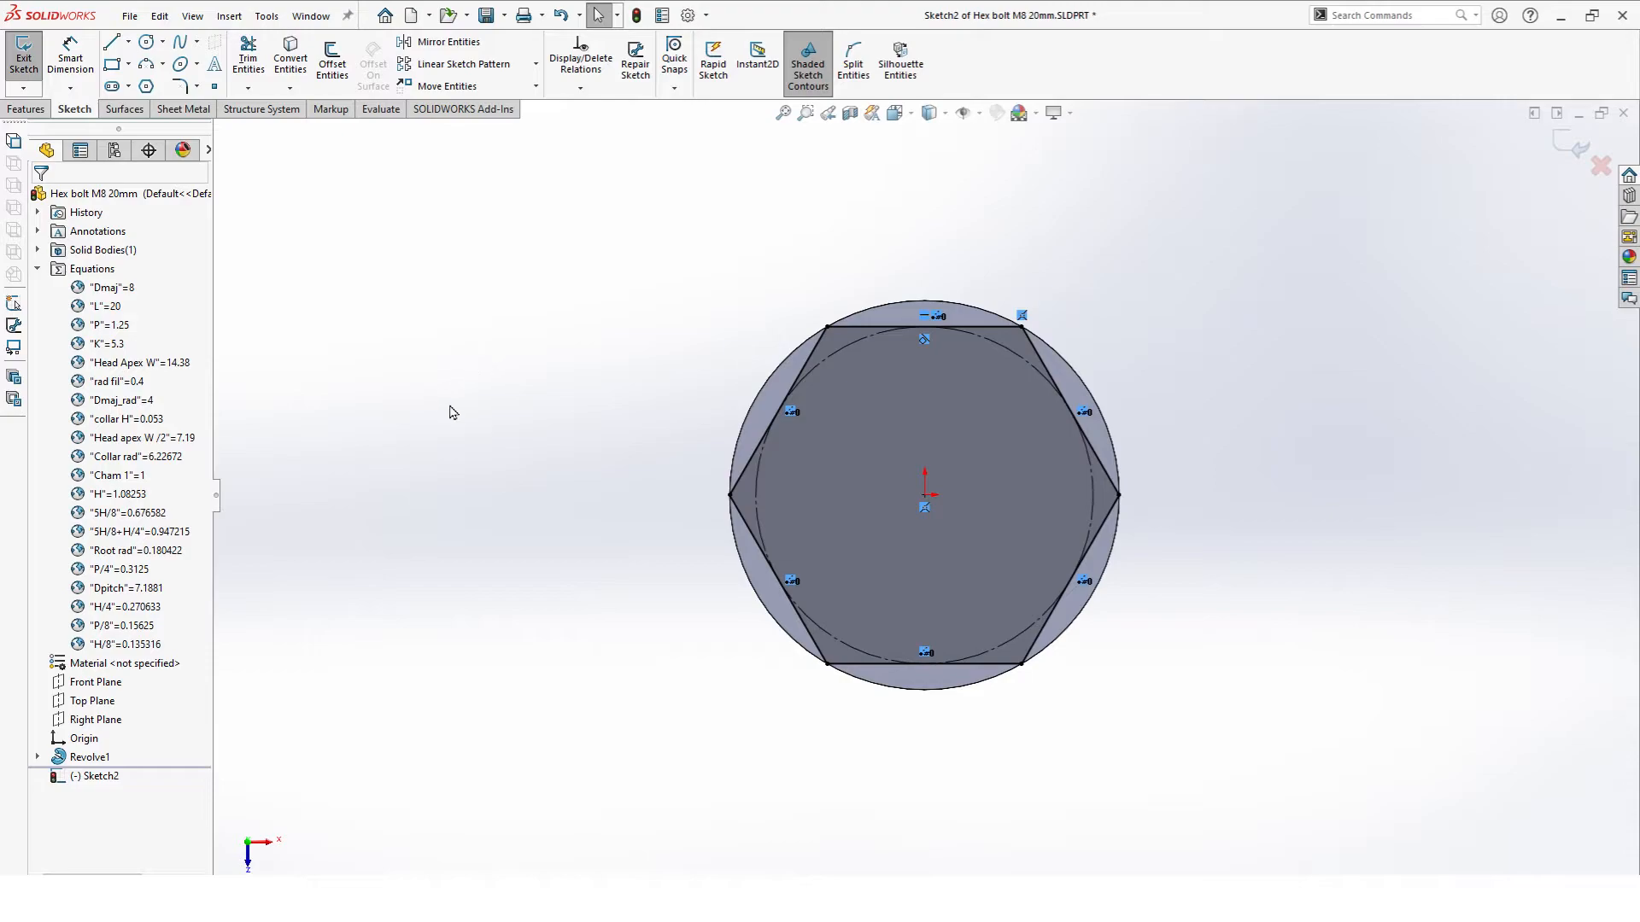
{"action": "mouse_move", "coordinate": [1529, 260]}
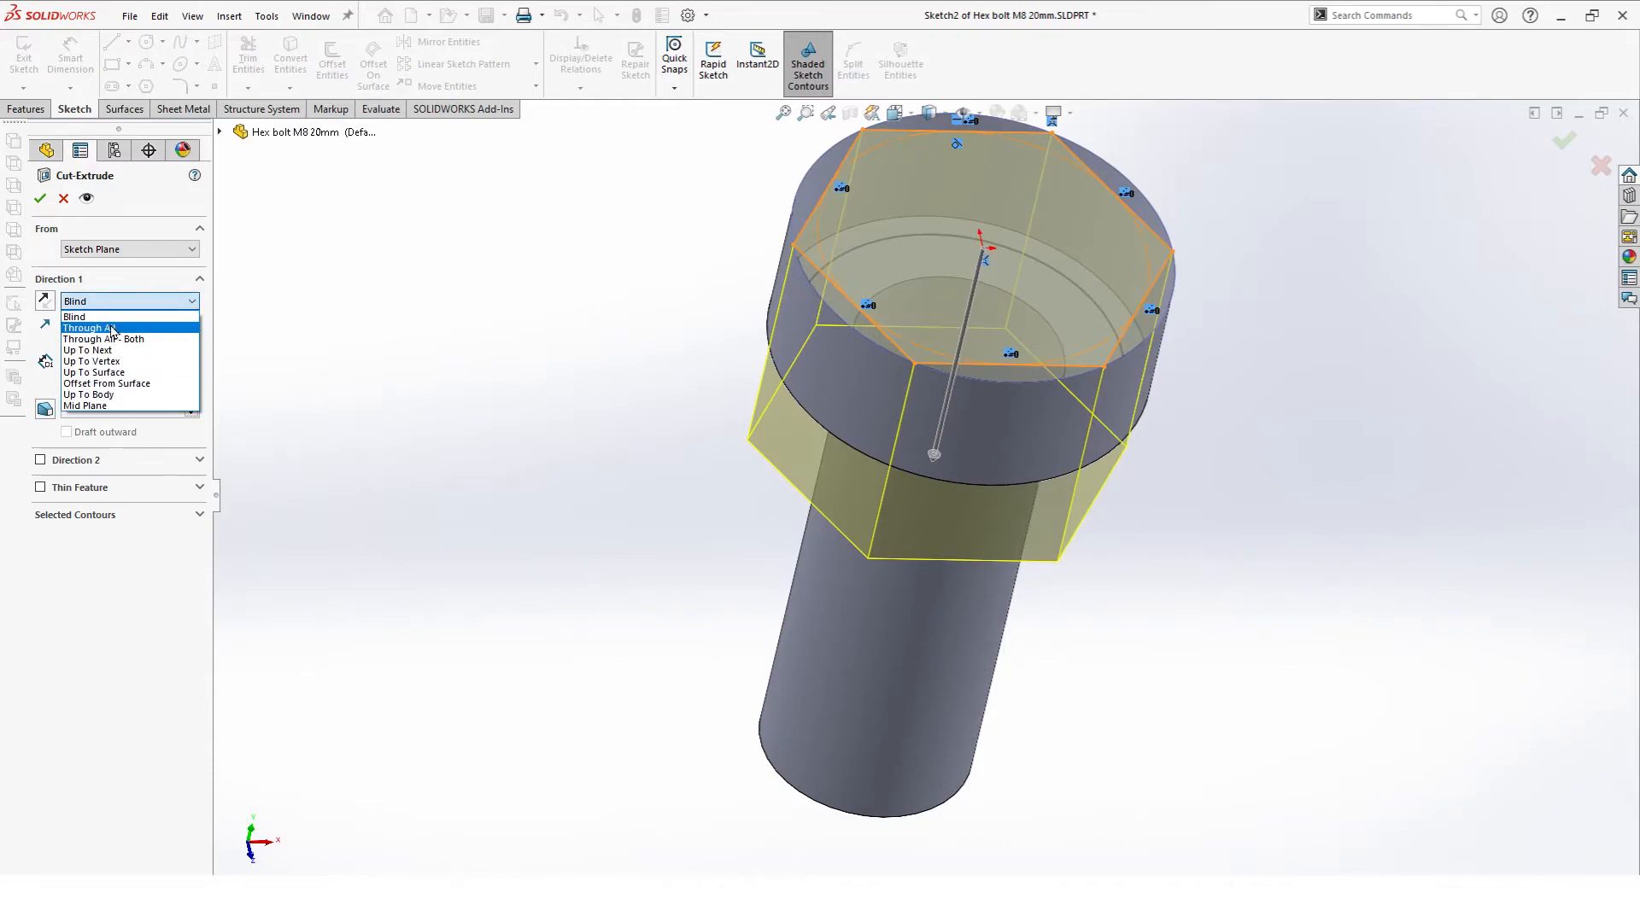
Step: Cut Through All outside the hexagon, keeping all bodies, to form Cut-Extrude2
{"action": "left_click", "coordinate": [94, 328]}
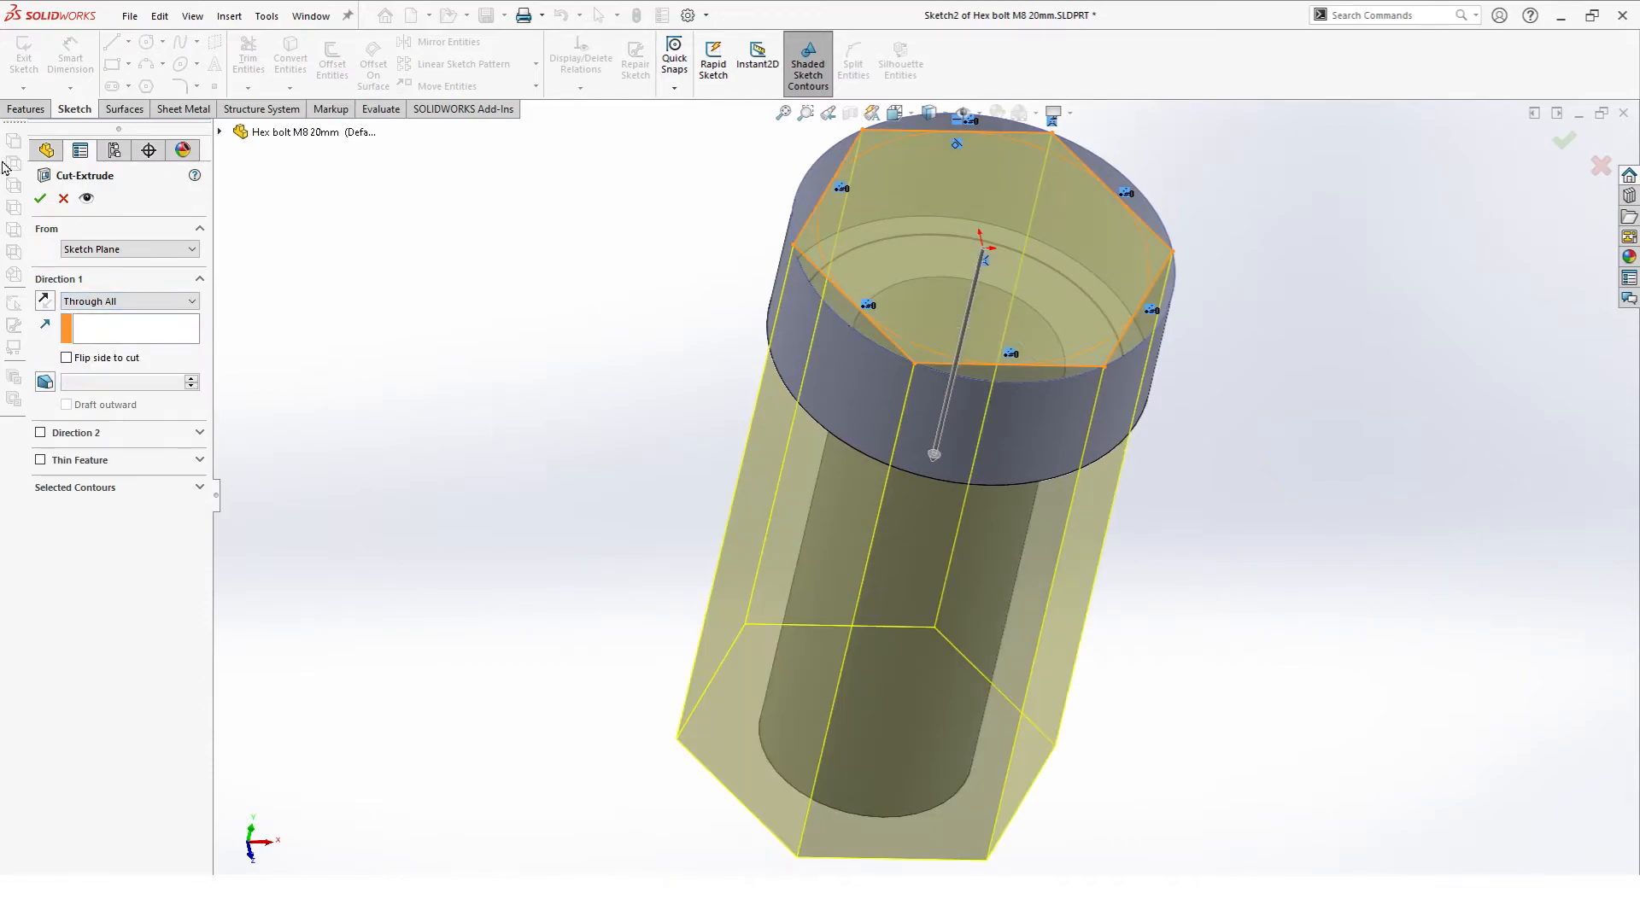
{"action": "left_click", "coordinate": [42, 198]}
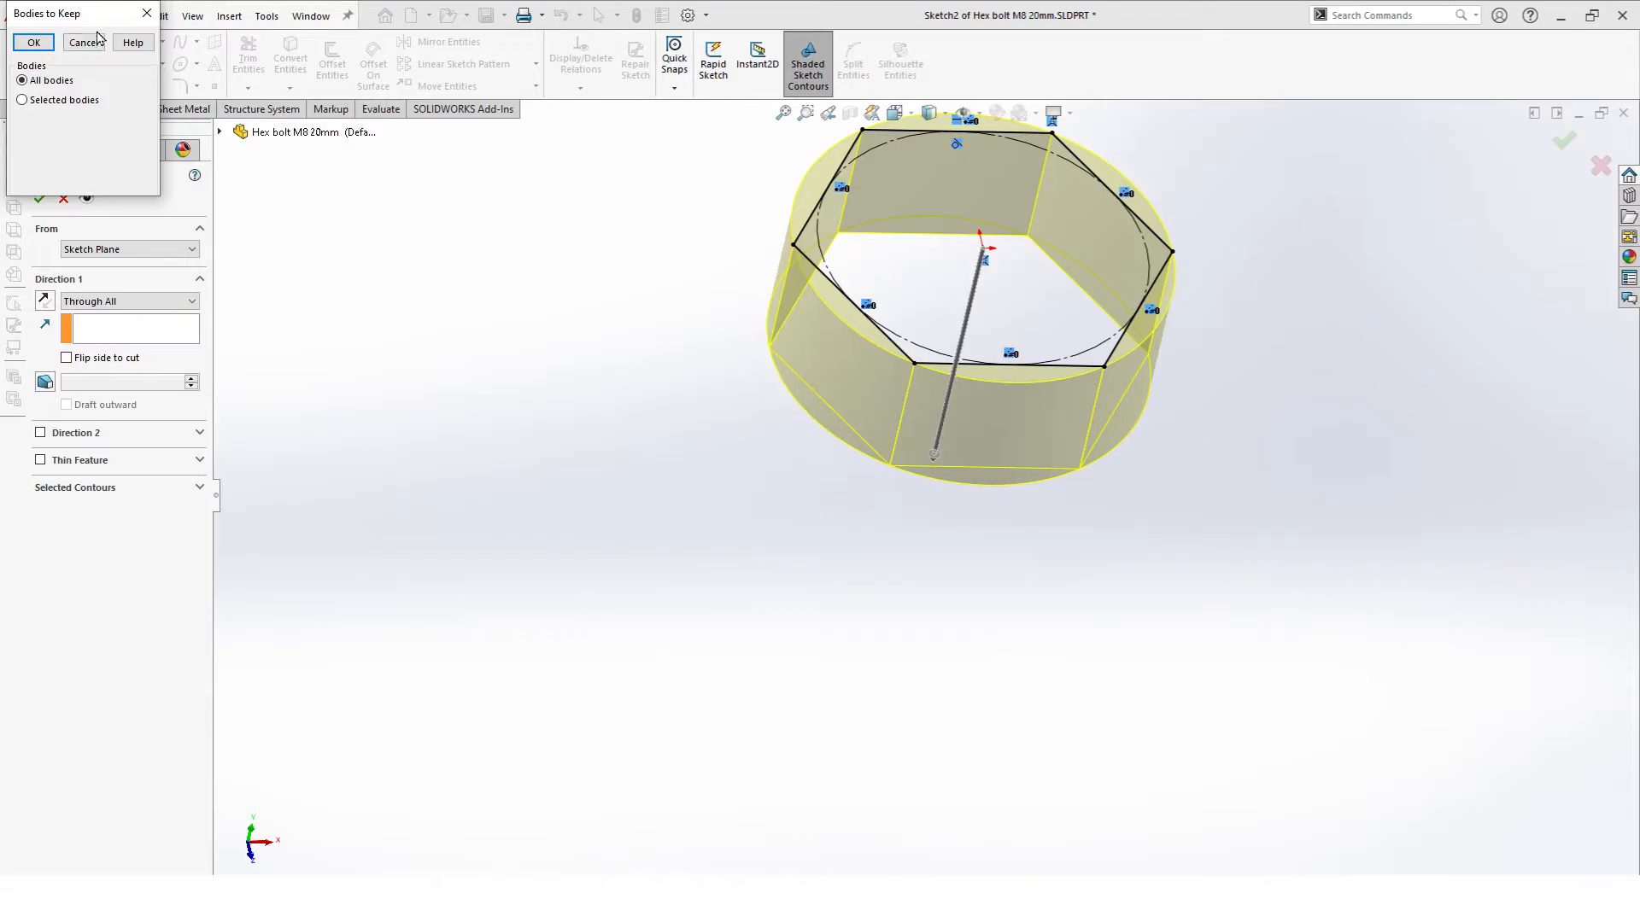
{"action": "left_click", "coordinate": [28, 43]}
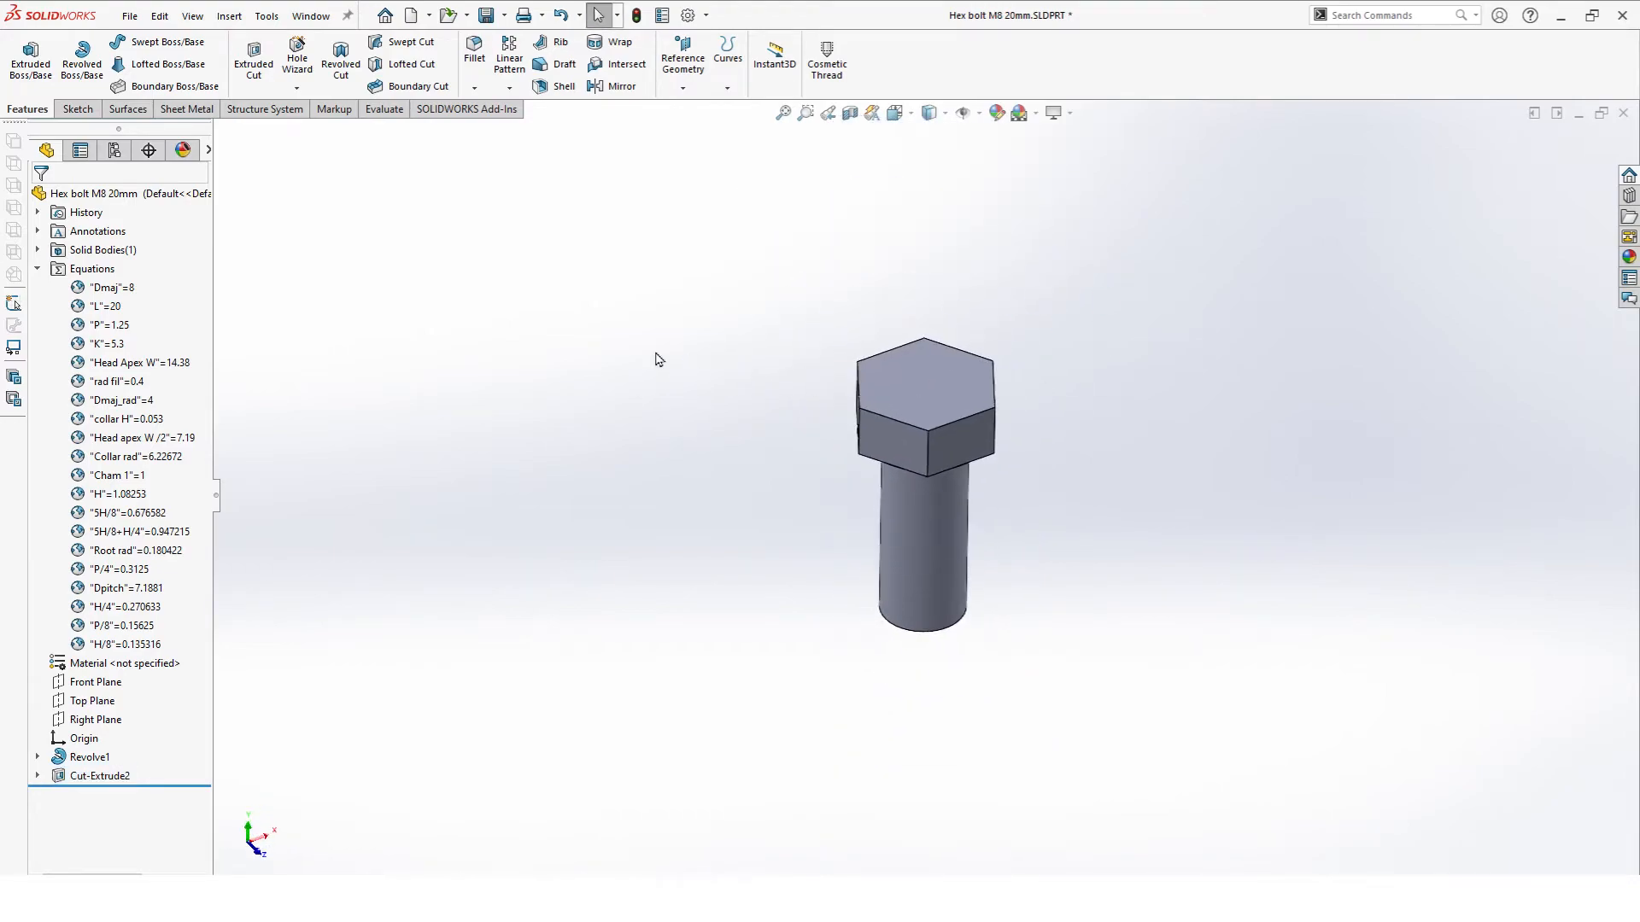
{"action": "mouse_move", "coordinate": [679, 362]}
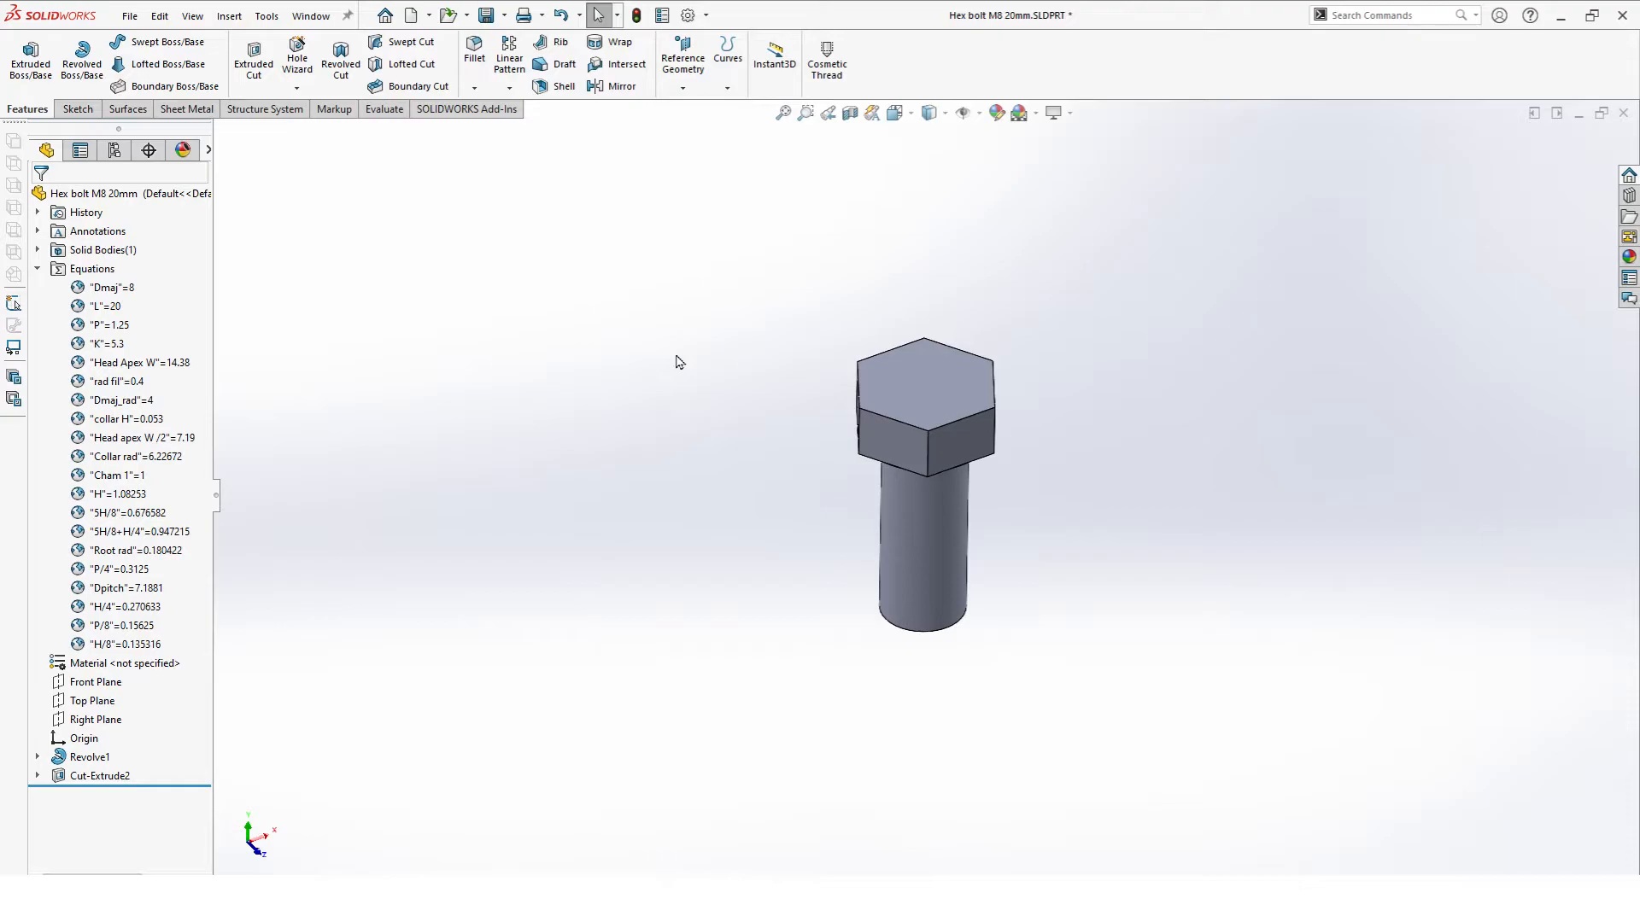
{"action": "mouse_move", "coordinate": [692, 404]}
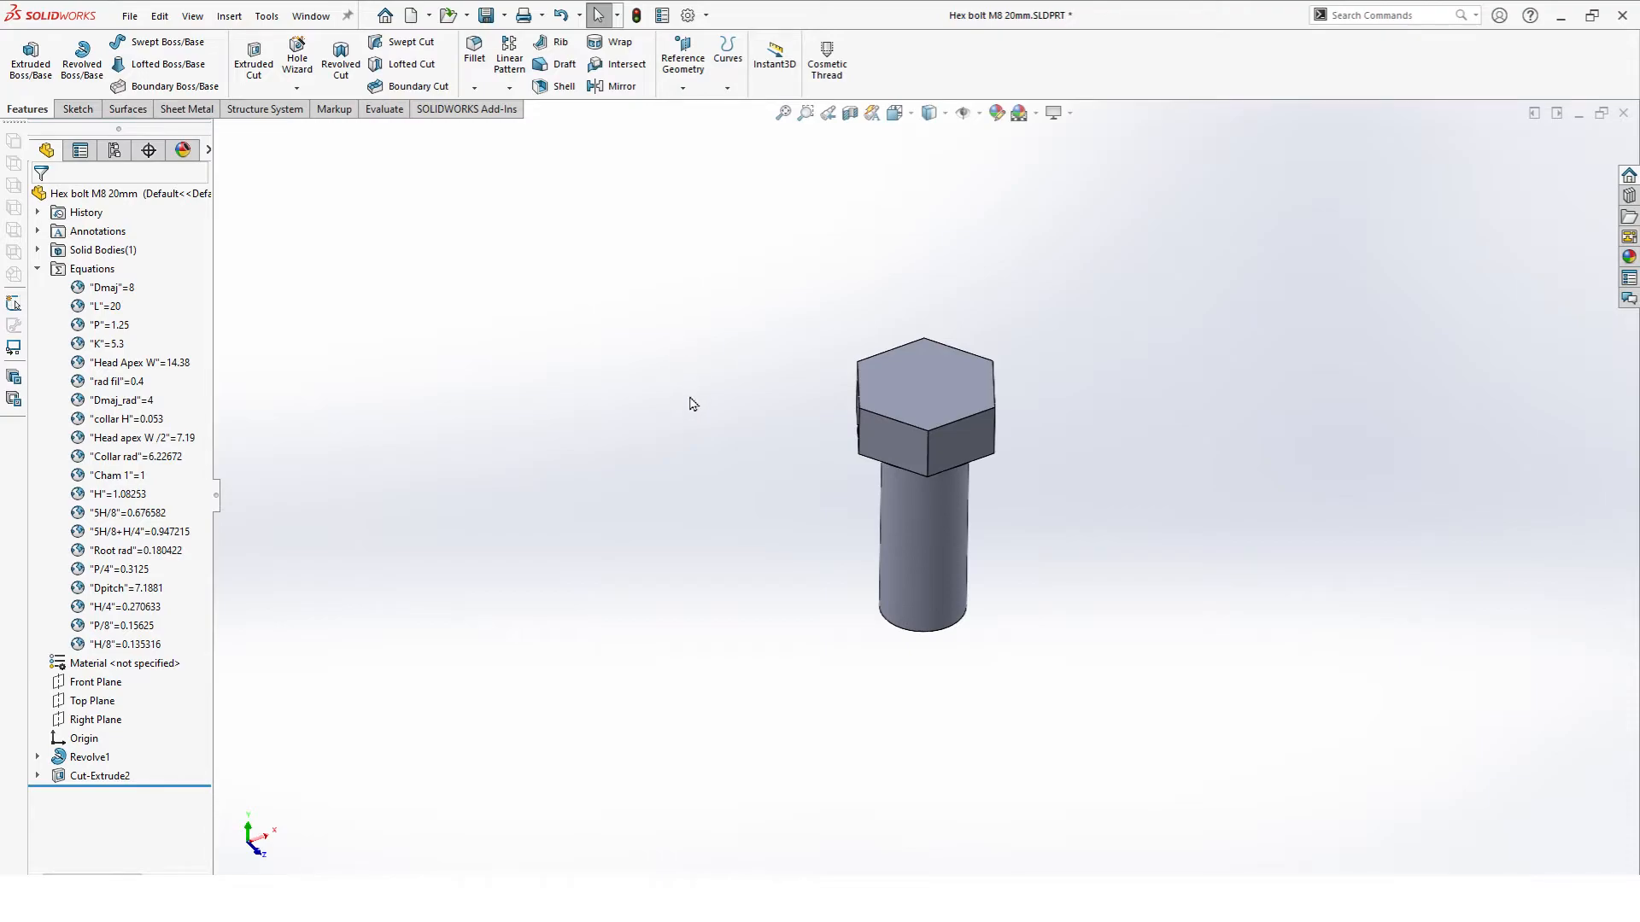
{"action": "mouse_move", "coordinate": [551, 390]}
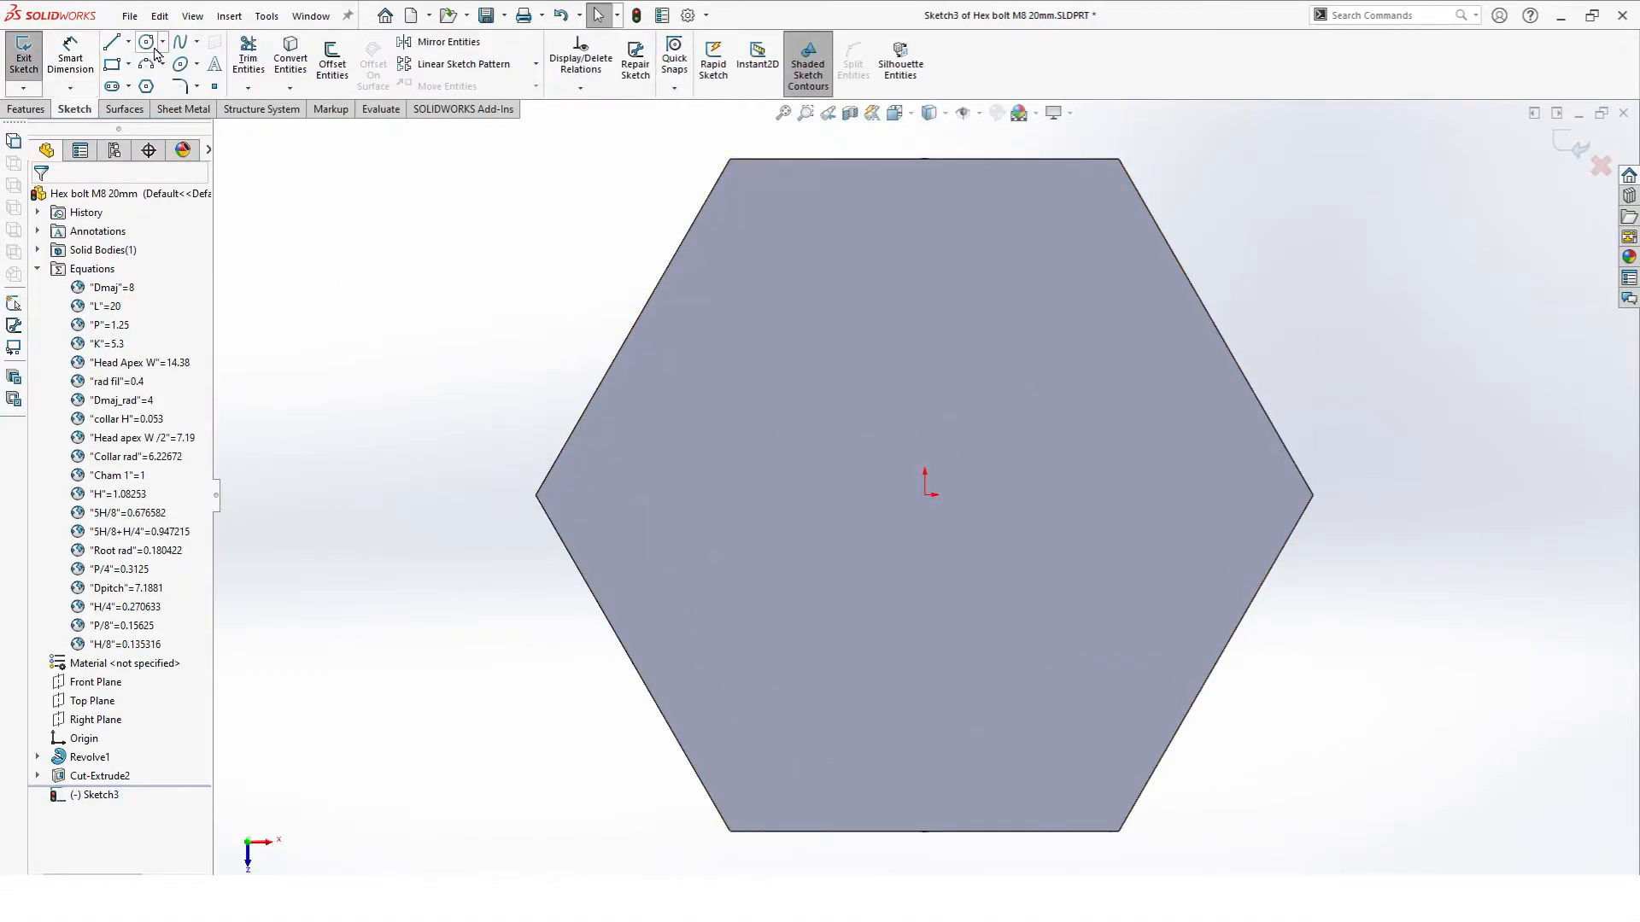
Step: Sketch an origin-centred circle on the hex head and cut away material outside it
{"action": "left_click", "coordinate": [149, 42]}
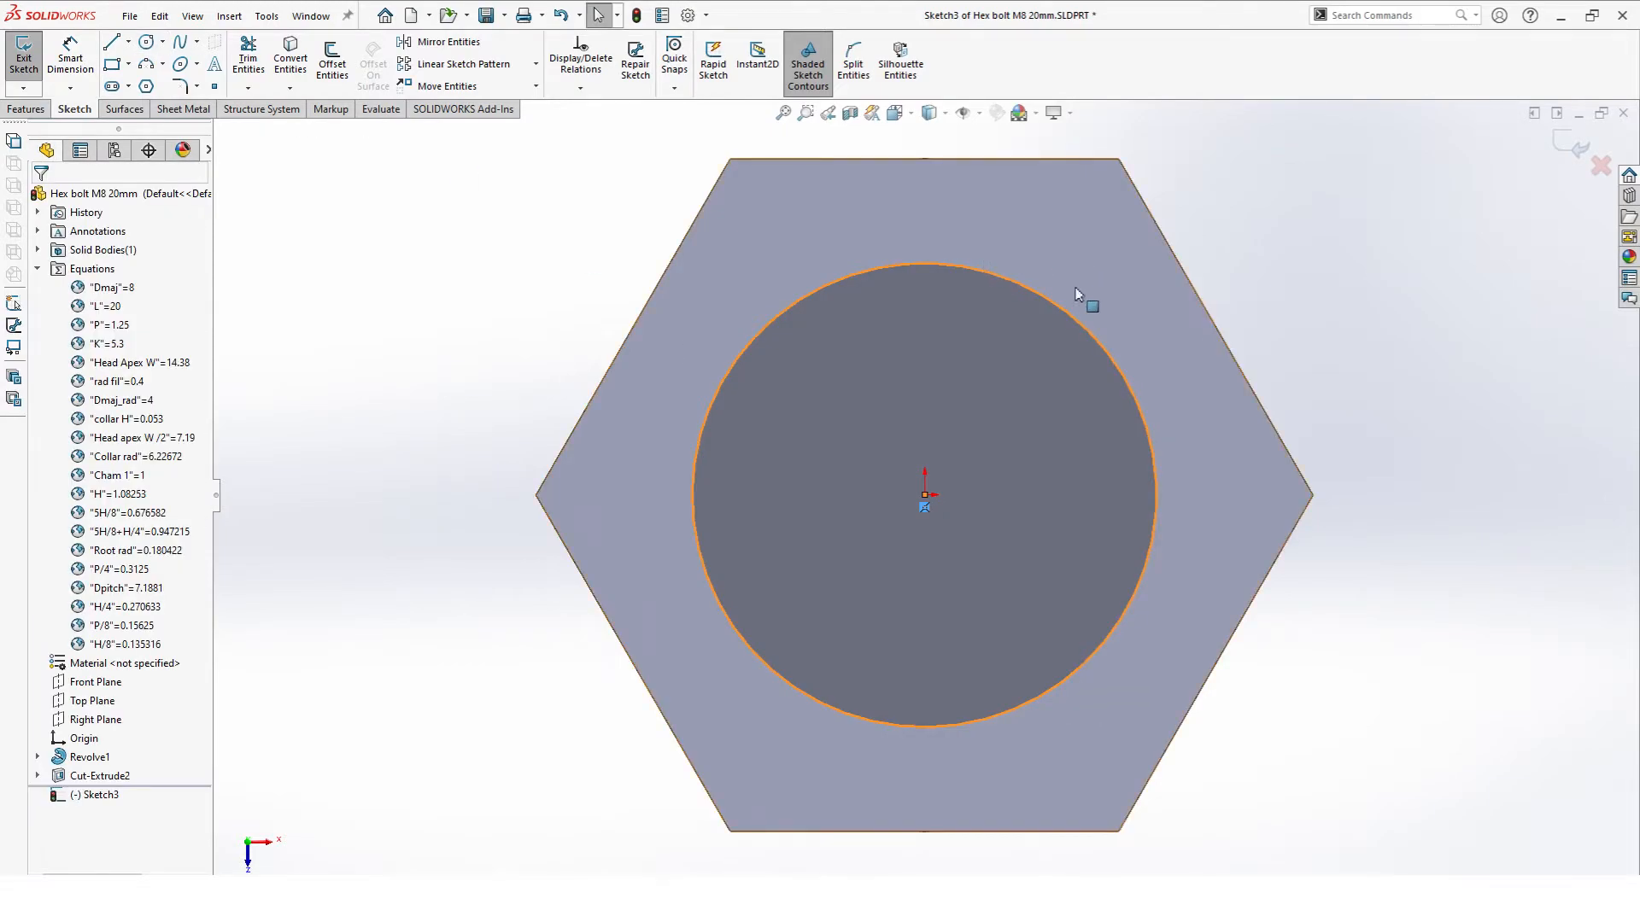
{"action": "left_click", "coordinate": [1085, 293]}
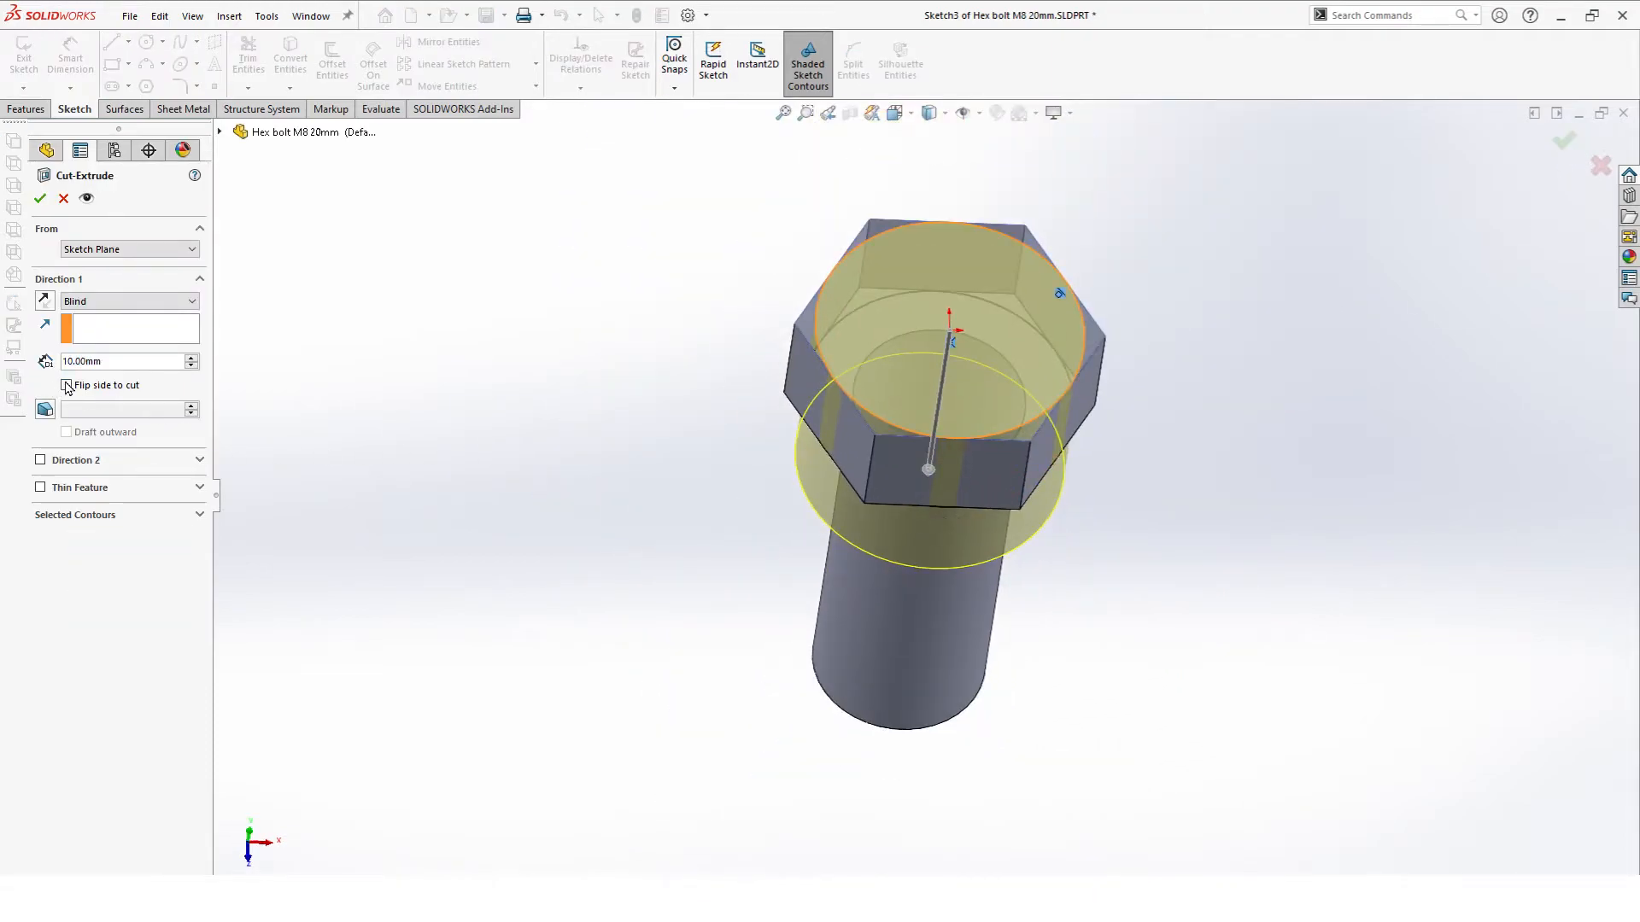
{"action": "left_click", "coordinate": [67, 385]}
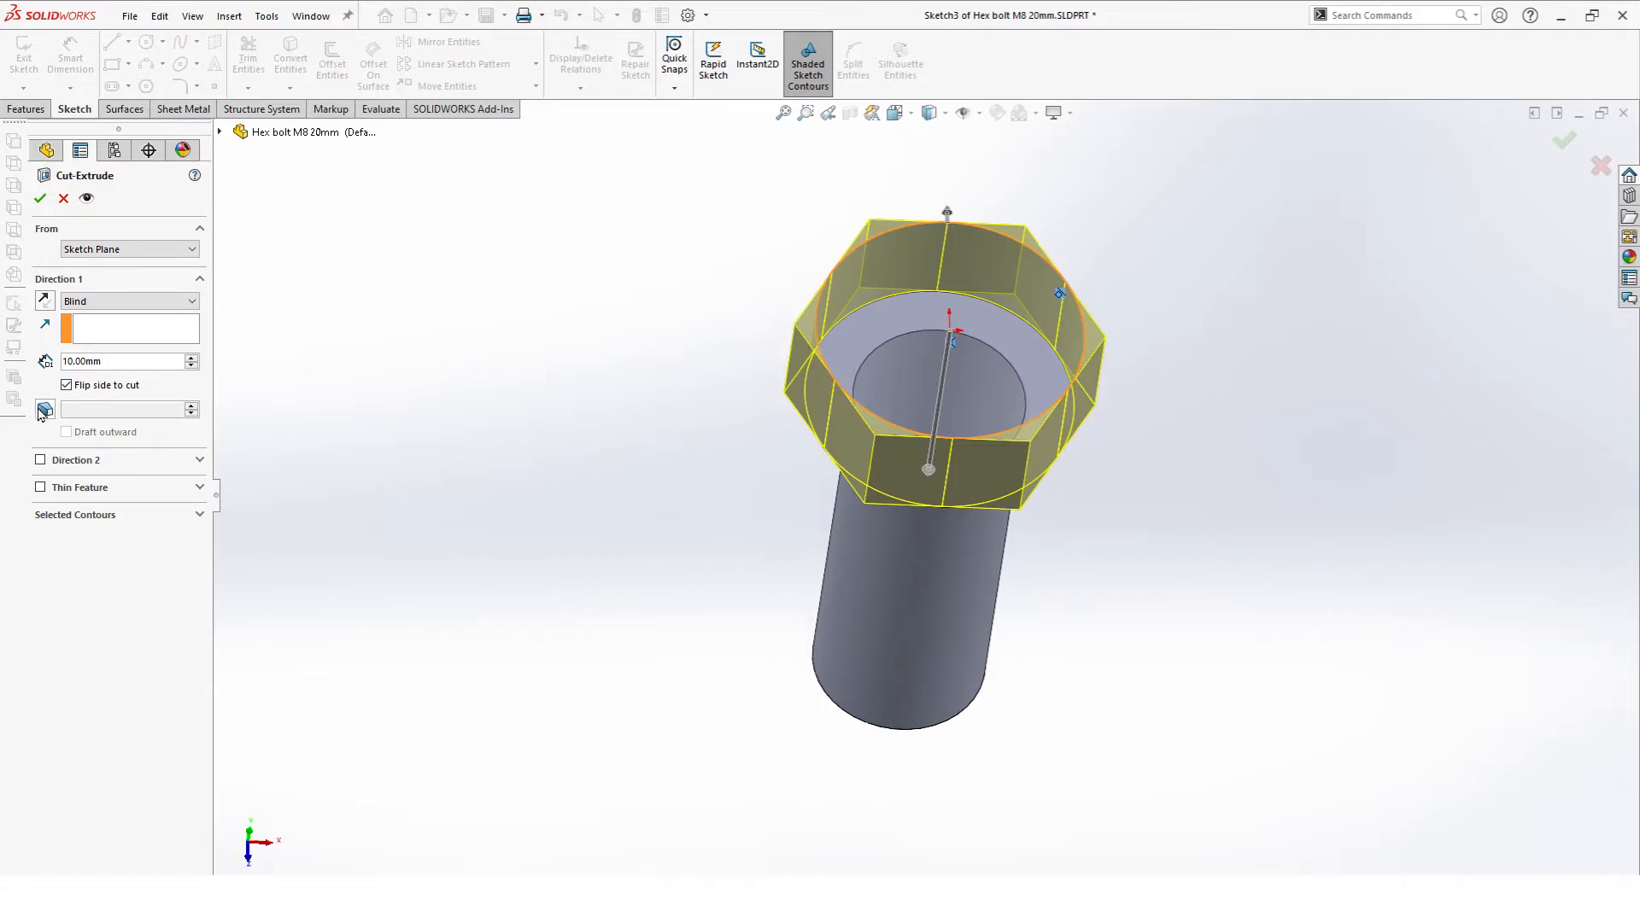
{"action": "left_click", "coordinate": [44, 409]}
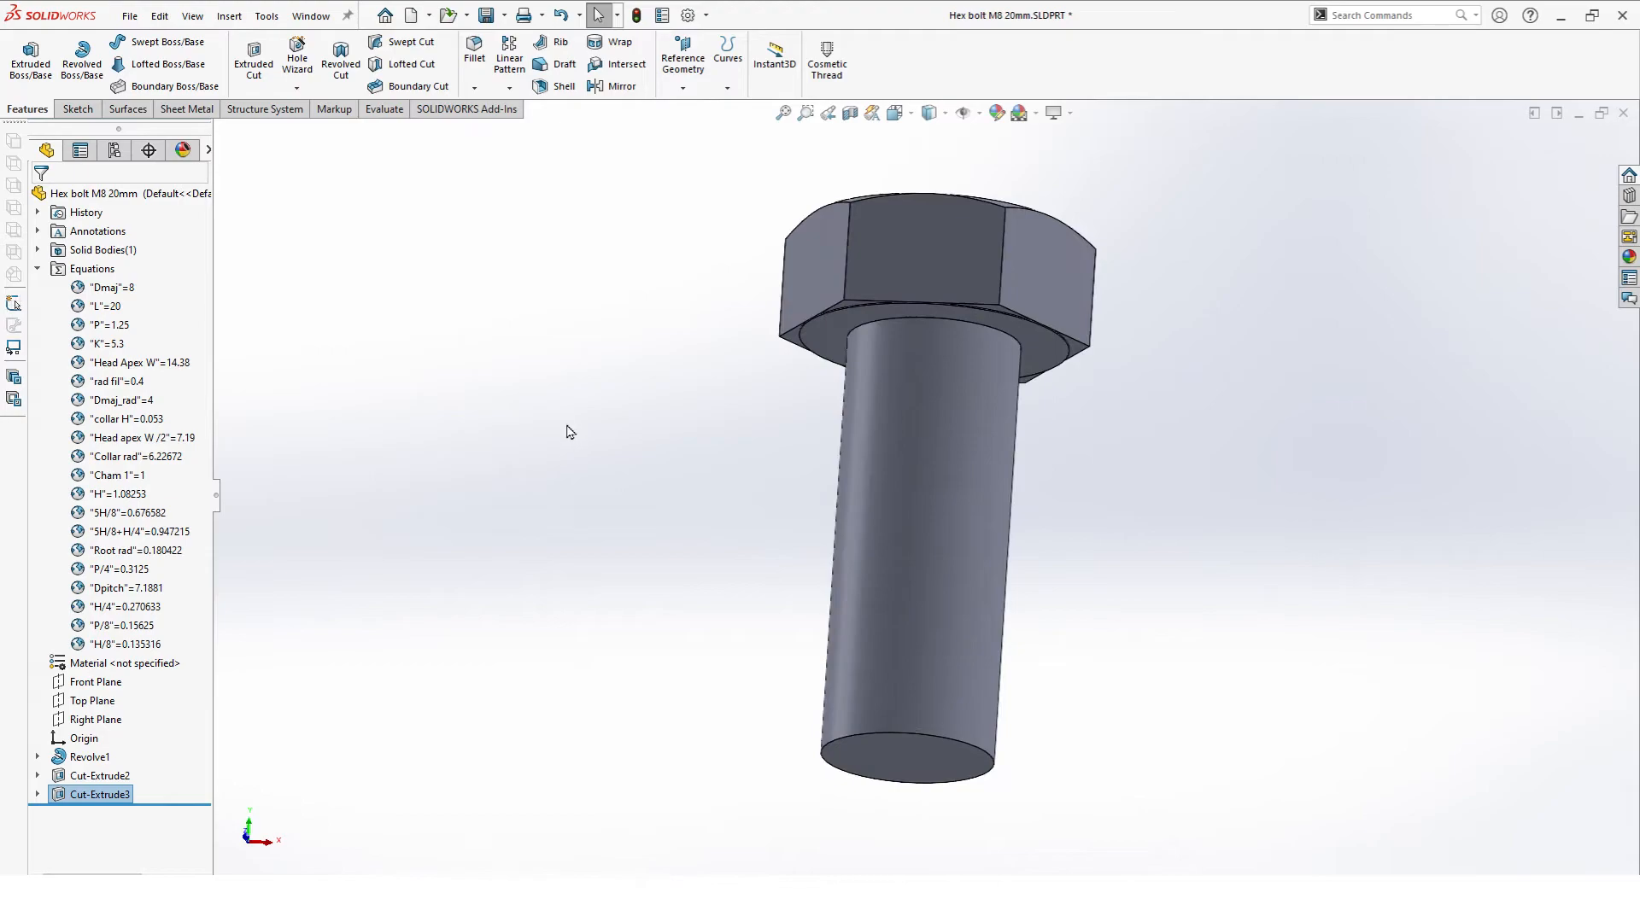
{"action": "mouse_move", "coordinate": [555, 310]}
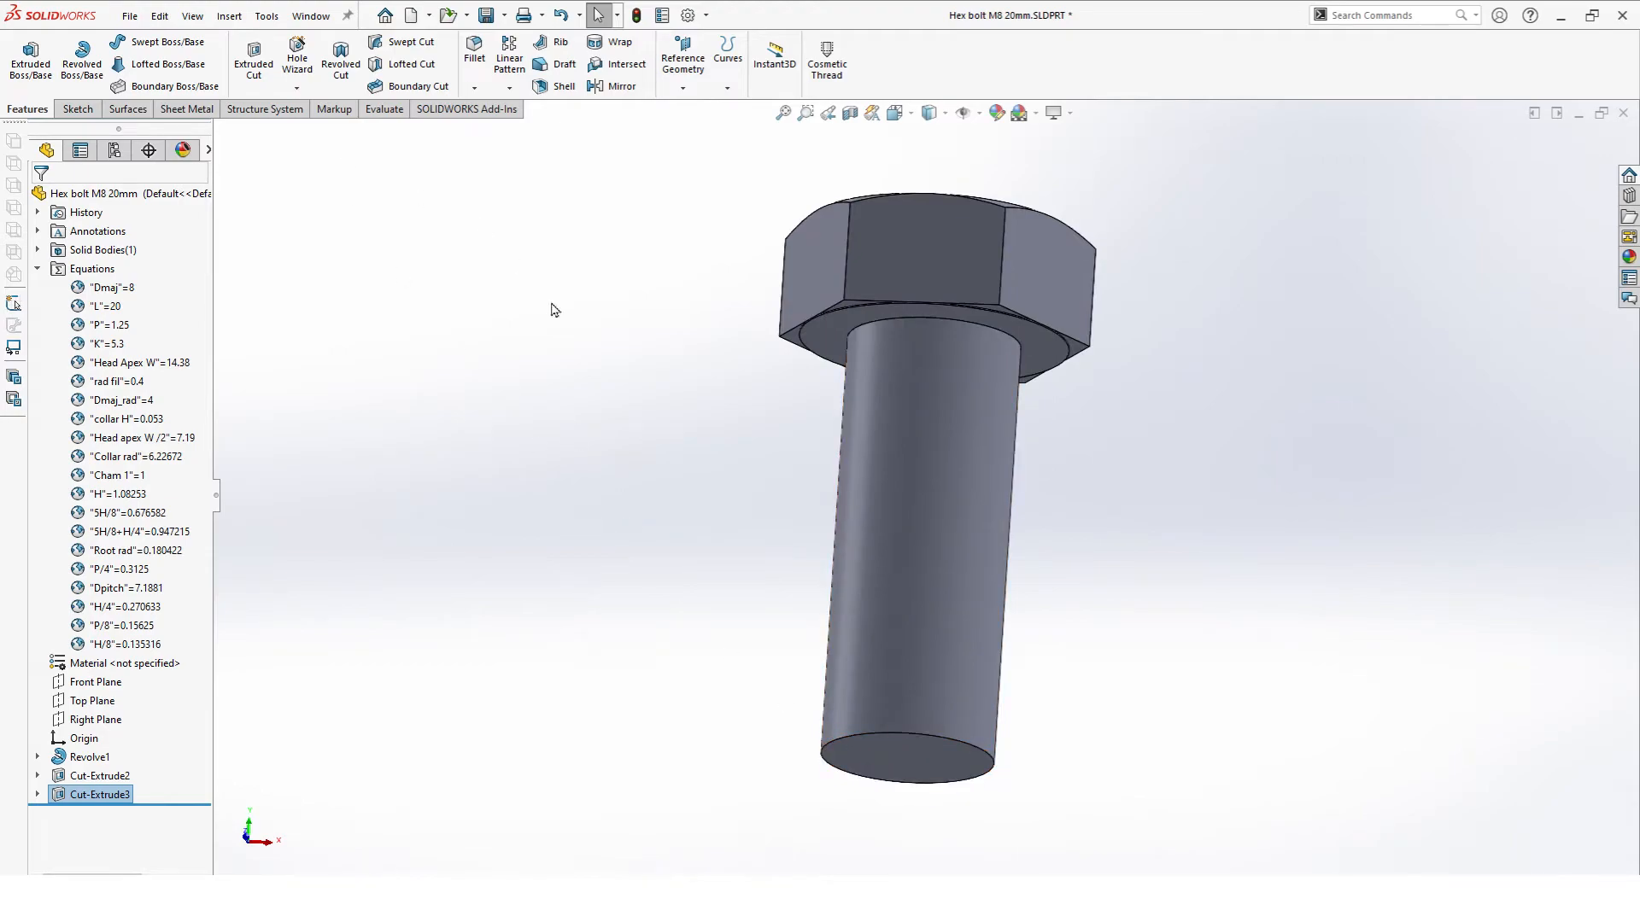
Step: Chamfer the shank's bottom edge with distance linked to Cham 1 (1 mm, 45°)
{"action": "left_click", "coordinate": [475, 88]}
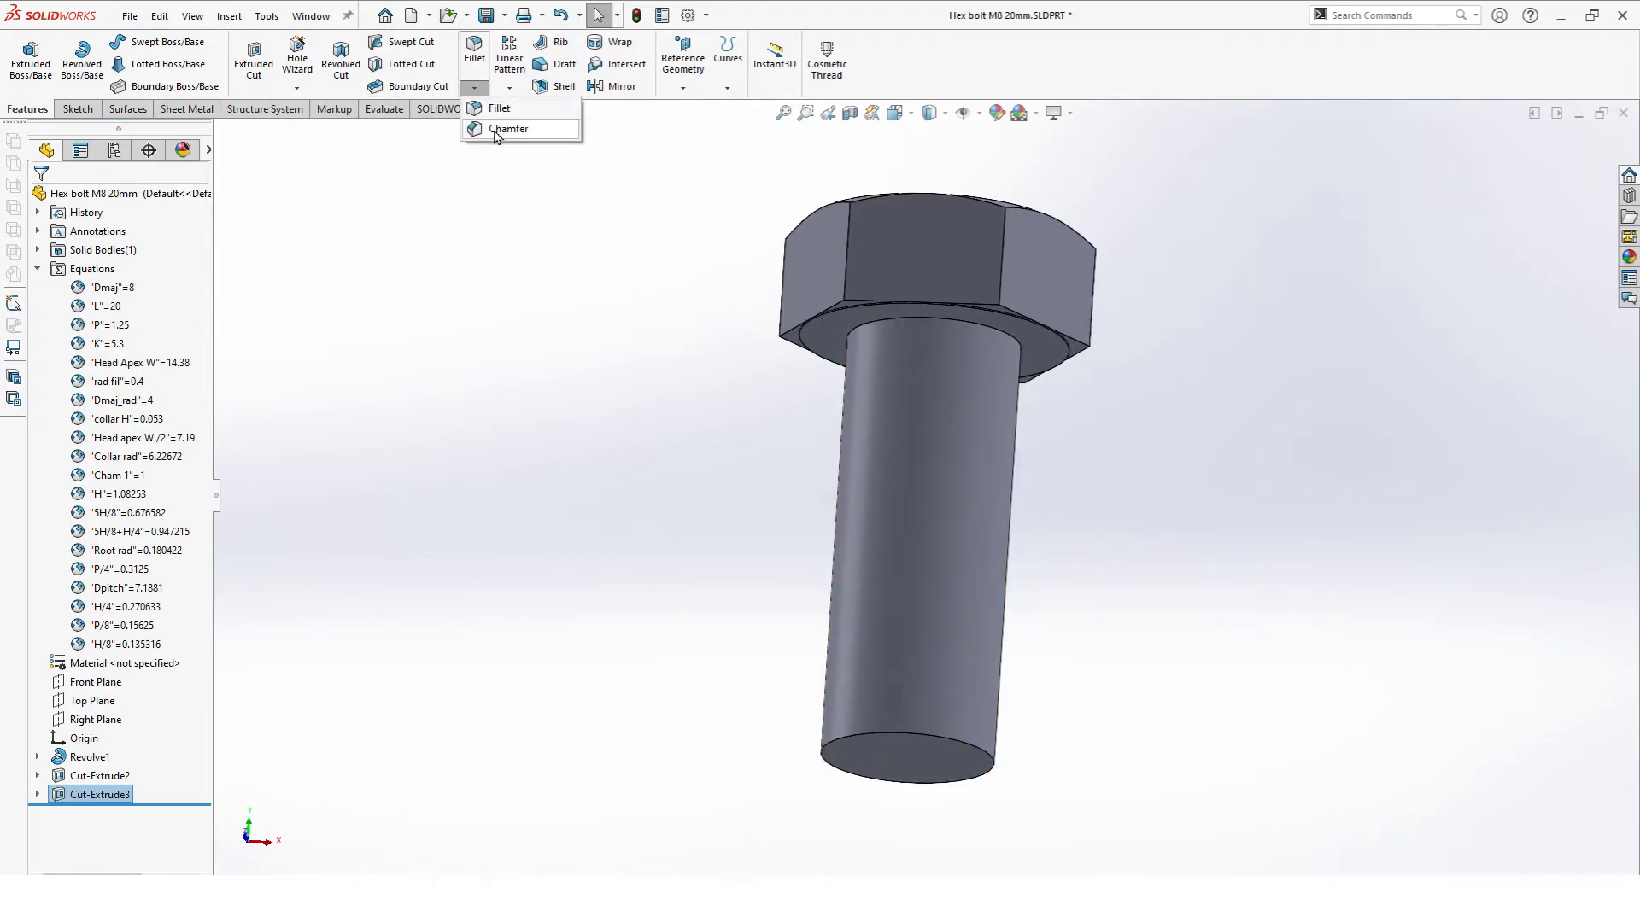
{"action": "left_click", "coordinate": [508, 129]}
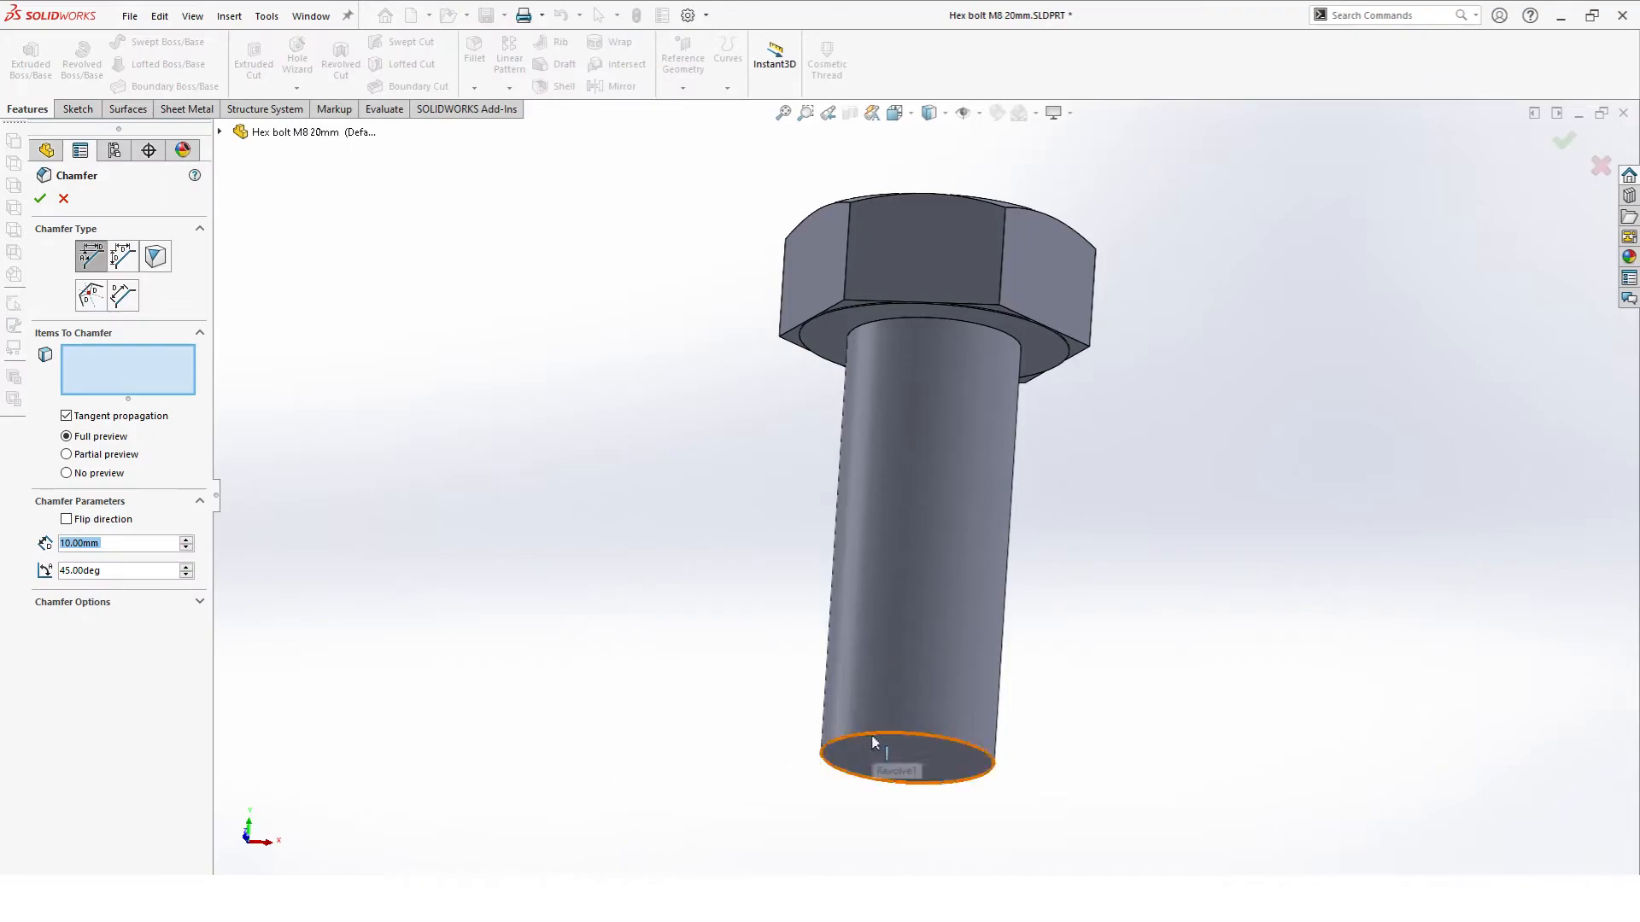
{"action": "left_click", "coordinate": [870, 761]}
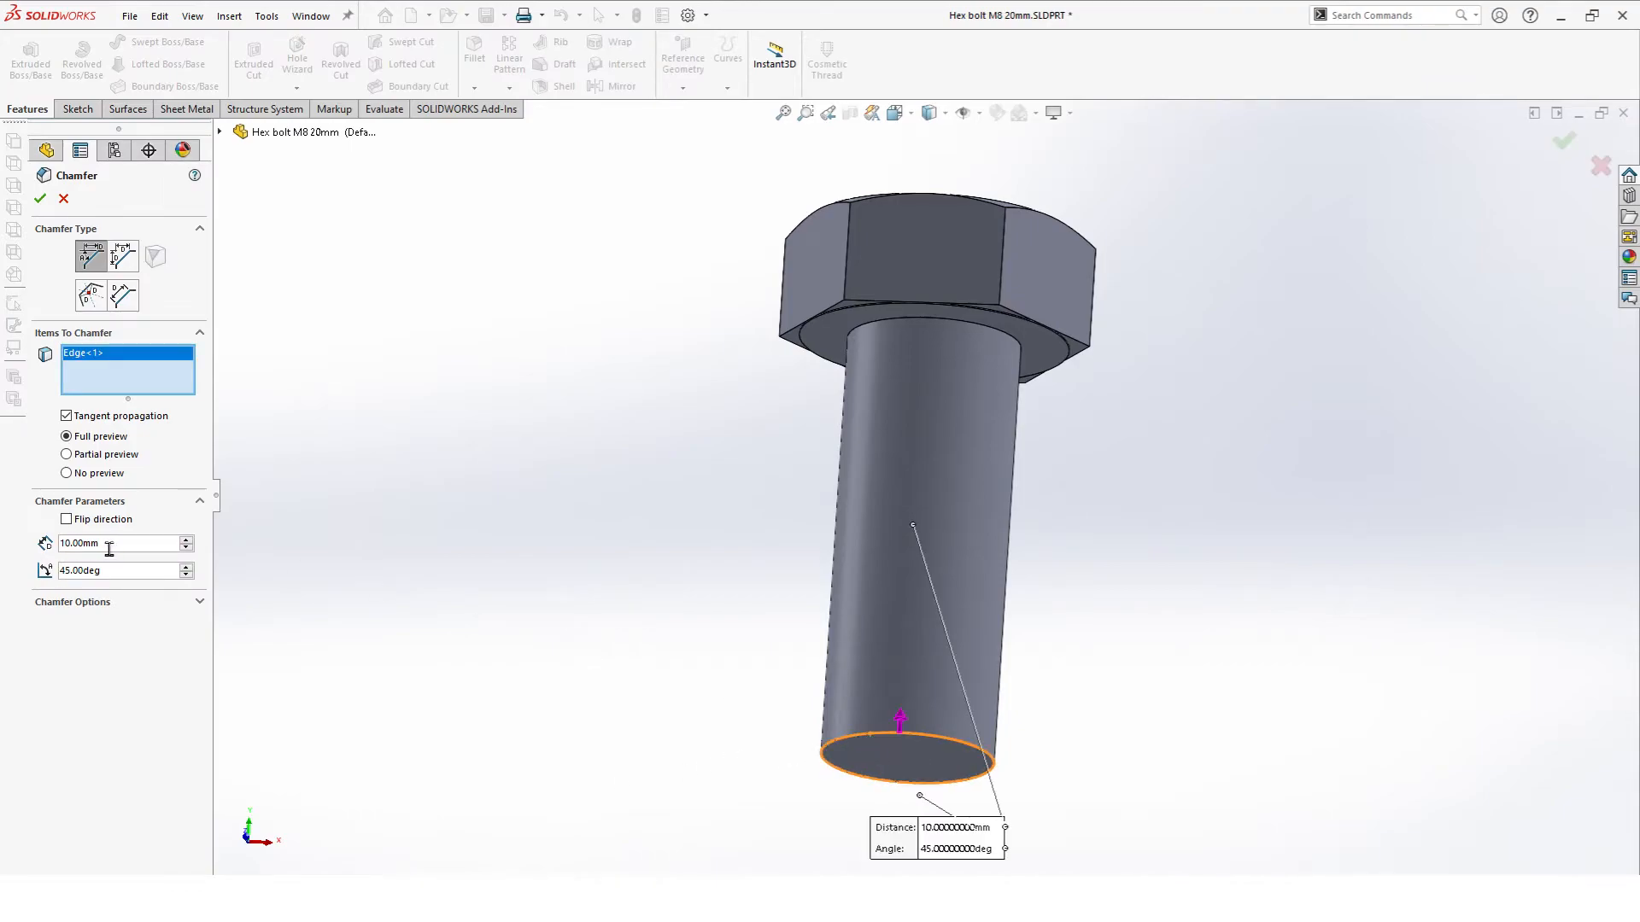
{"action": "left_click", "coordinate": [111, 543]}
{"action": "type", "text": "="}
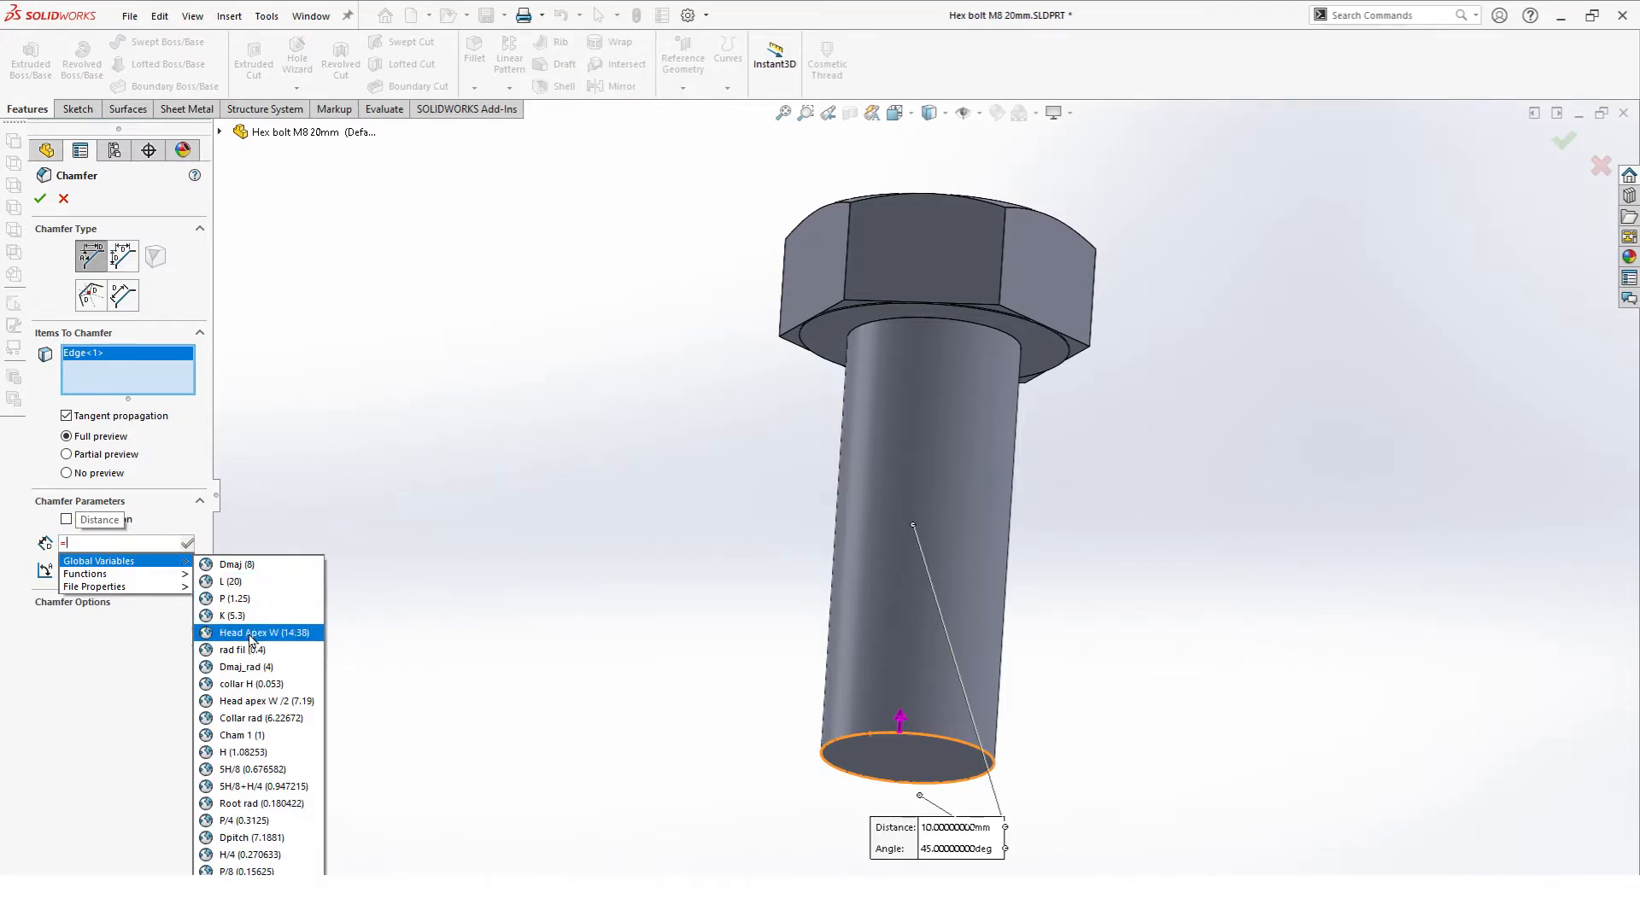
{"action": "left_click", "coordinate": [238, 736]}
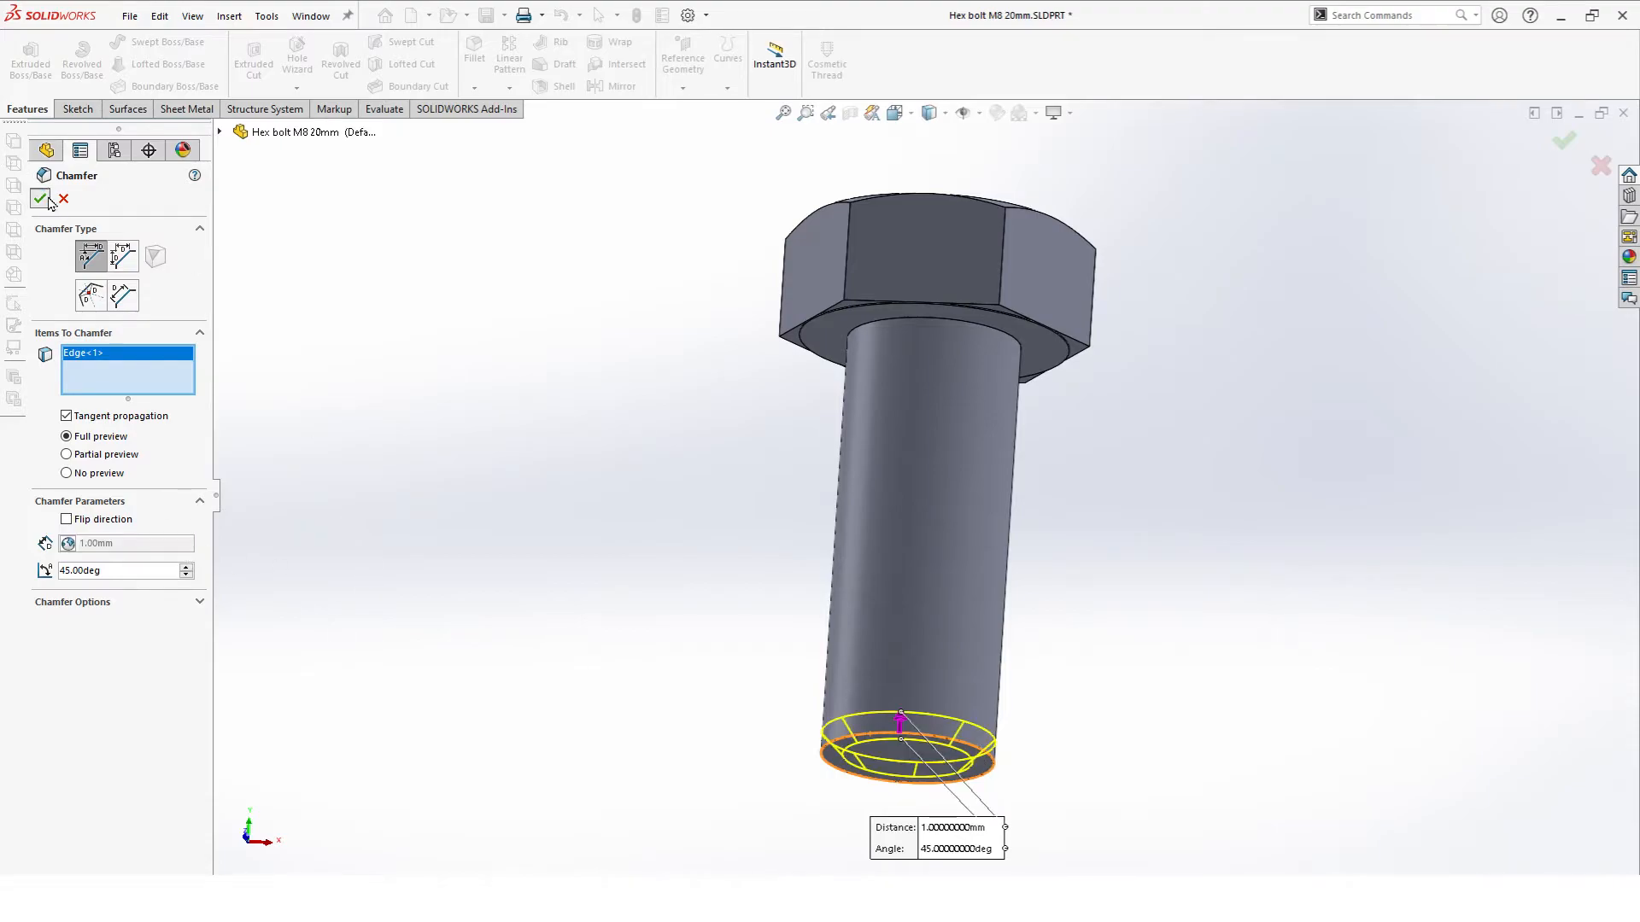
{"action": "left_click", "coordinate": [39, 199]}
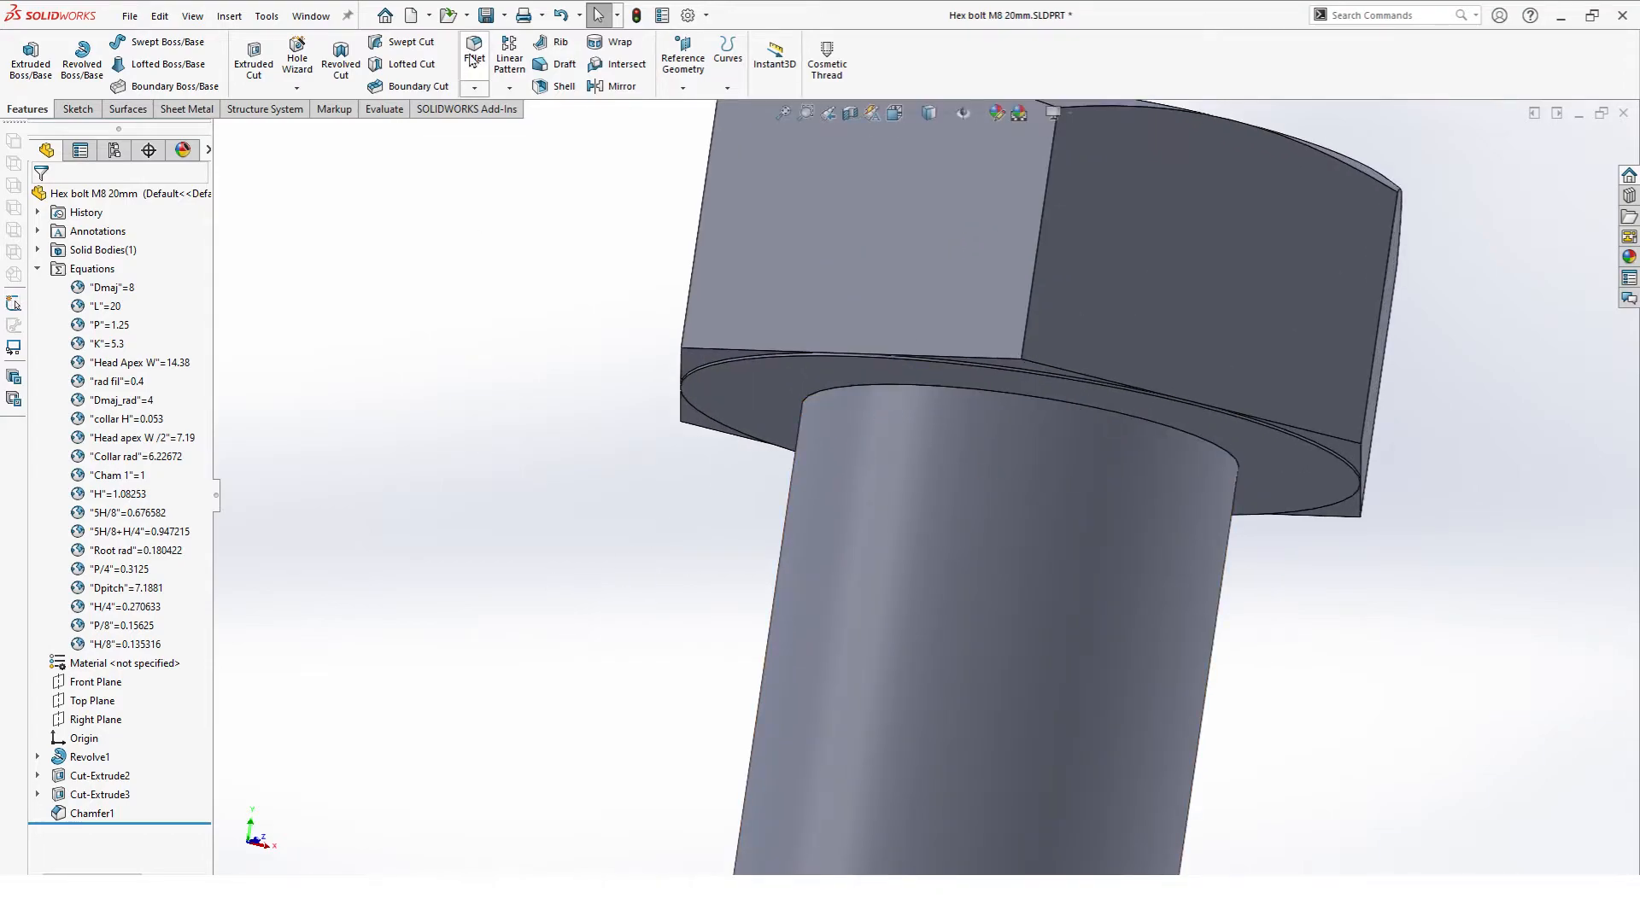
Step: Start a fillet with its radius linked to the rad fil variable (0.40 mm)
{"action": "left_click", "coordinate": [473, 50]}
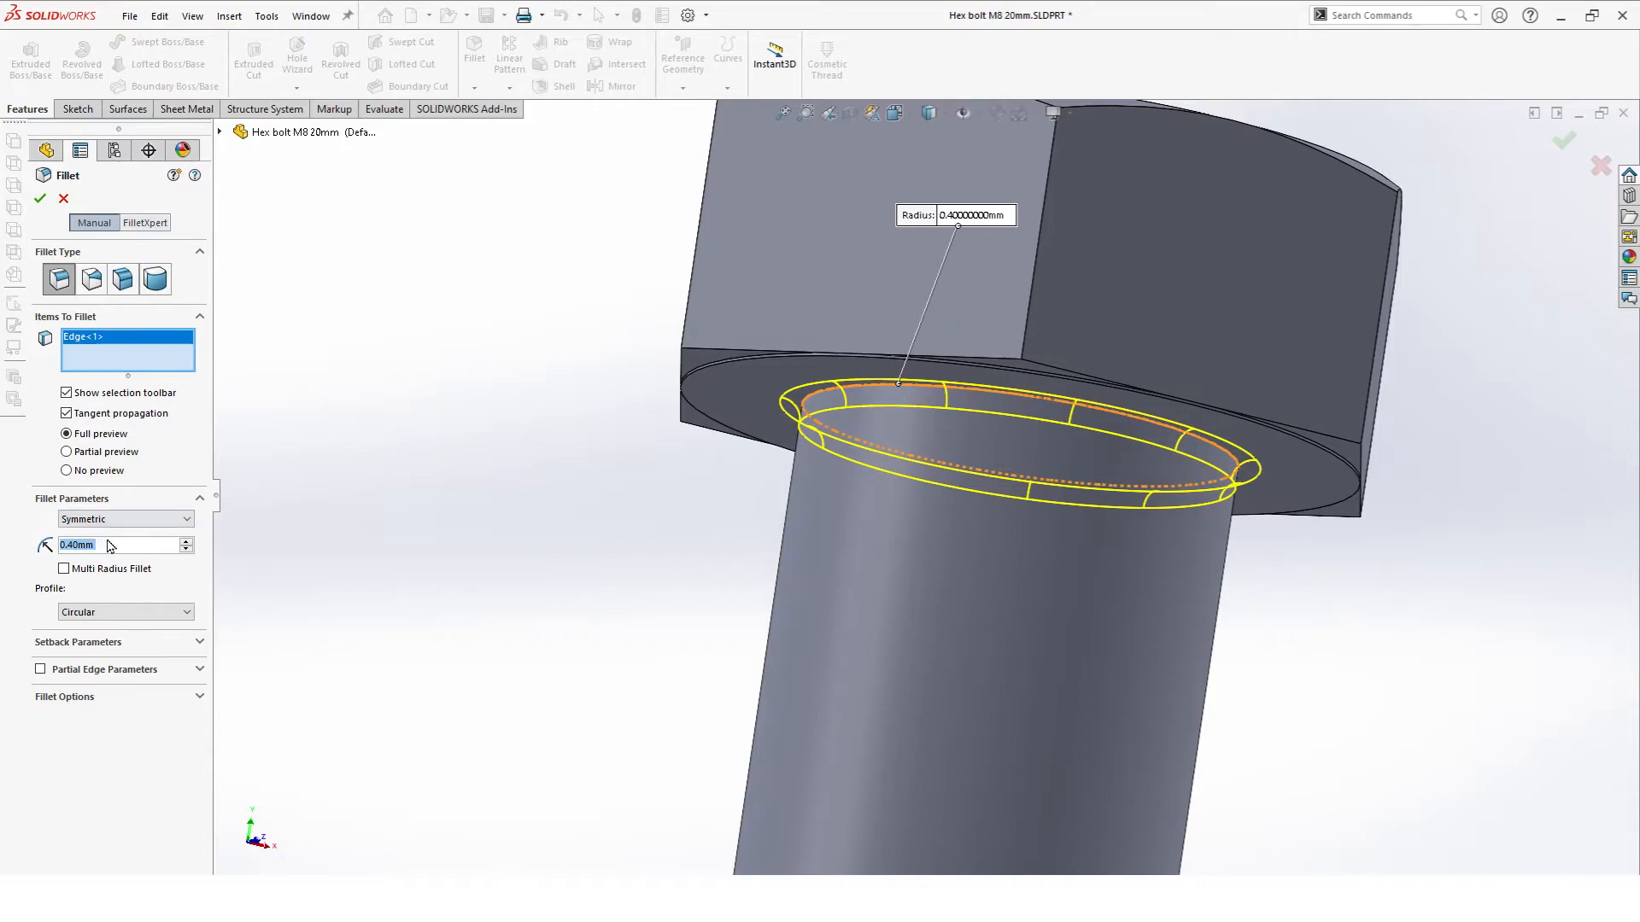
{"action": "type", "text": "="}
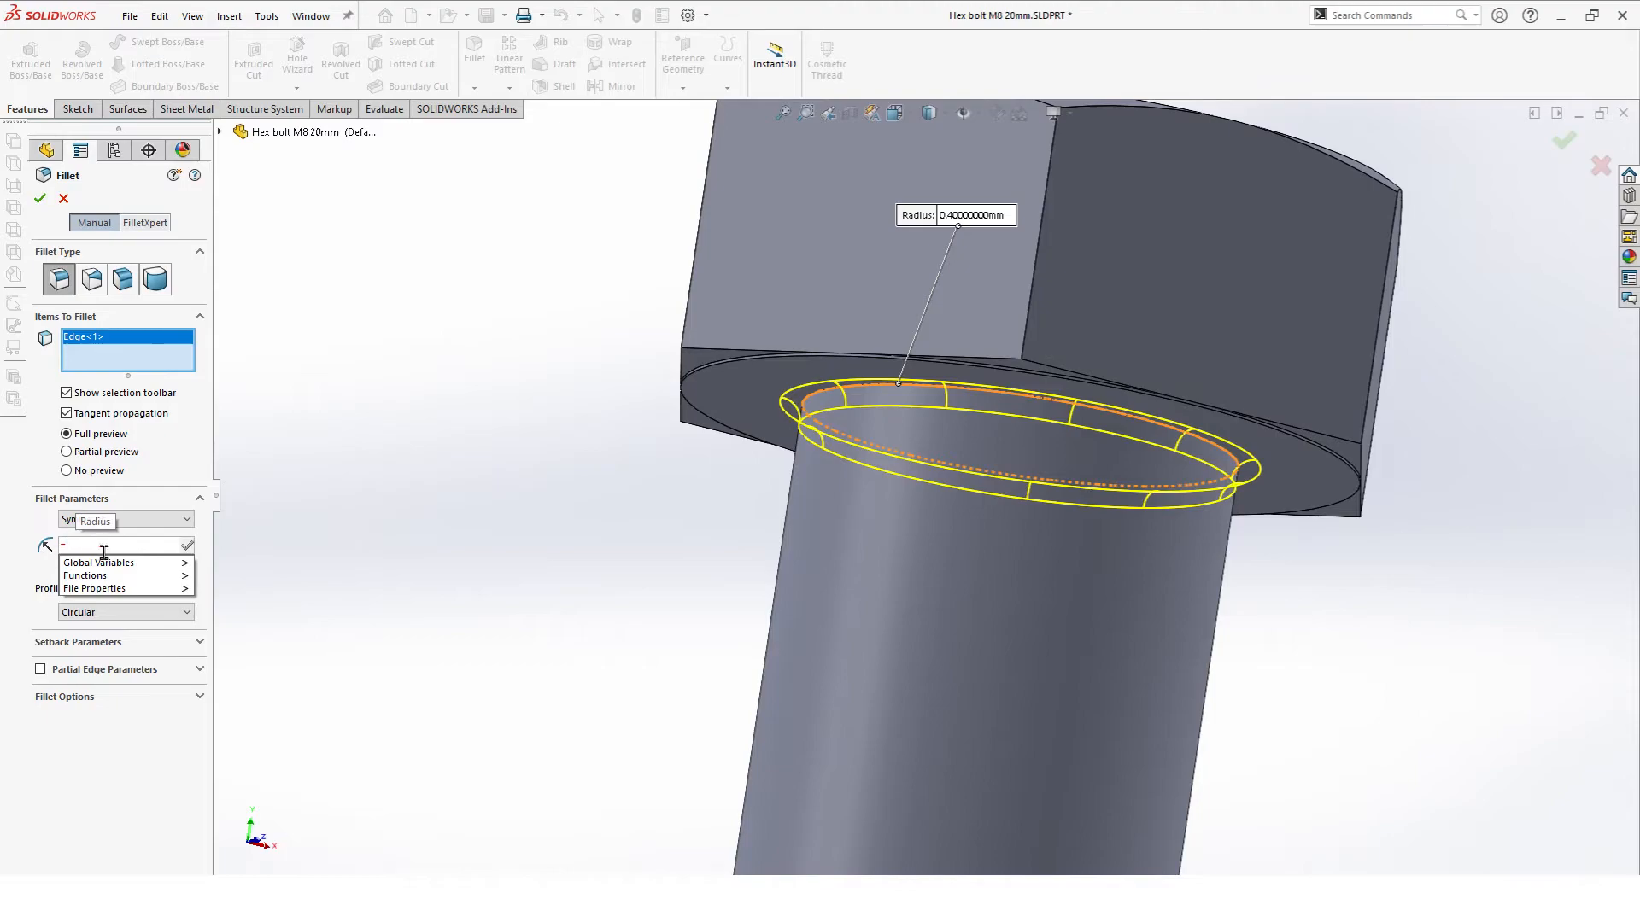
{"action": "left_click", "coordinate": [98, 563]}
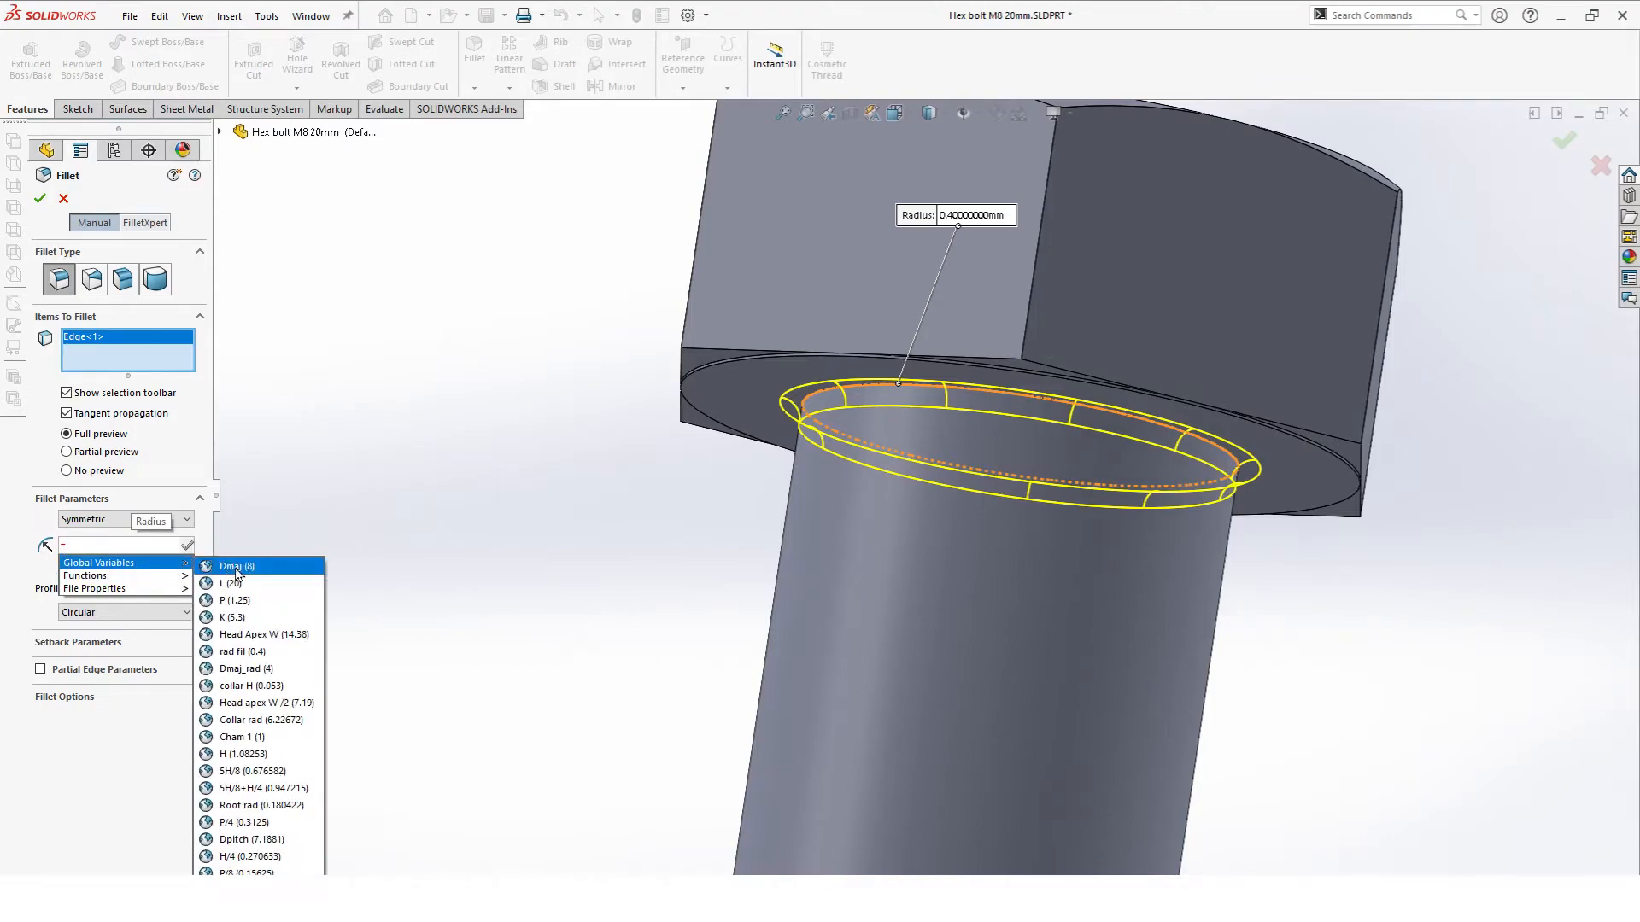
{"action": "mouse_move", "coordinate": [242, 652]}
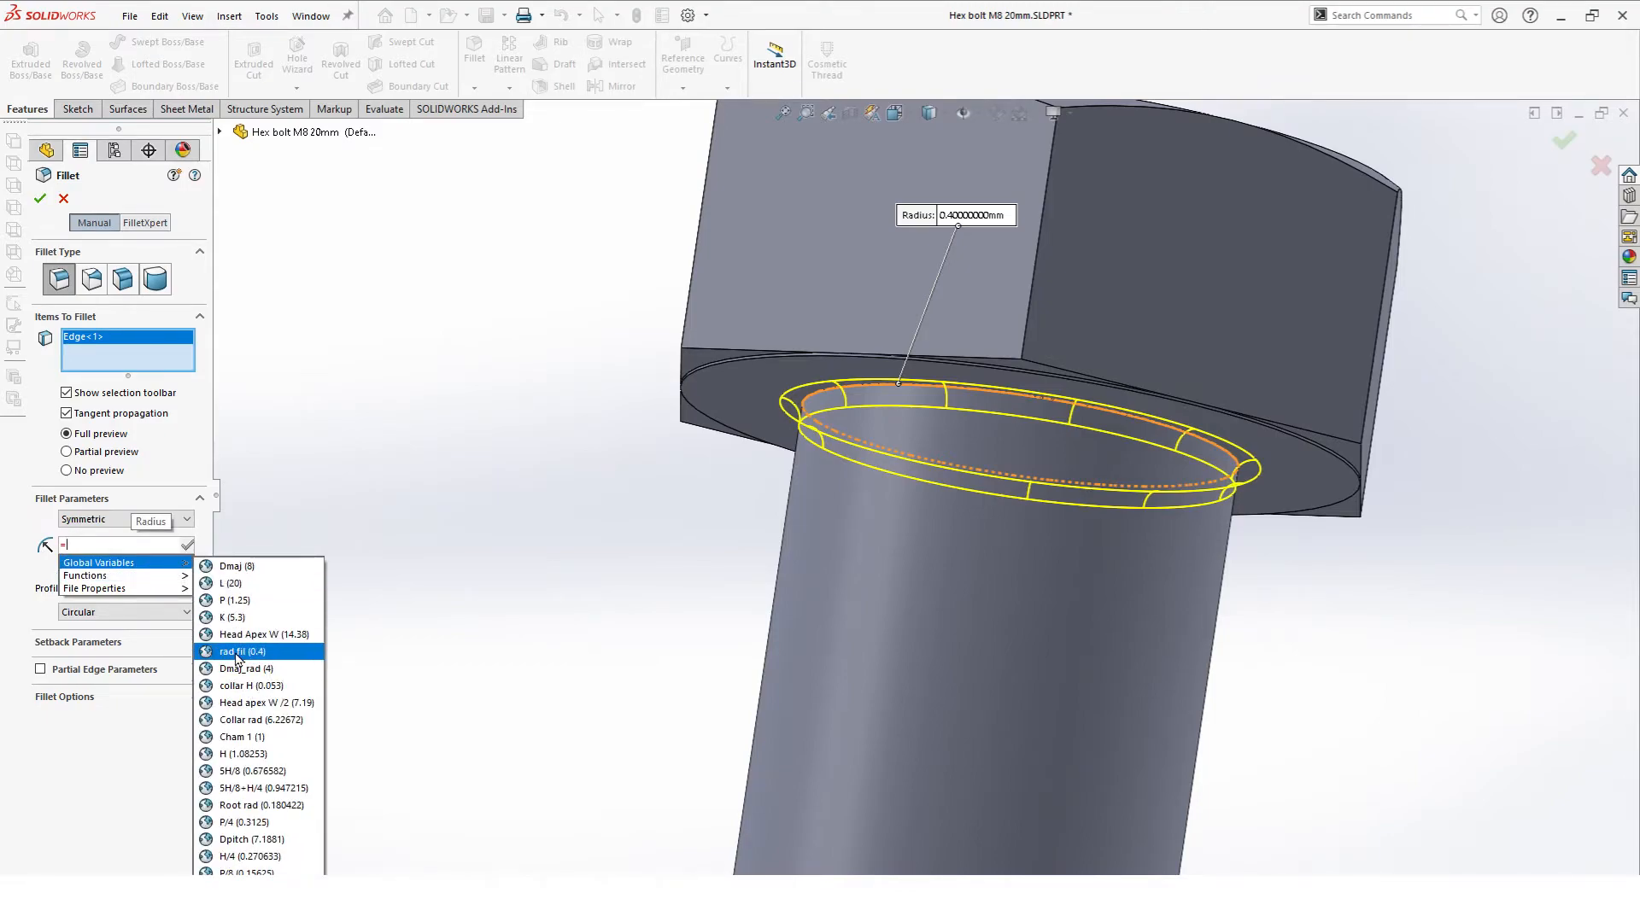
{"action": "left_click", "coordinate": [242, 652]}
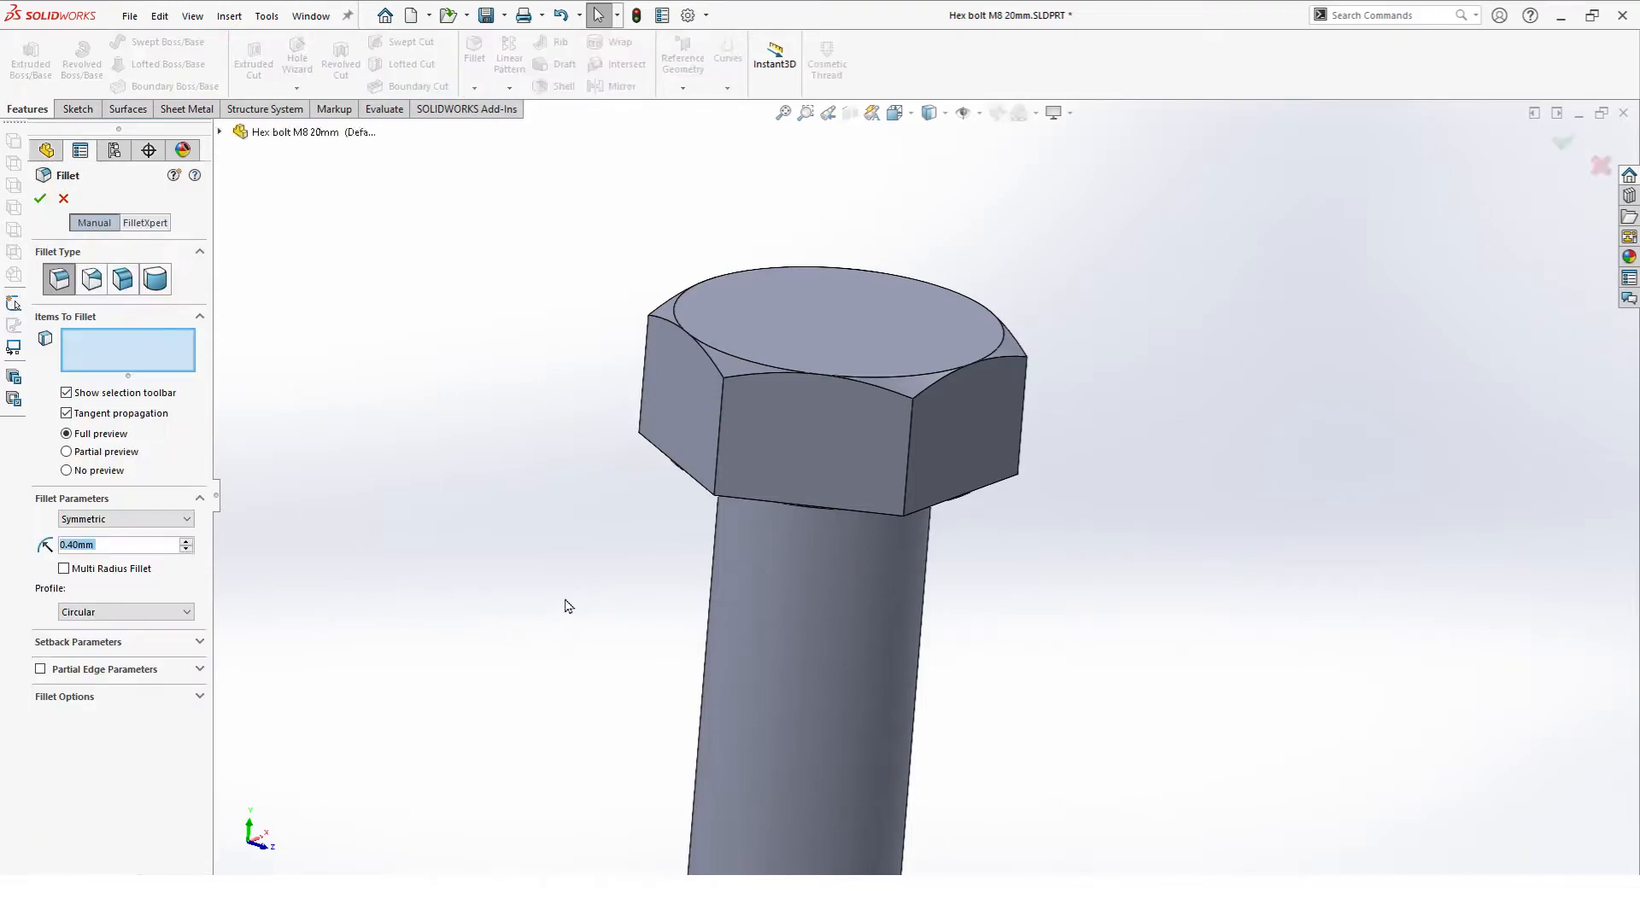
Step: Round the hex head end-face edges with a 0.40 mm fillet as Fillet2
{"action": "left_click", "coordinate": [910, 427]}
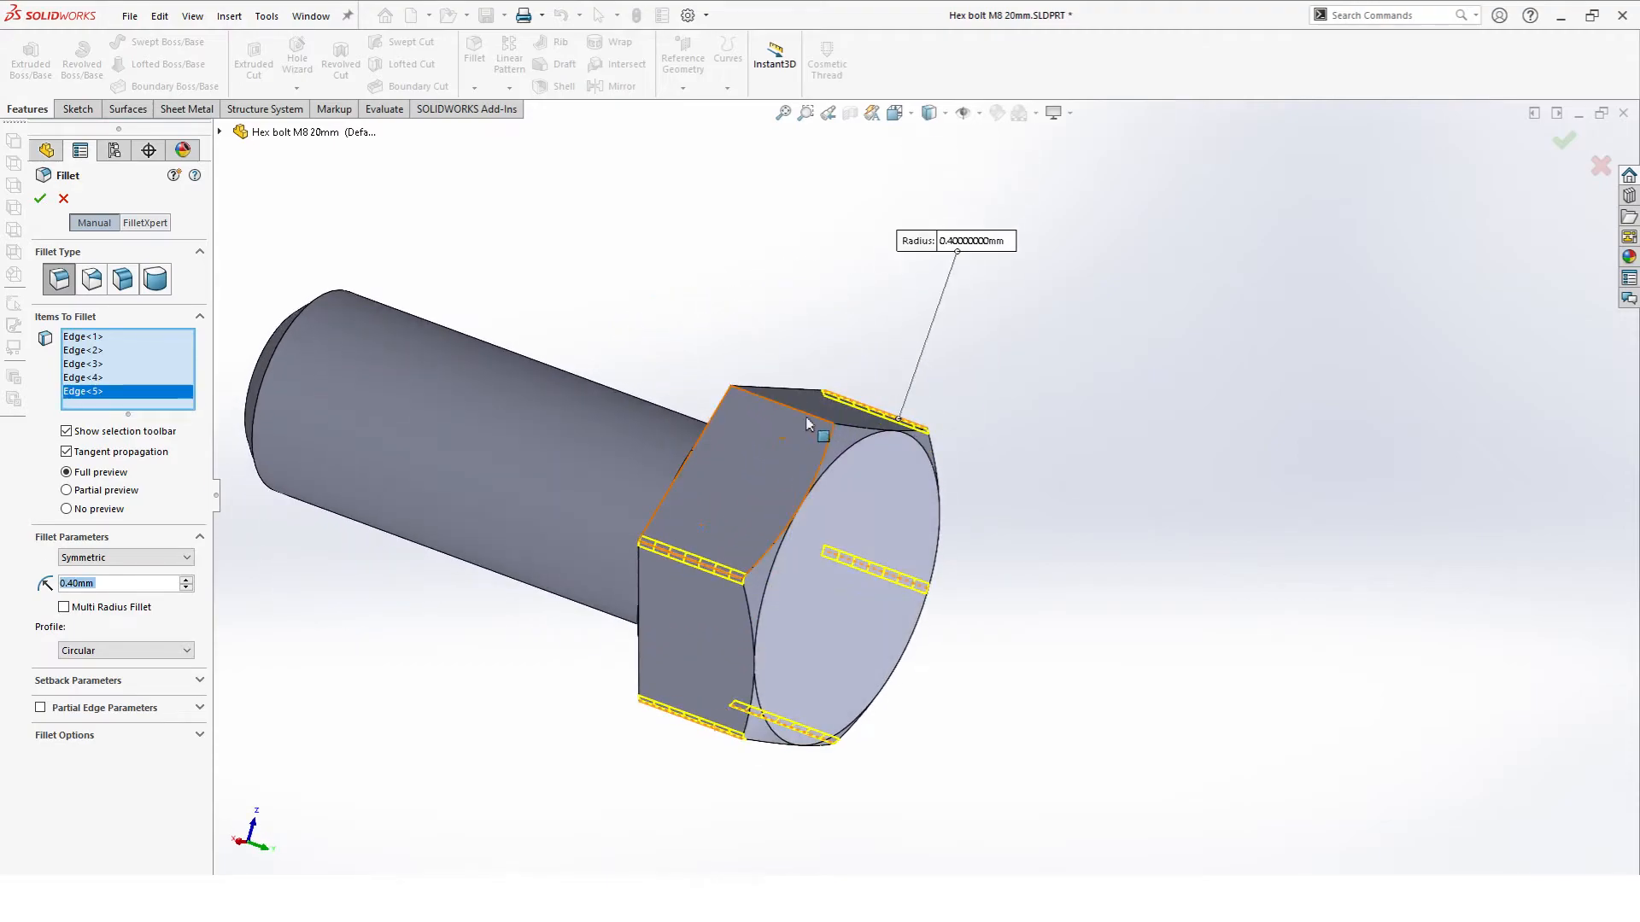
{"action": "left_click", "coordinate": [775, 406]}
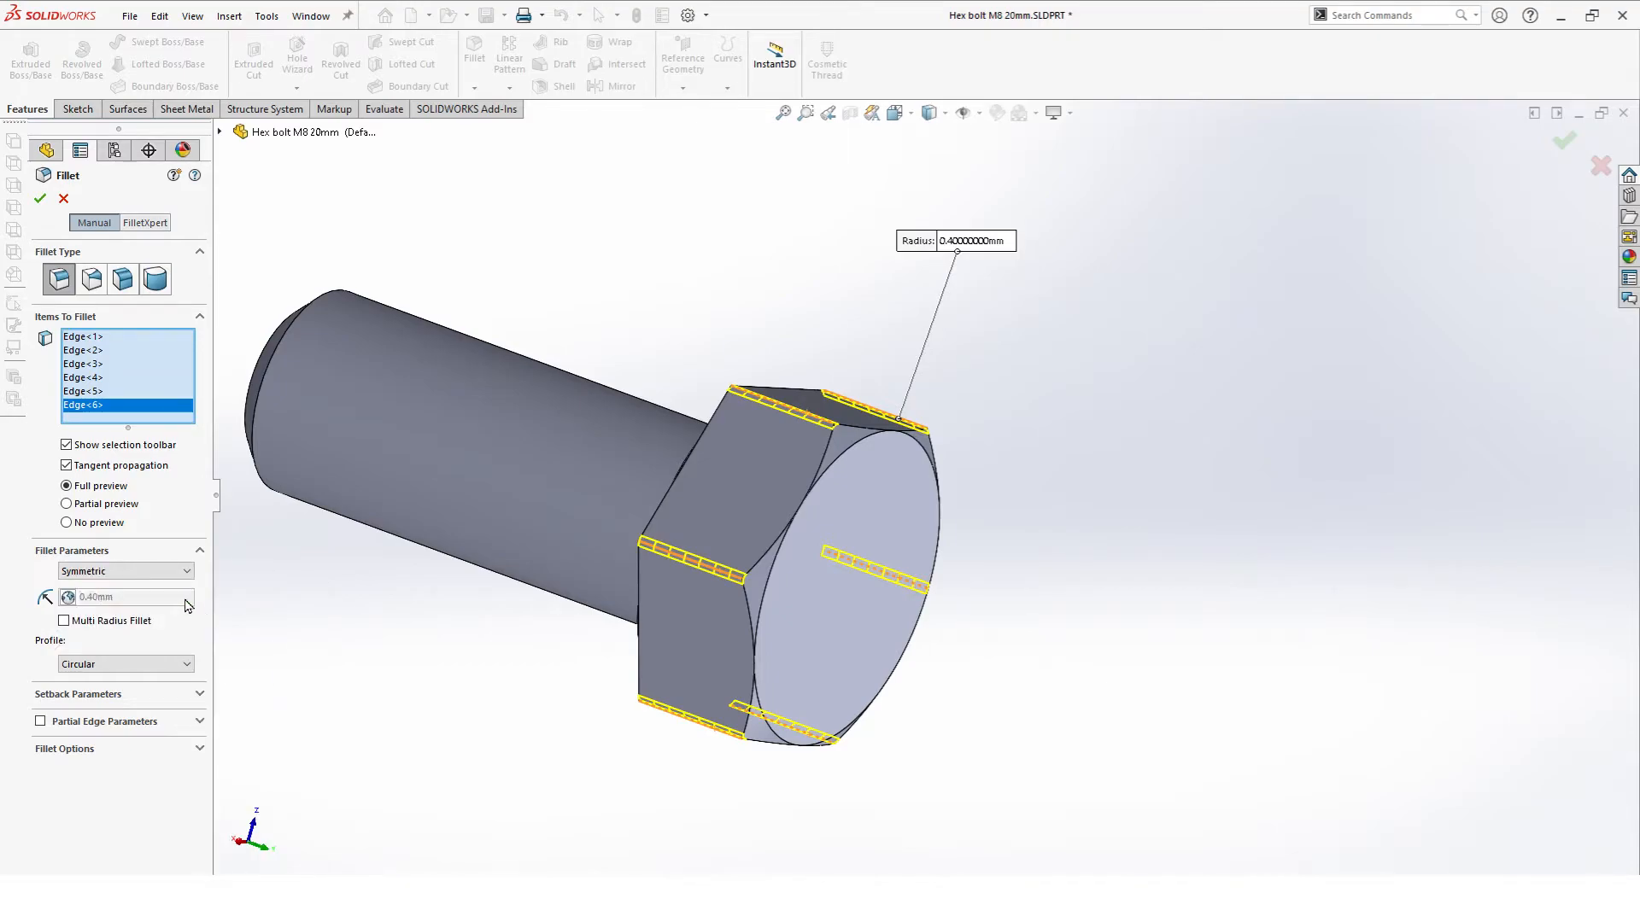
{"action": "left_click", "coordinate": [34, 200]}
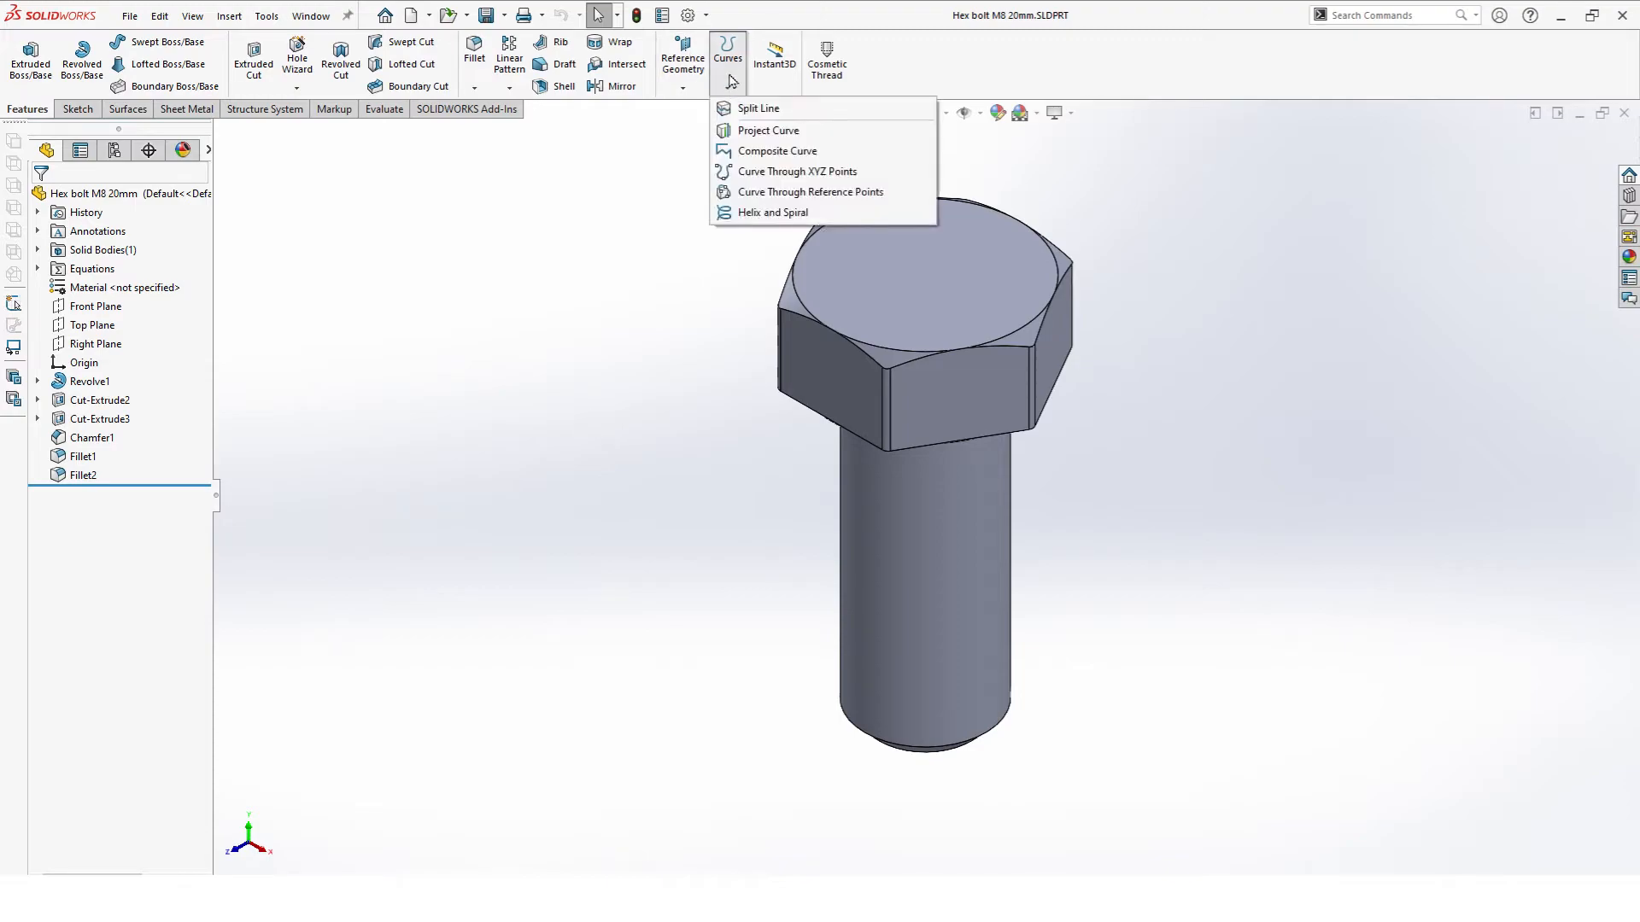
Step: Begin a helix from a base circle matching the shank's bottom edge
{"action": "left_click", "coordinate": [772, 212]}
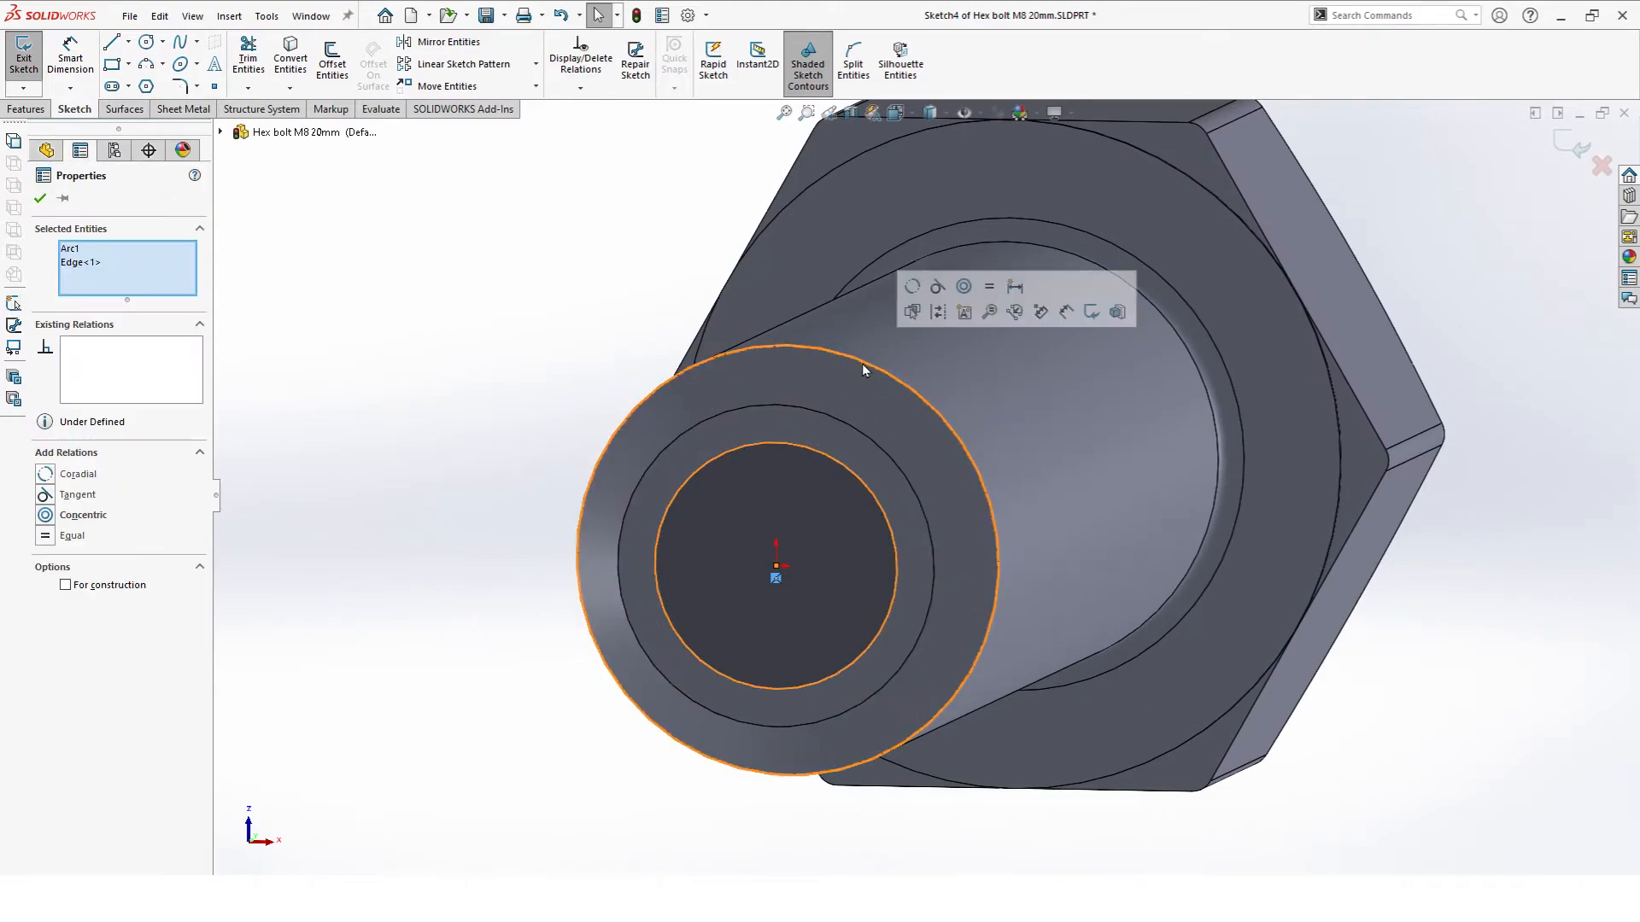
{"action": "left_click", "coordinate": [78, 474]}
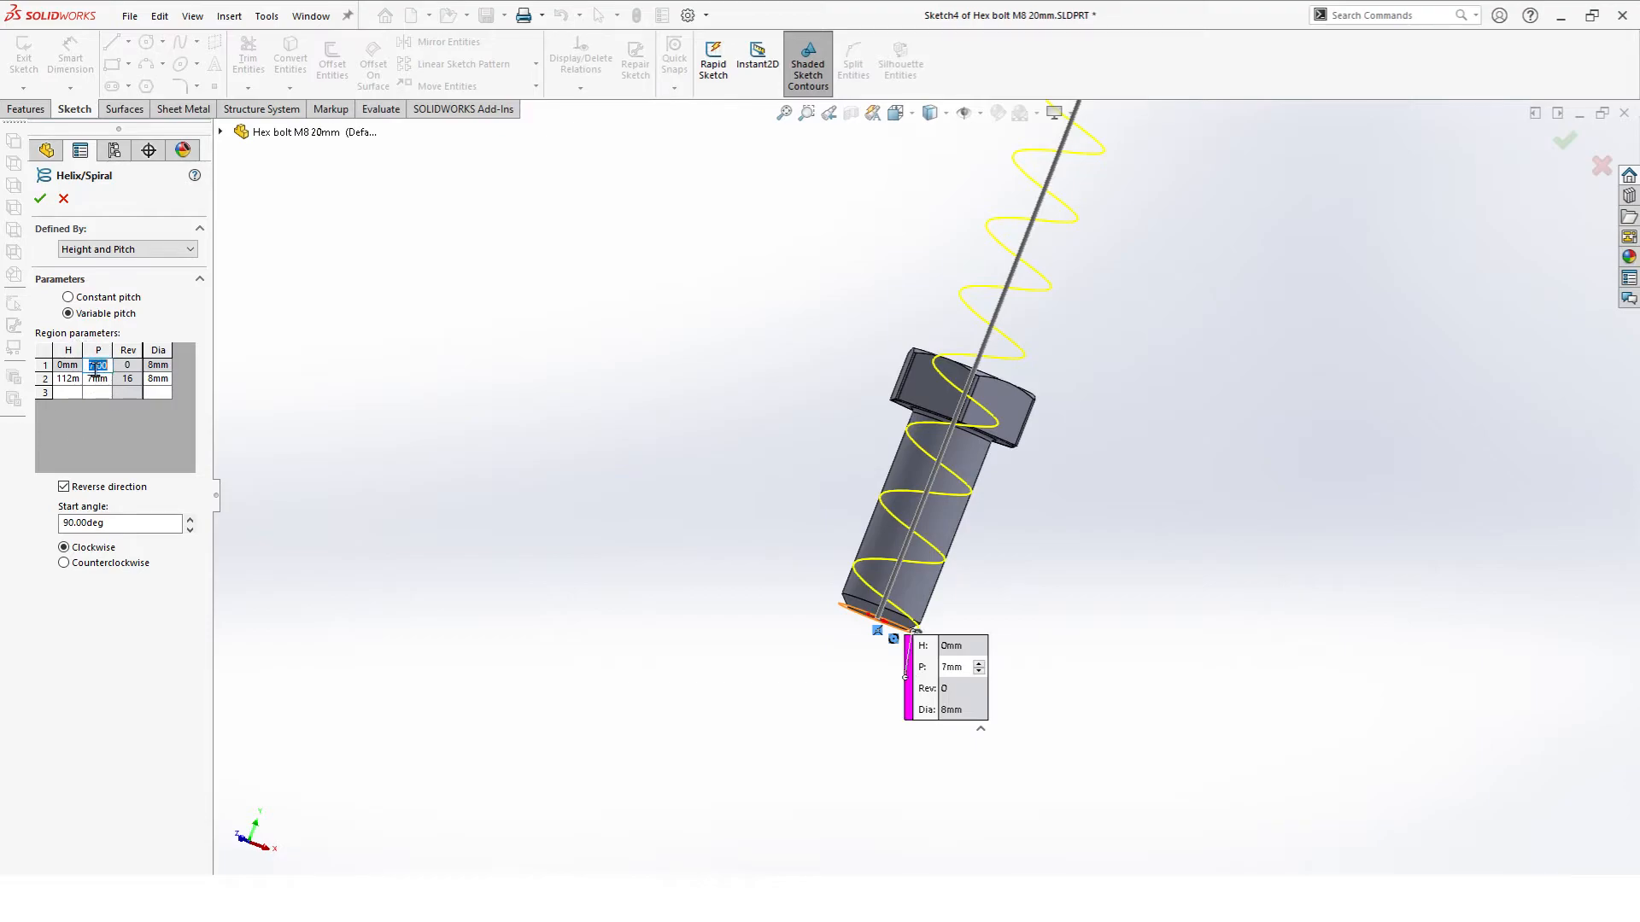
Step: Fill the variable-pitch helix regions: pitch 1.25 mm, heights 19 and 20
{"action": "type", "text": "1.25m"}
{"action": "left_click", "coordinate": [69, 378]}
{"action": "type", "text": "14"}
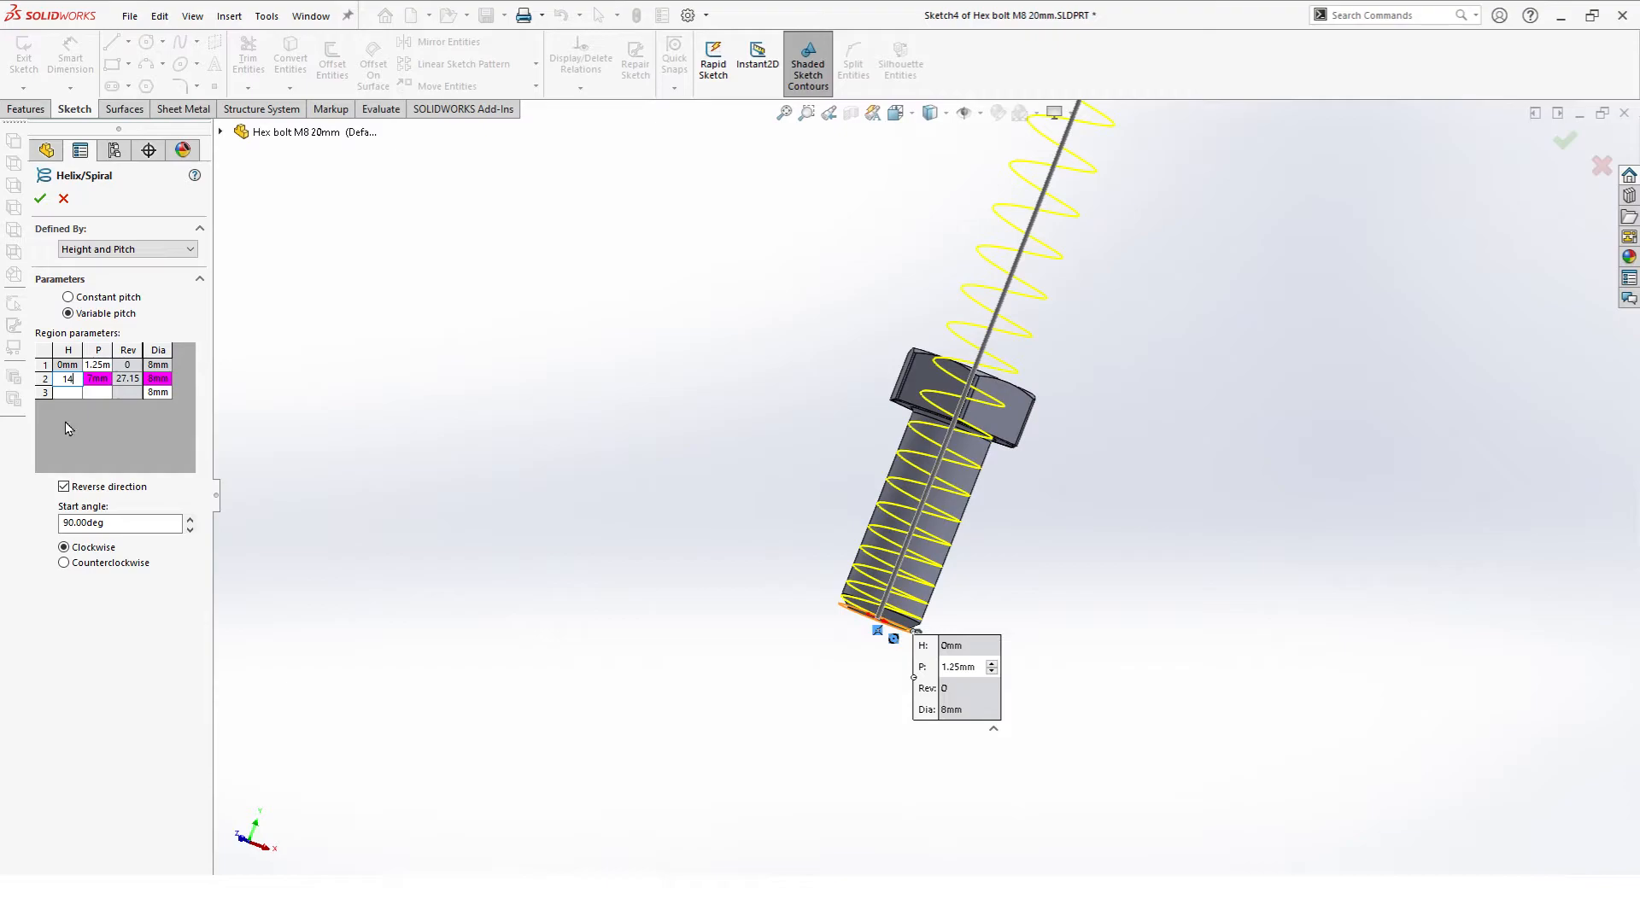
{"action": "type", "text": "19.7m"}
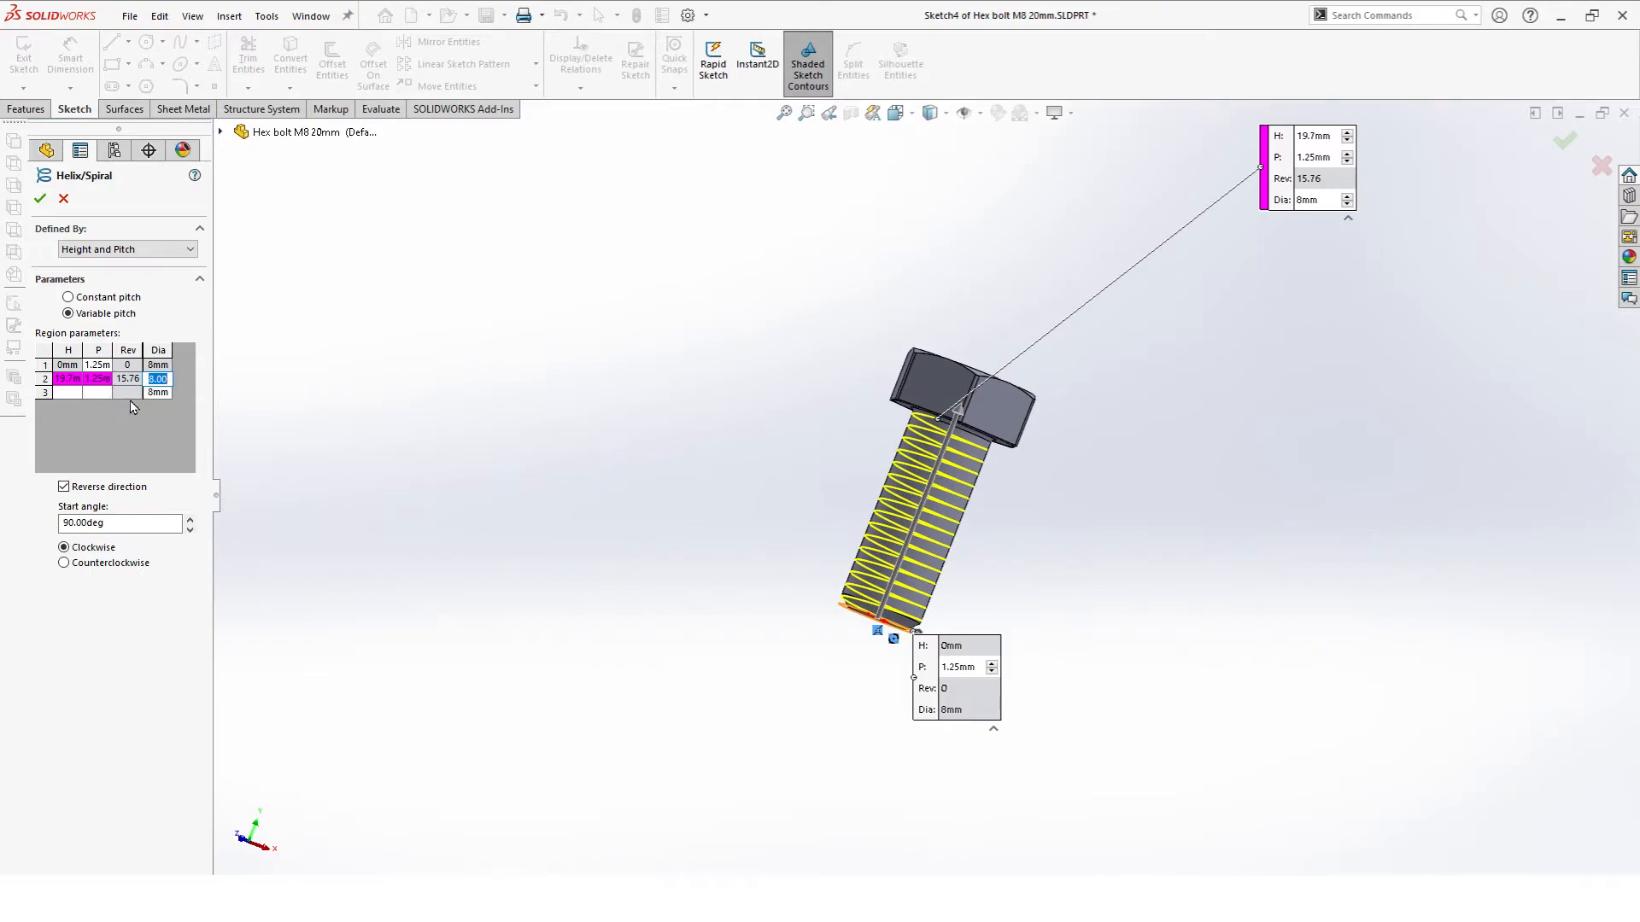
{"action": "left_click", "coordinate": [68, 392]}
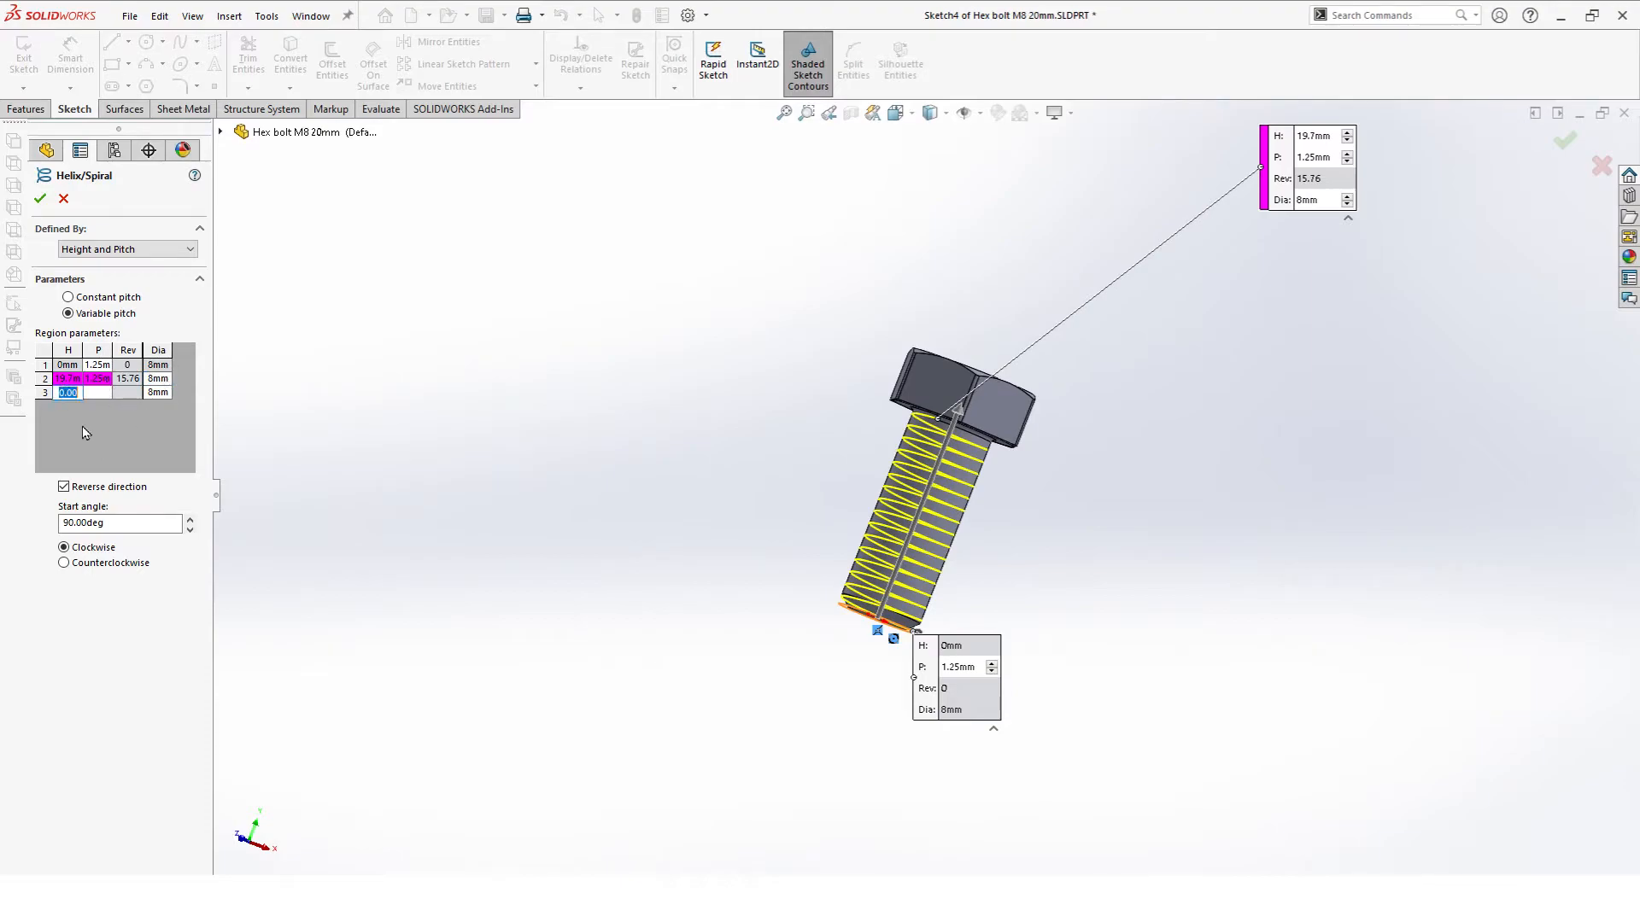
{"action": "type", "text": "20"}
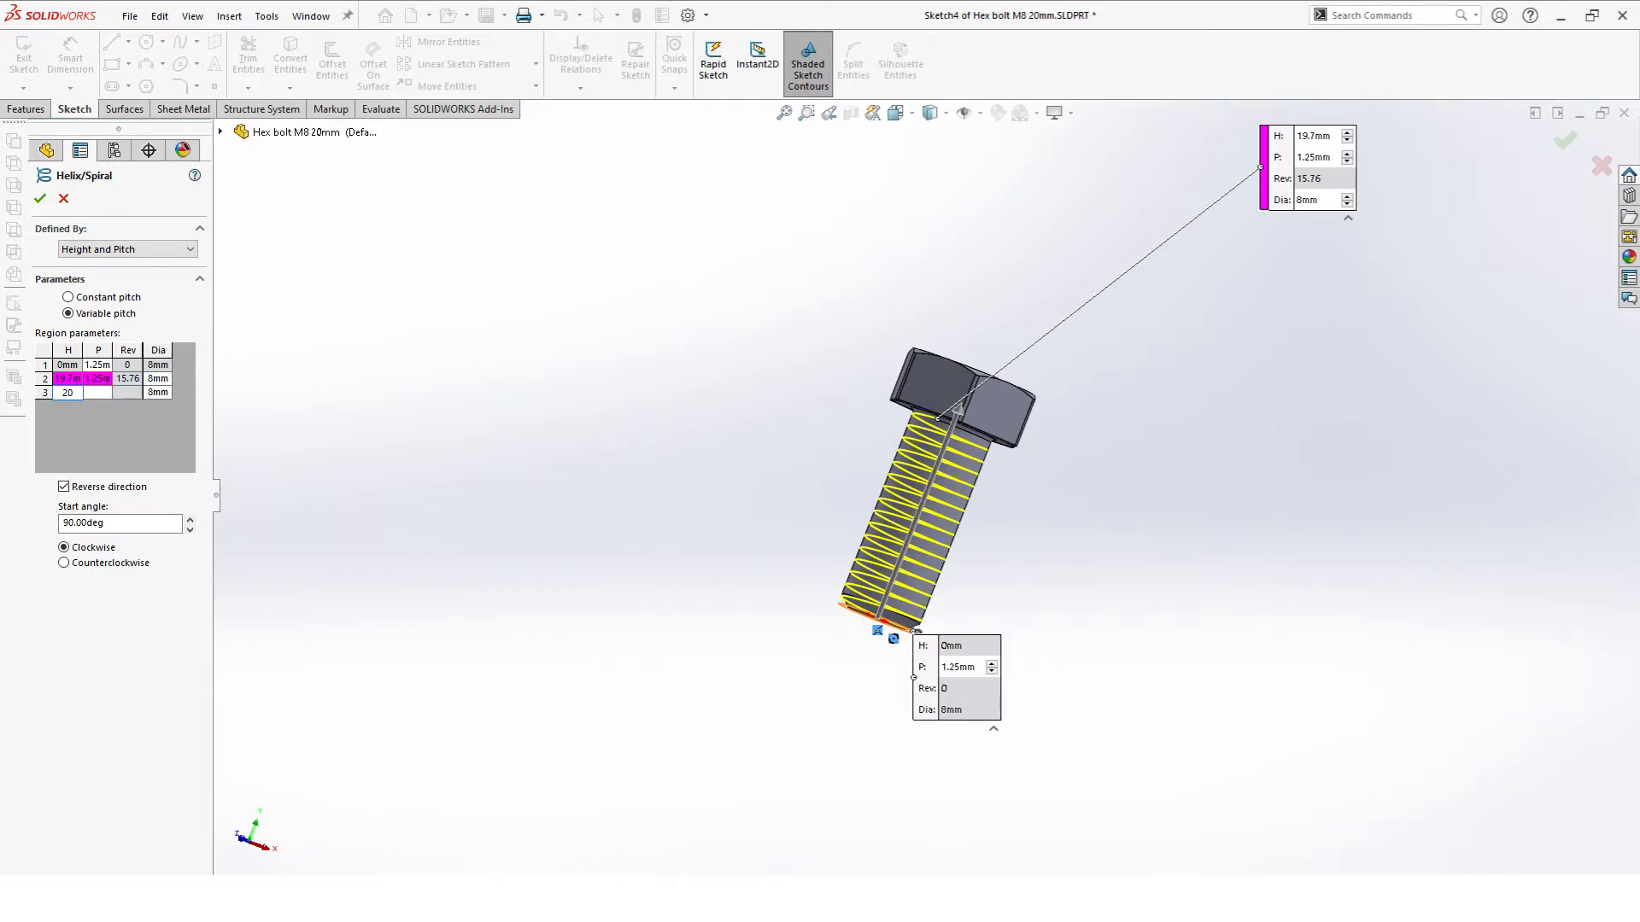
{"action": "type", "text": "1"}
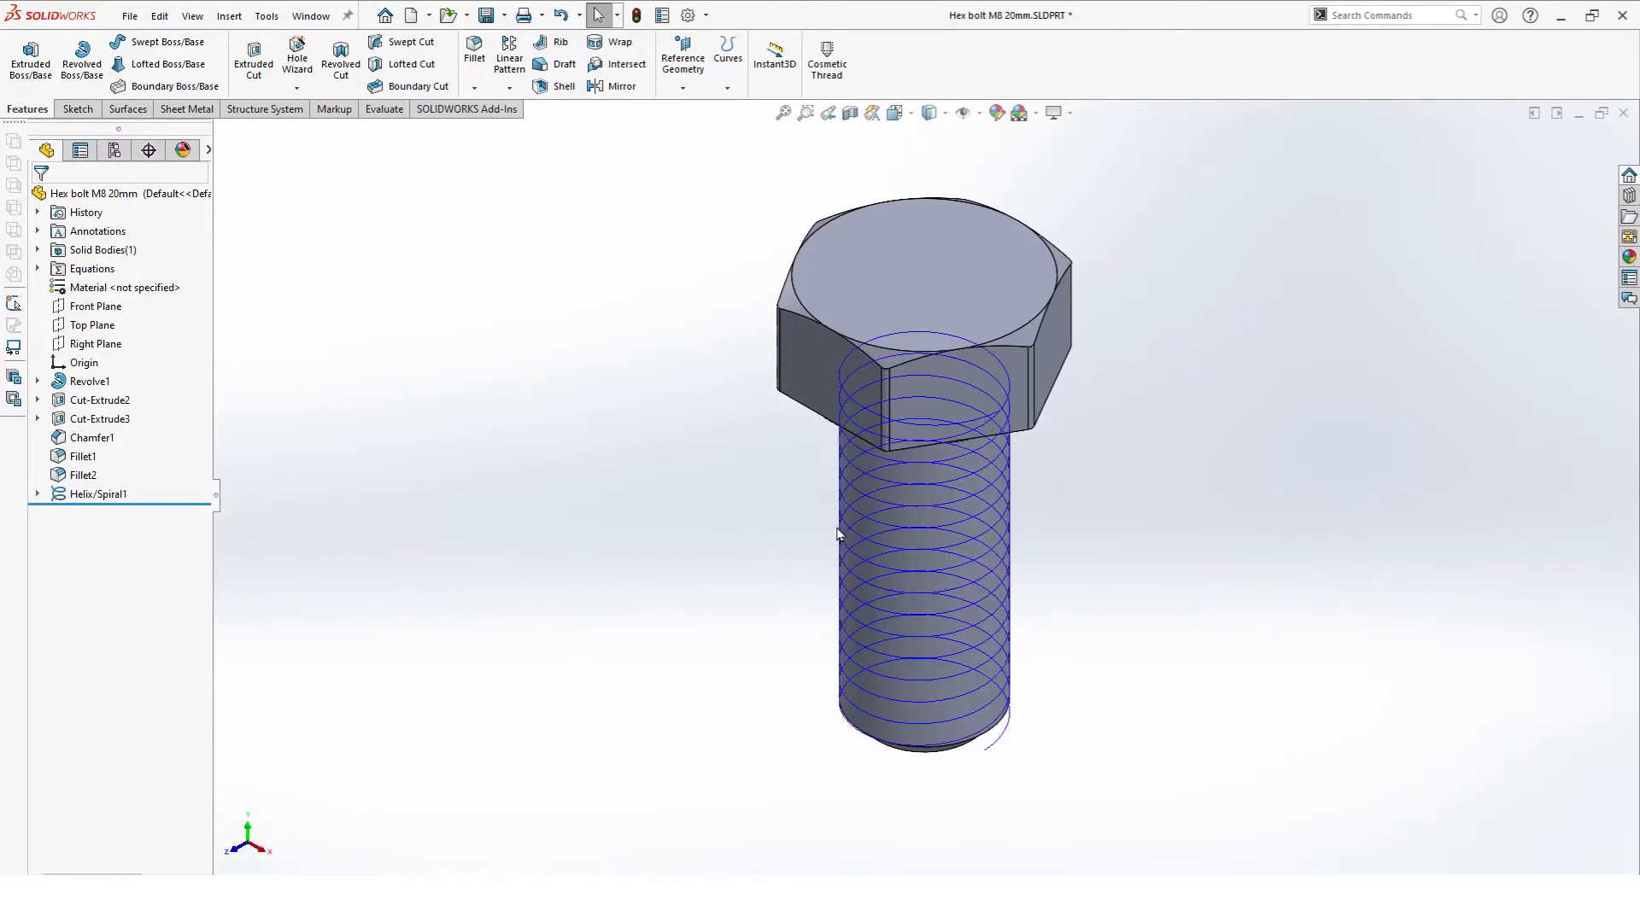
{"action": "mouse_move", "coordinate": [466, 253]}
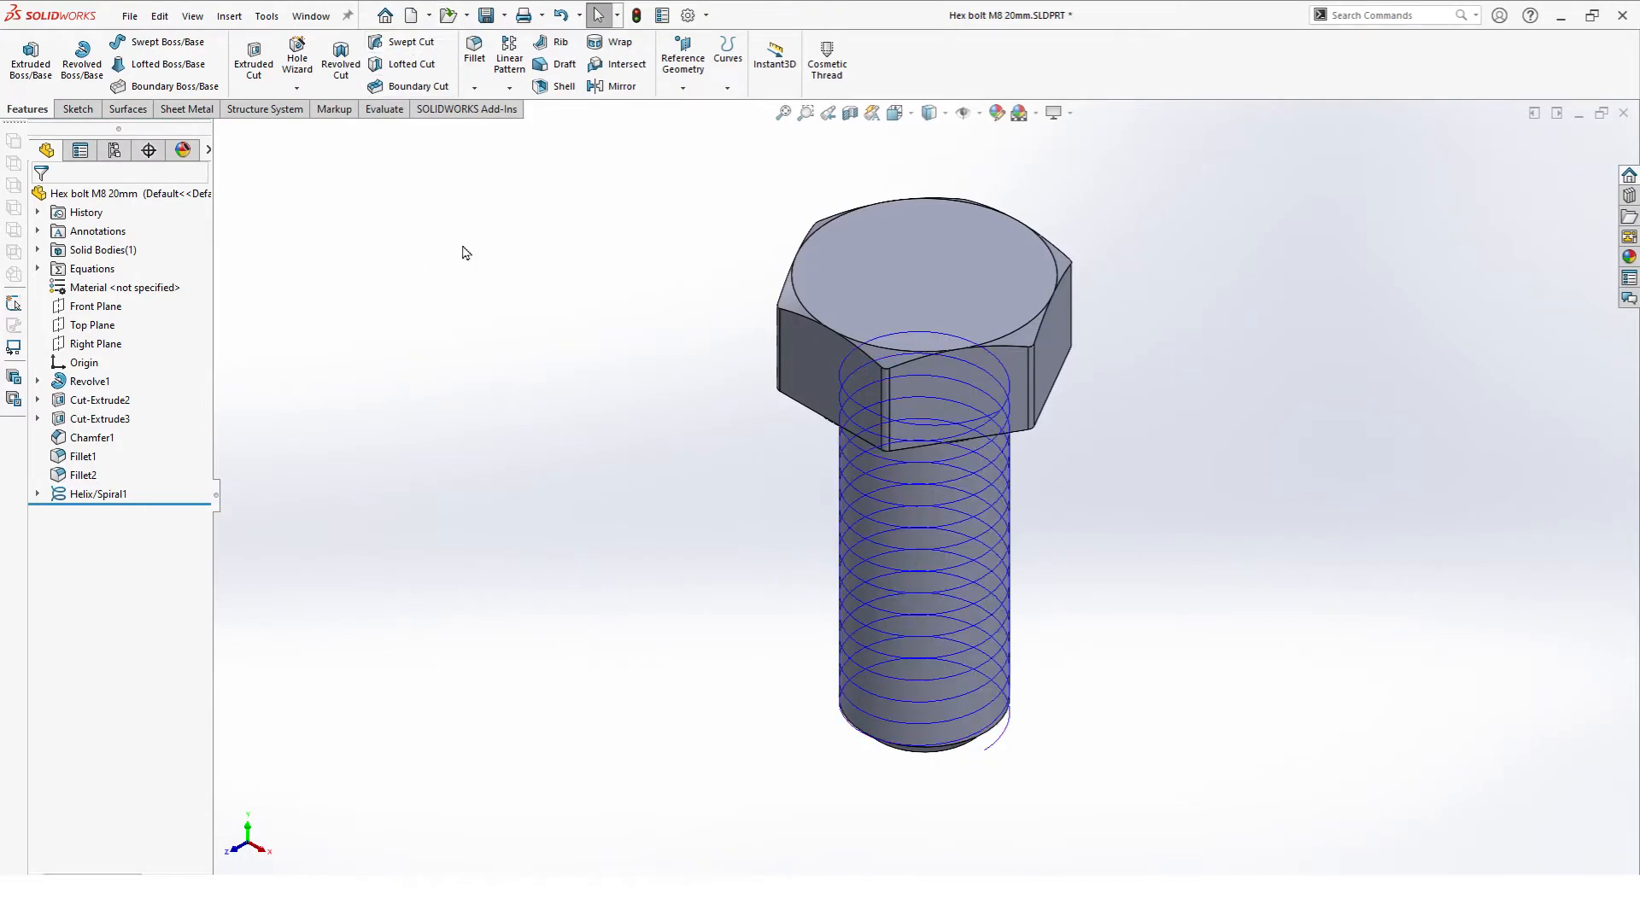
Step: Sketch a 3-sided polygon on the Front Plane with one side collinear to the shank edge
{"action": "left_click", "coordinate": [77, 108]}
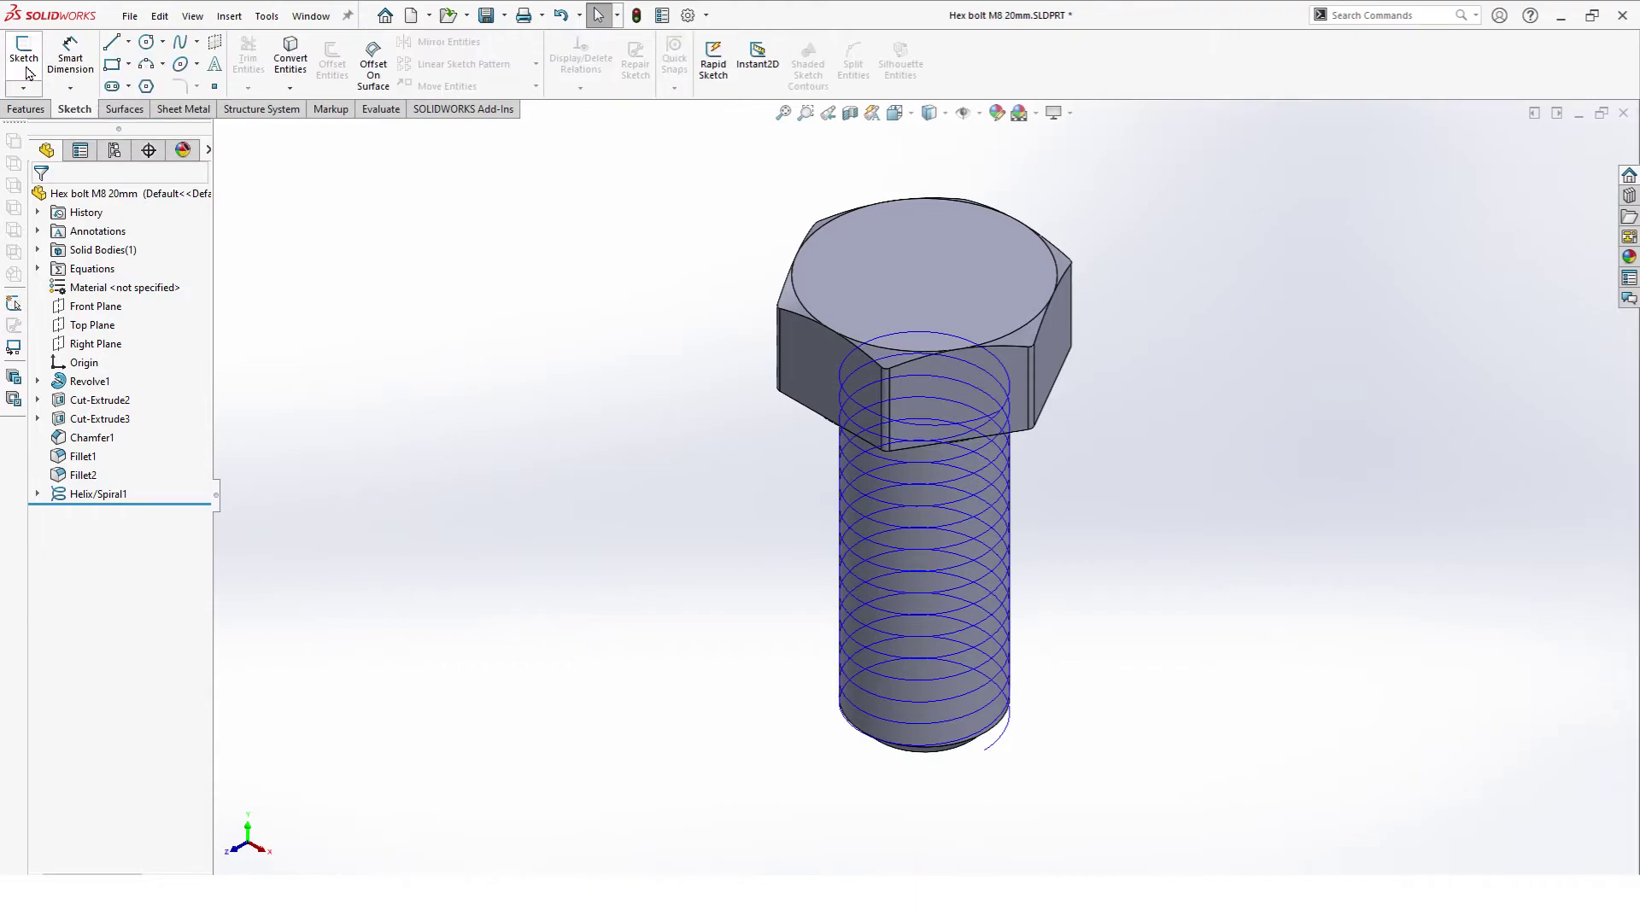
{"action": "left_click", "coordinate": [19, 53]}
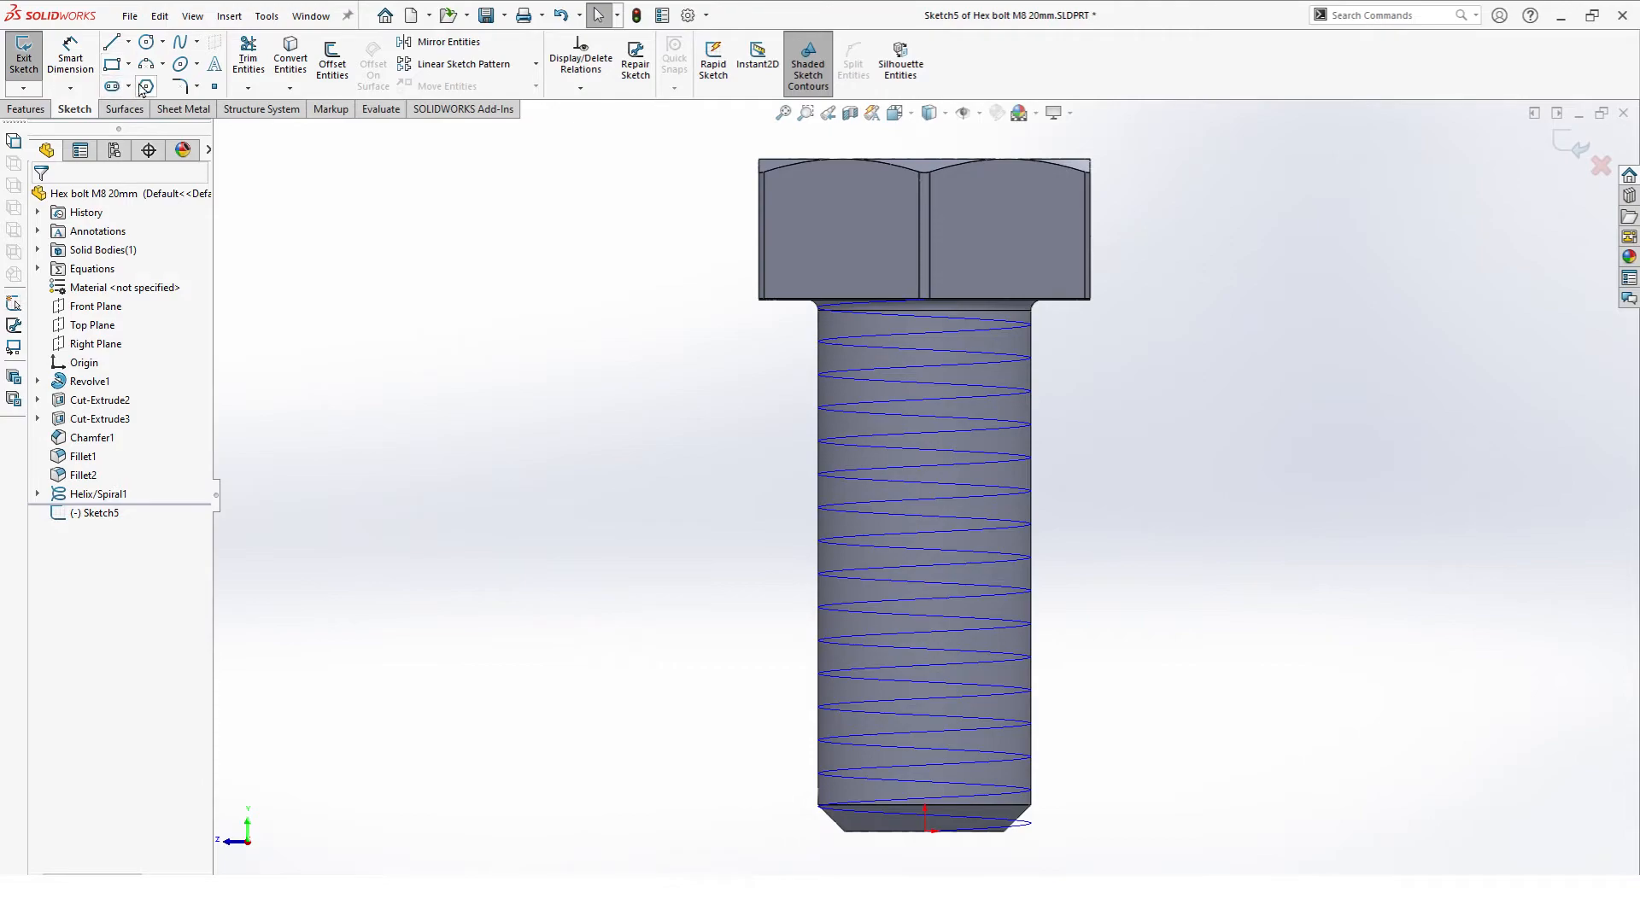
{"action": "left_click", "coordinate": [145, 86]}
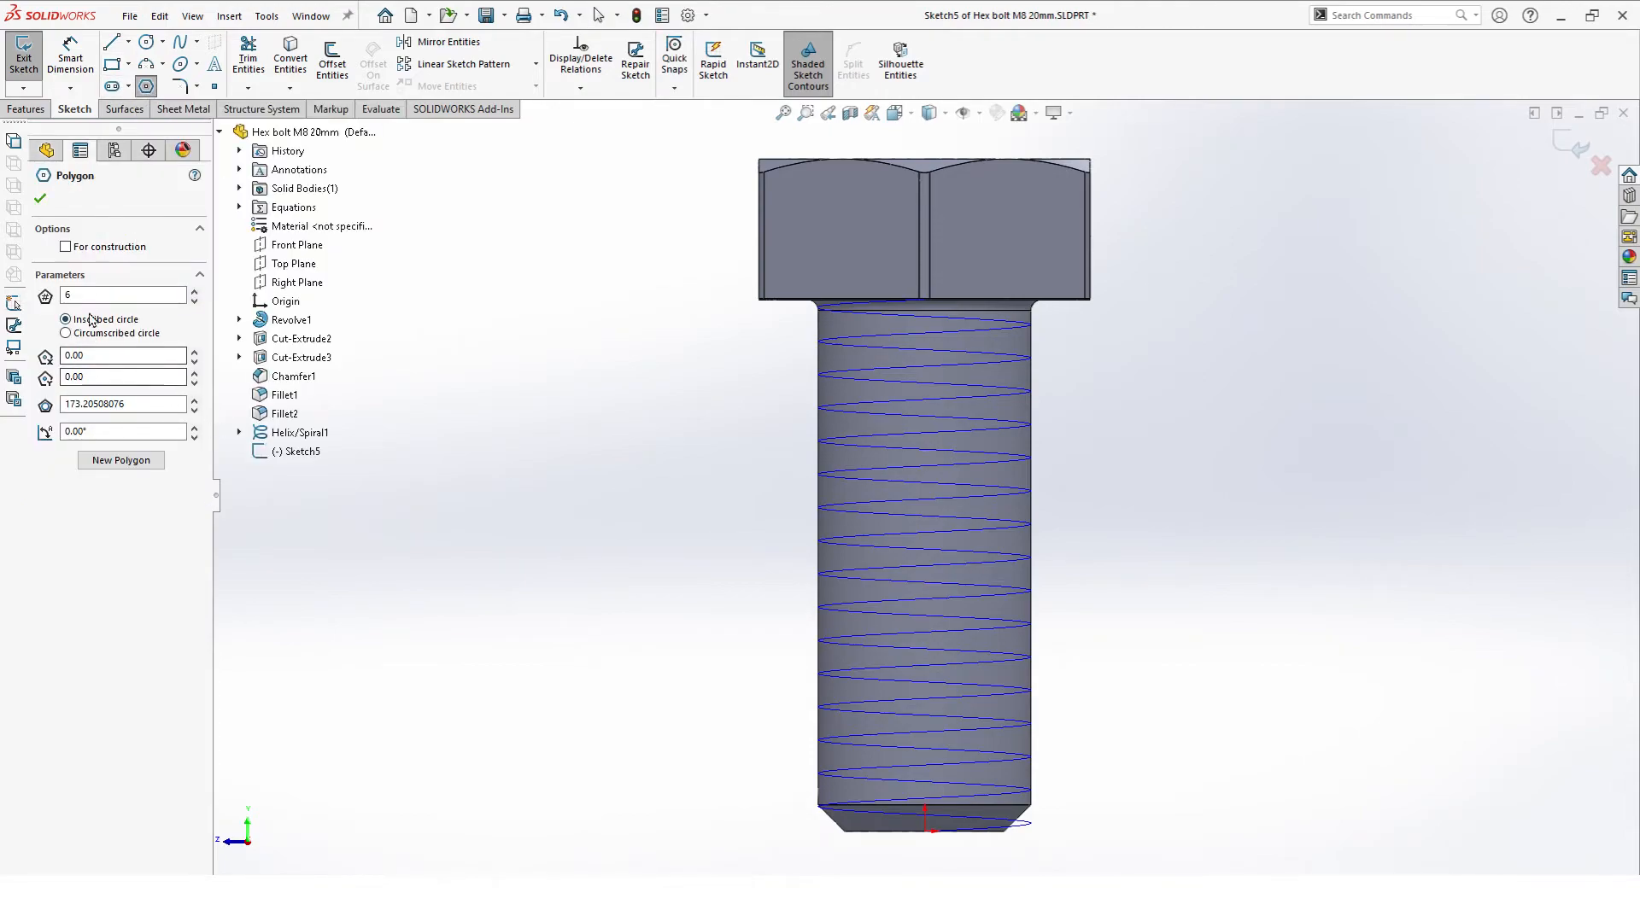
{"action": "type", "text": "3"}
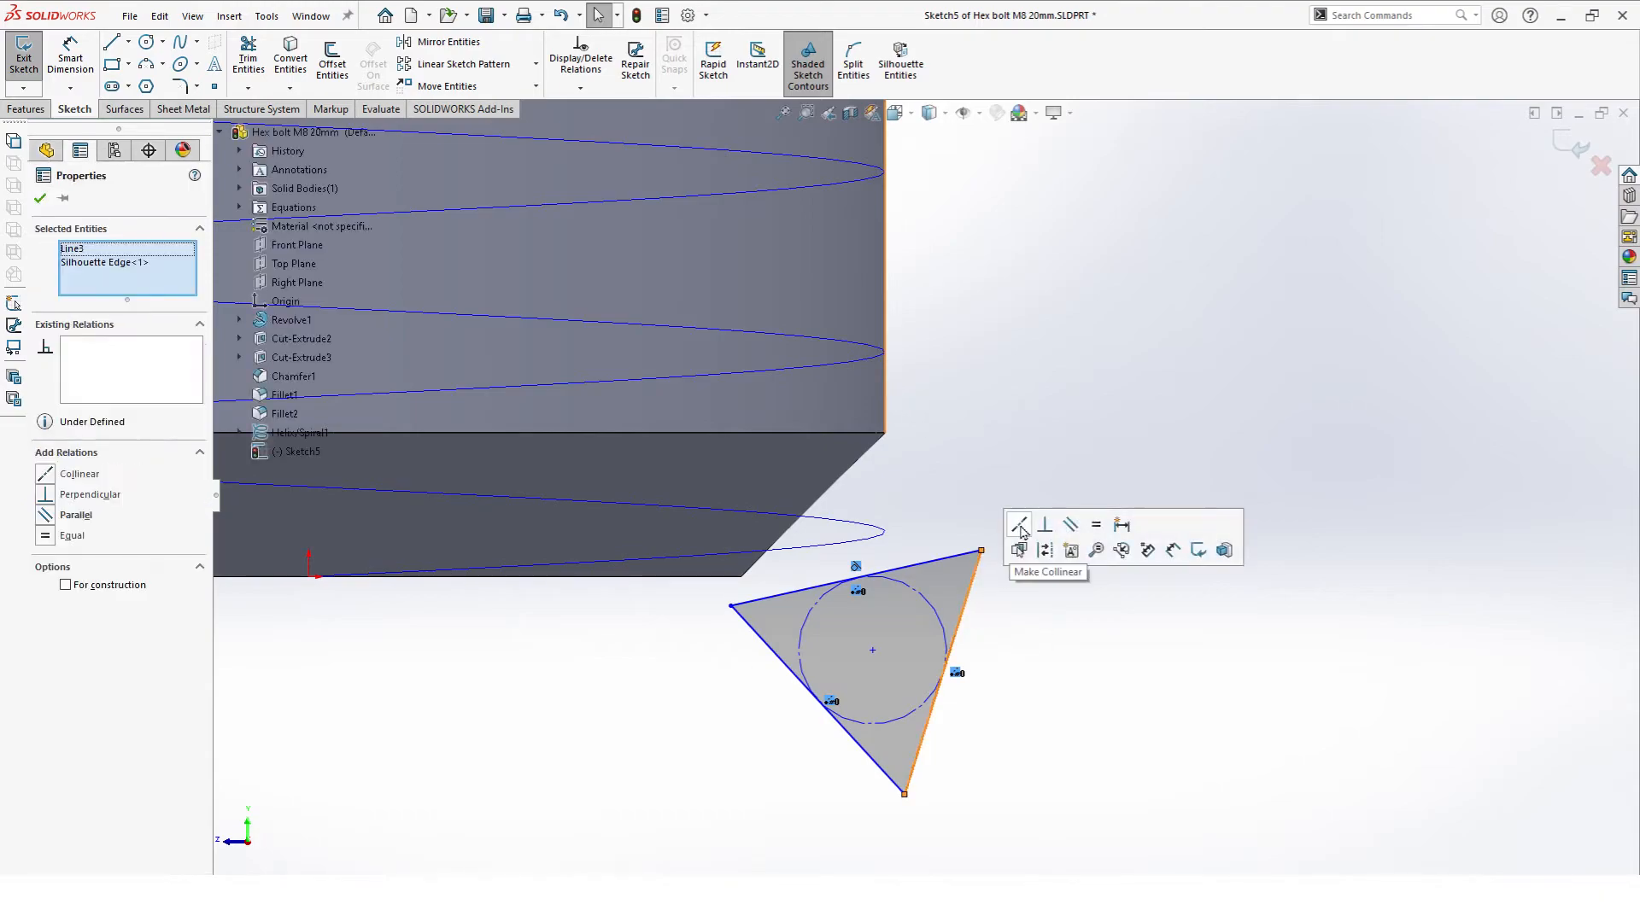
{"action": "left_click", "coordinate": [1017, 525]}
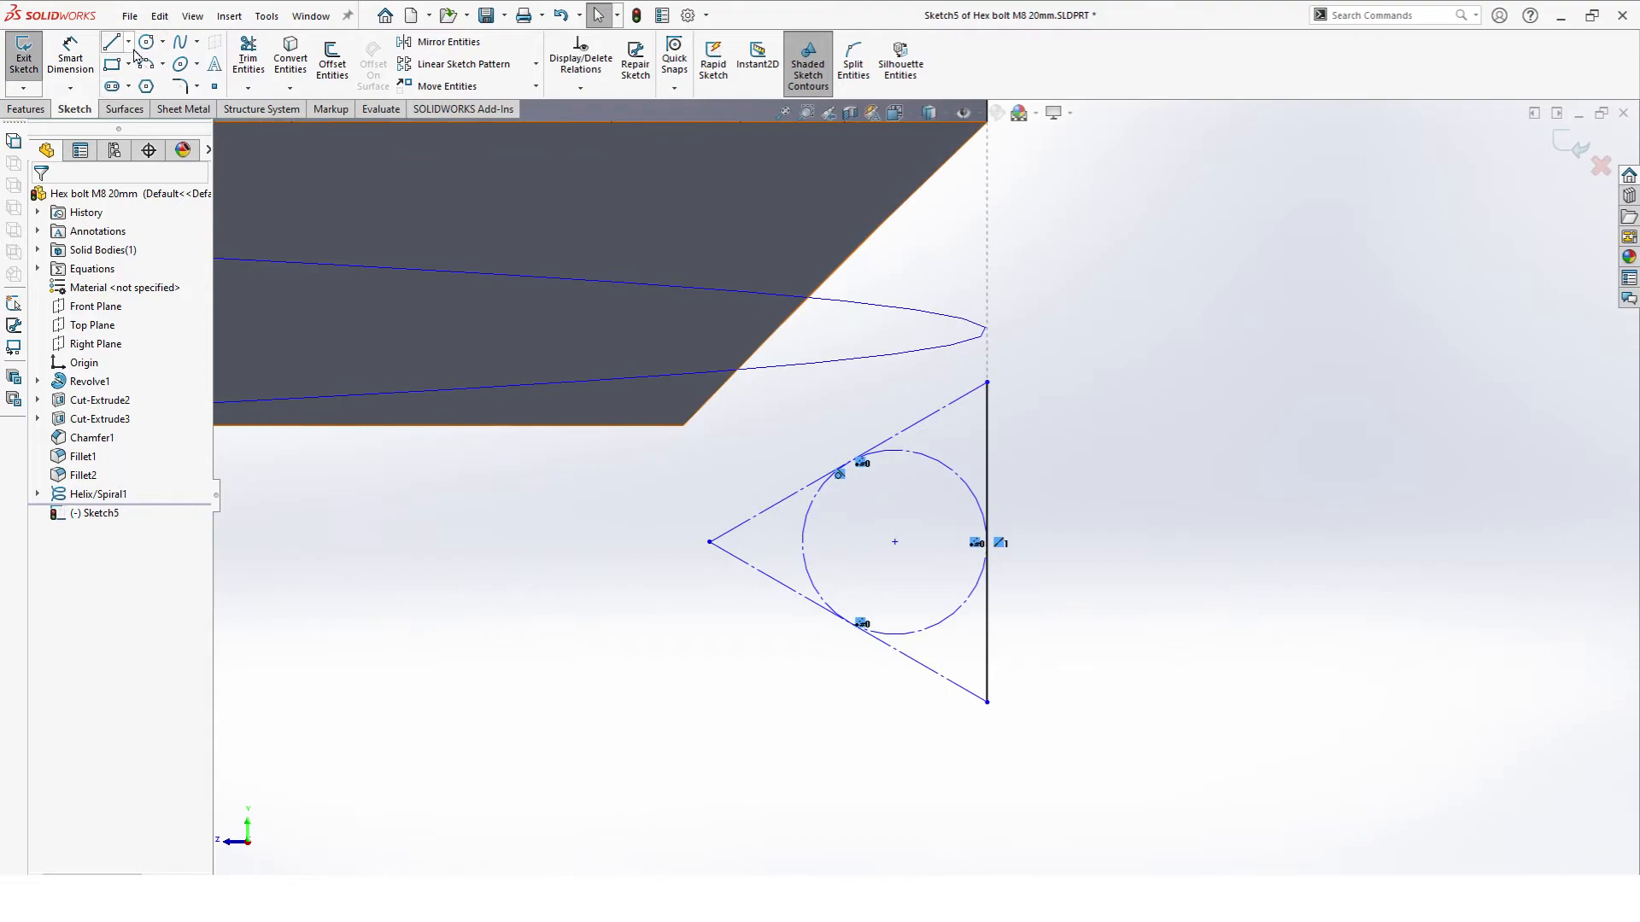
Step: Pierce the triangular profile to the helix's lower end and add a centreline
{"action": "left_click", "coordinate": [110, 41]}
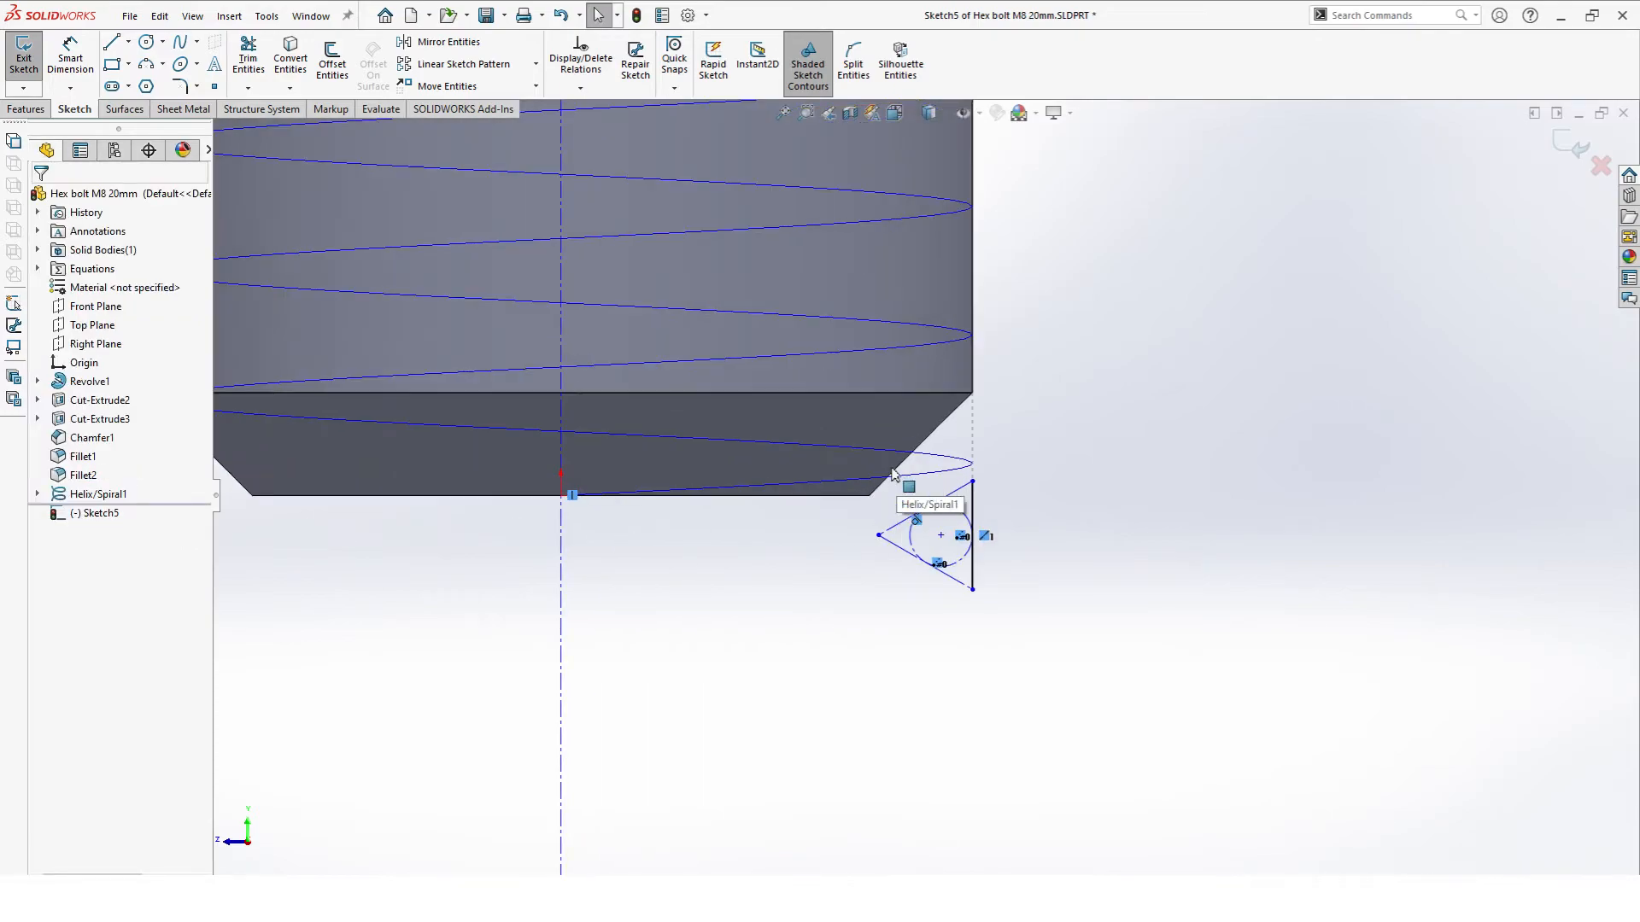
{"action": "left_click", "coordinate": [114, 41]}
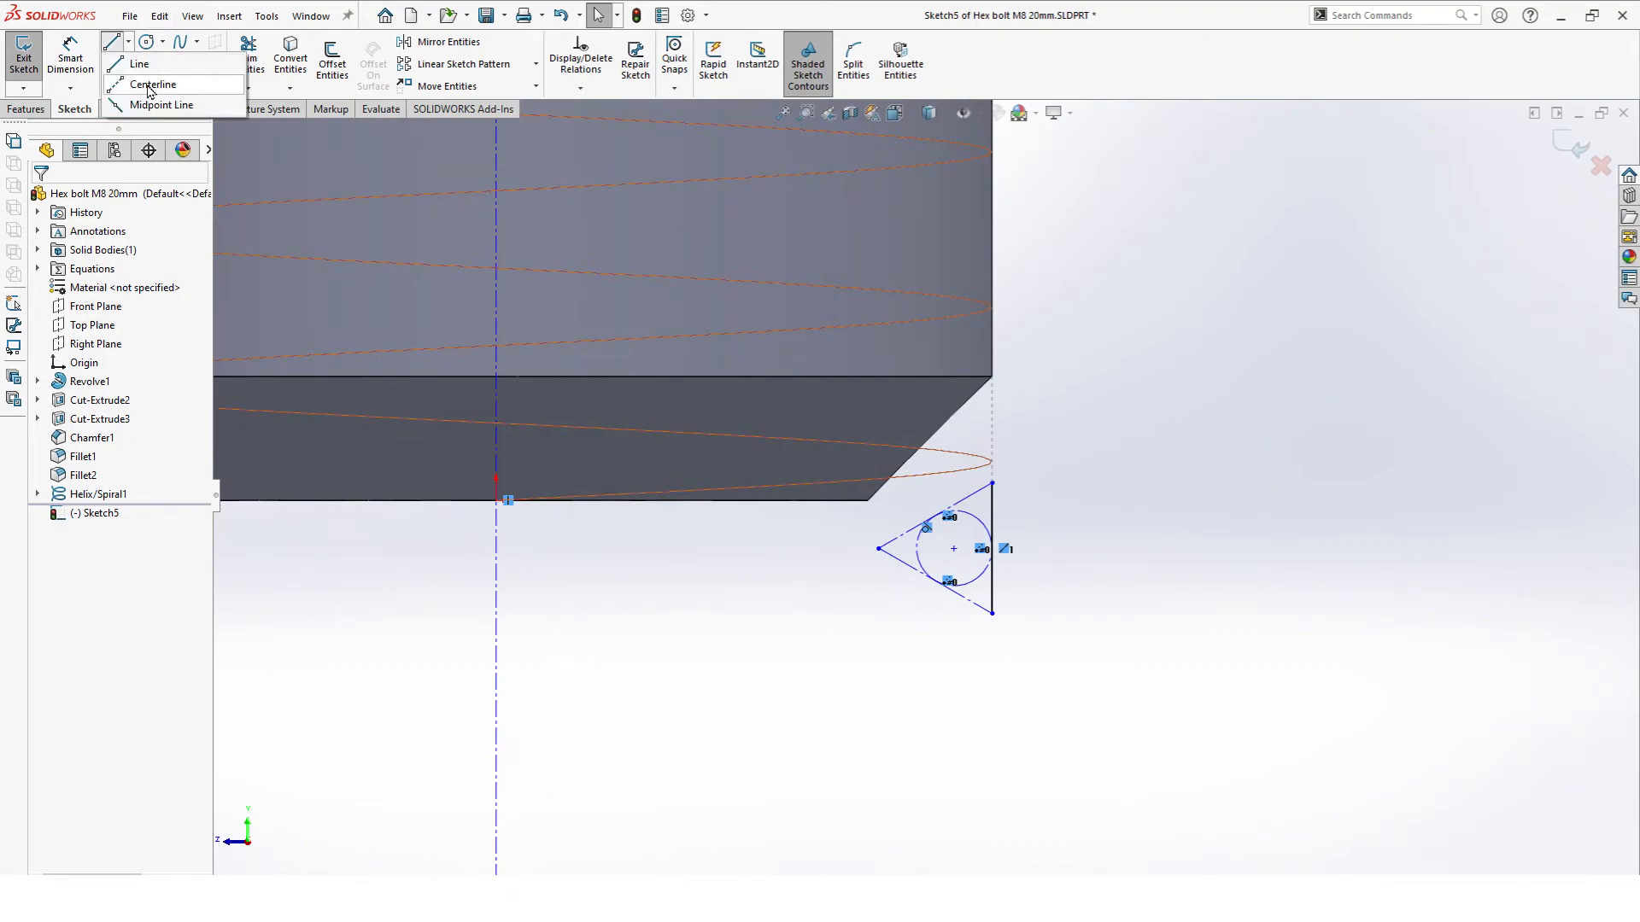
{"action": "left_click", "coordinate": [154, 83]}
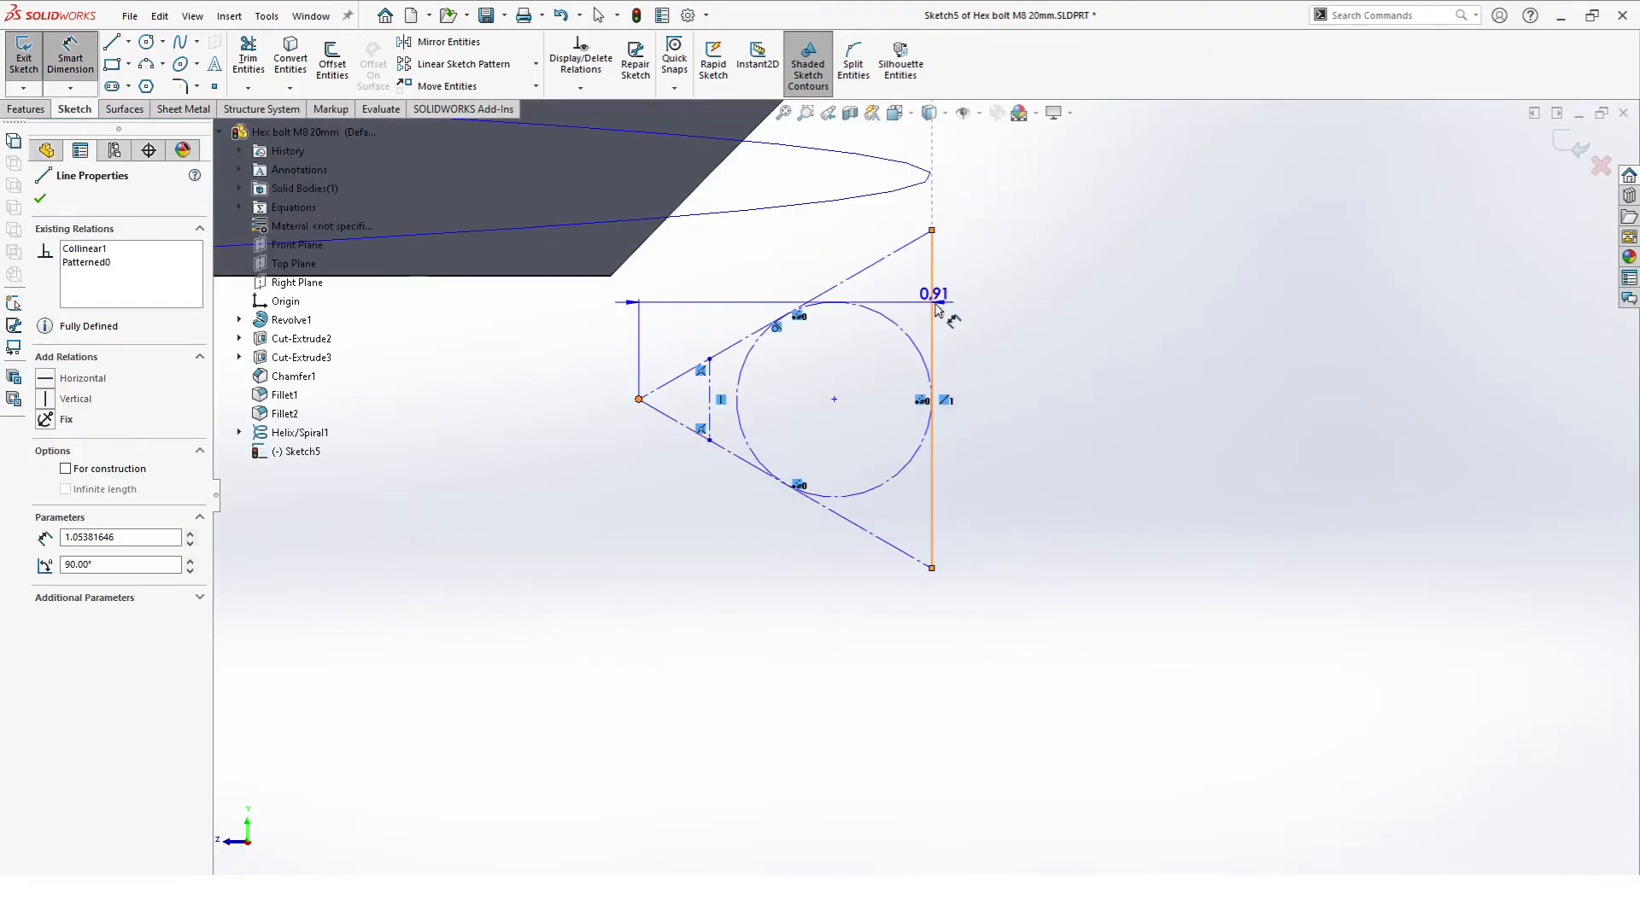
Step: Dimension the profile width and link it to the SH/8+H/4 variable (0.95)
{"action": "left_click_drag", "start_coordinate": [938, 303], "coordinate": [784, 728]}
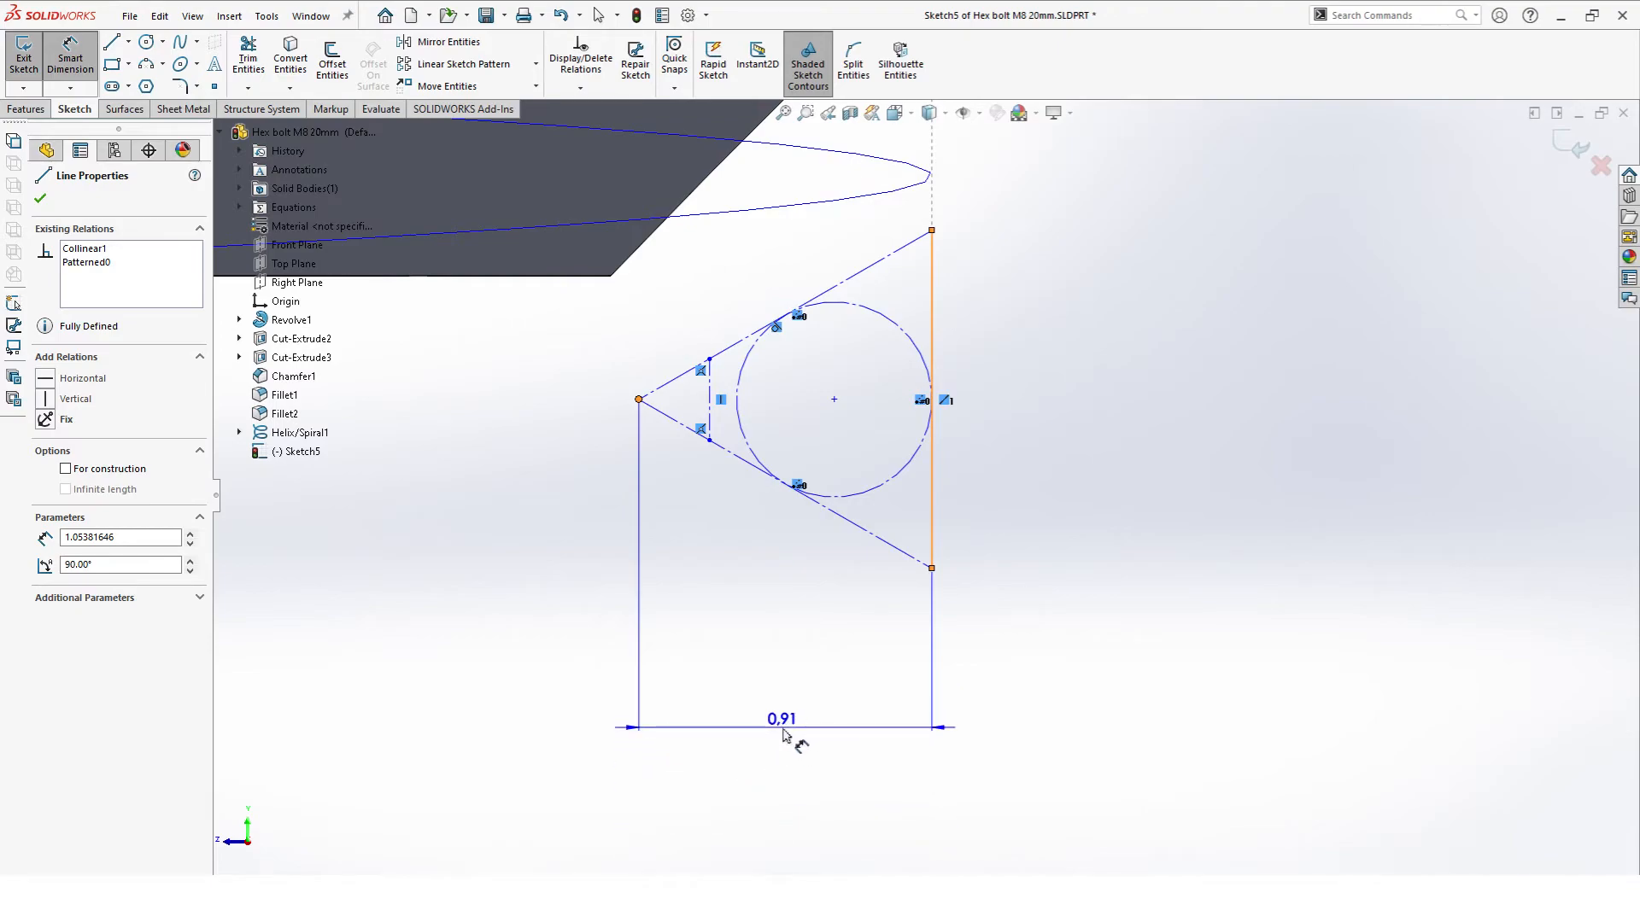
{"action": "left_click_drag", "start_coordinate": [784, 718], "coordinate": [933, 633]}
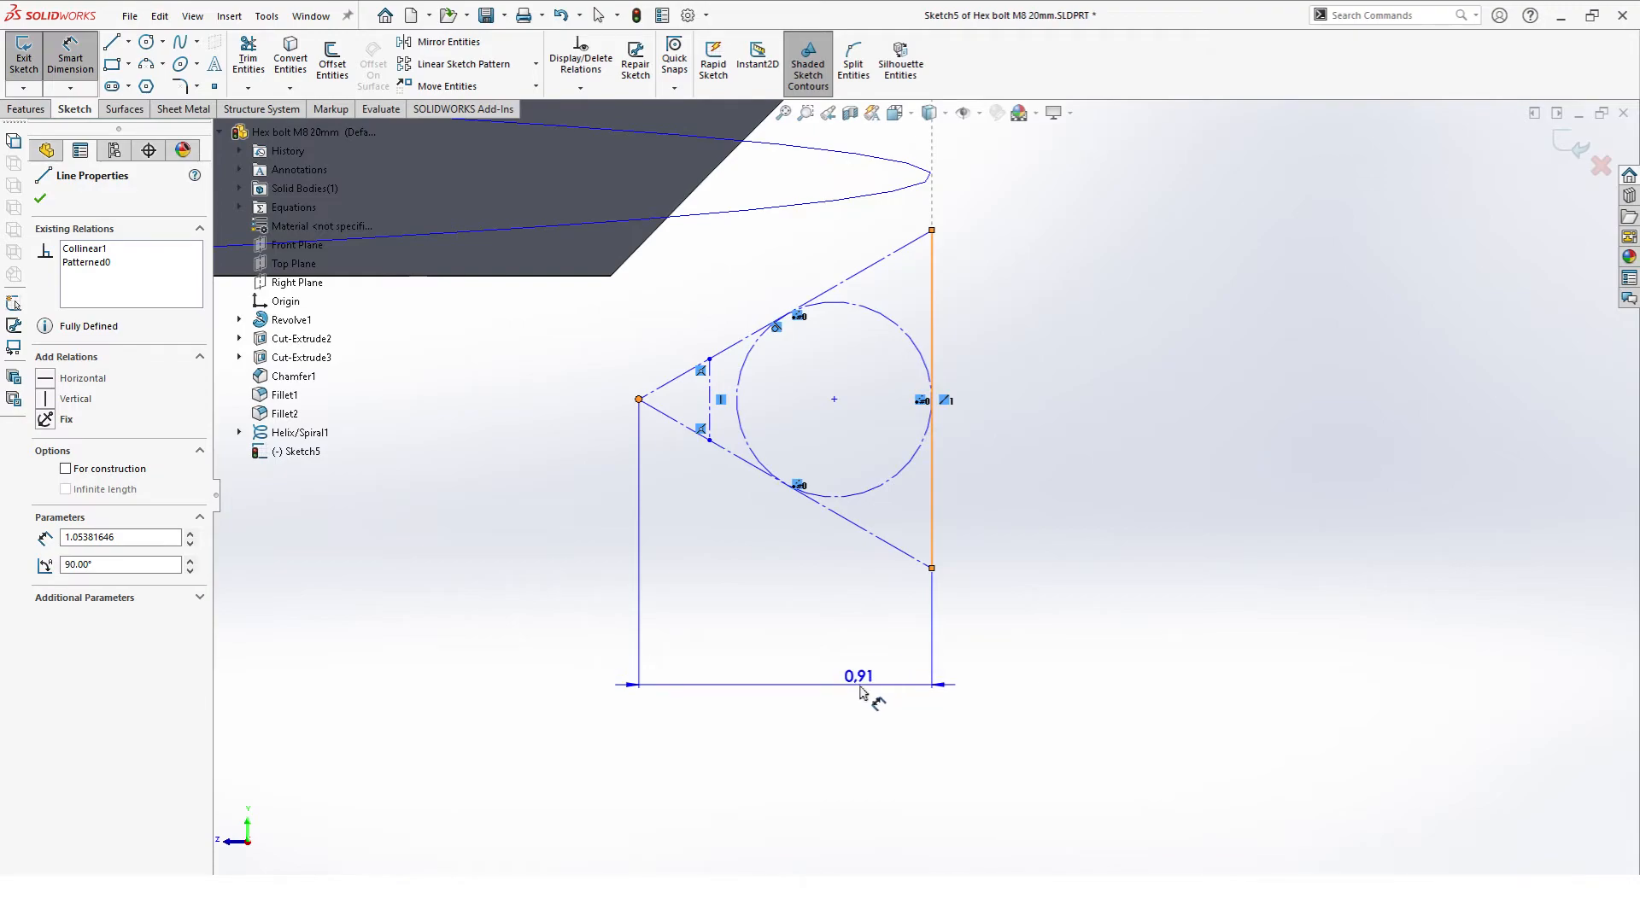
{"action": "double_click", "coordinate": [859, 676]}
{"action": "type", "text": "="}
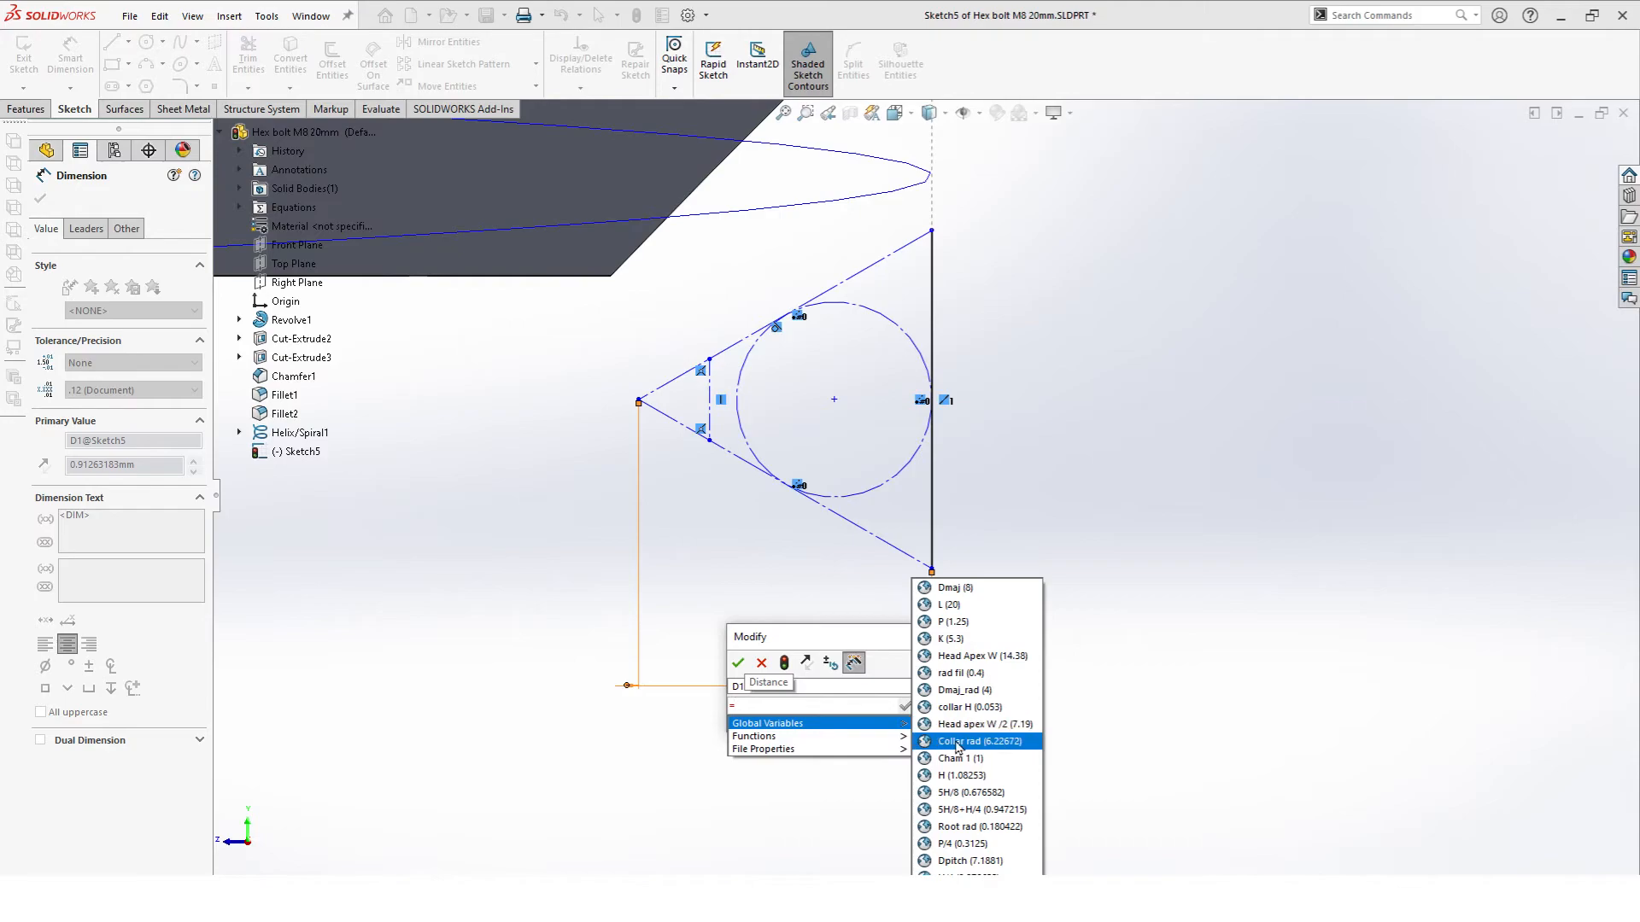
{"action": "left_click", "coordinate": [977, 810]}
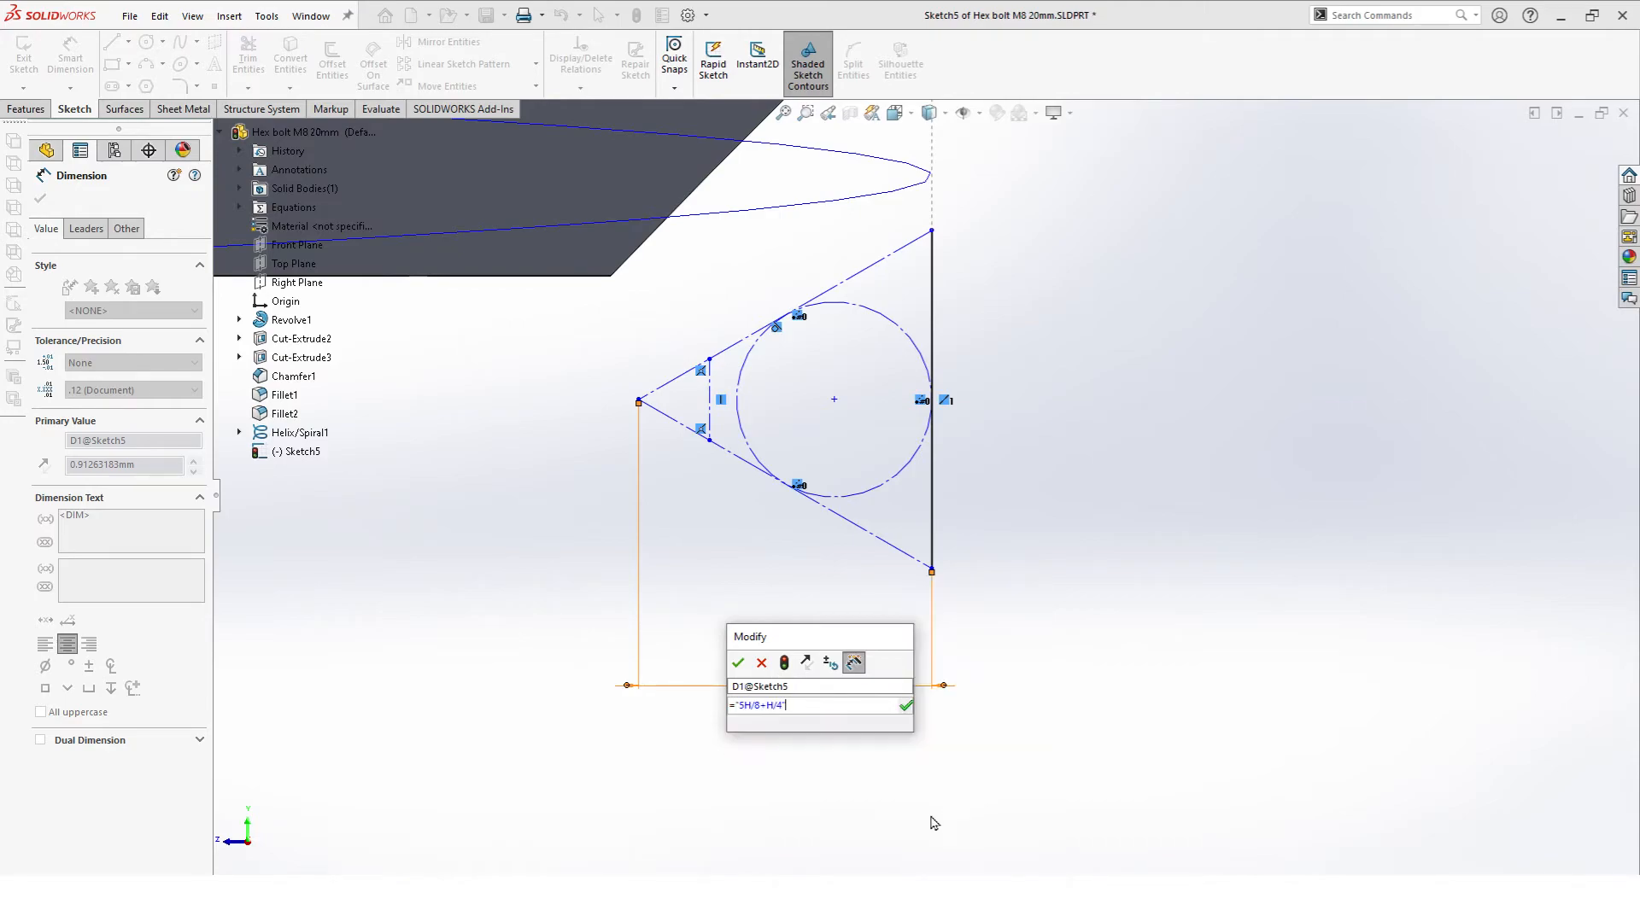
{"action": "left_click", "coordinate": [739, 662]}
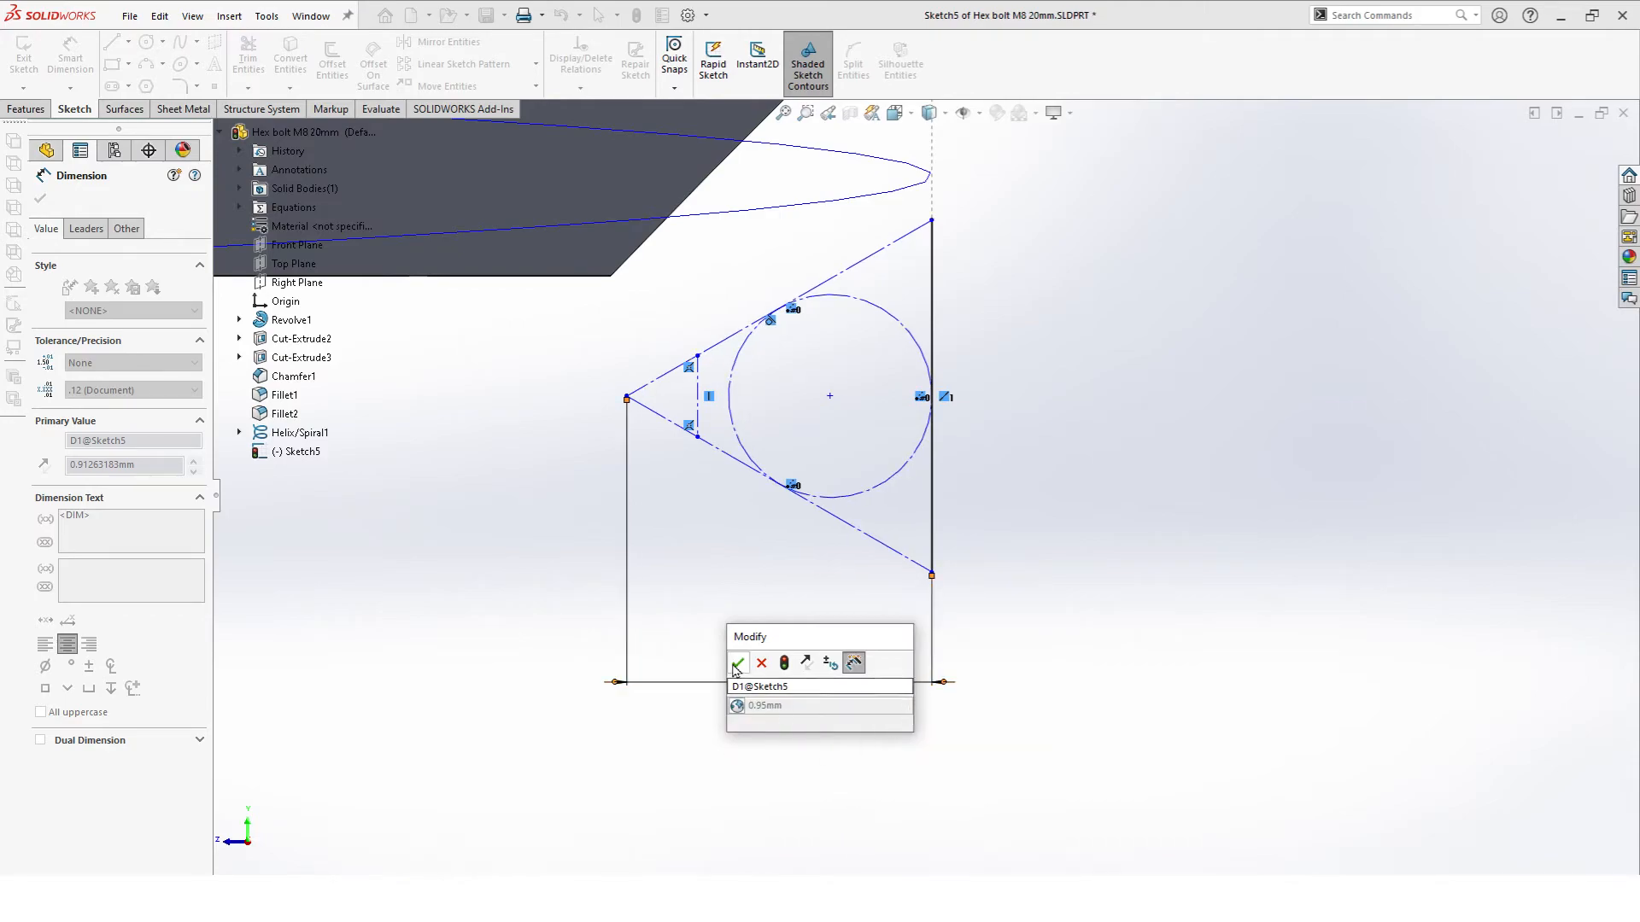
{"action": "left_click", "coordinate": [737, 663]}
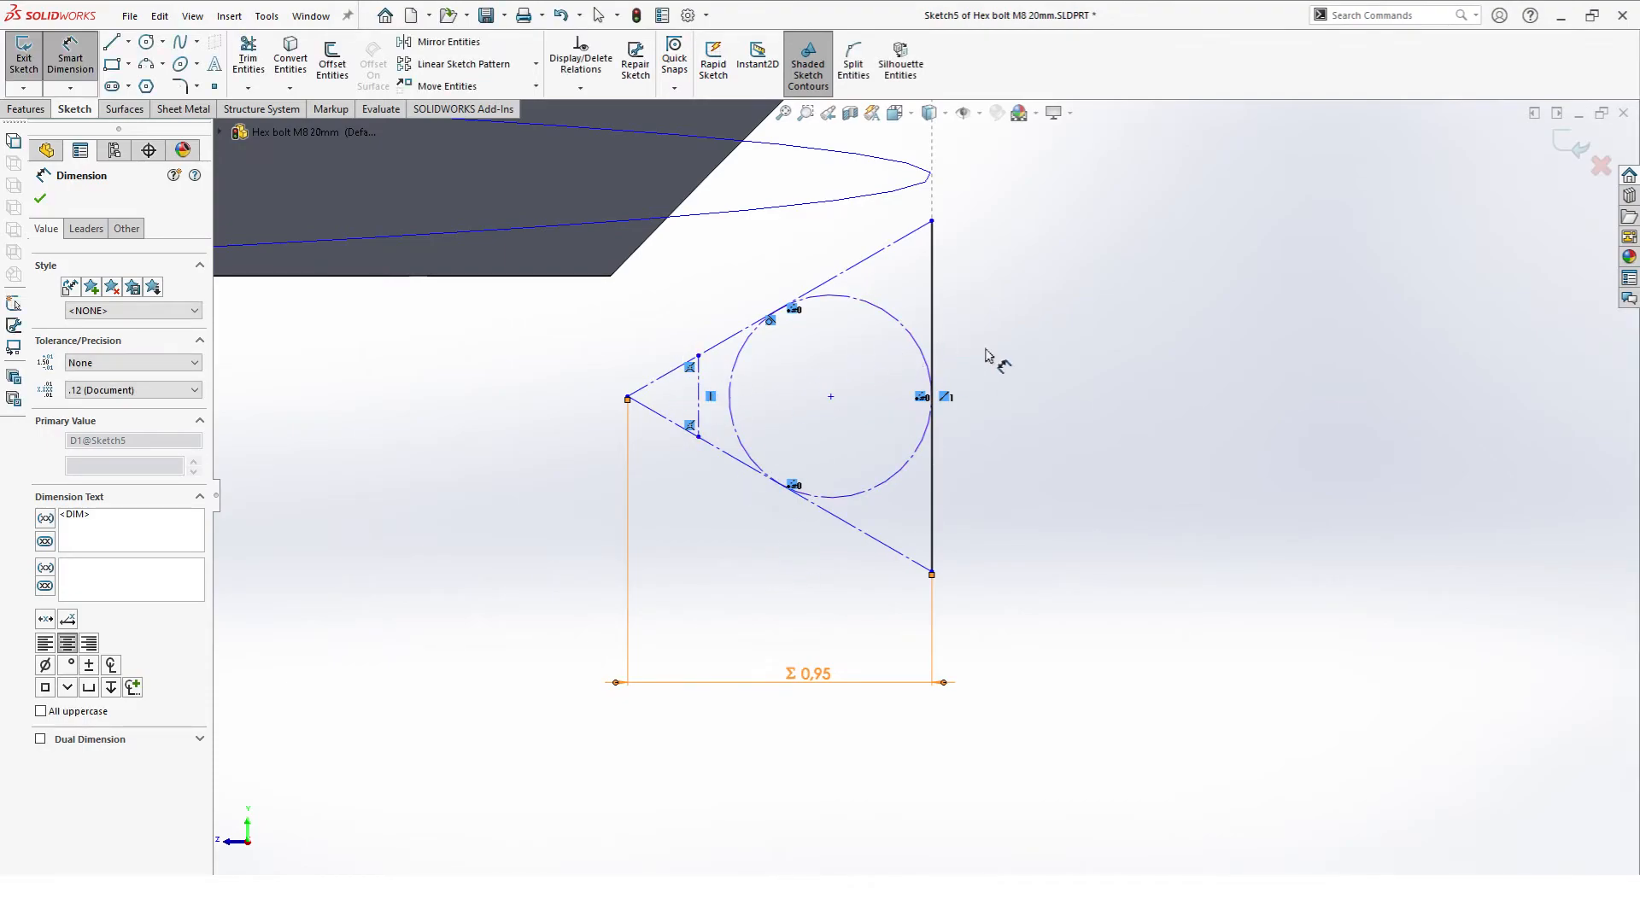
{"action": "mouse_move", "coordinate": [727, 420]}
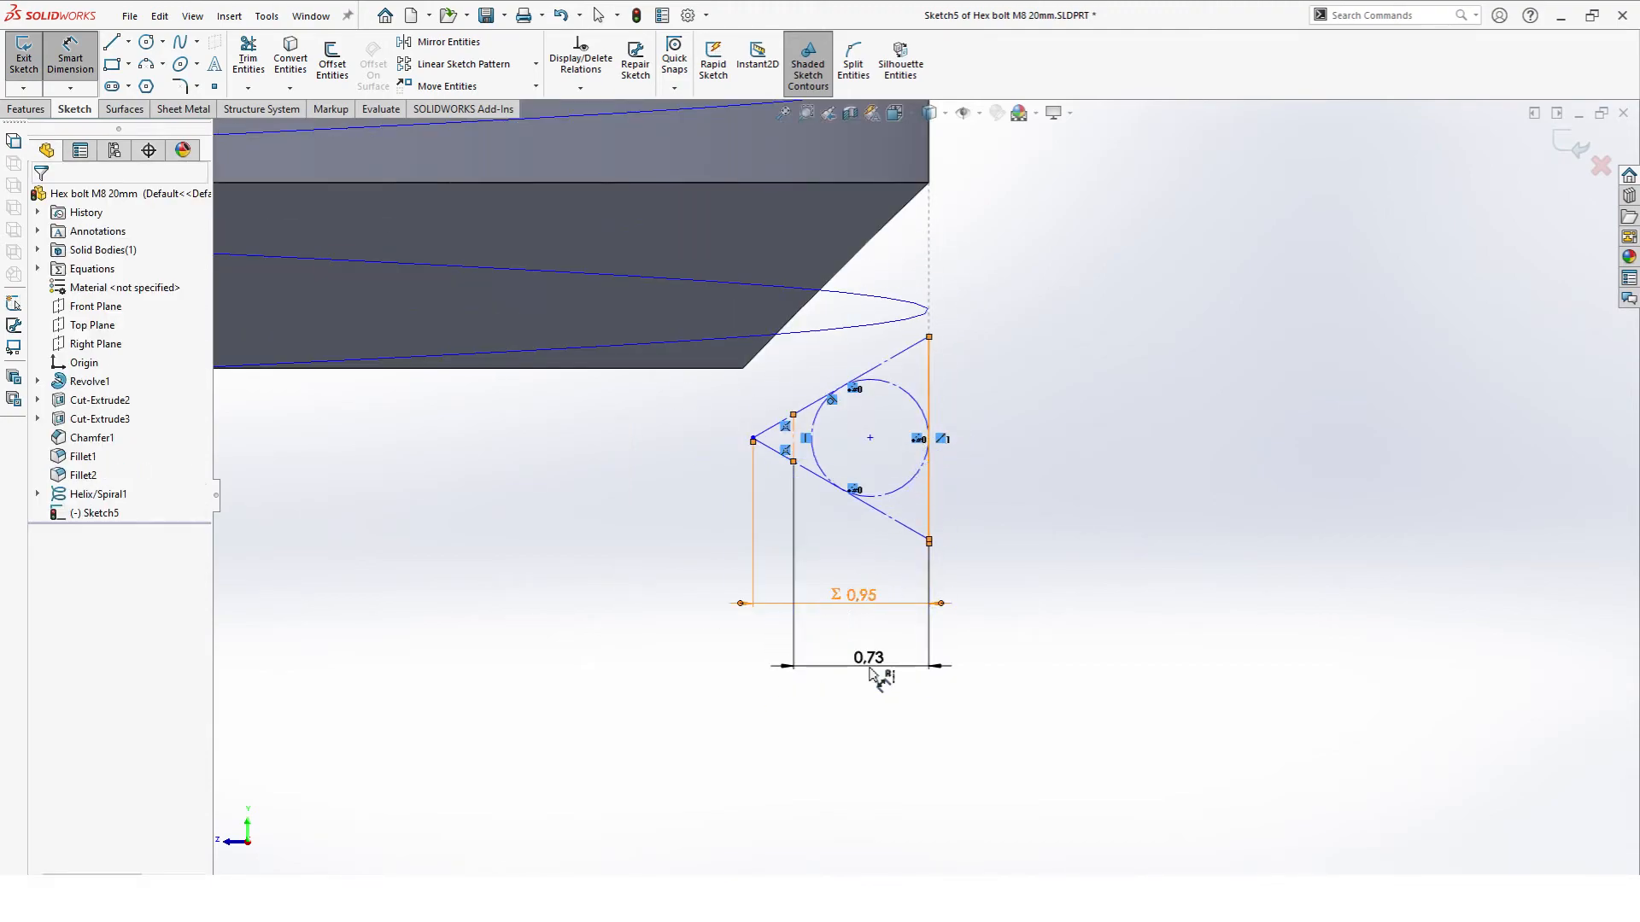
Step: Add the second horizontal dimension linked to the SH/8 variable (0.68)
{"action": "double_click", "coordinate": [864, 656]}
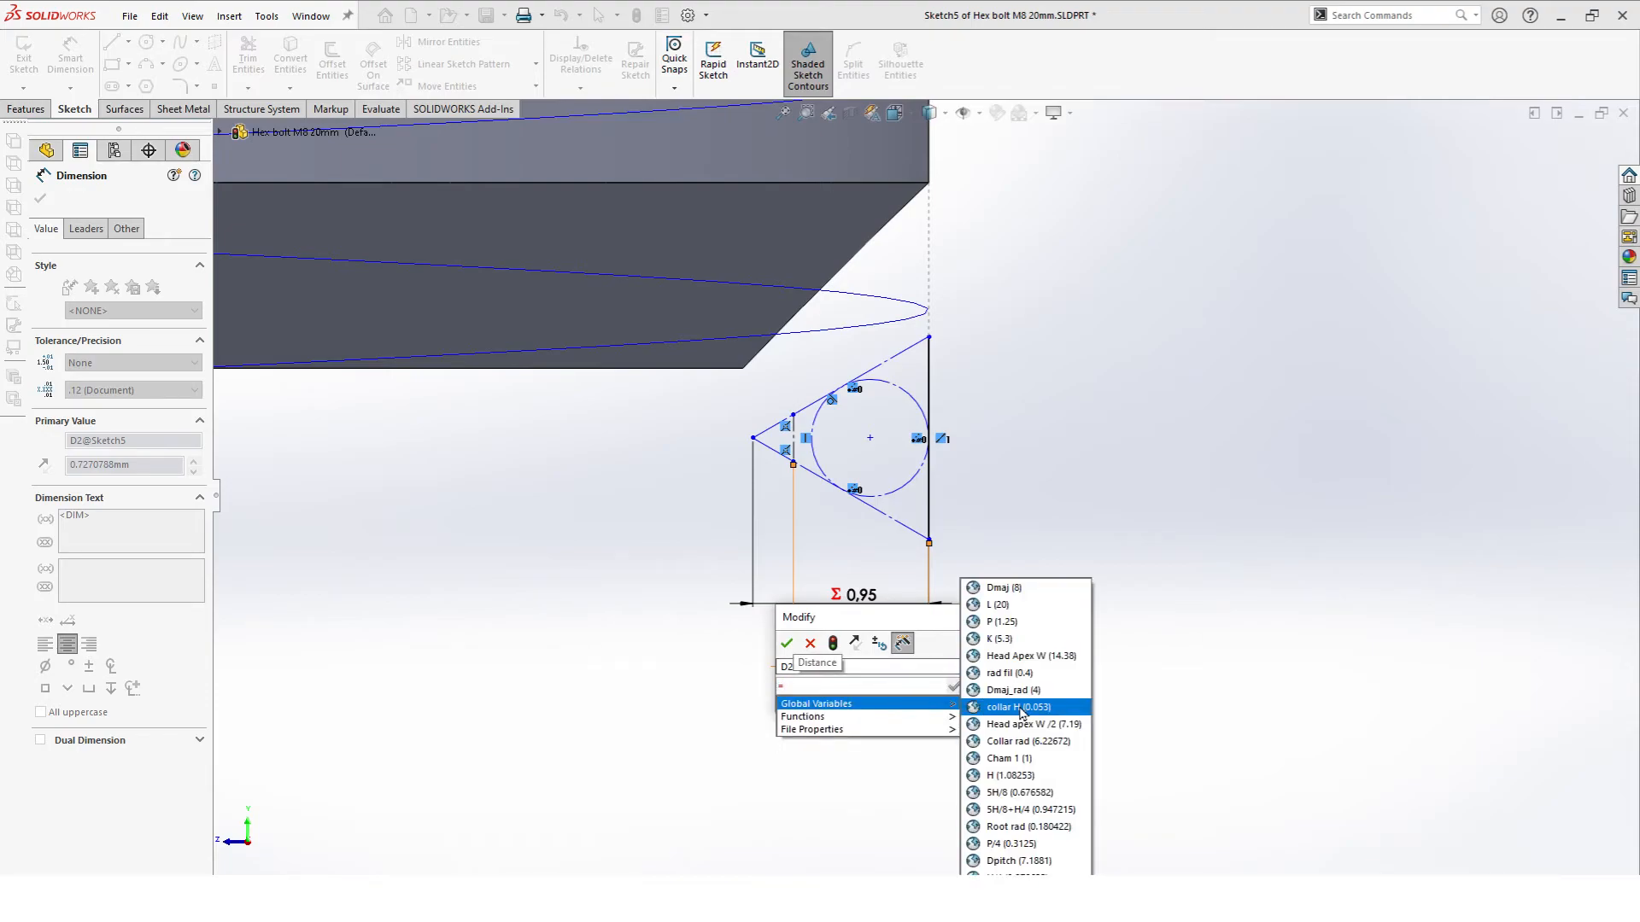
{"action": "left_click", "coordinate": [1011, 793]}
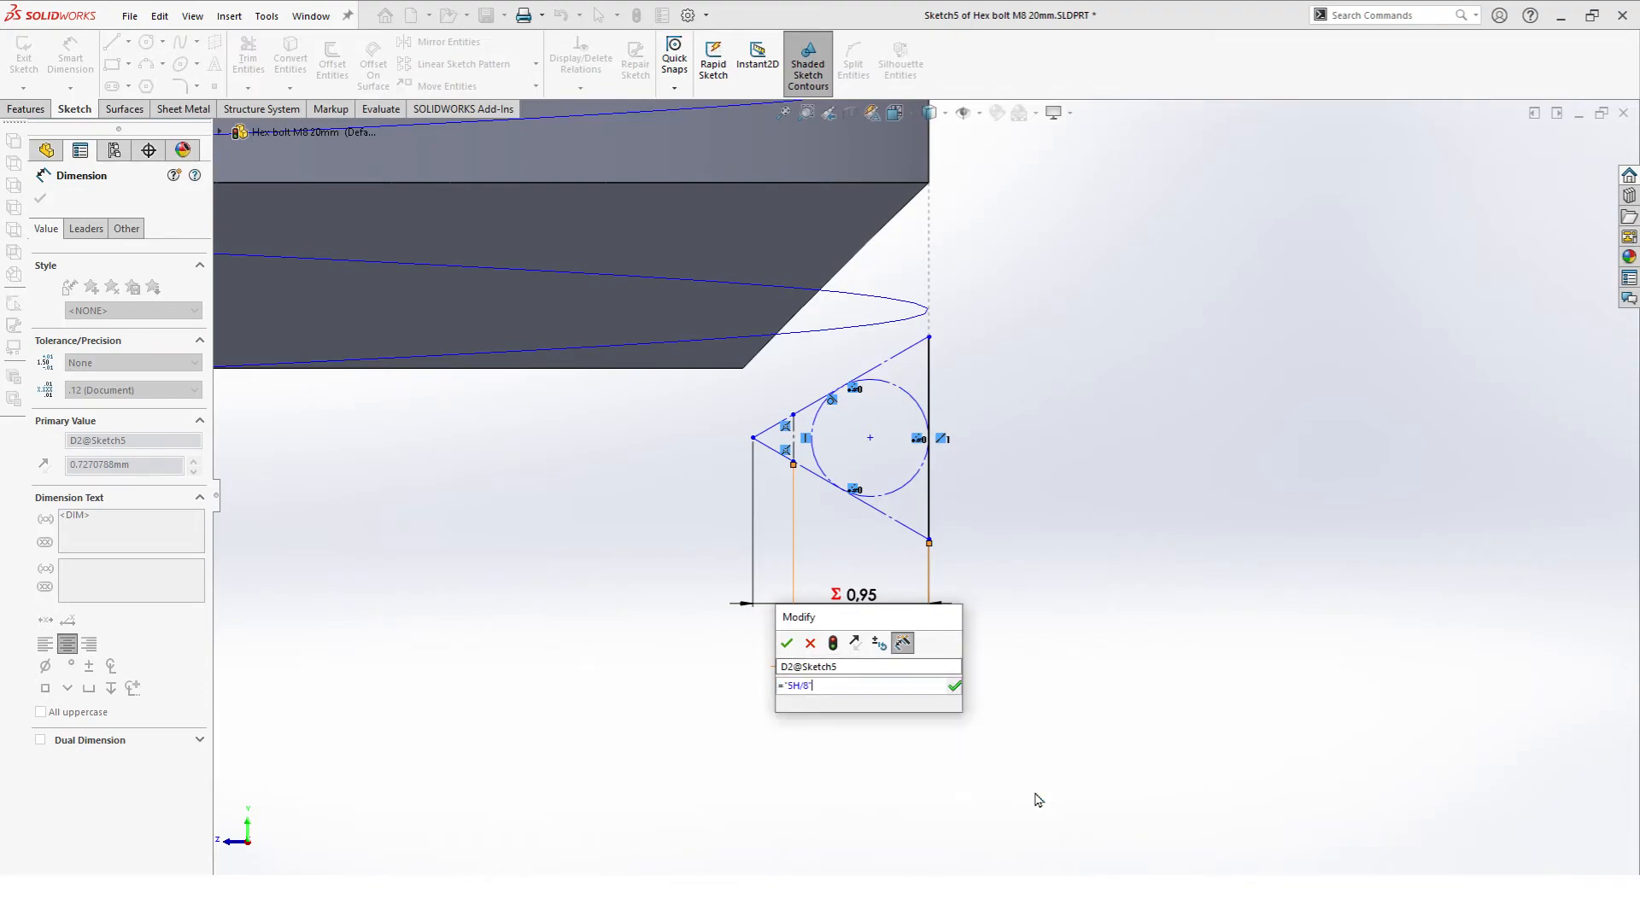
{"action": "left_click", "coordinate": [788, 643]}
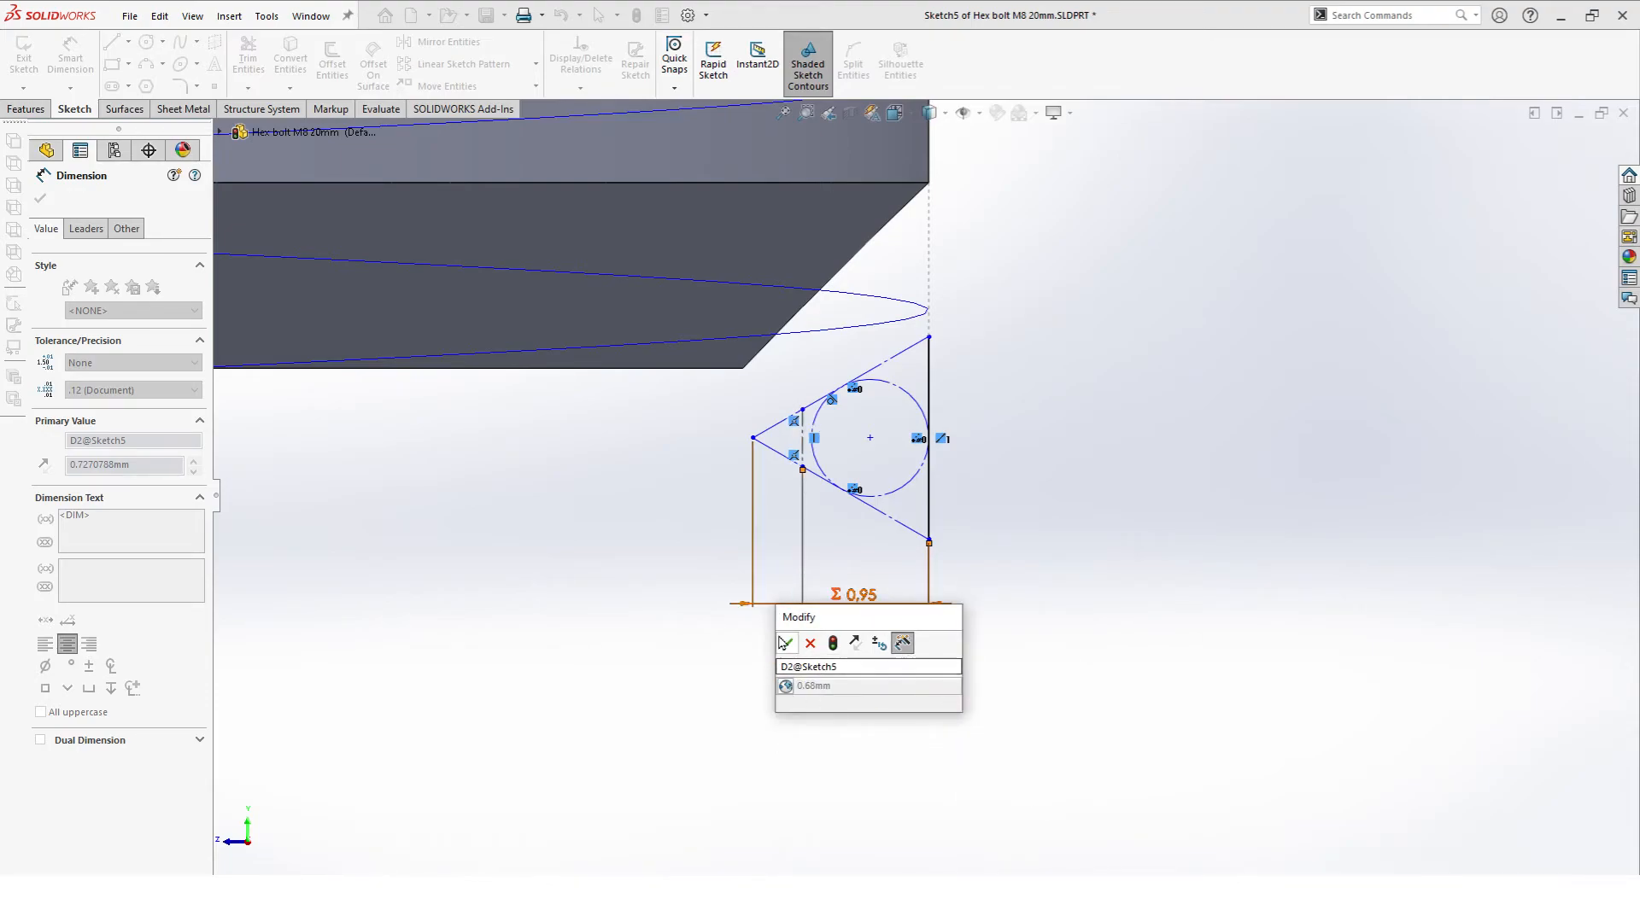
{"action": "left_click", "coordinate": [787, 644]}
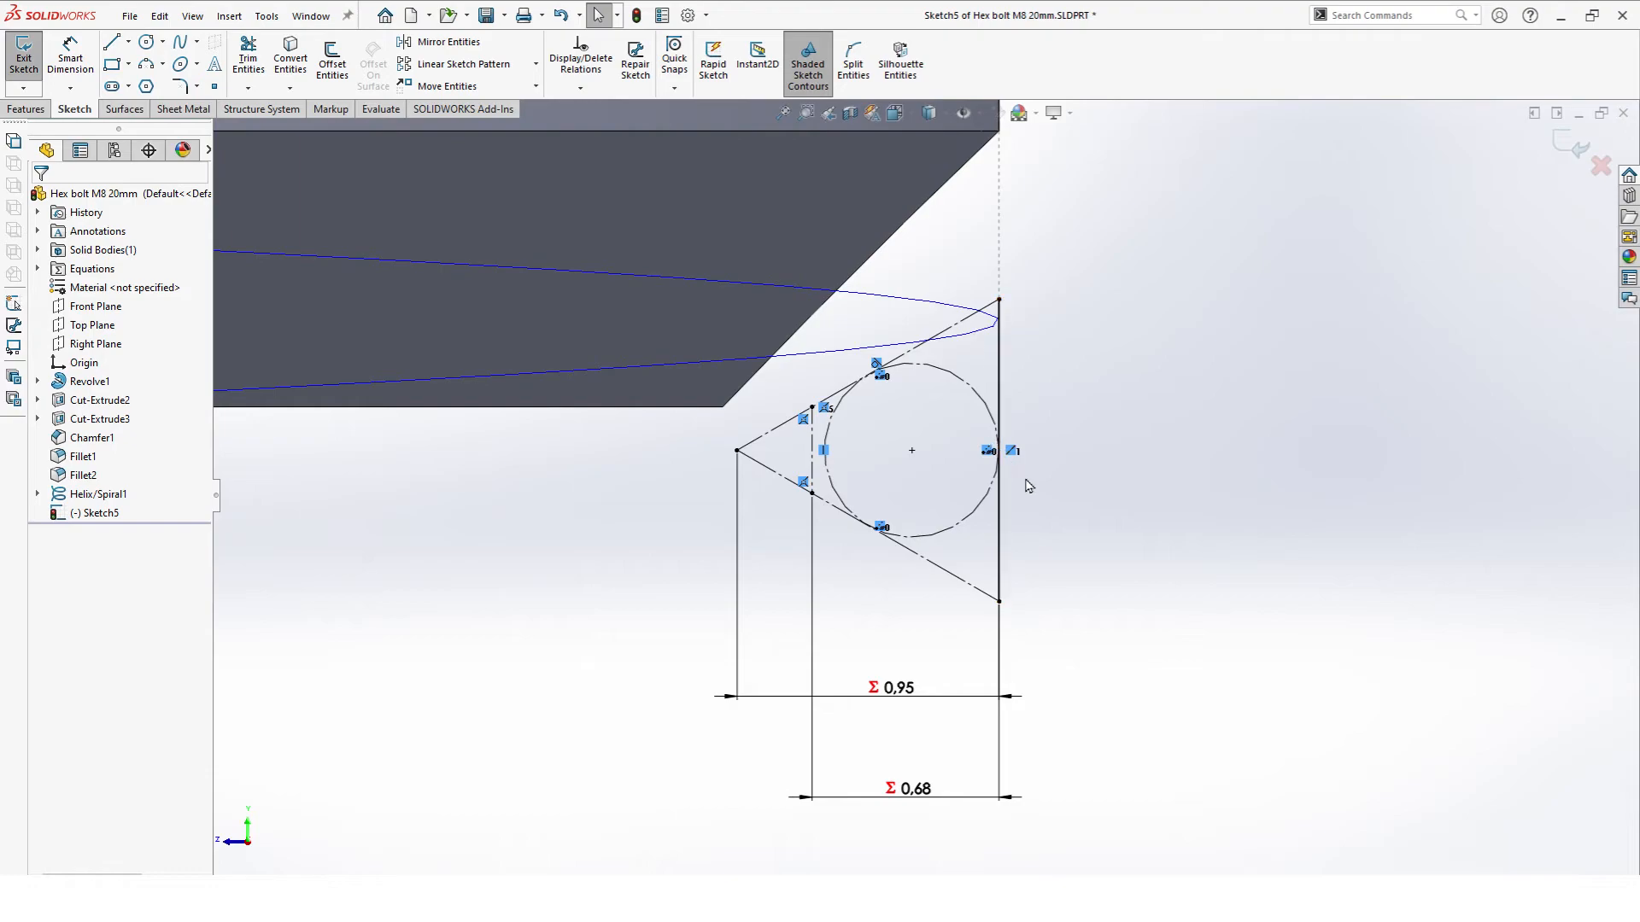
{"action": "mouse_move", "coordinate": [1216, 501]}
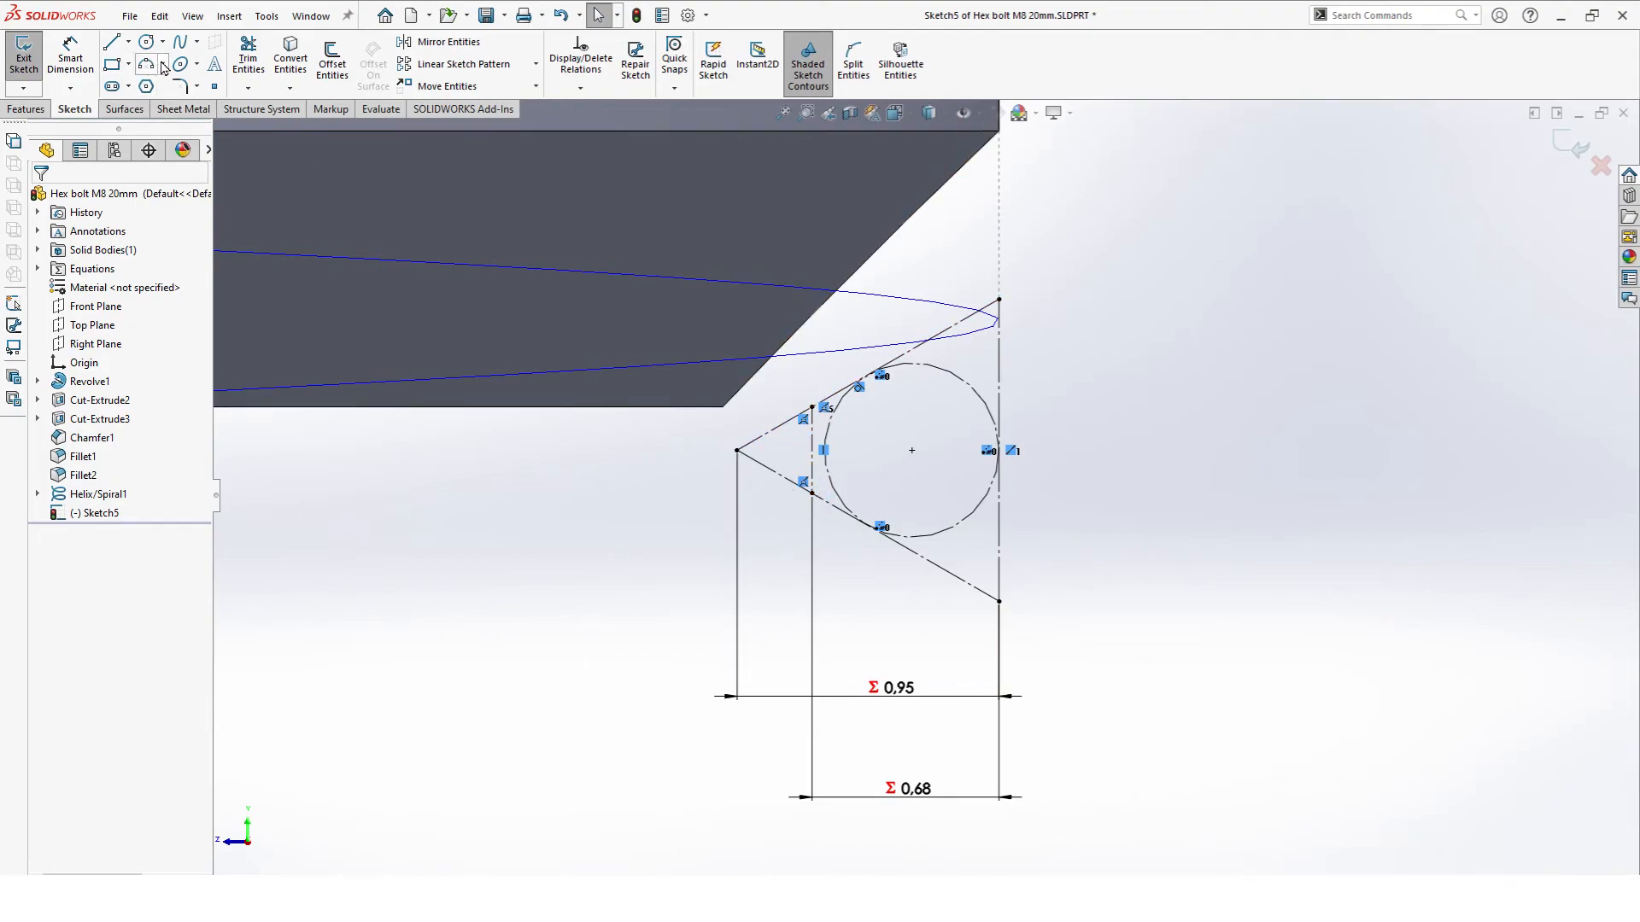
Step: Round the profile tip with a 3-point arc whose radius links to Root rad (R0.18)
{"action": "left_click", "coordinate": [162, 42]}
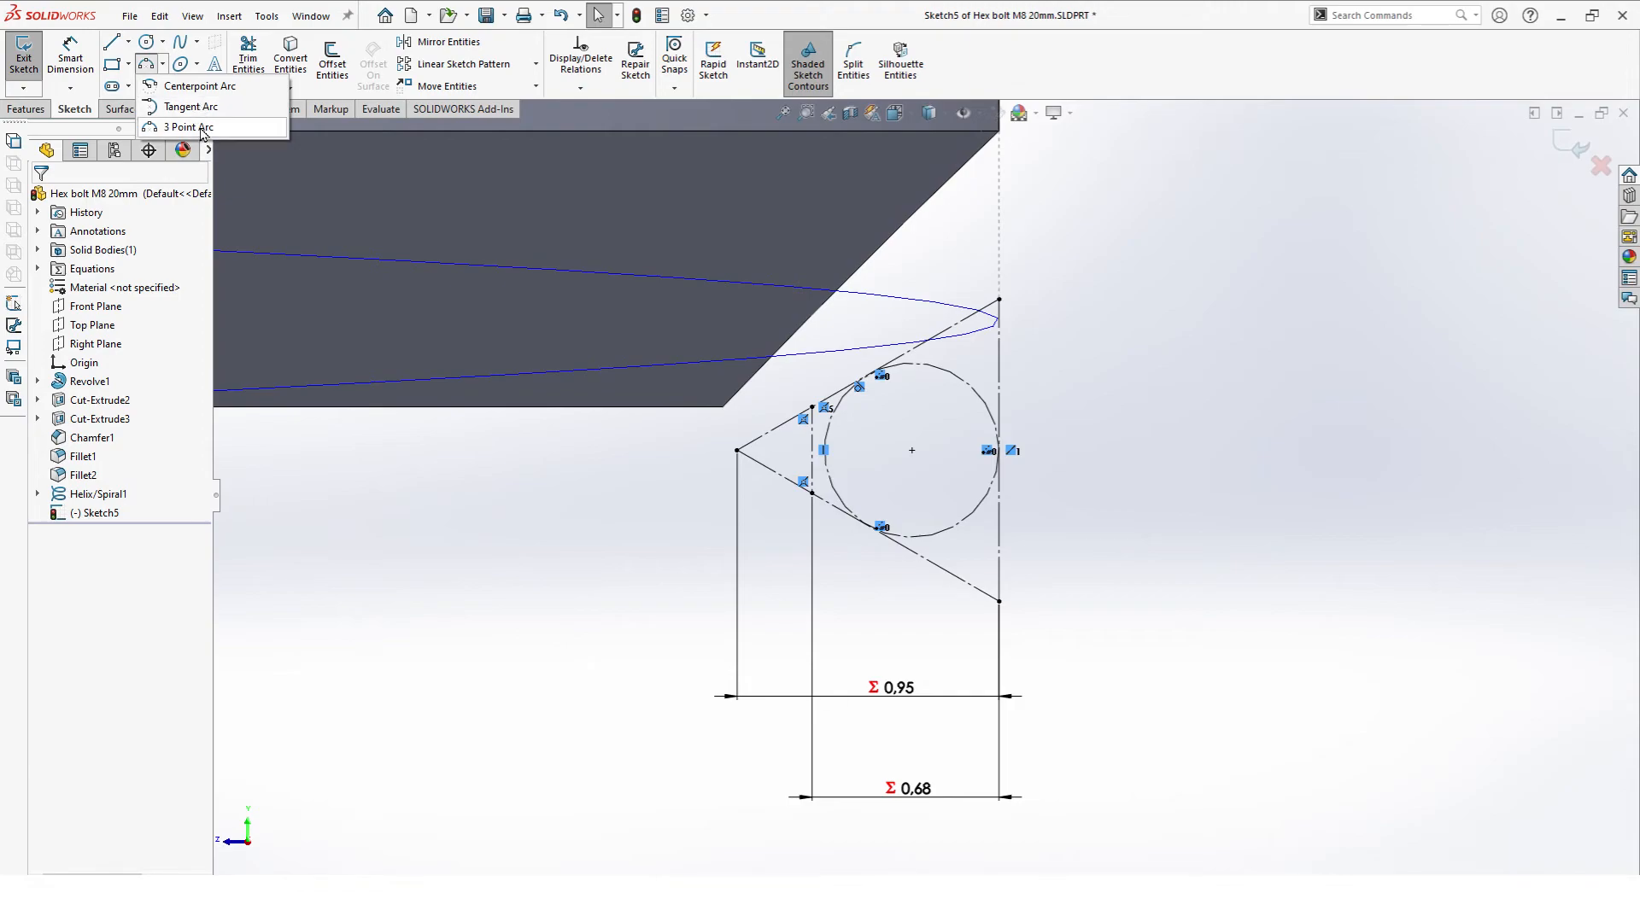
{"action": "left_click", "coordinate": [185, 127]}
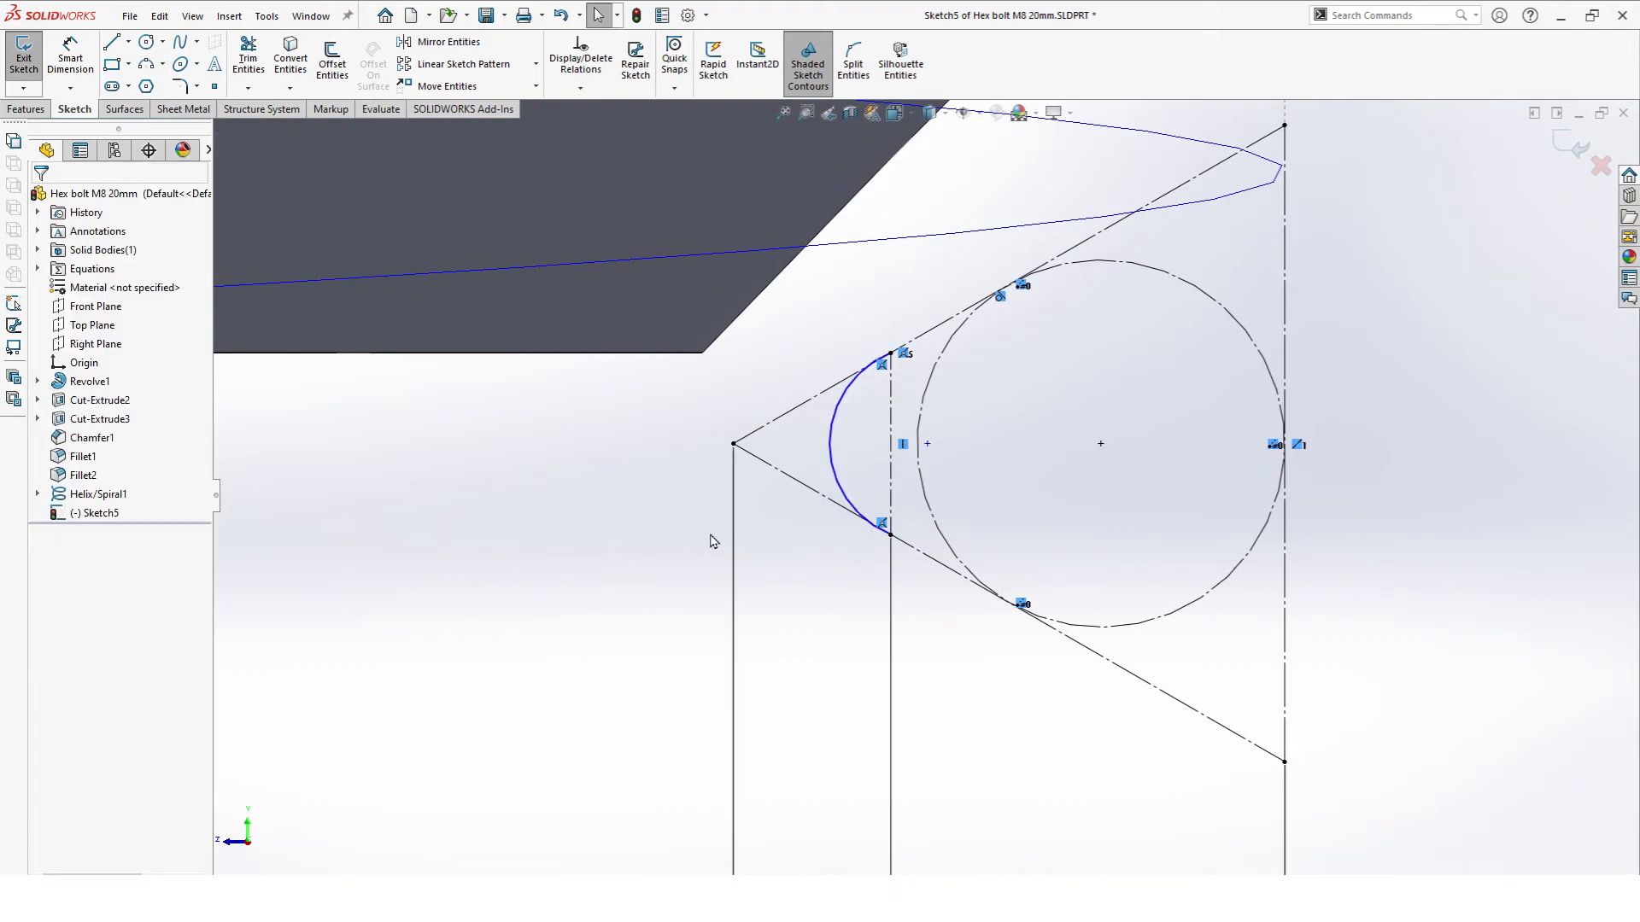
{"action": "left_click", "coordinate": [859, 447]}
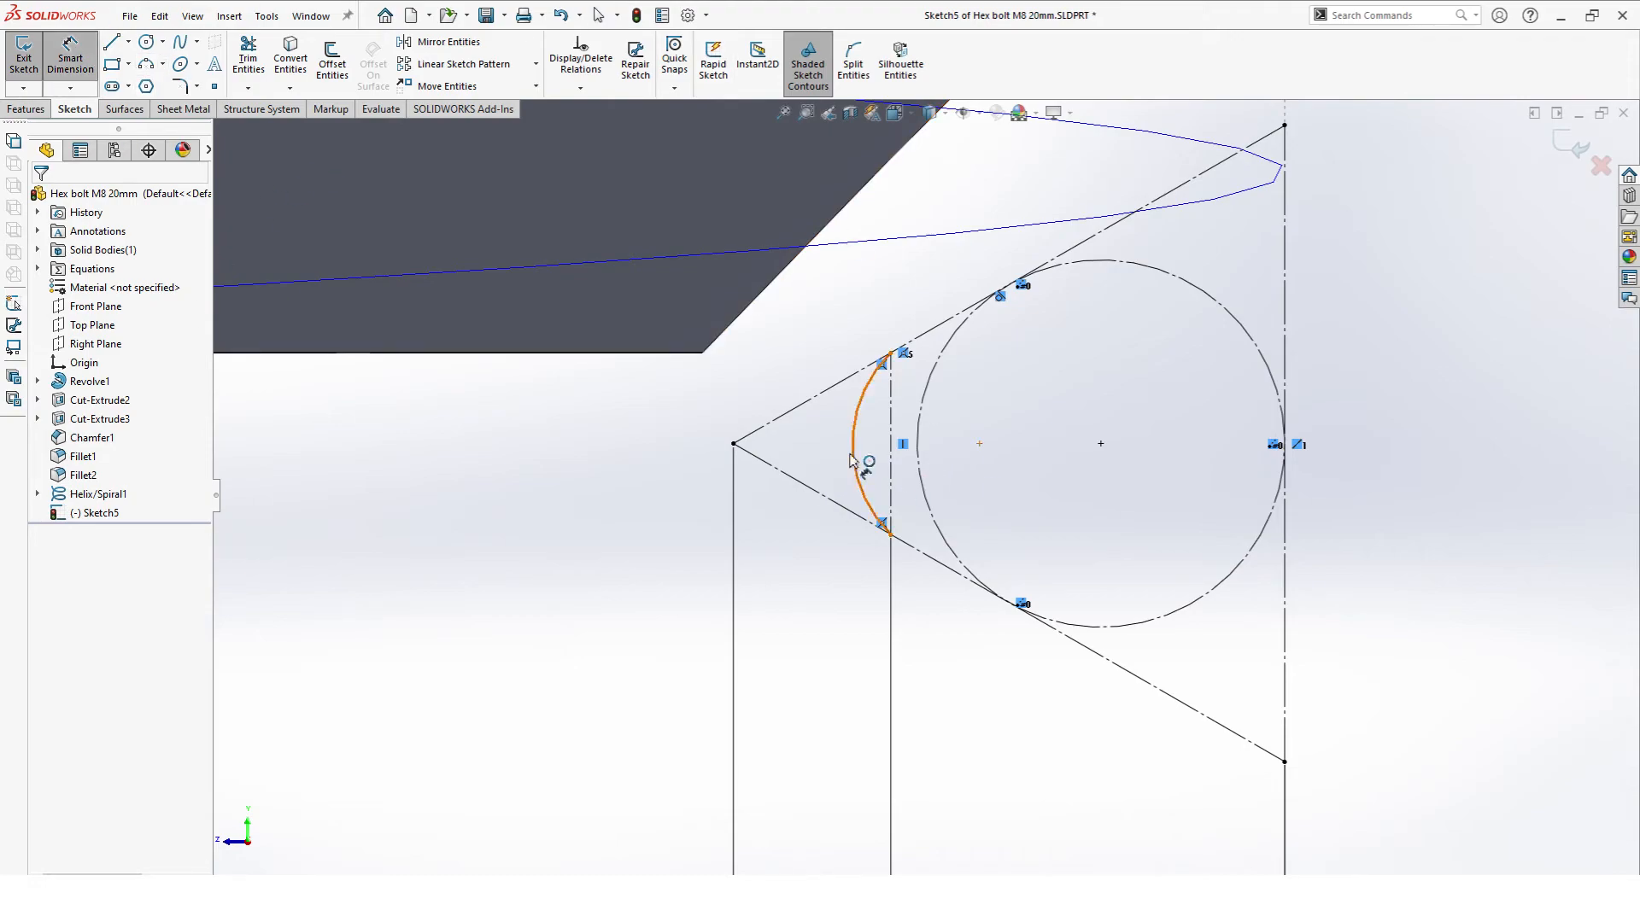
{"action": "left_click", "coordinate": [860, 474]}
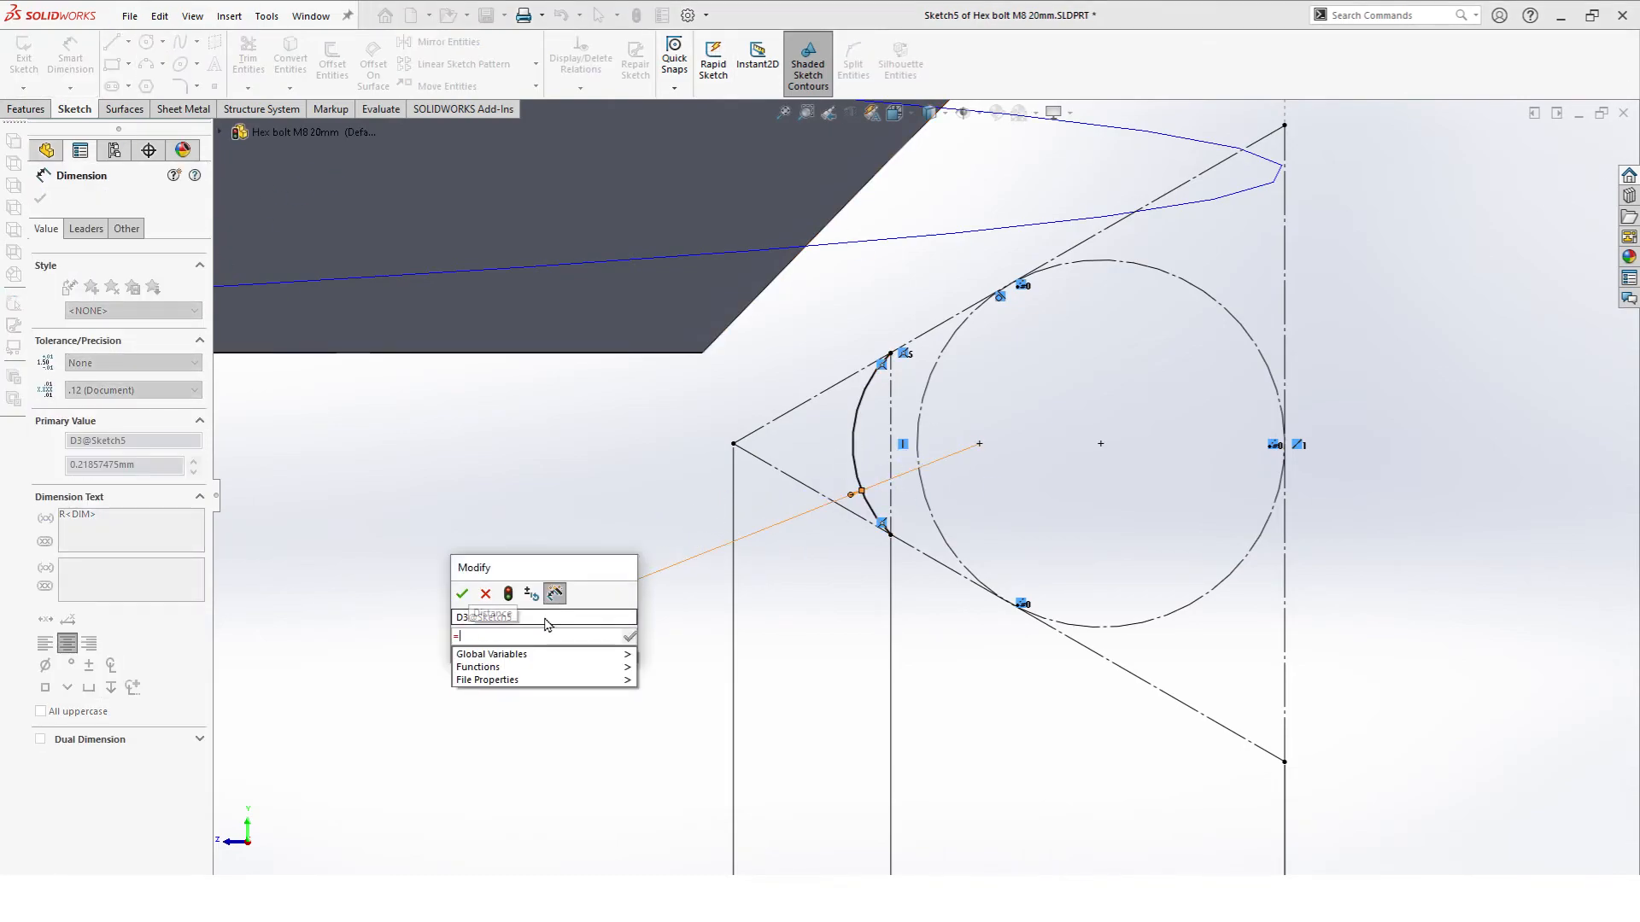
{"action": "left_click", "coordinate": [491, 654]}
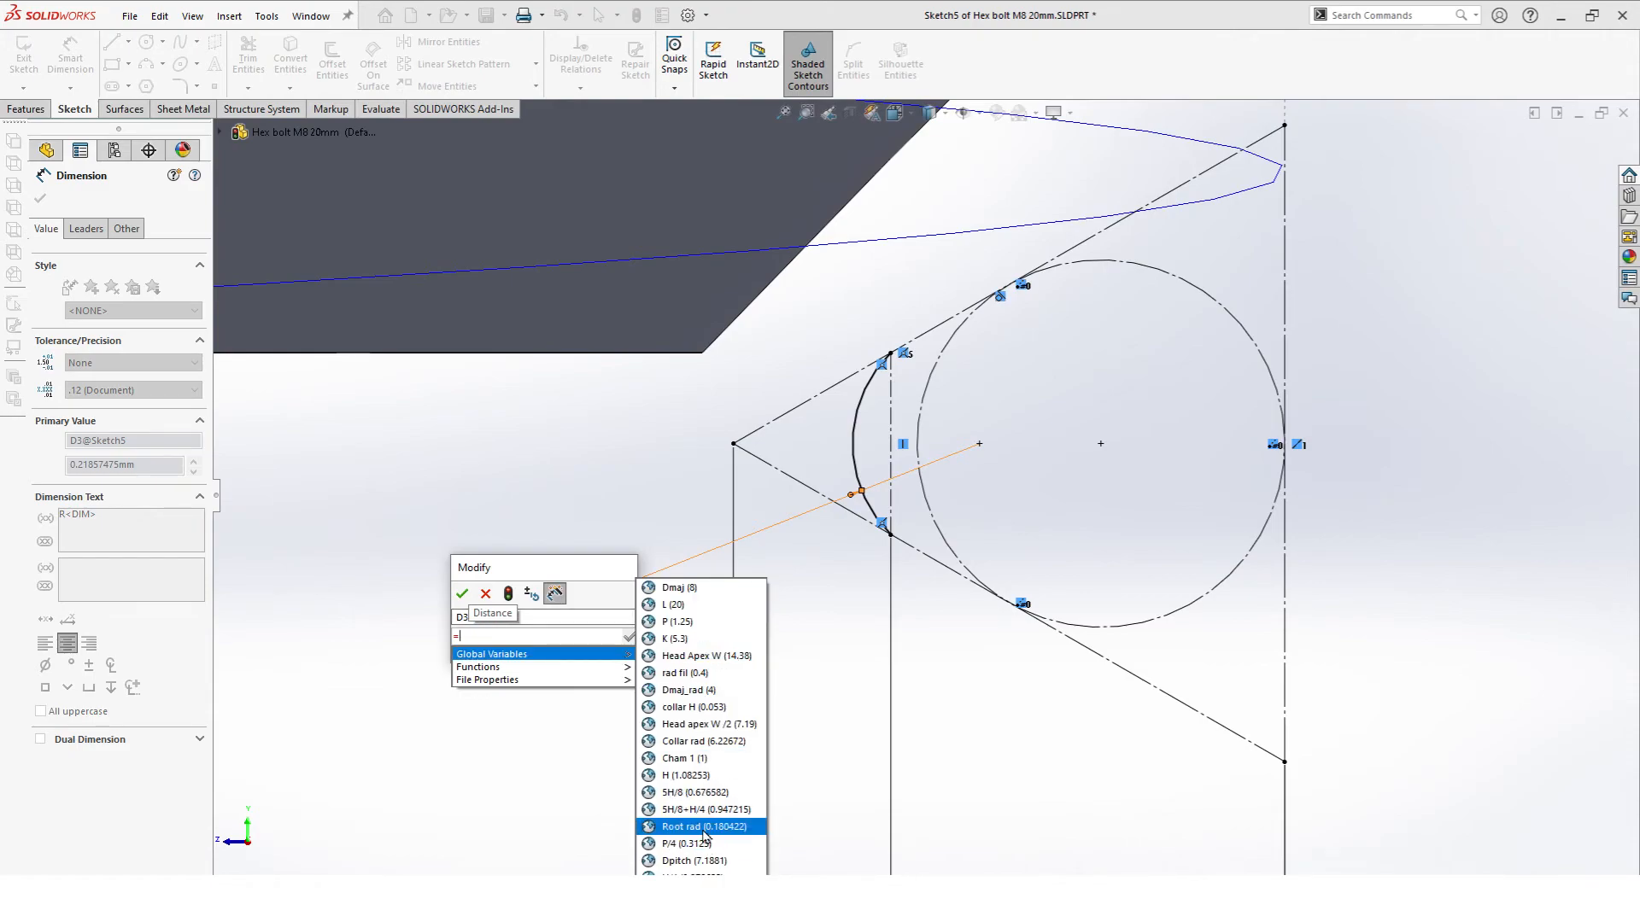
{"action": "left_click", "coordinate": [693, 826]}
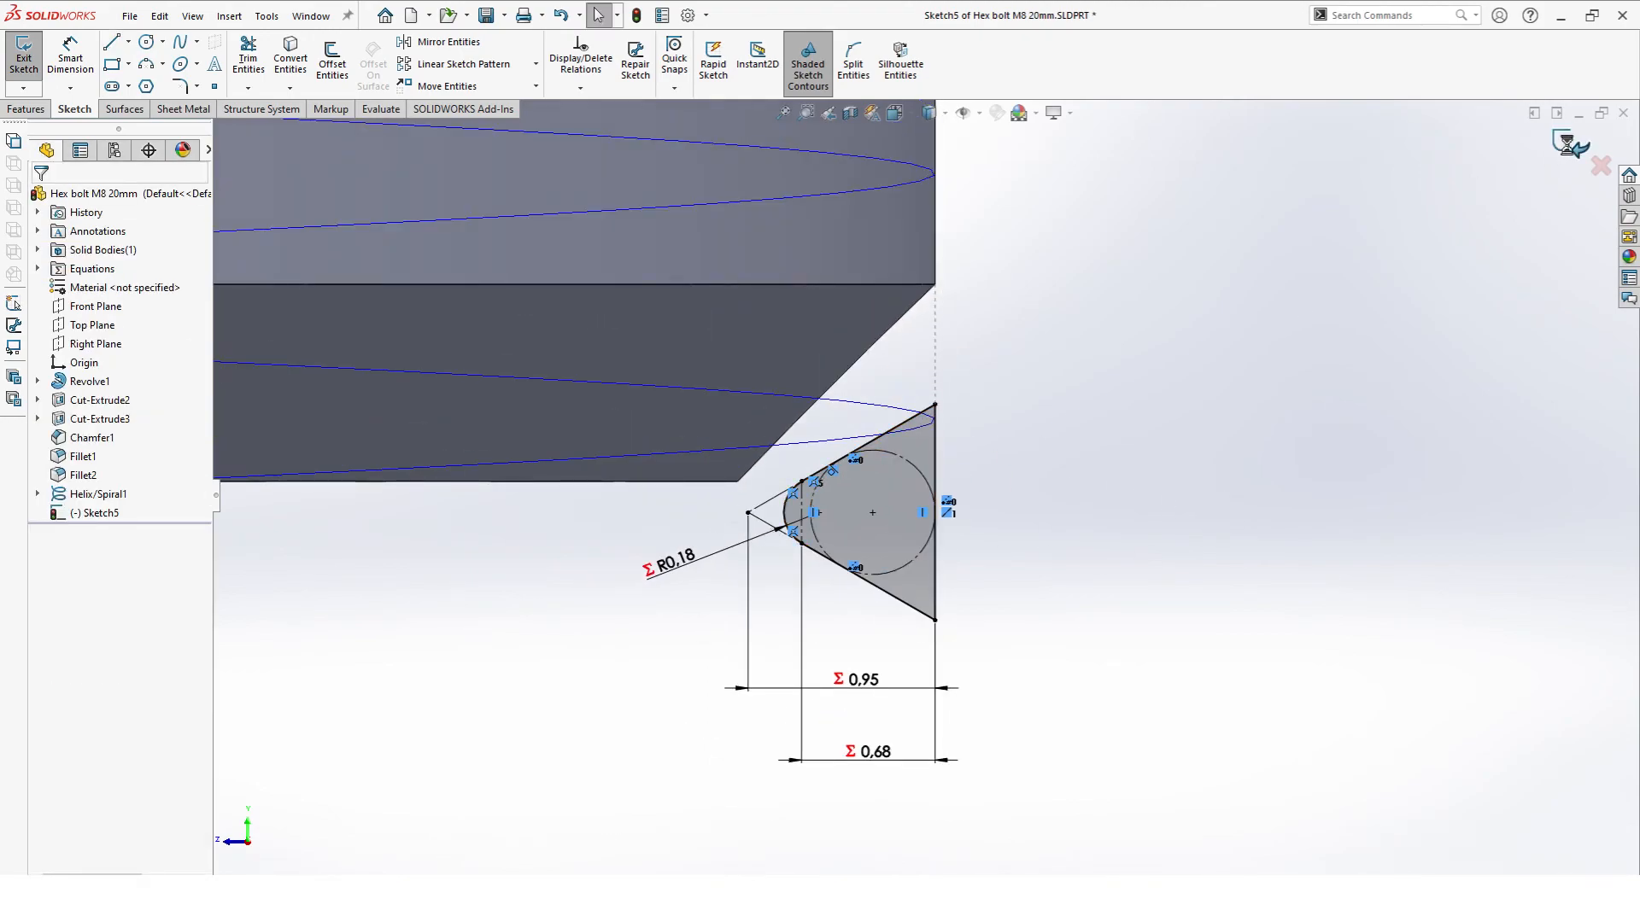
Step: Exit the thread profile sketch
{"action": "left_click", "coordinate": [19, 53]}
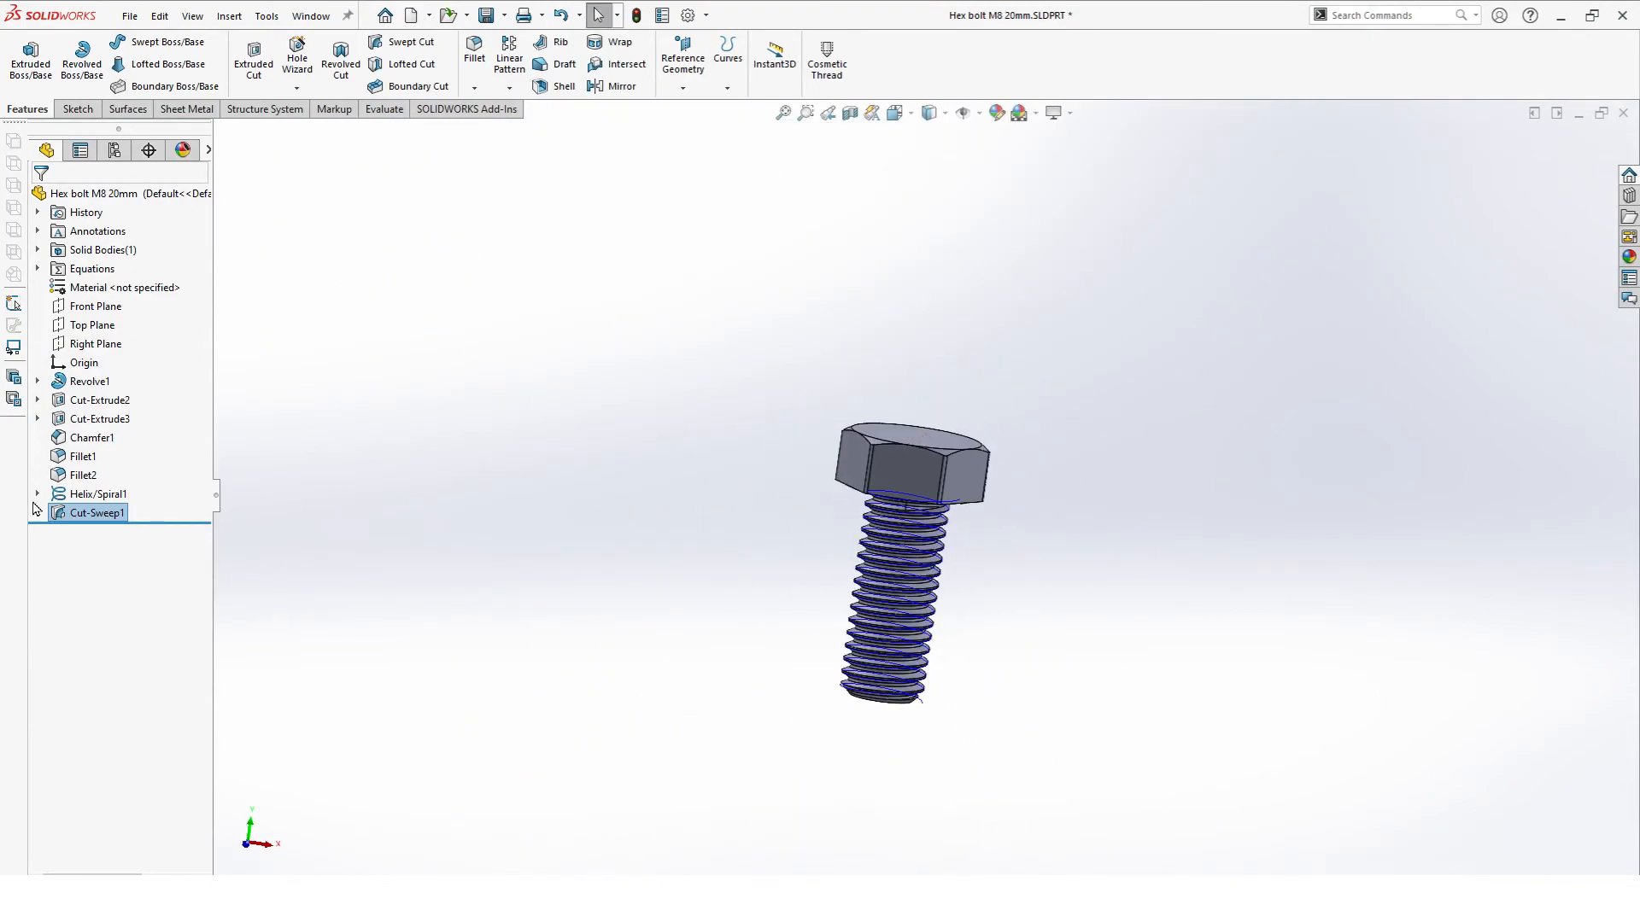
Step: Edit Helix/Spiral1 so its third region is 20 mm high at 10 mm diameter
{"action": "right_click", "coordinate": [97, 494]}
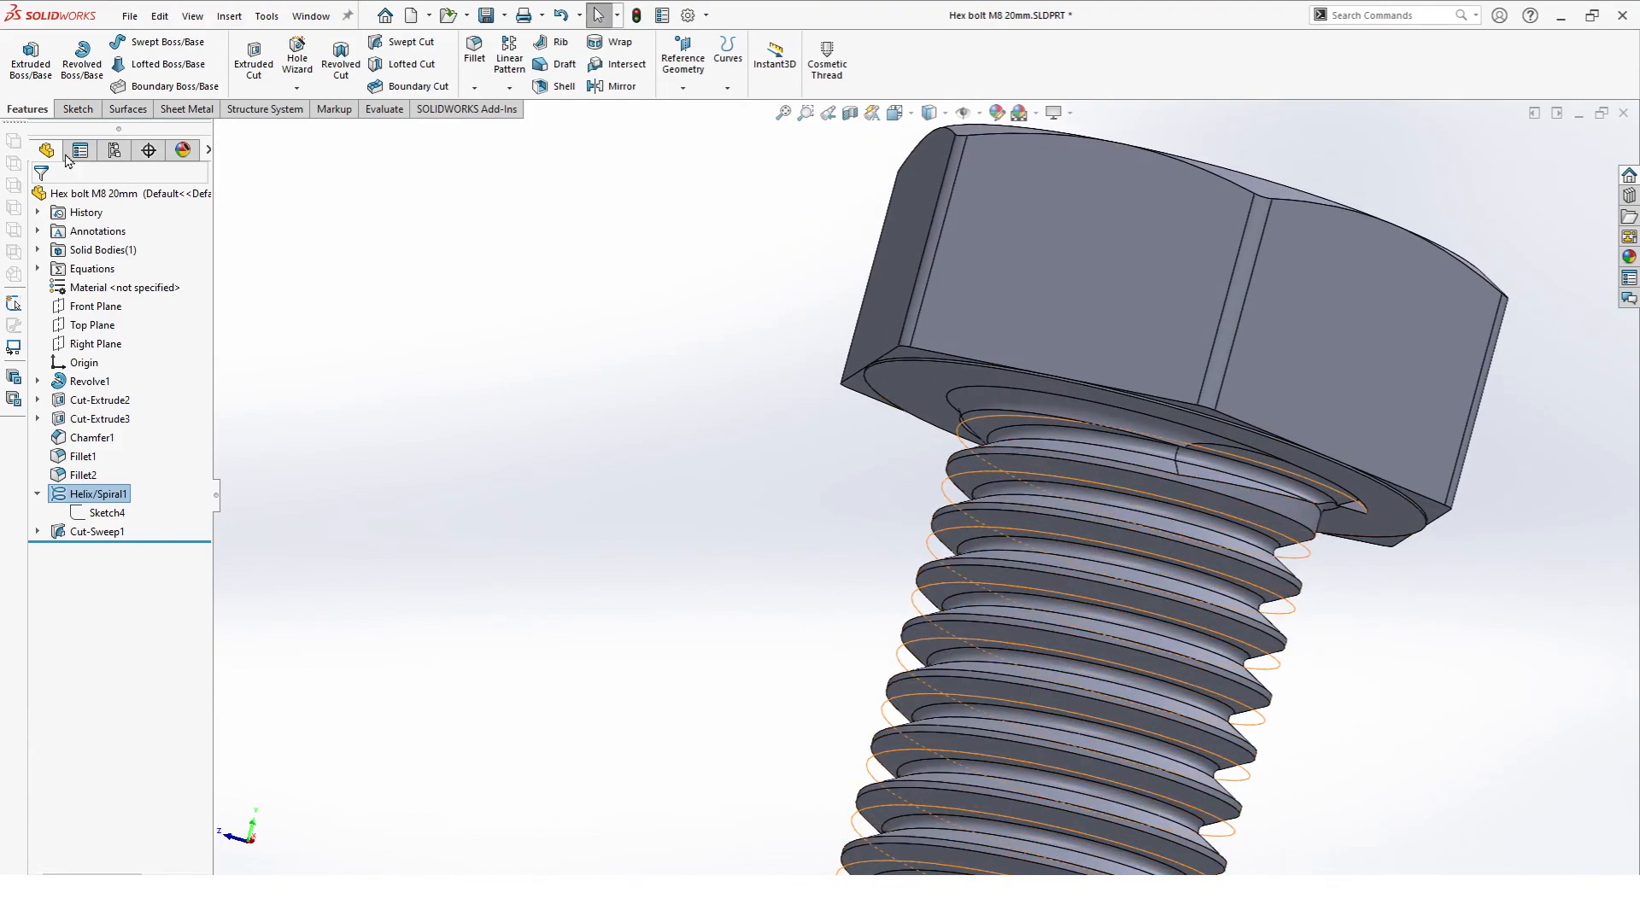
{"action": "right_click", "coordinate": [85, 494]}
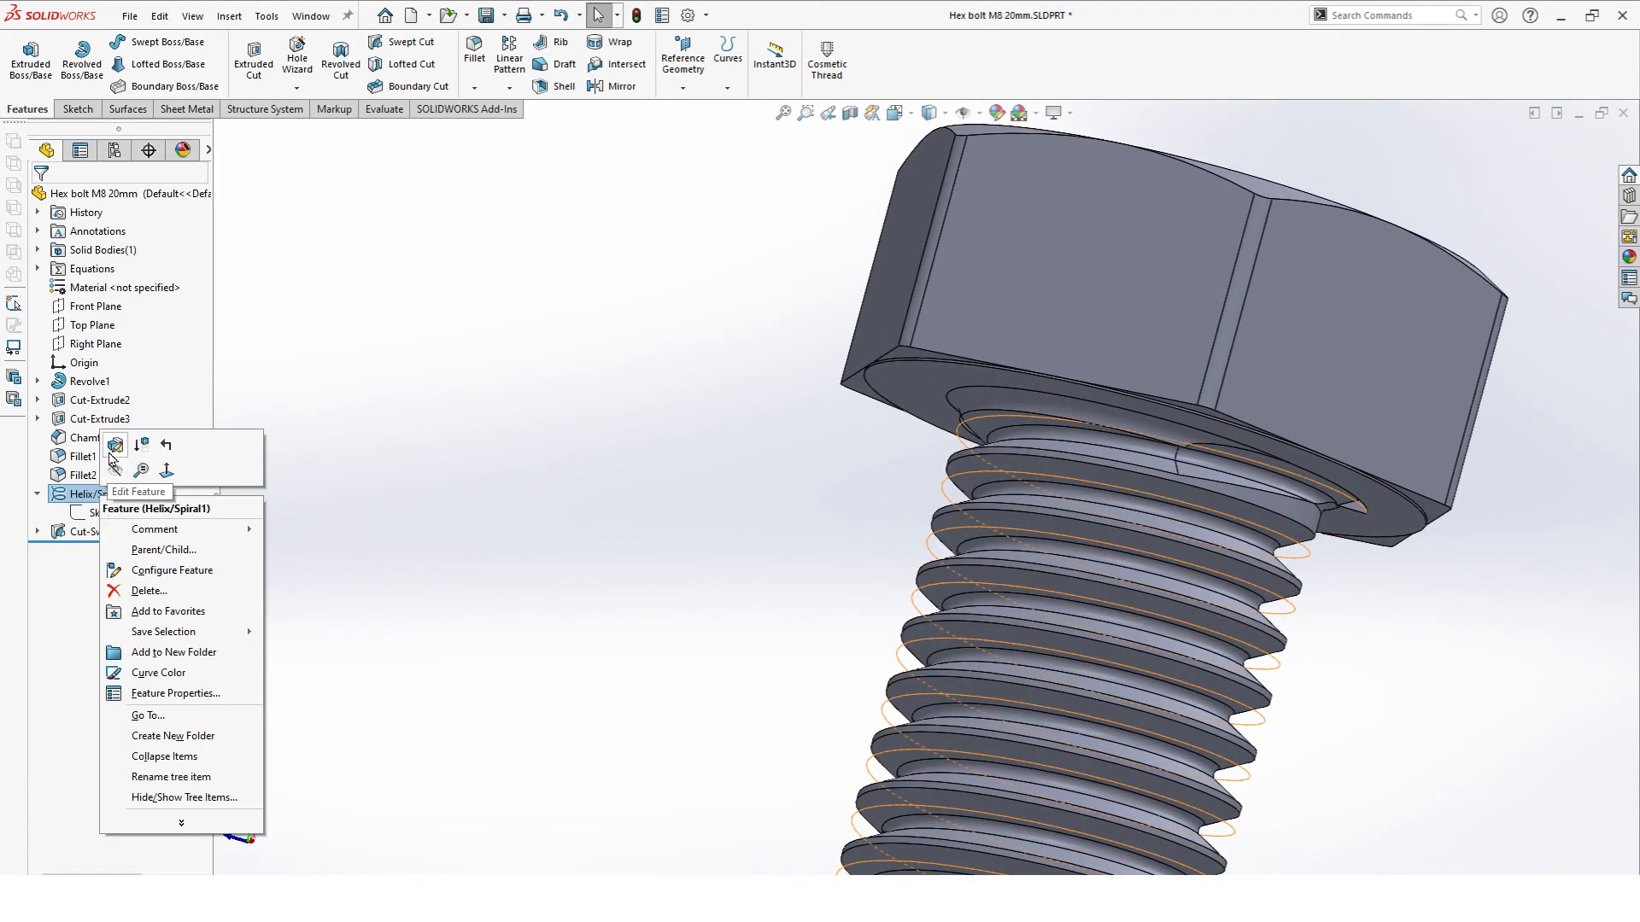
{"action": "left_click", "coordinate": [116, 445]}
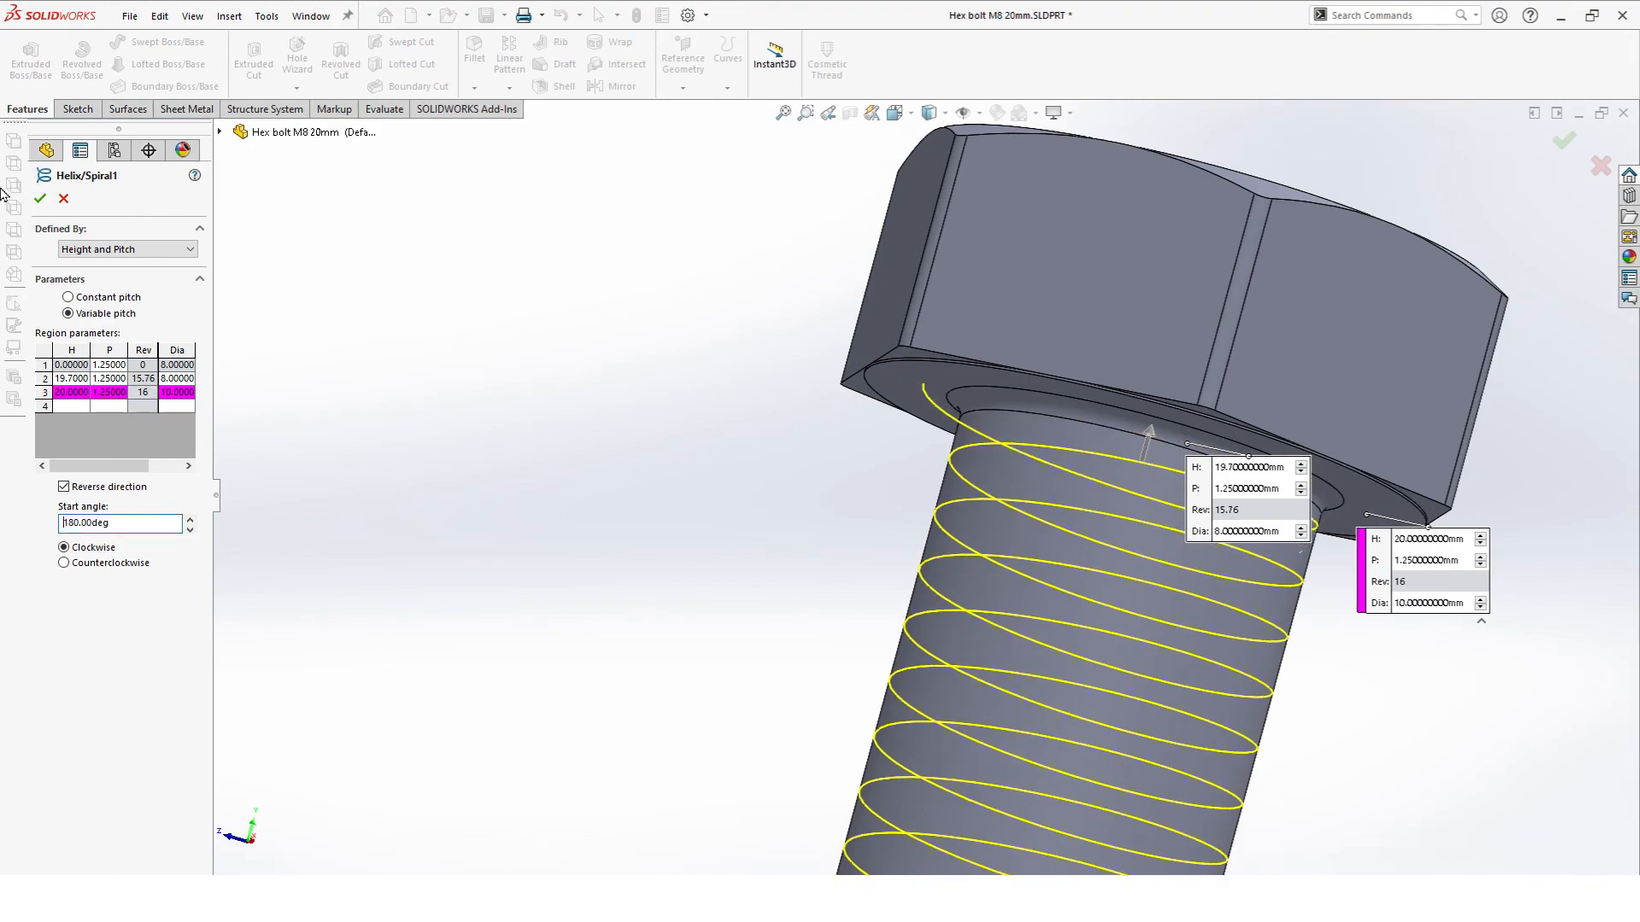
{"action": "left_click", "coordinate": [35, 199]}
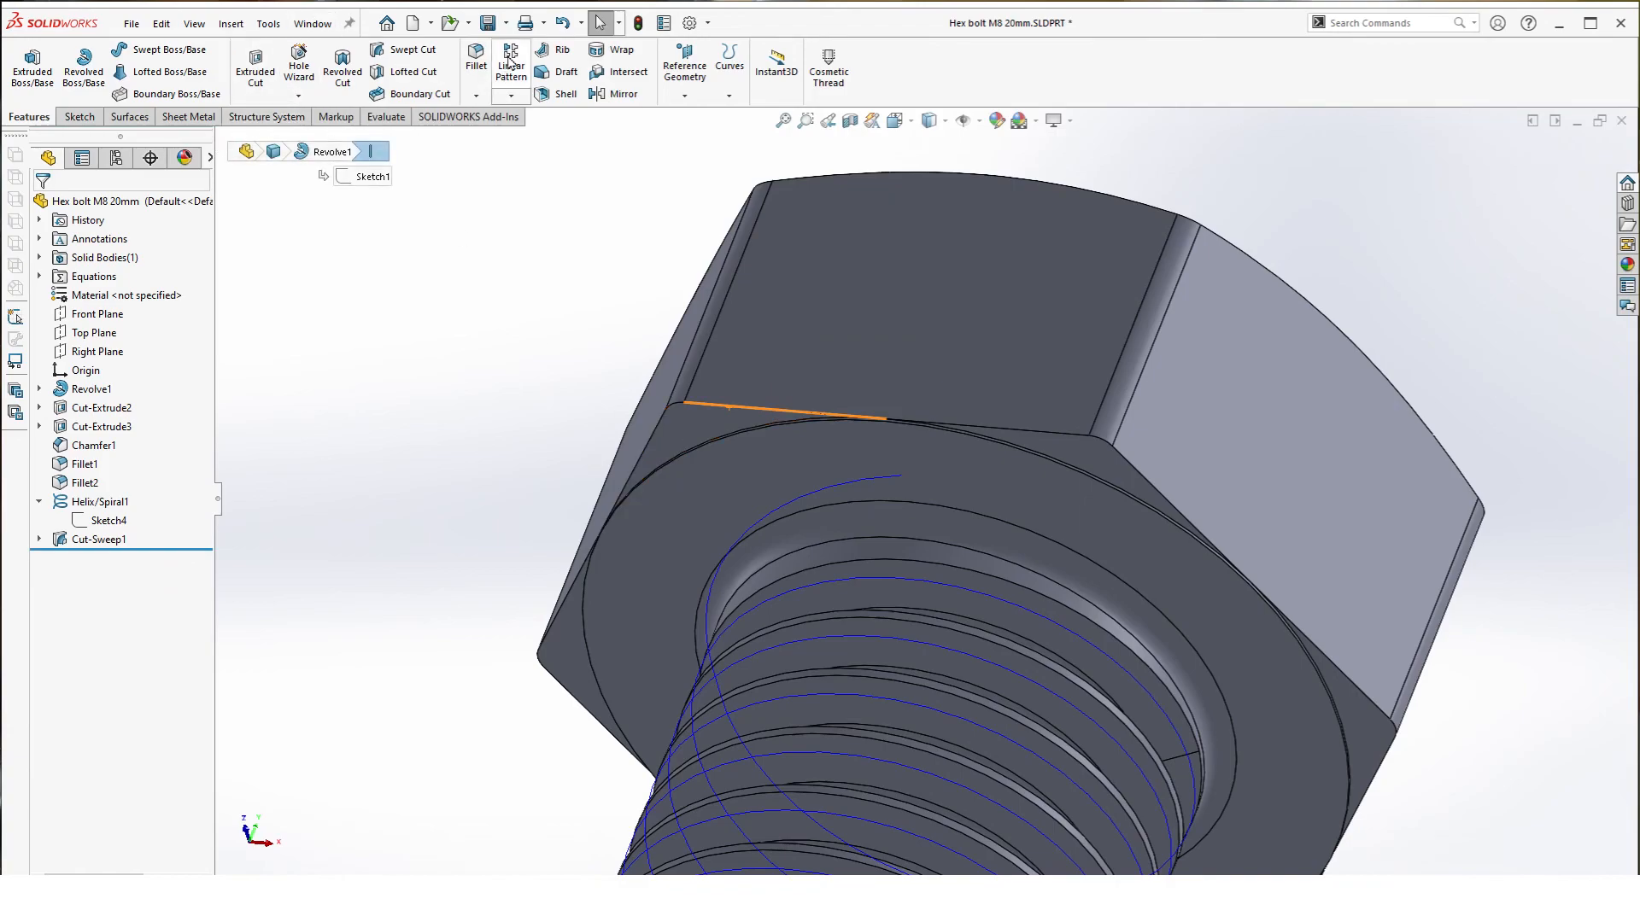
Step: Fillet the hex head's underside edge with radius linked to rad fil (0.4 mm)
{"action": "left_click", "coordinate": [472, 60]}
{"action": "type", "text": "="}
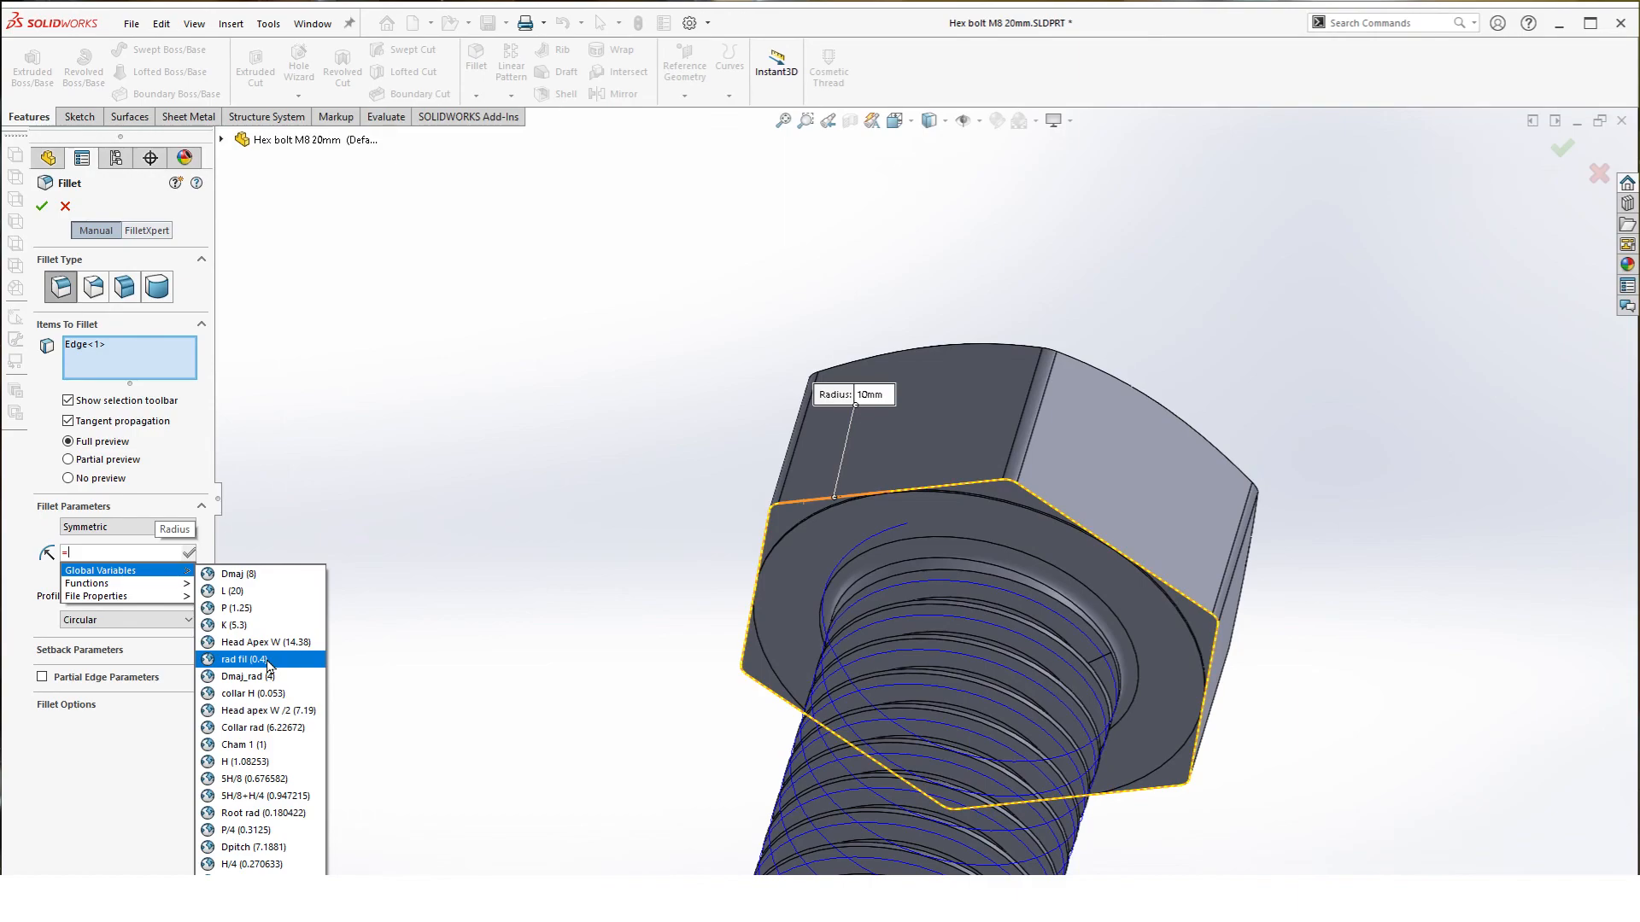
{"action": "left_click", "coordinate": [248, 659]}
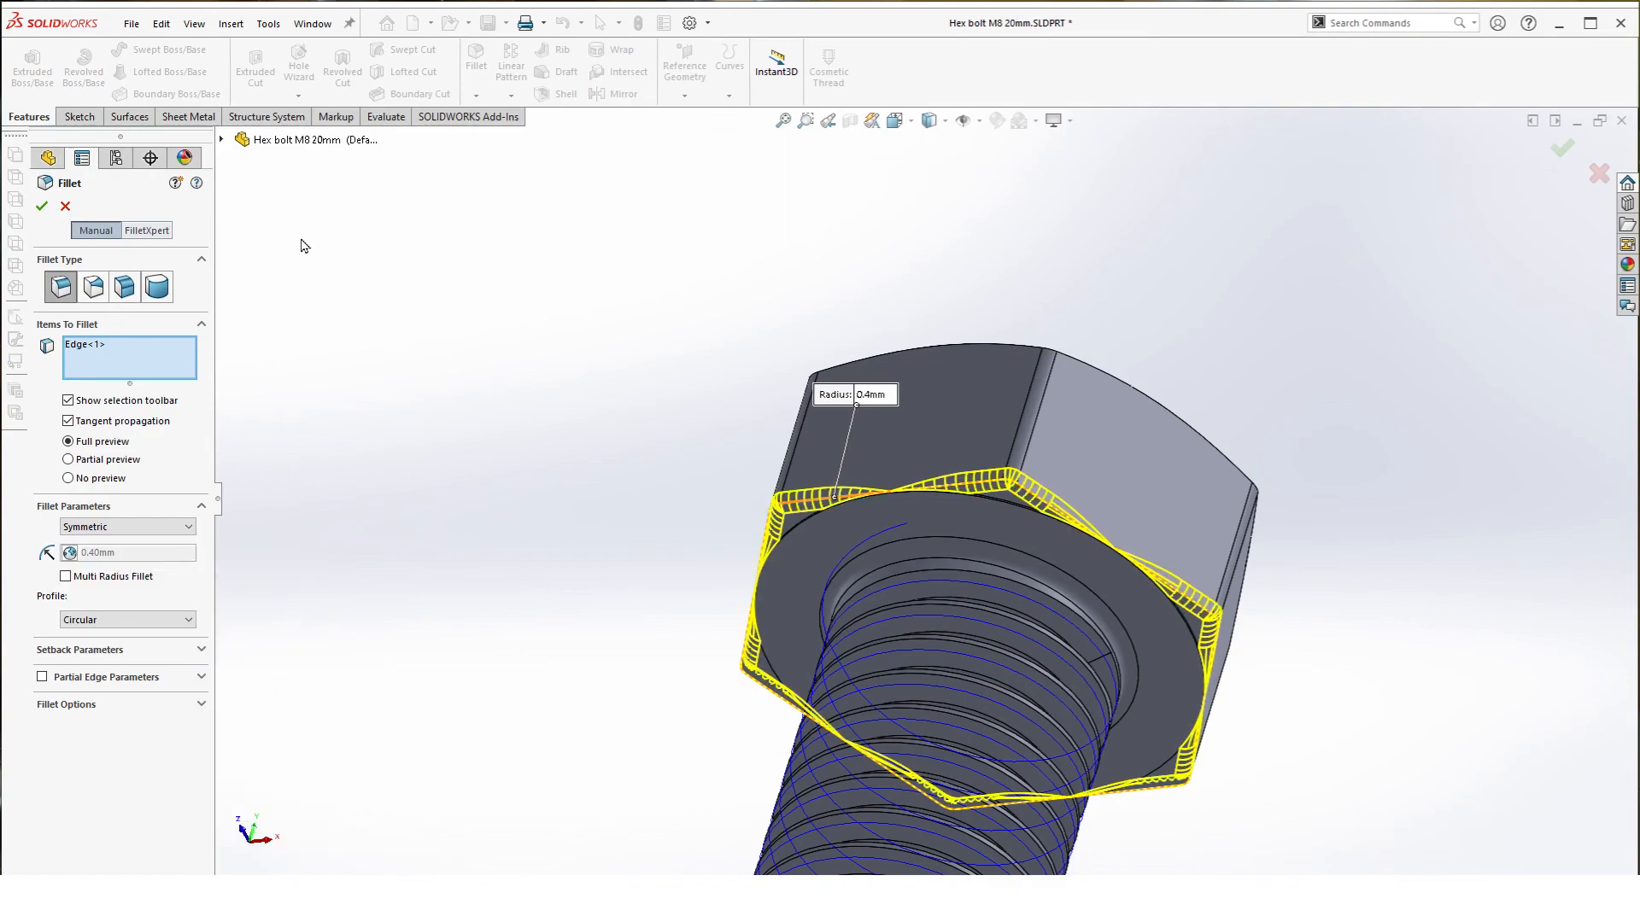
{"action": "left_click", "coordinate": [44, 206]}
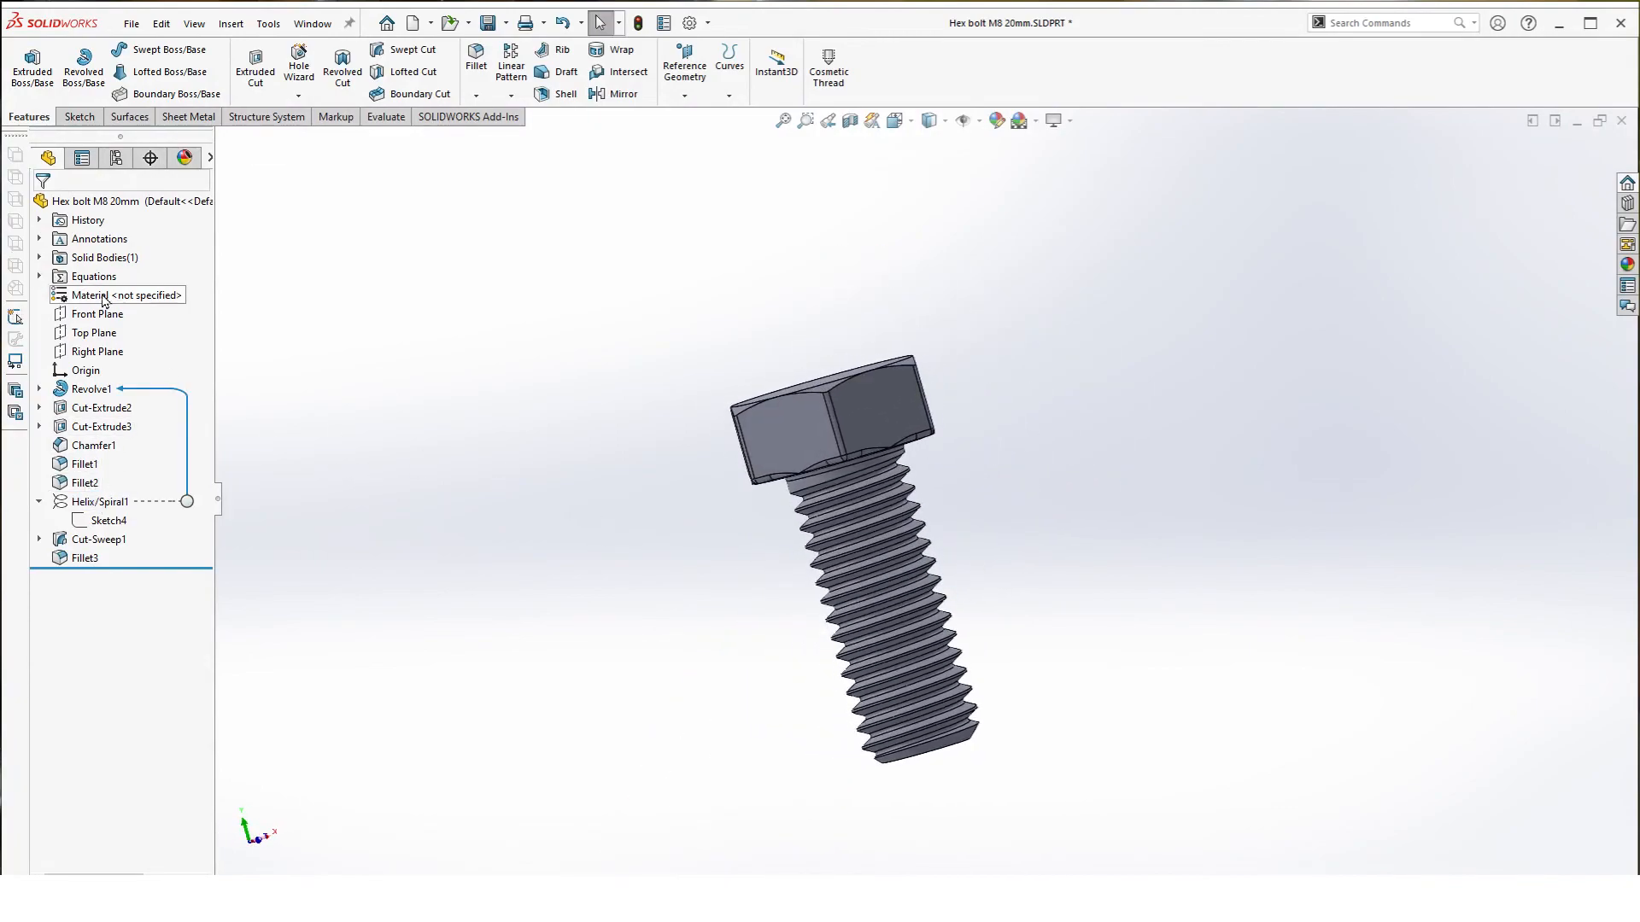
Step: Search '34cr' in the material library and apply 1.7033 (34Cr4) steel to the bolt
{"action": "double_click", "coordinate": [120, 294]}
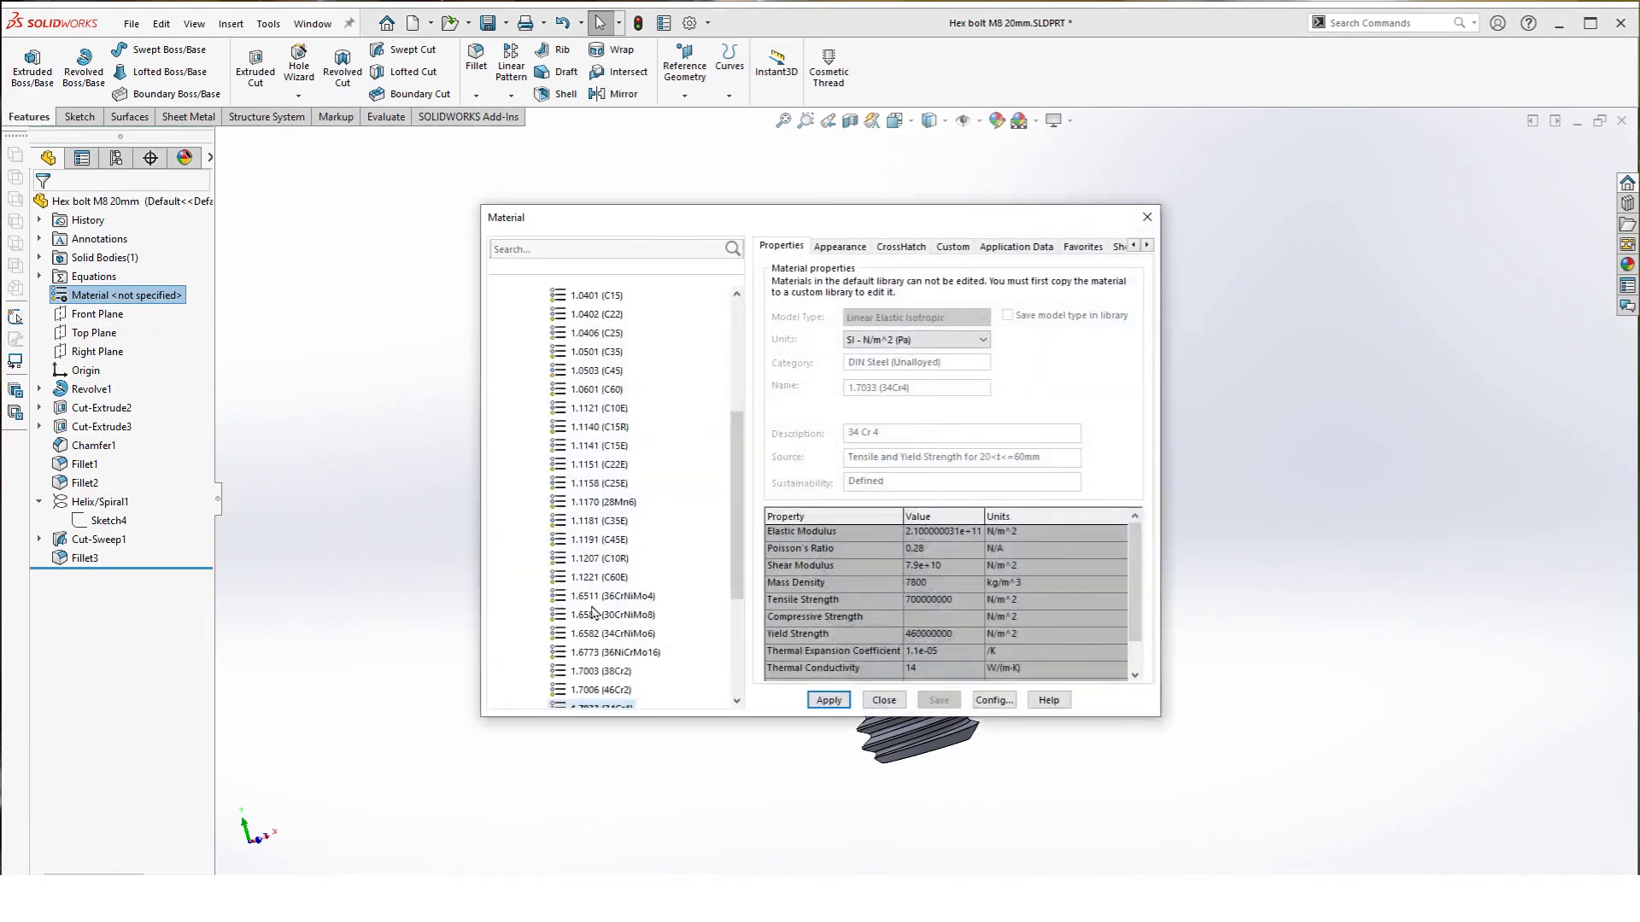
{"action": "left_click", "coordinate": [607, 249]}
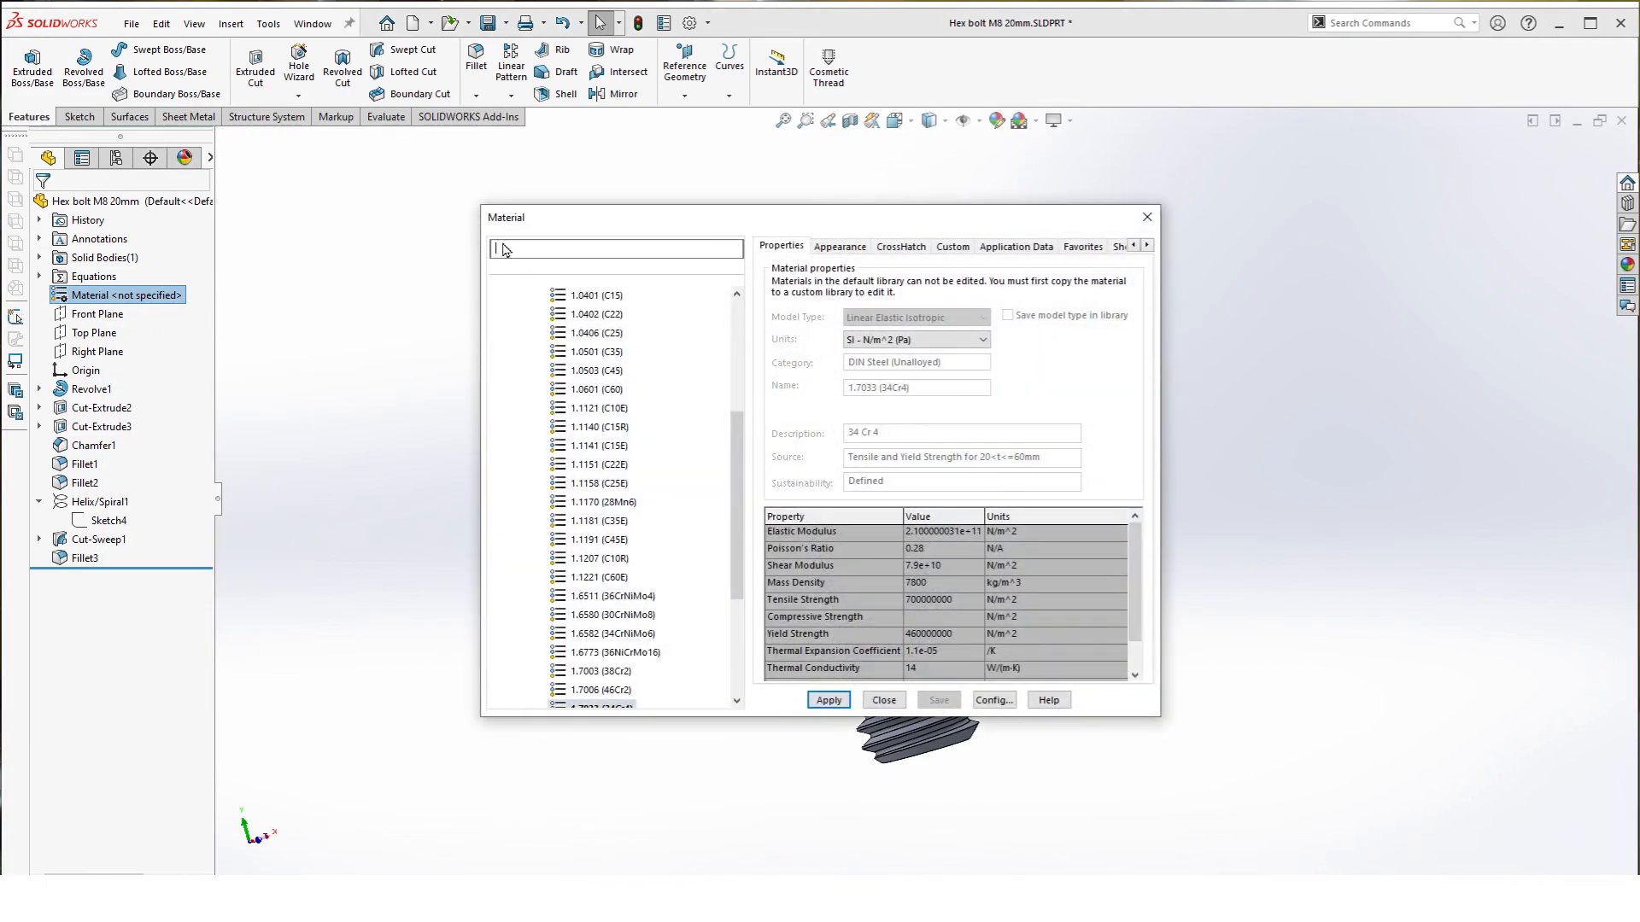
{"action": "type", "text": "34cr"}
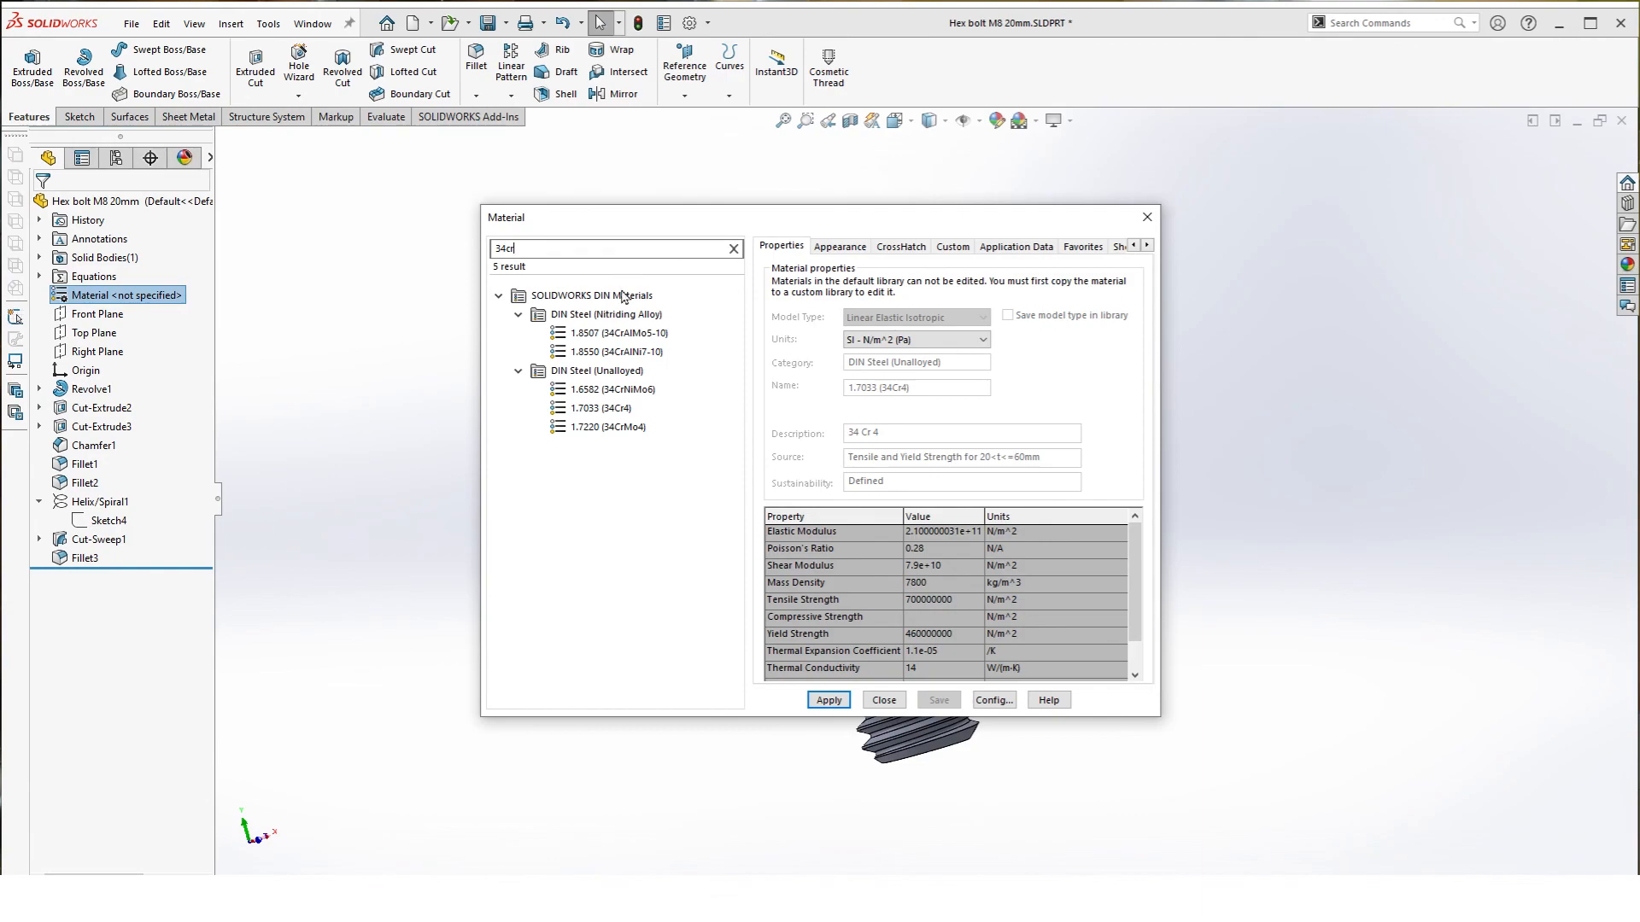
{"action": "left_click", "coordinate": [829, 699]}
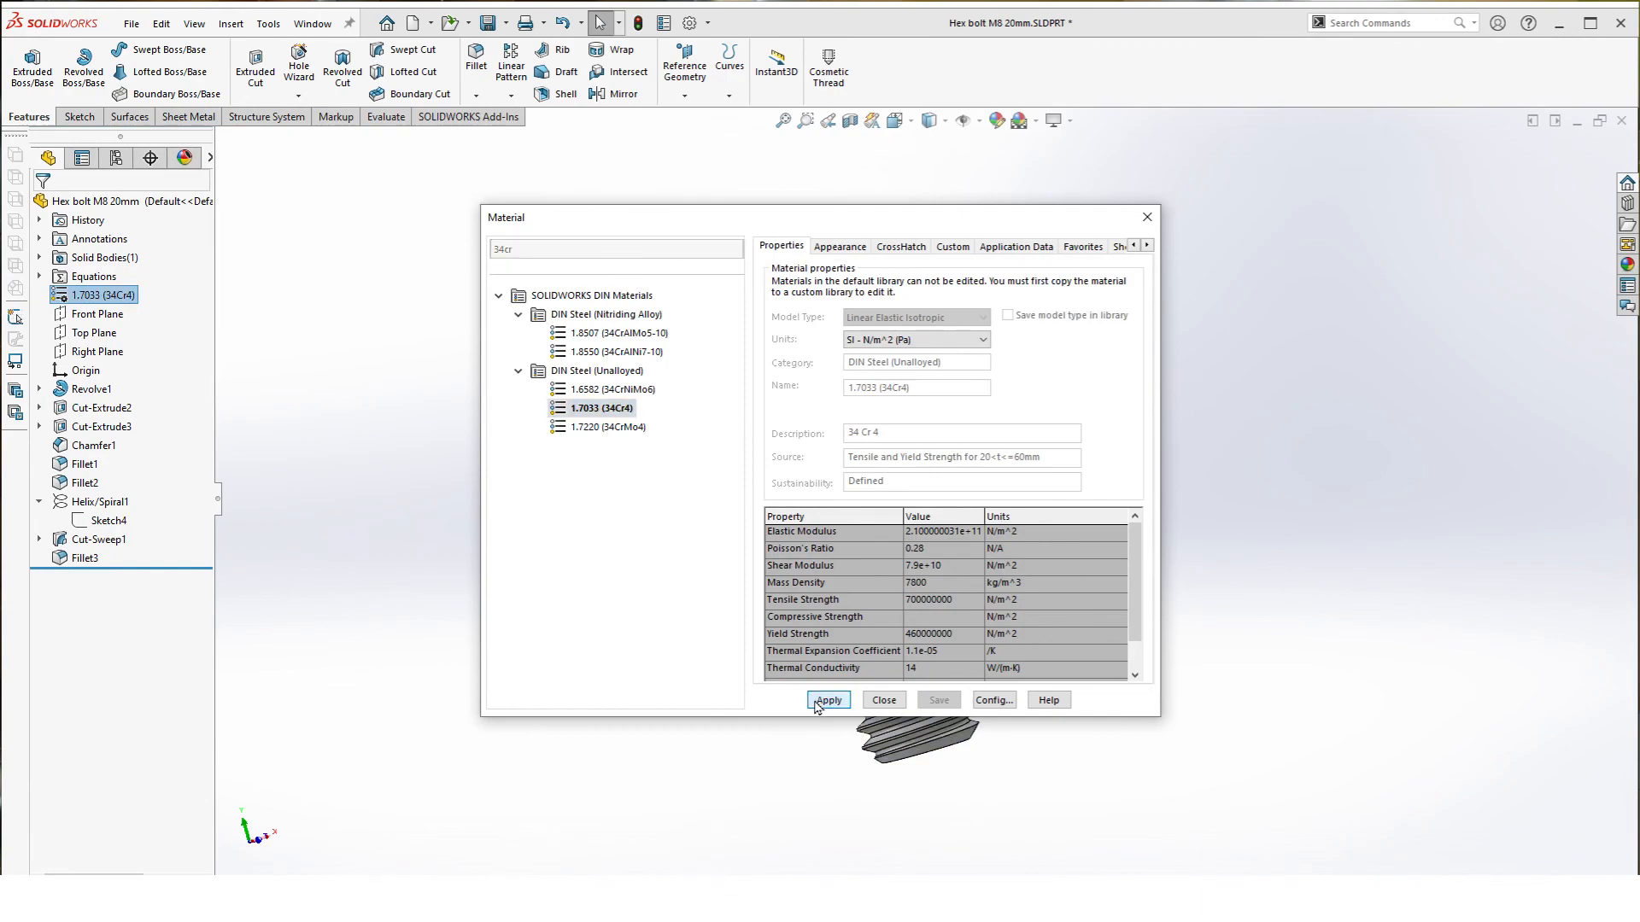